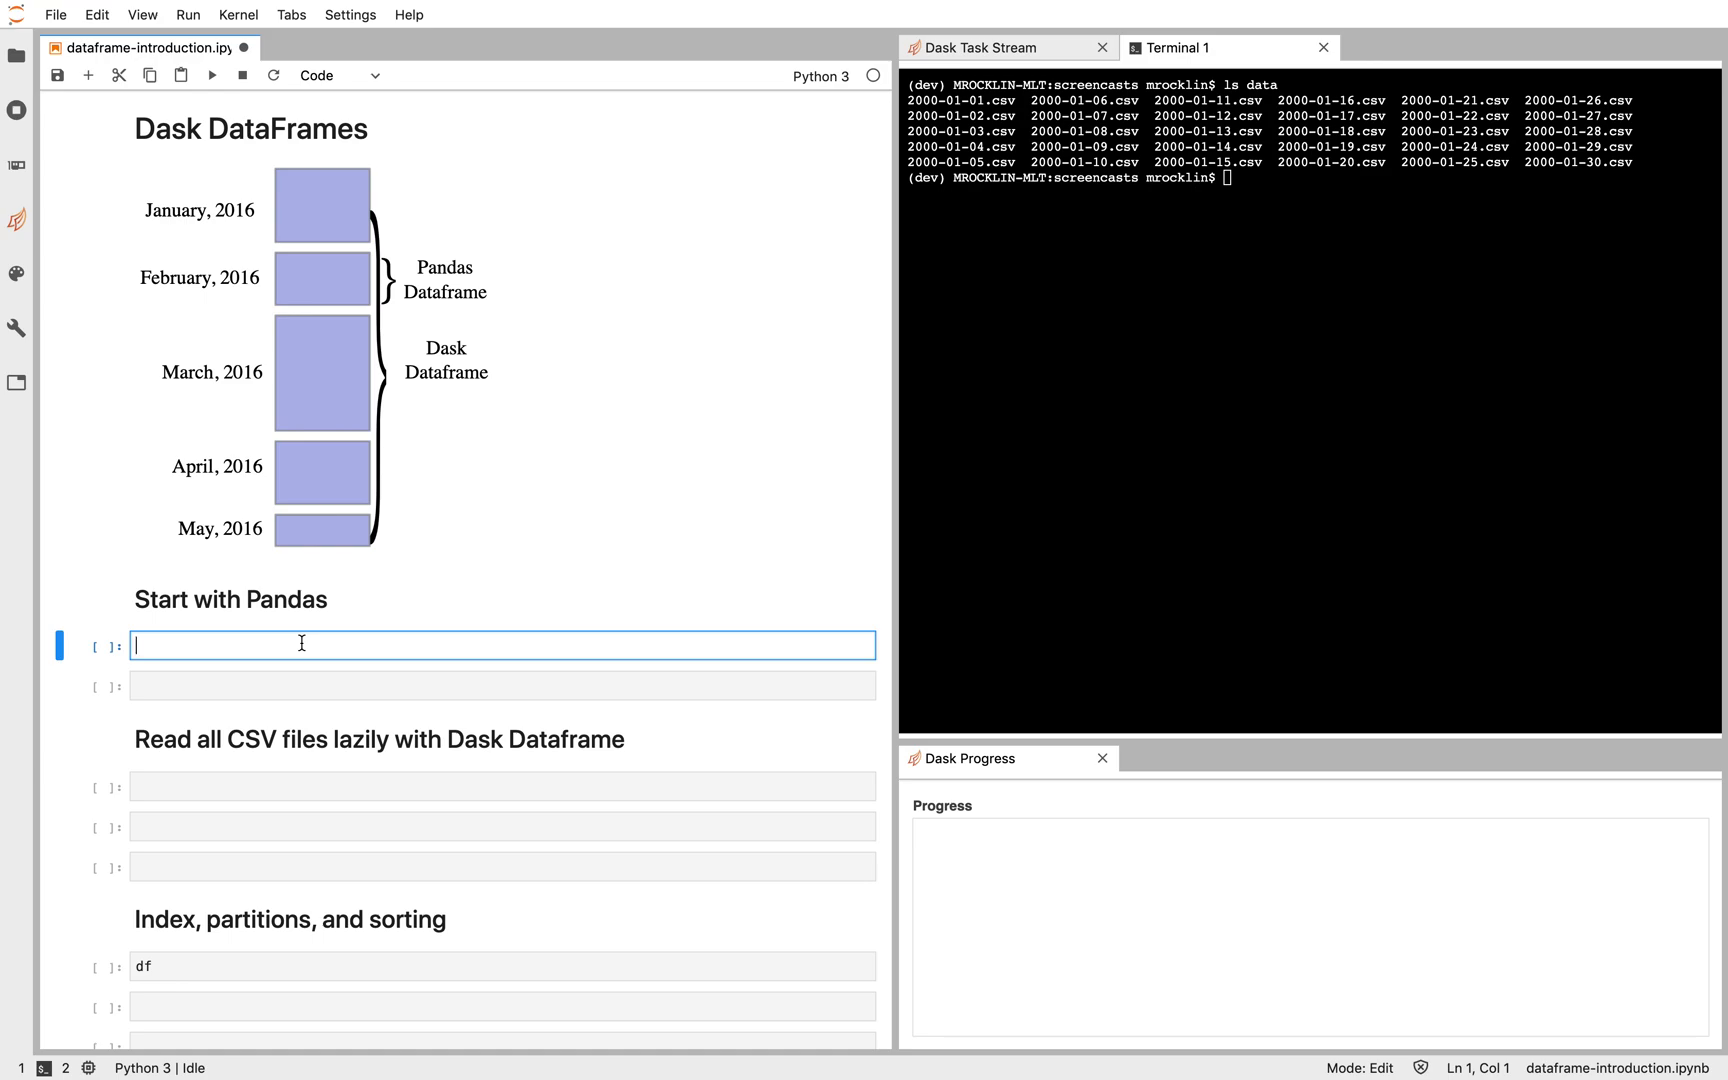
# Step: Run head on data/2000-01-01.csv in the terminal to see its timestamp, id, name, x, y columns
pyautogui.write('import')
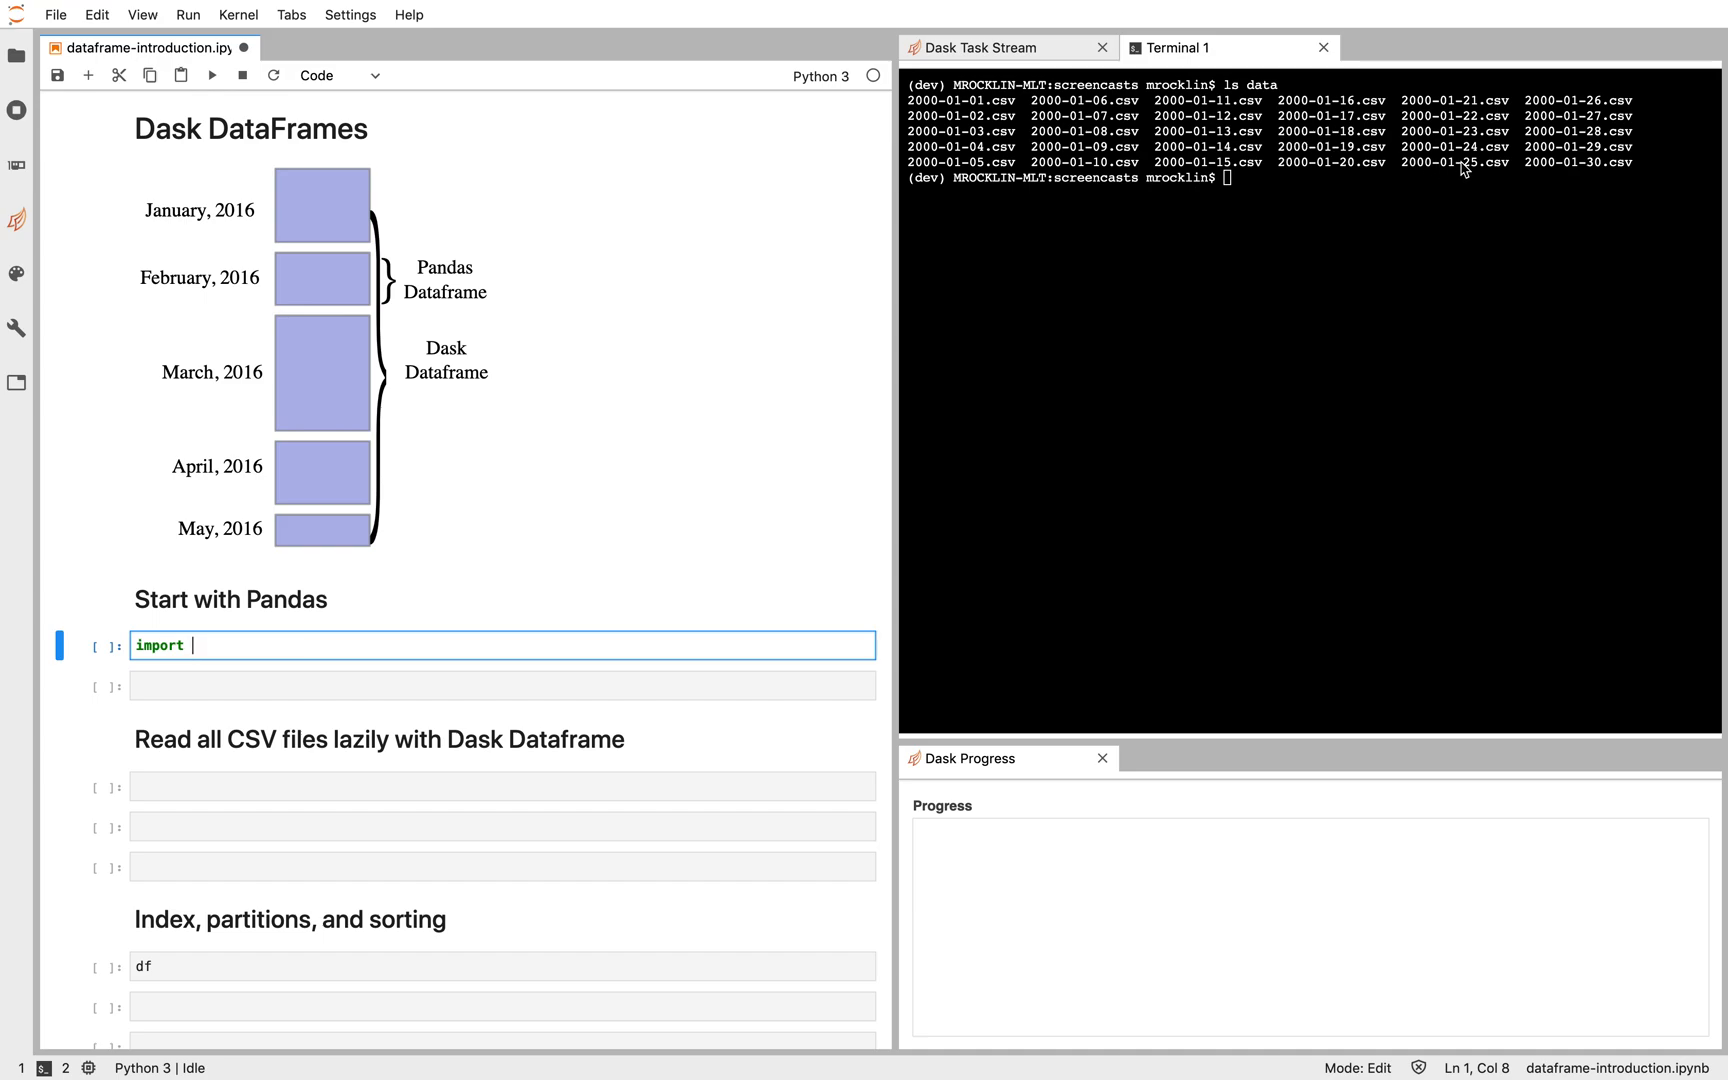
pyautogui.write('h')
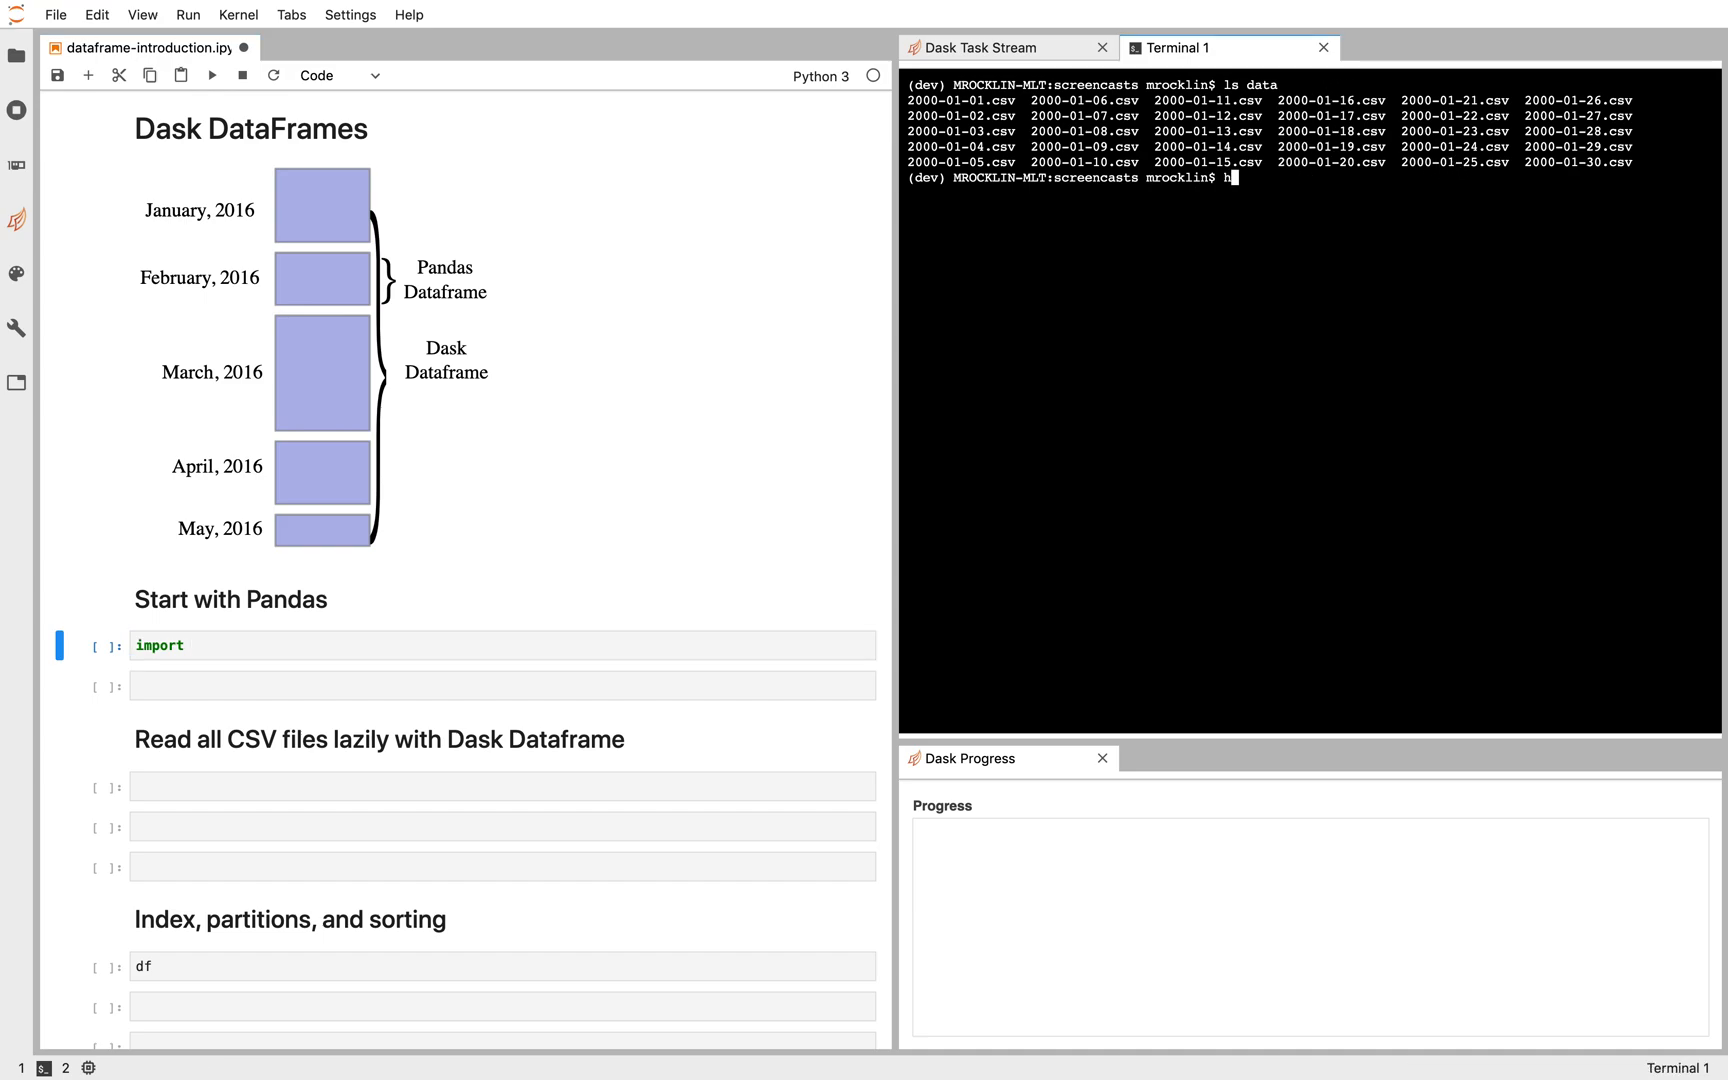
pyautogui.write('ead data/')
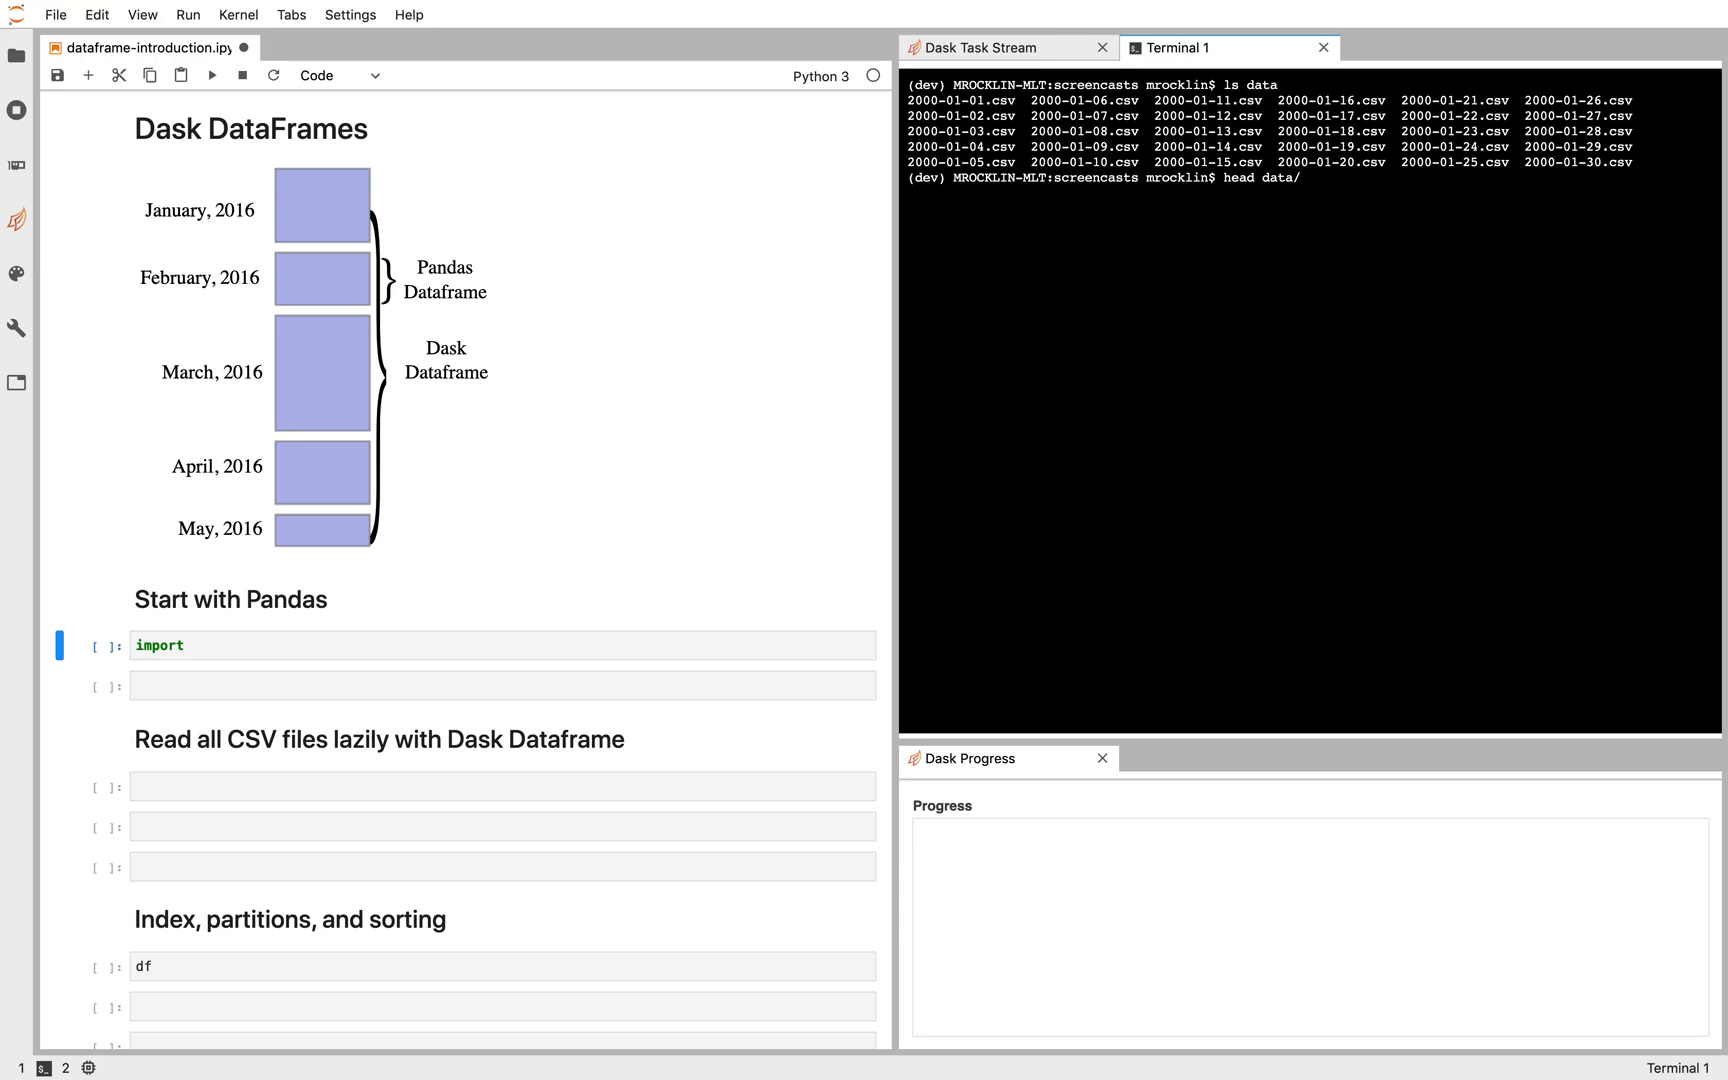
pyautogui.write('head data/2000-01-01.csv')
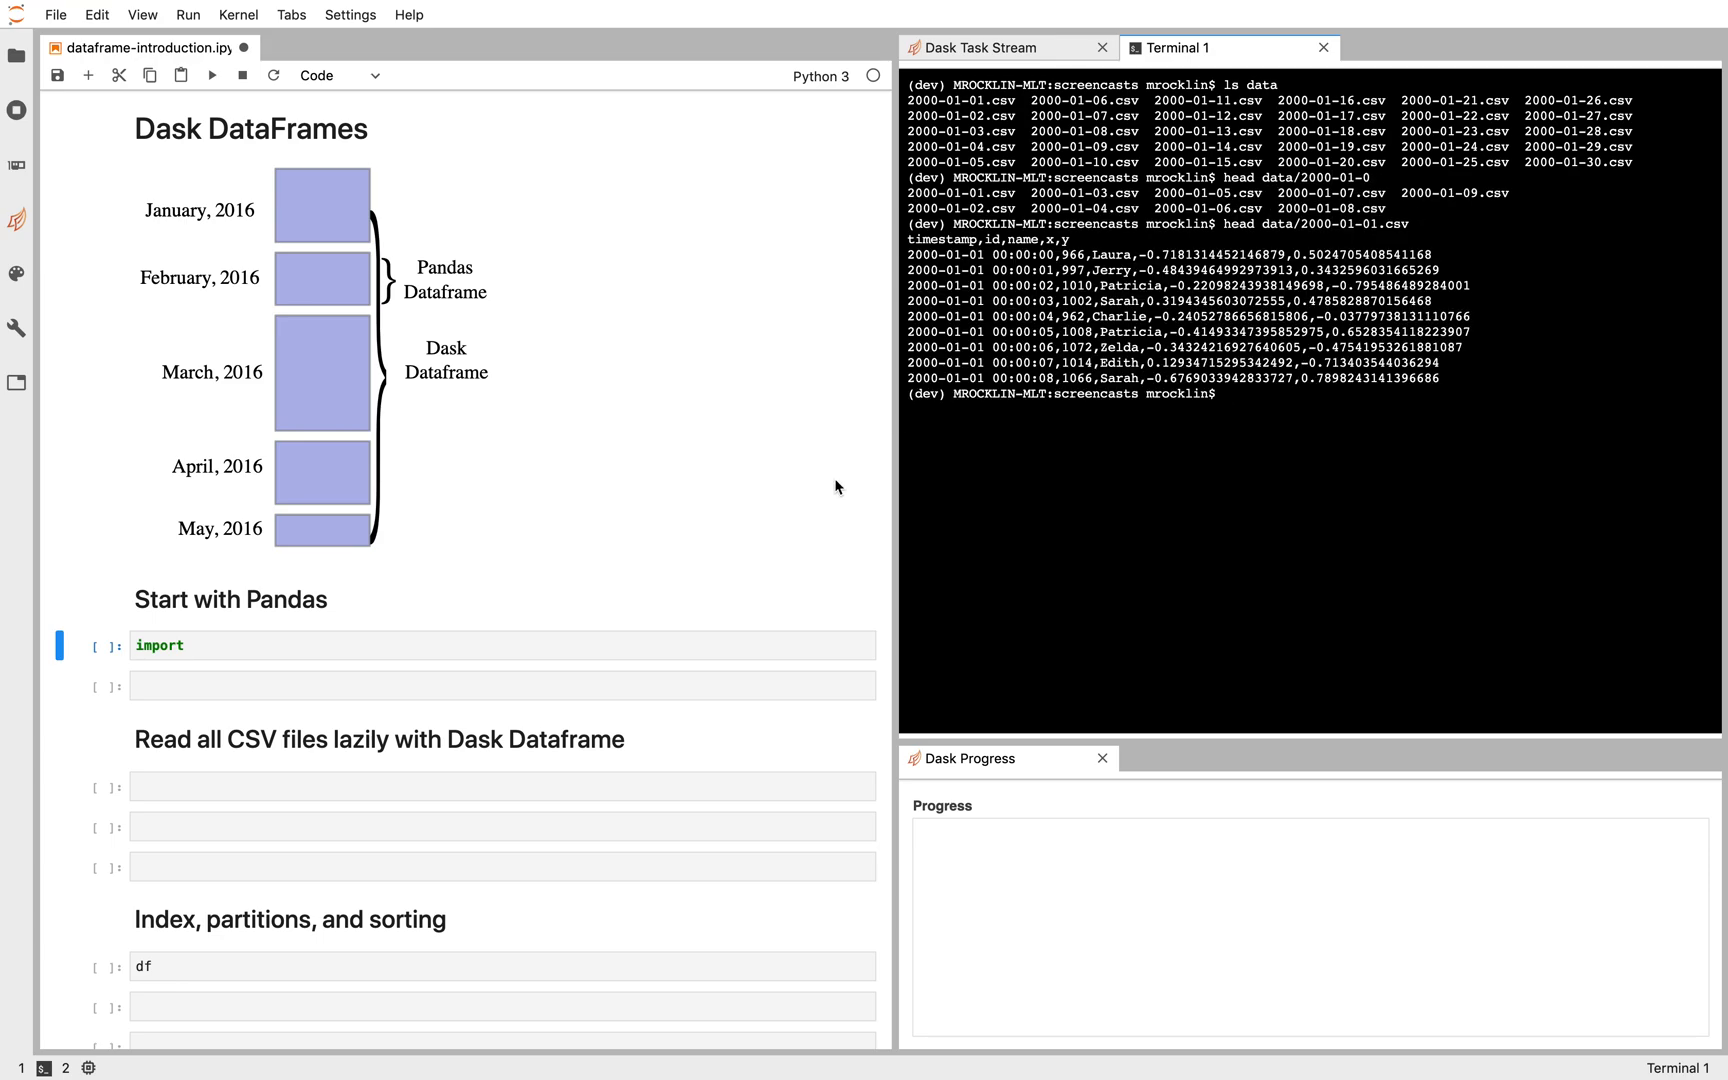
# Step: Read data/2000-01-01.csv with pandas, parsing the timestamp column, and display the 86,400-row df
pyautogui.click(391, 646)
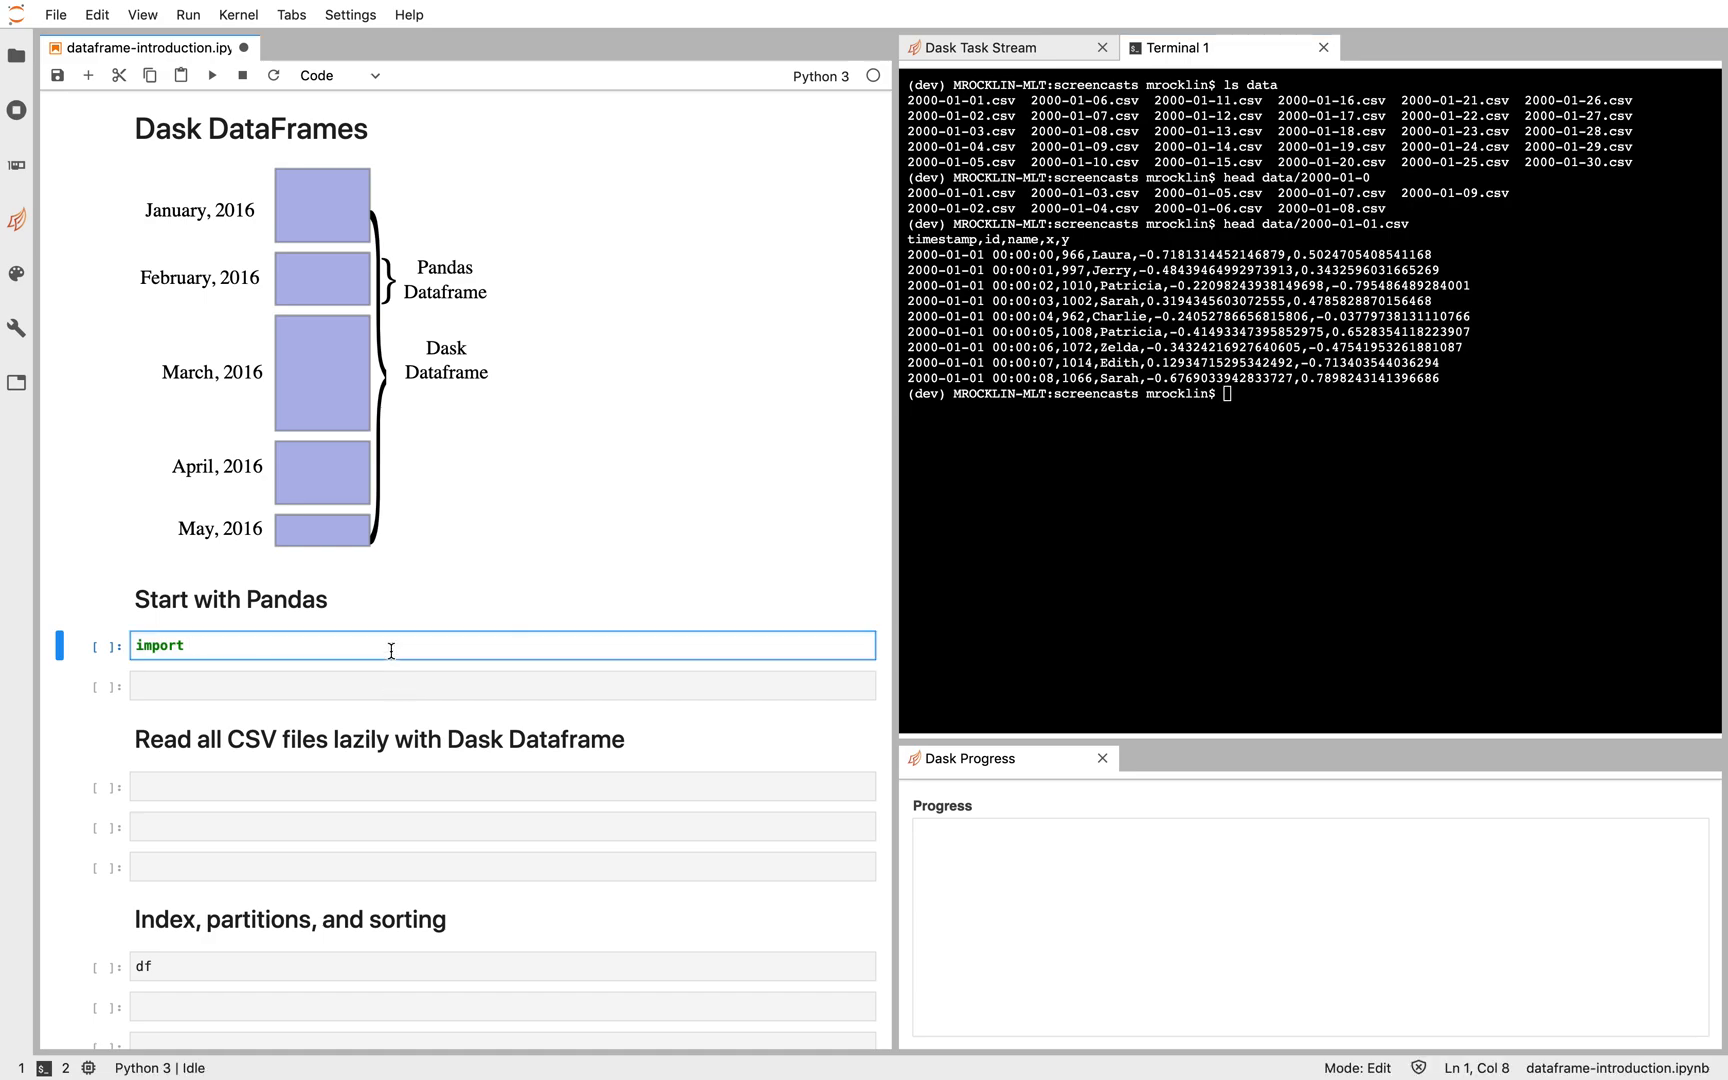
pyautogui.write('pandas as pd')
pyautogui.write('df = pd.read_sc')
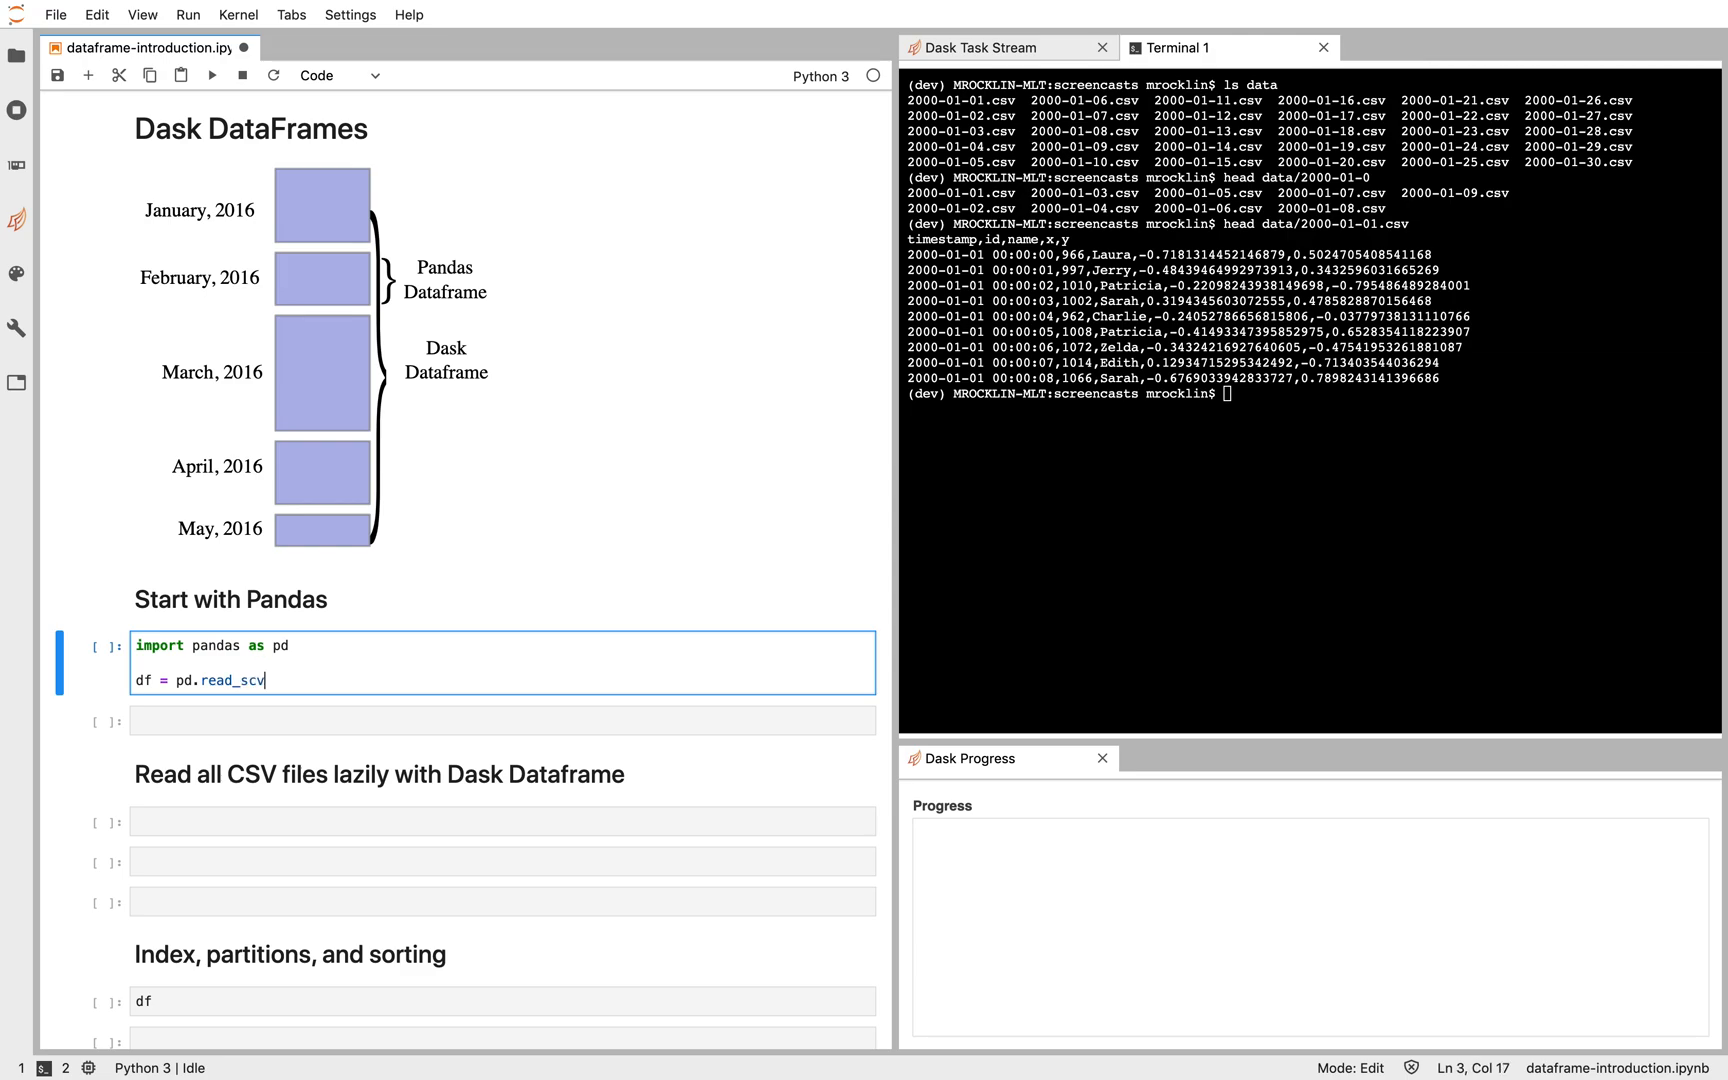
pyautogui.write('v("")')
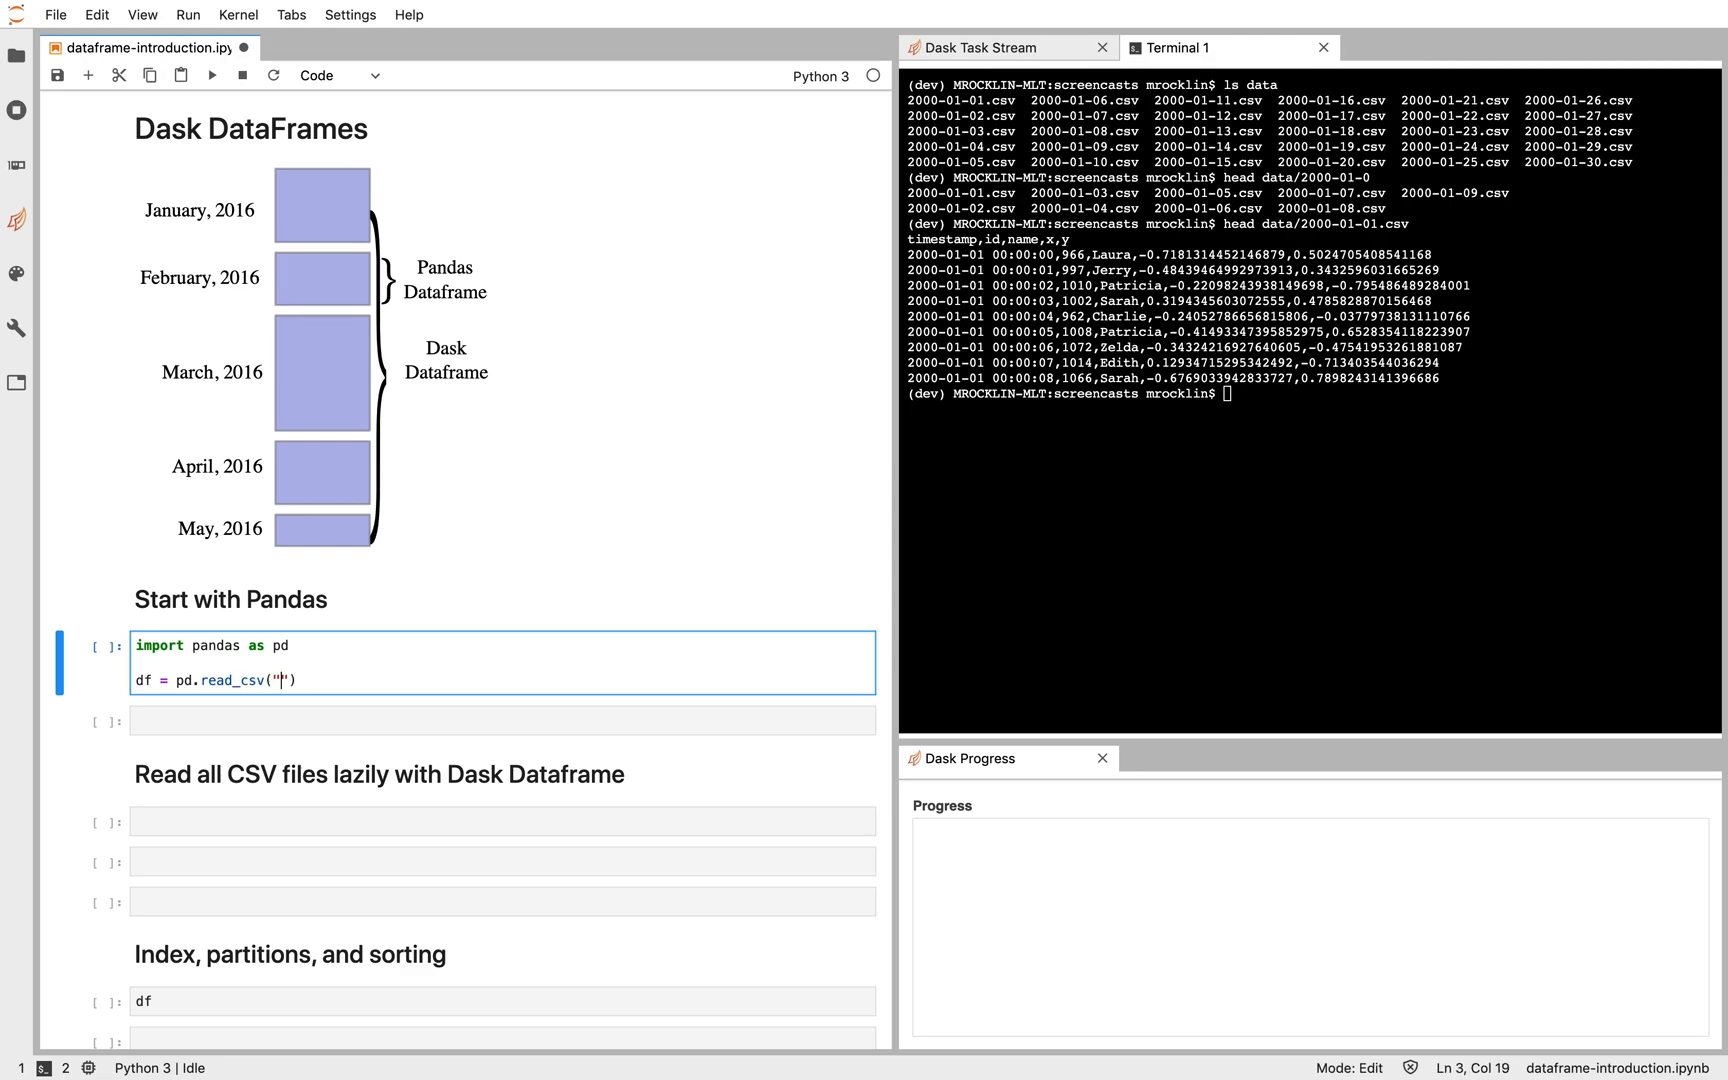
pyautogui.write('data/2000/0')
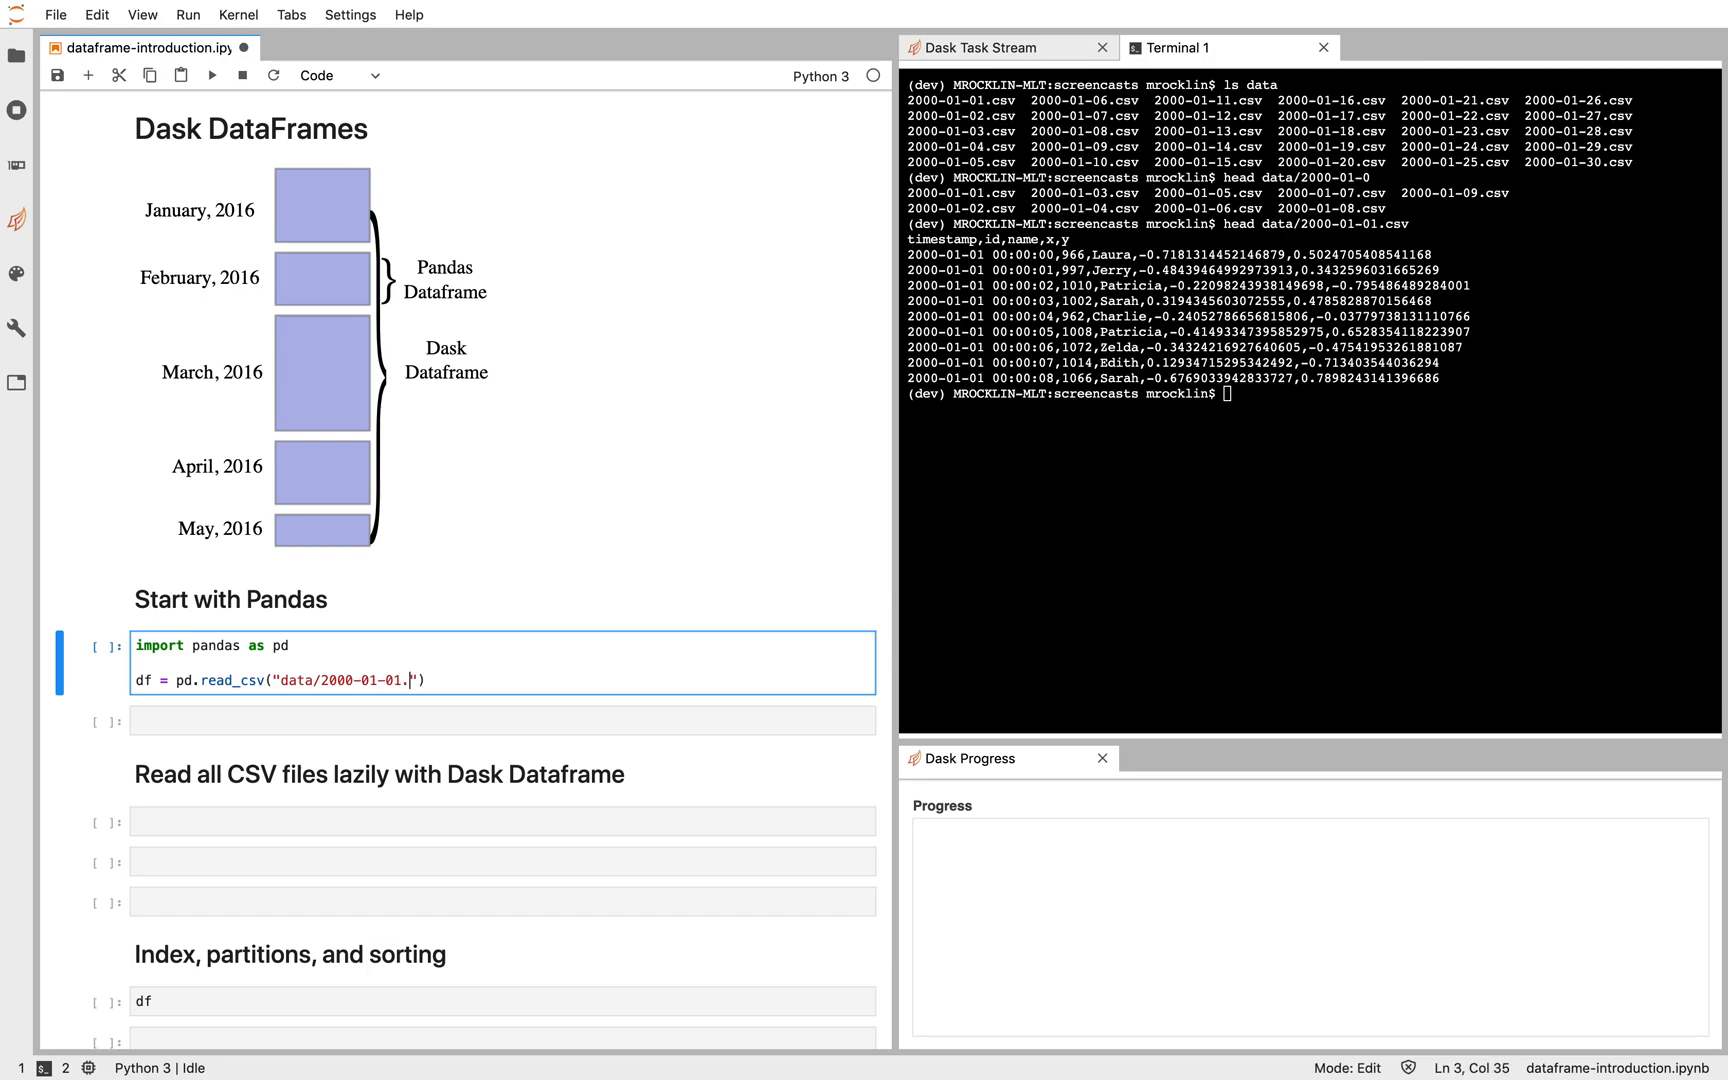
pyautogui.write('csv", parse')
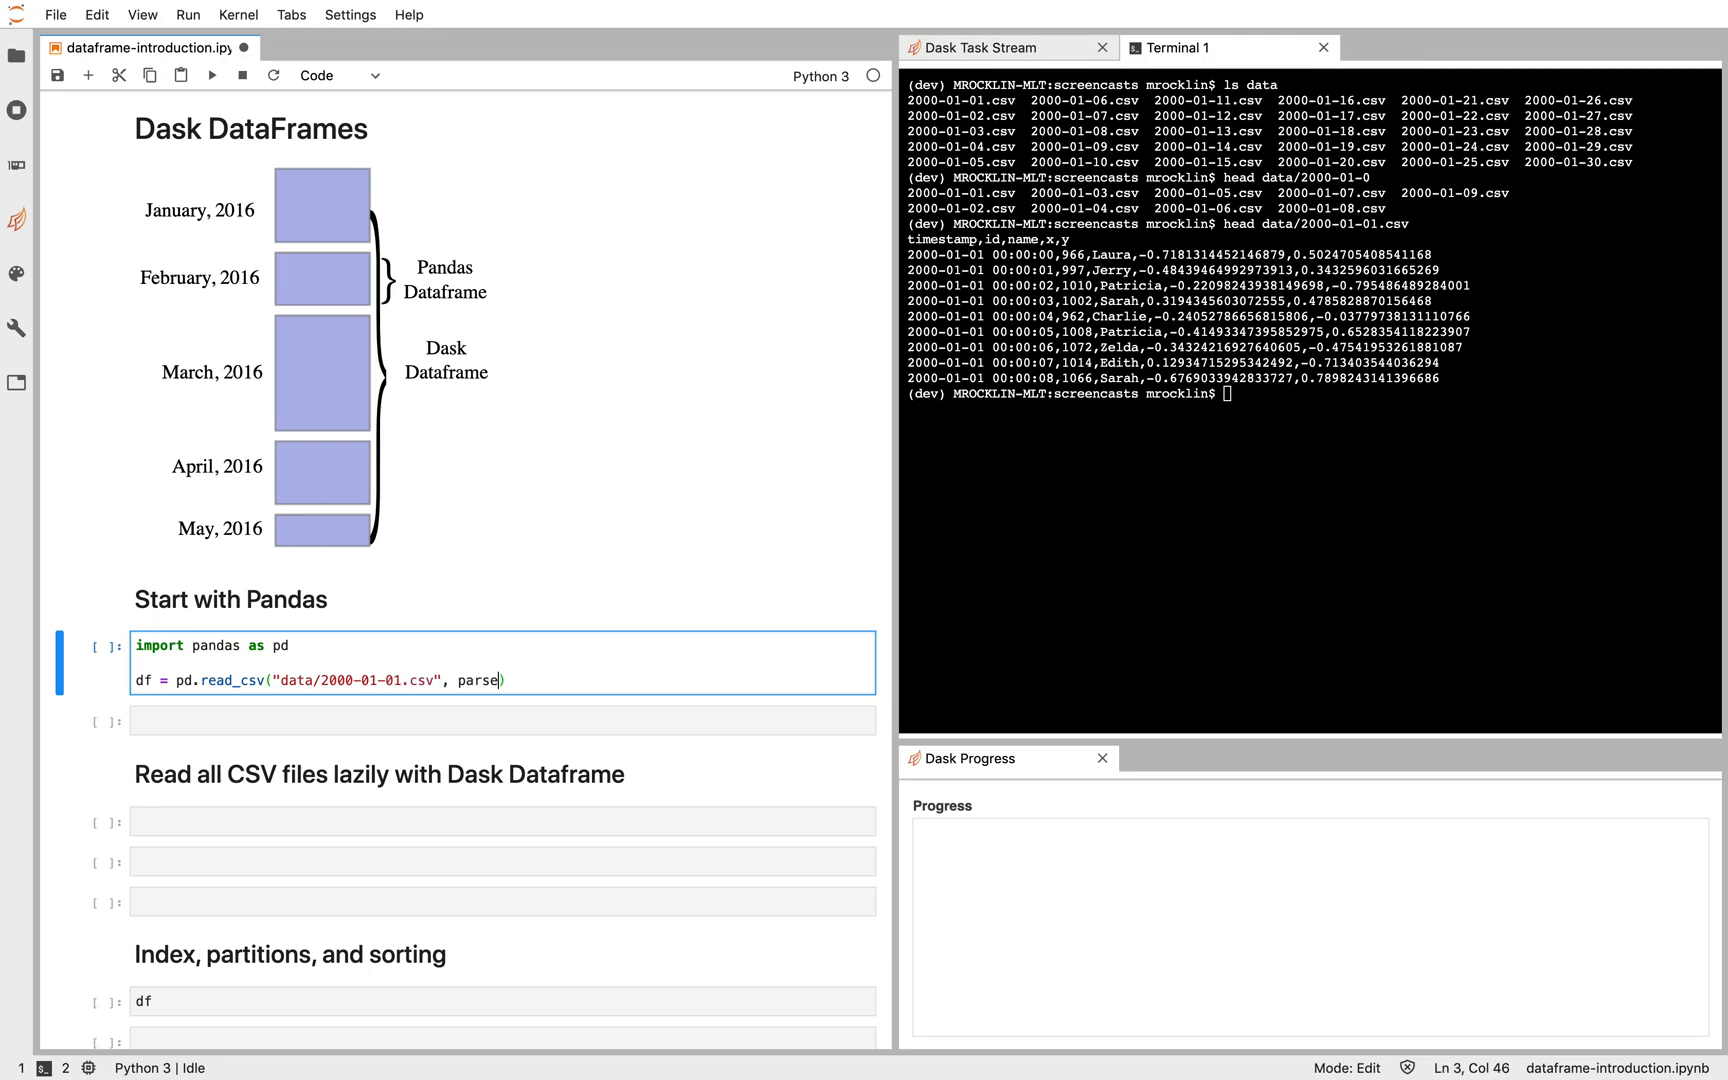
pyautogui.write('_dates=[""]')
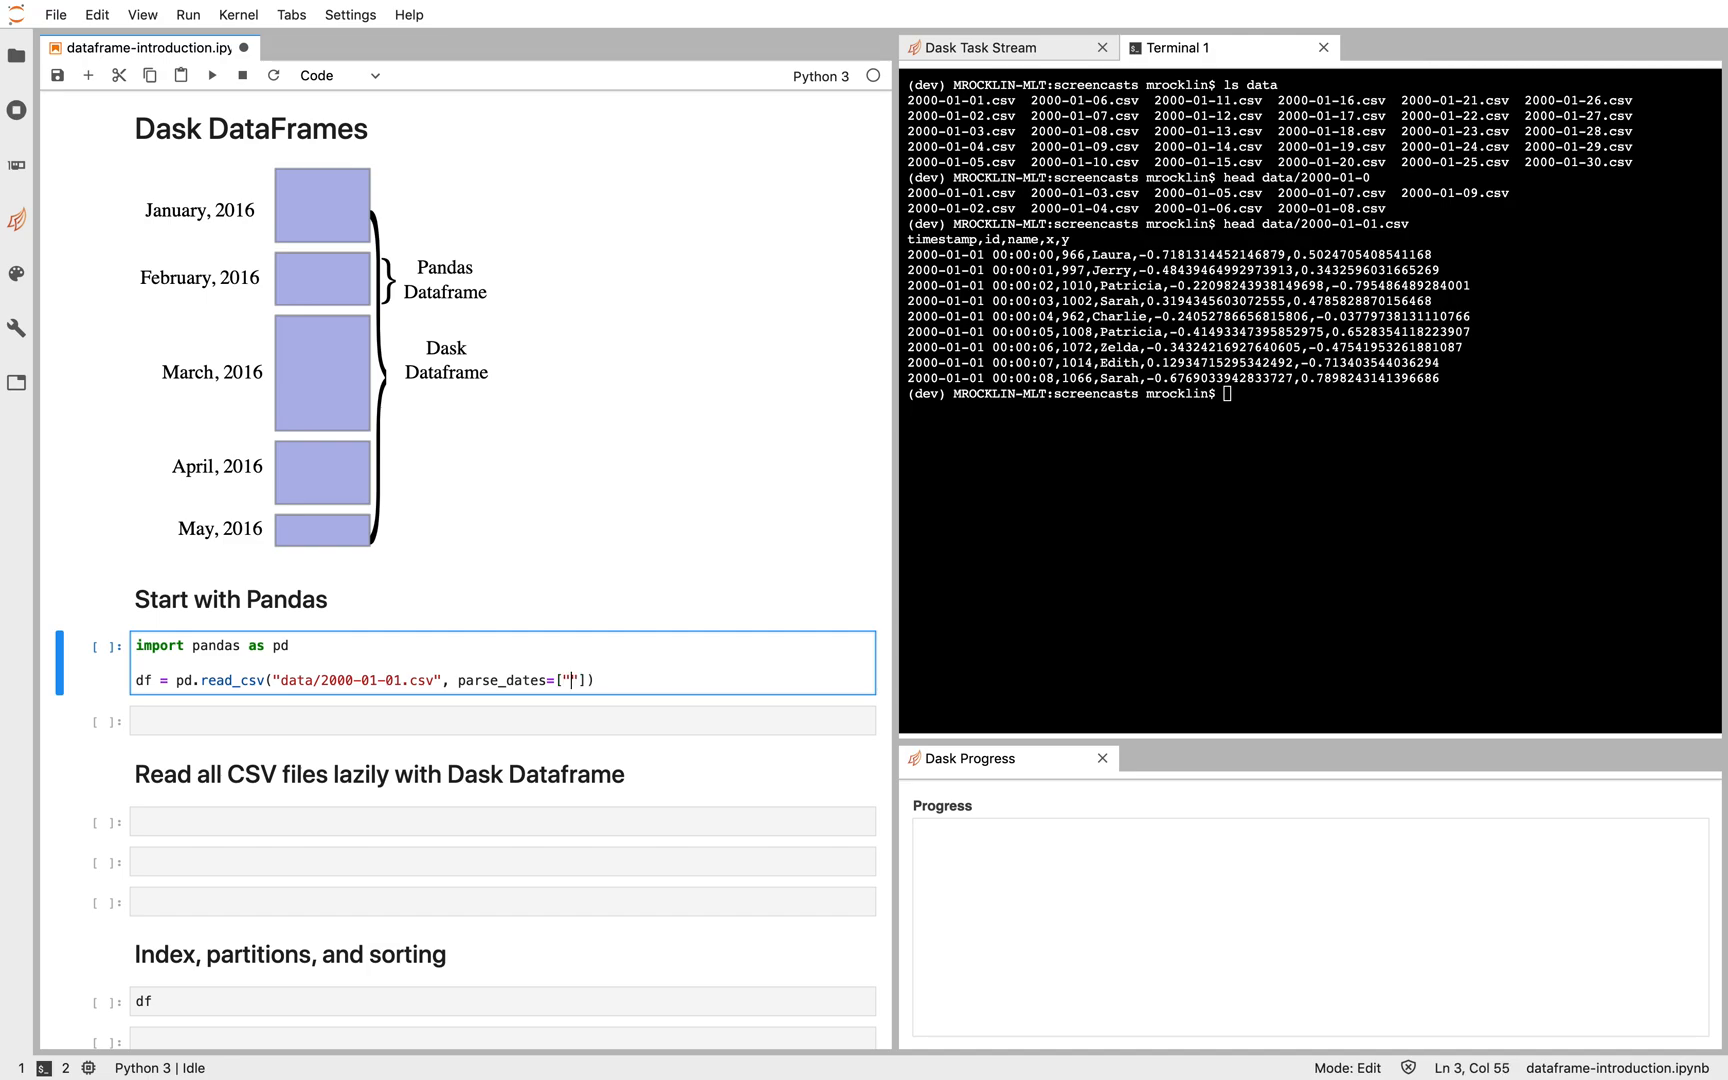
pyautogui.write('timestamp')
pyautogui.write('df')
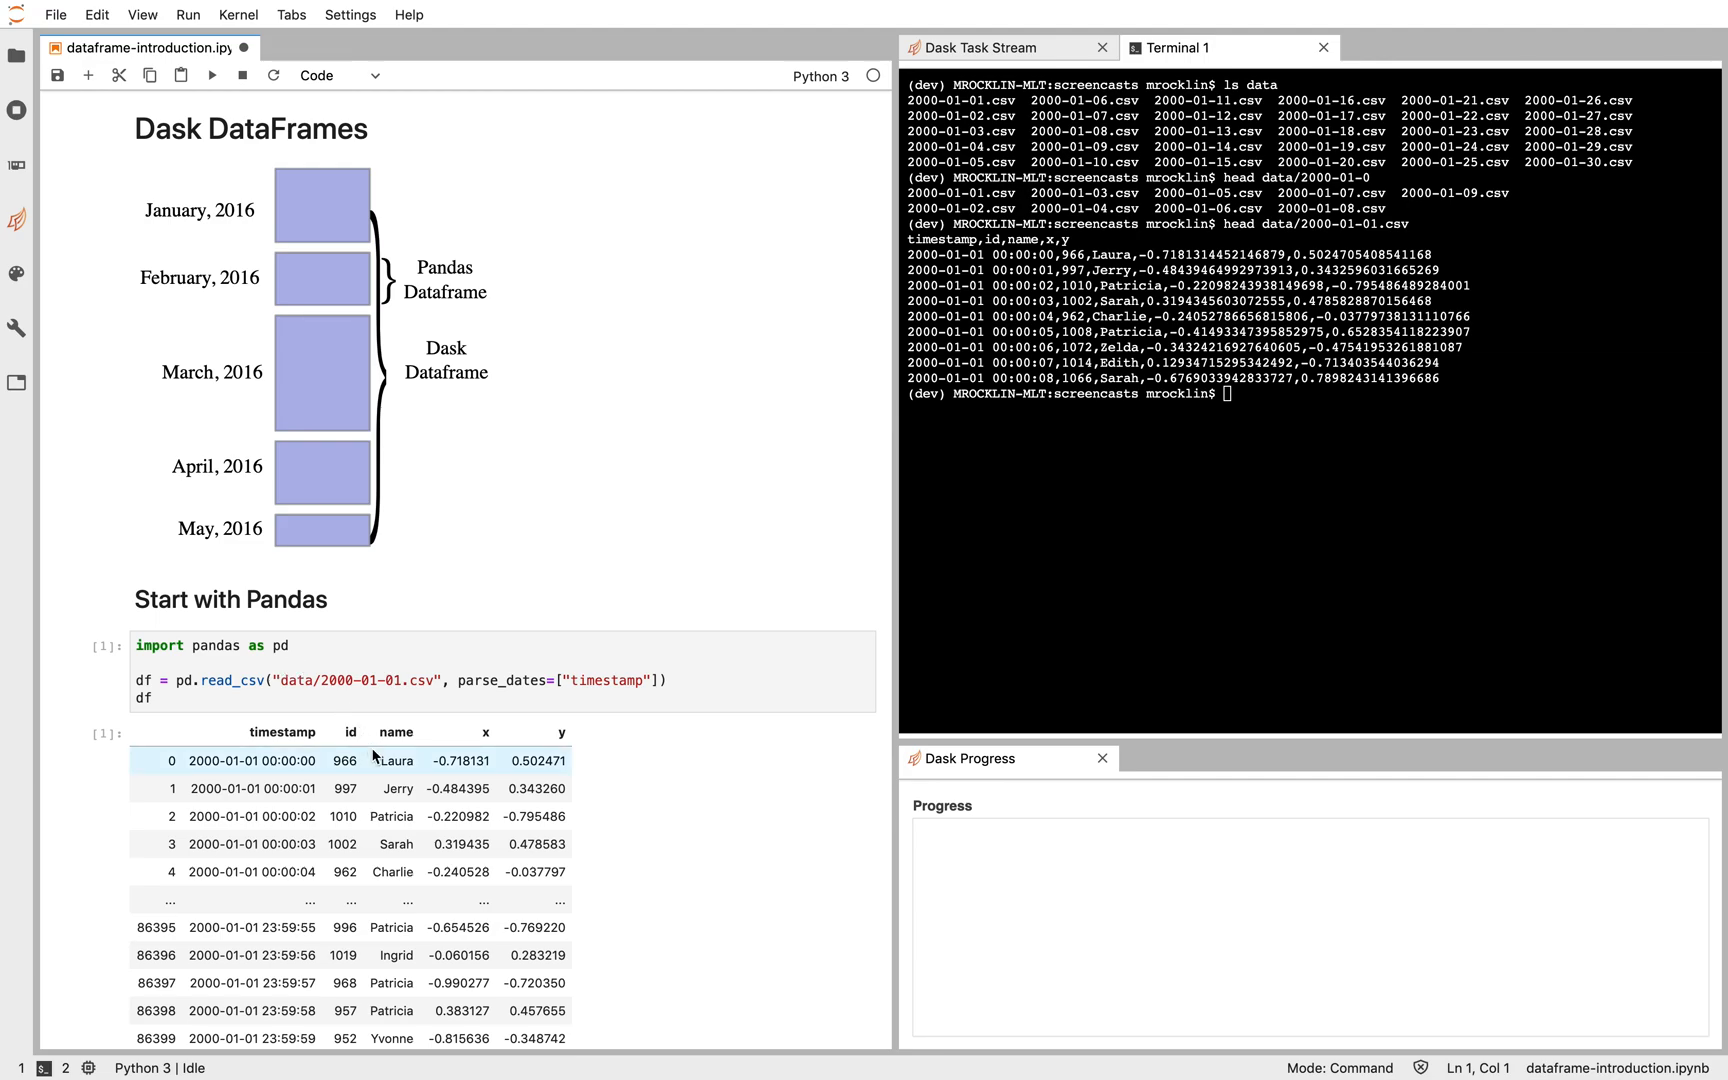
# Step: Run df.x.mean() (about 0.0017) and df.groupby("name").x.std() in new cells
pyautogui.scroll(-3)
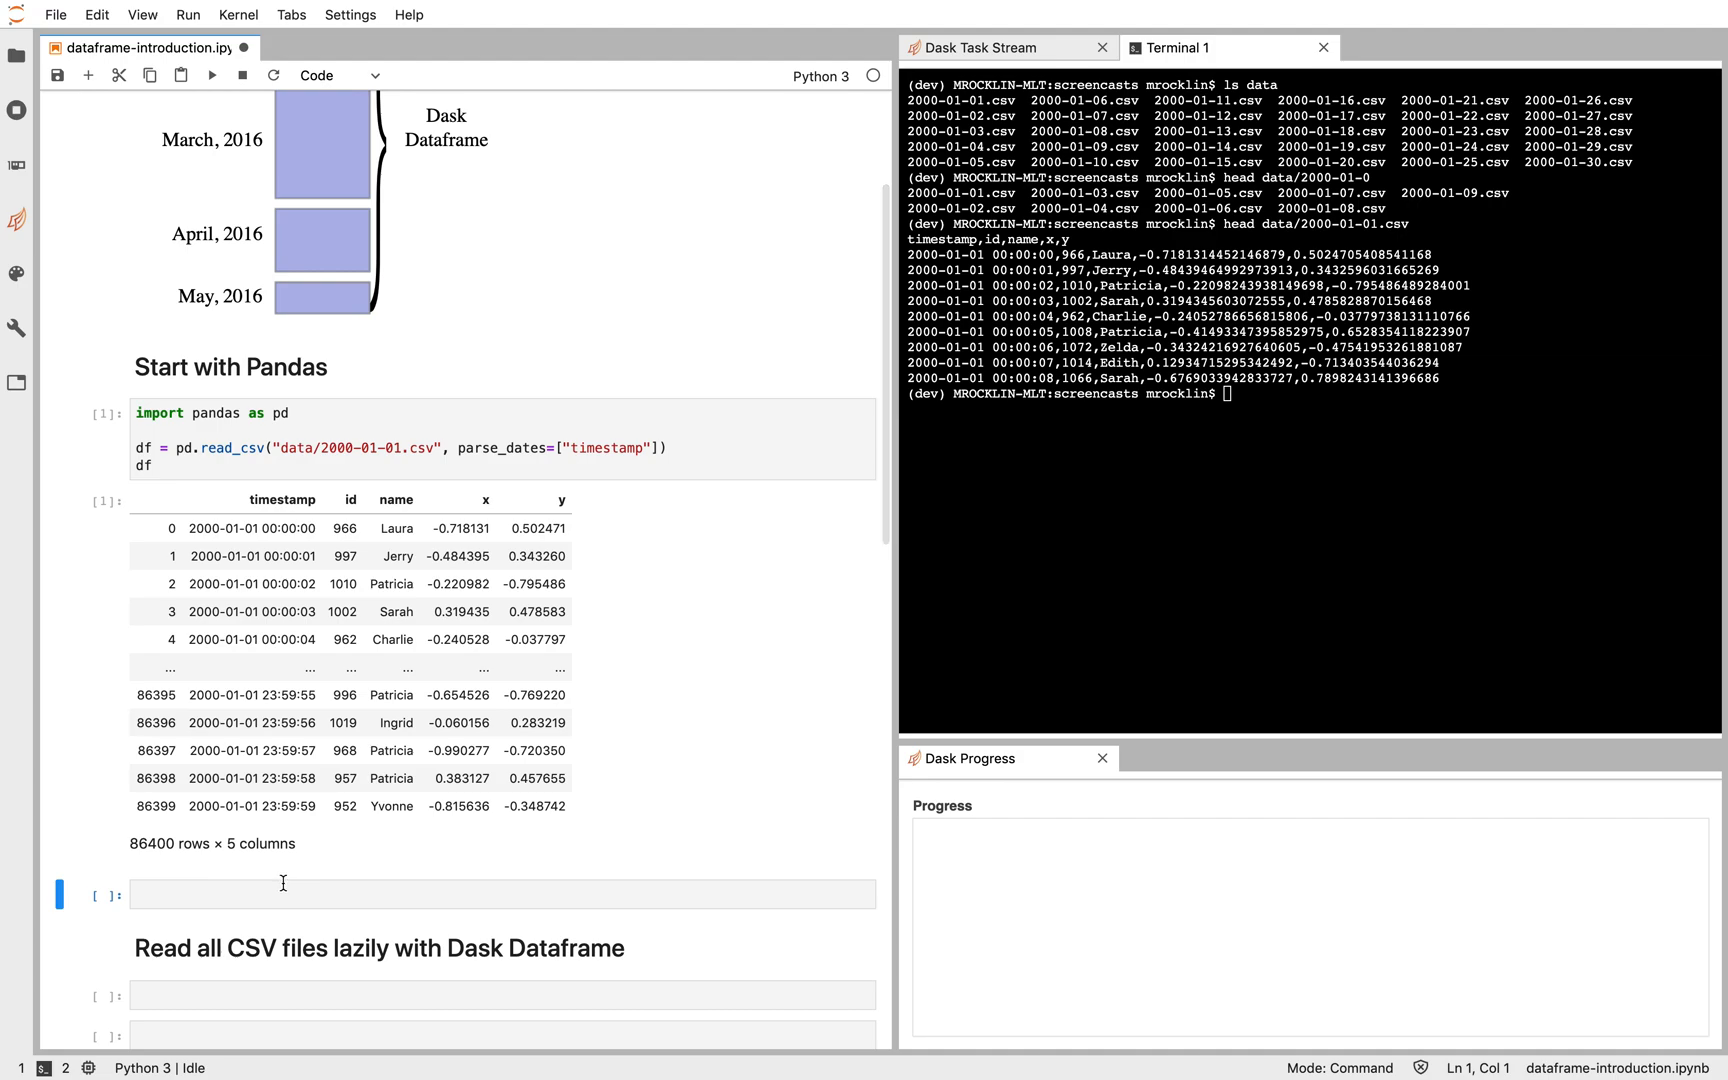
pyautogui.write('df.xmean(')
pyautogui.write('df.groupby("name").x')
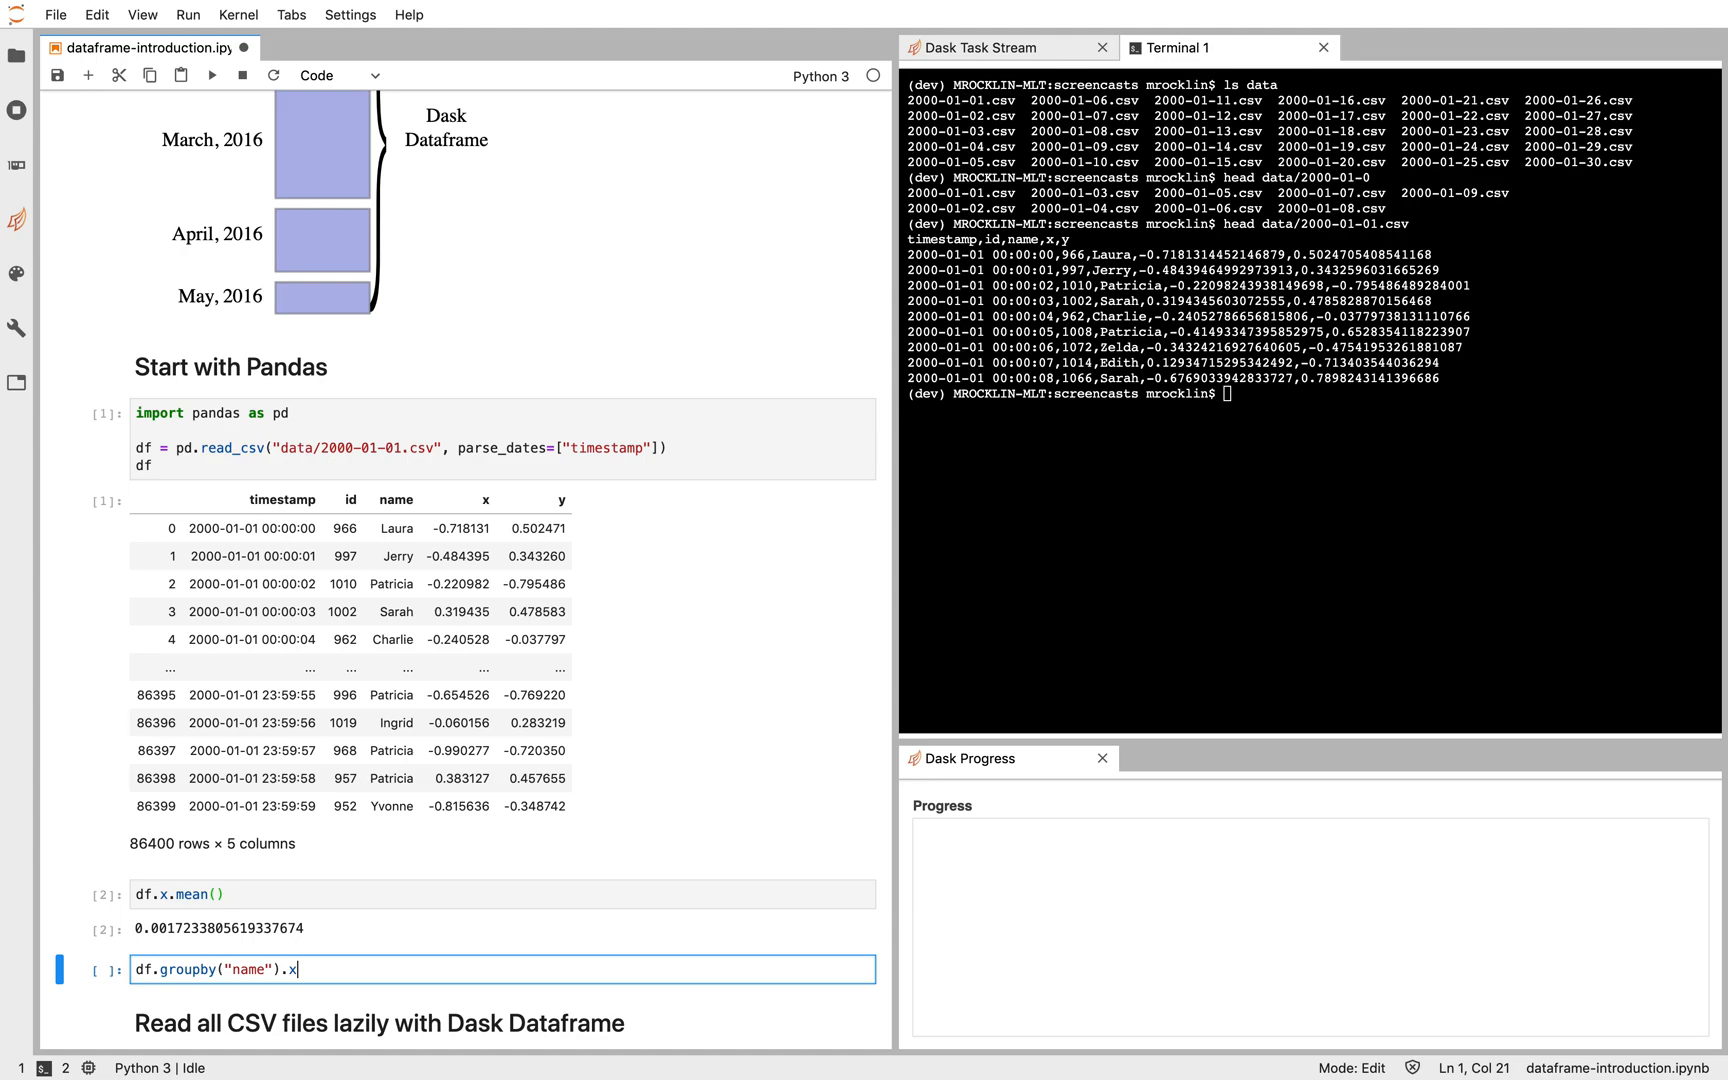
pyautogui.write('.mean')
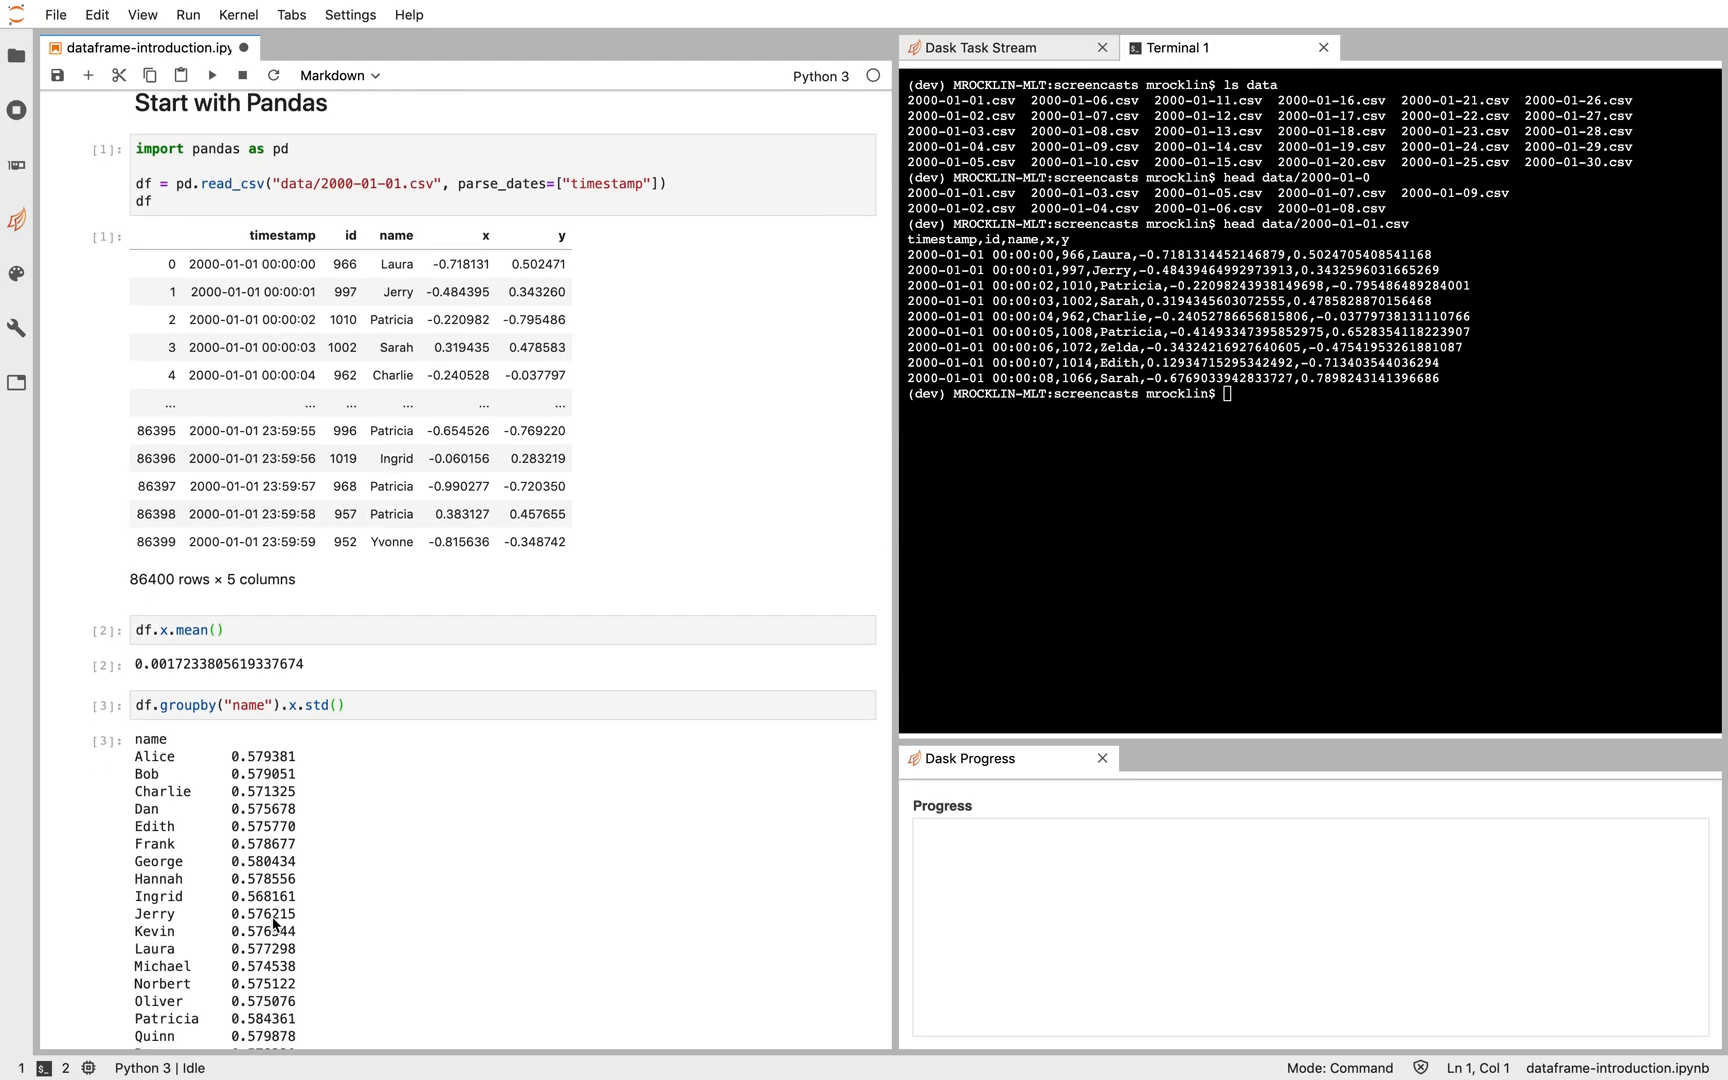
pyautogui.moveTo(800, 403)
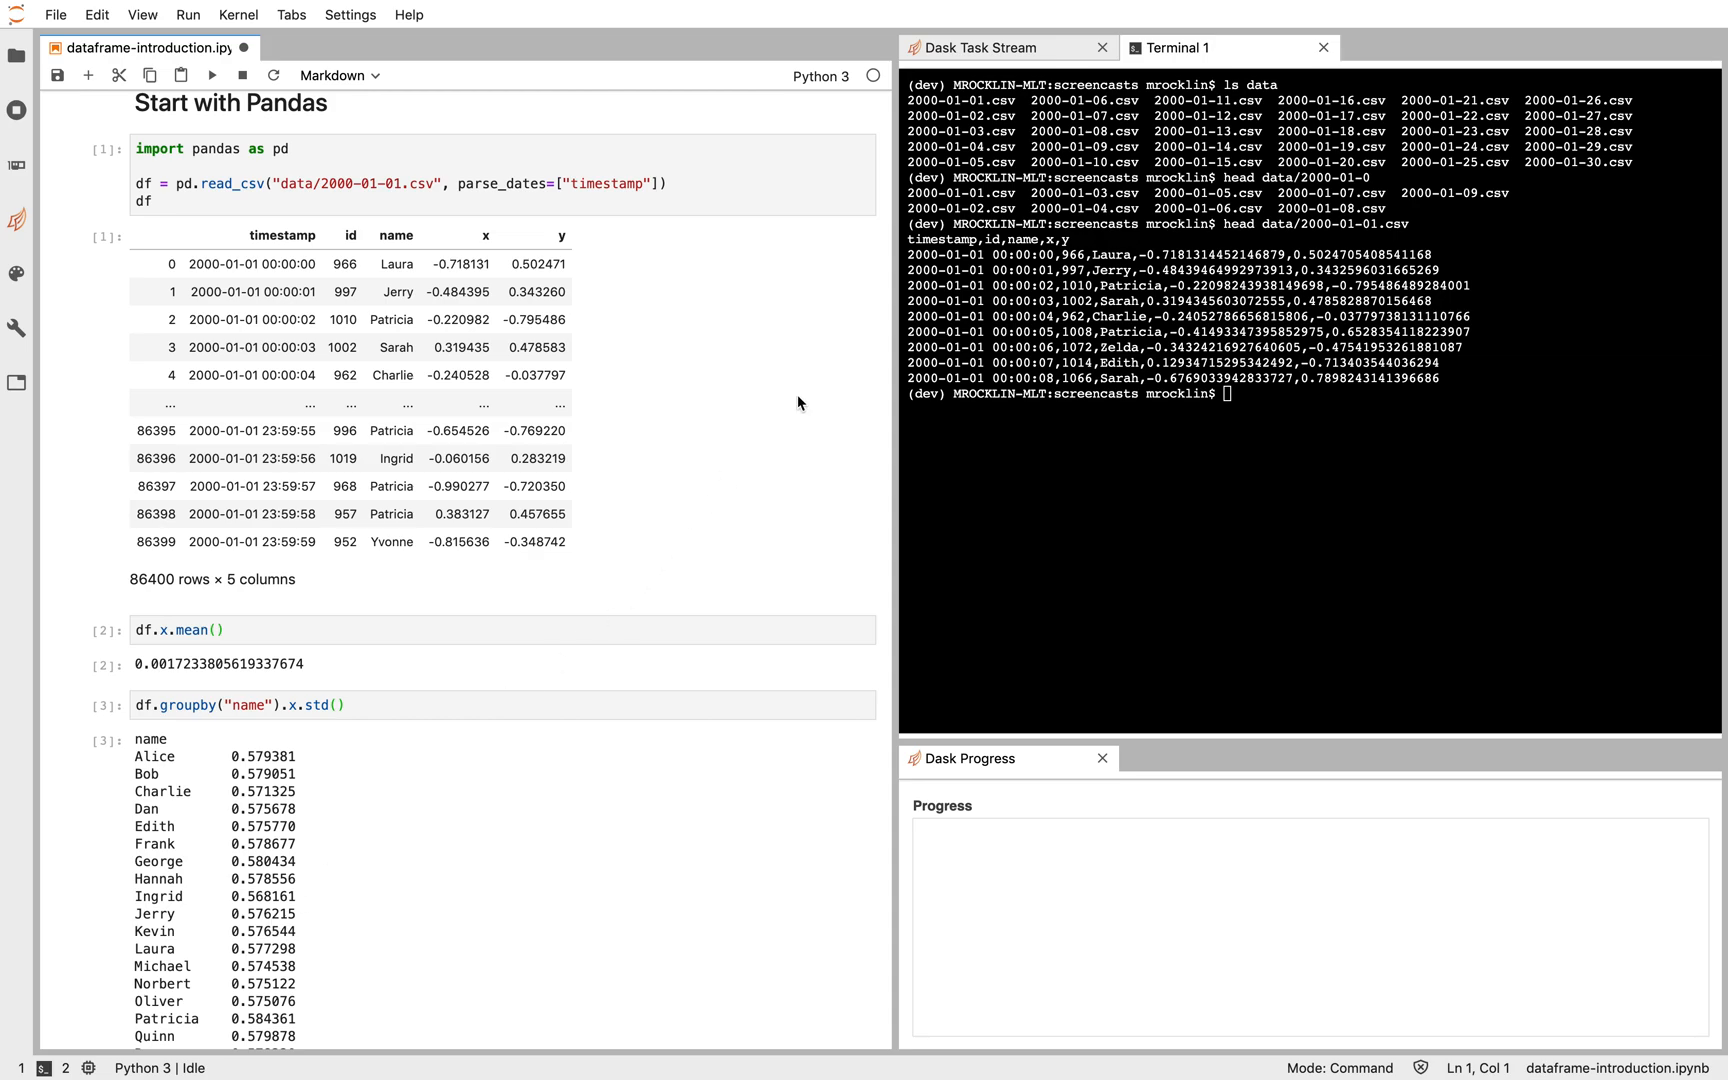
pyautogui.moveTo(1110, 227)
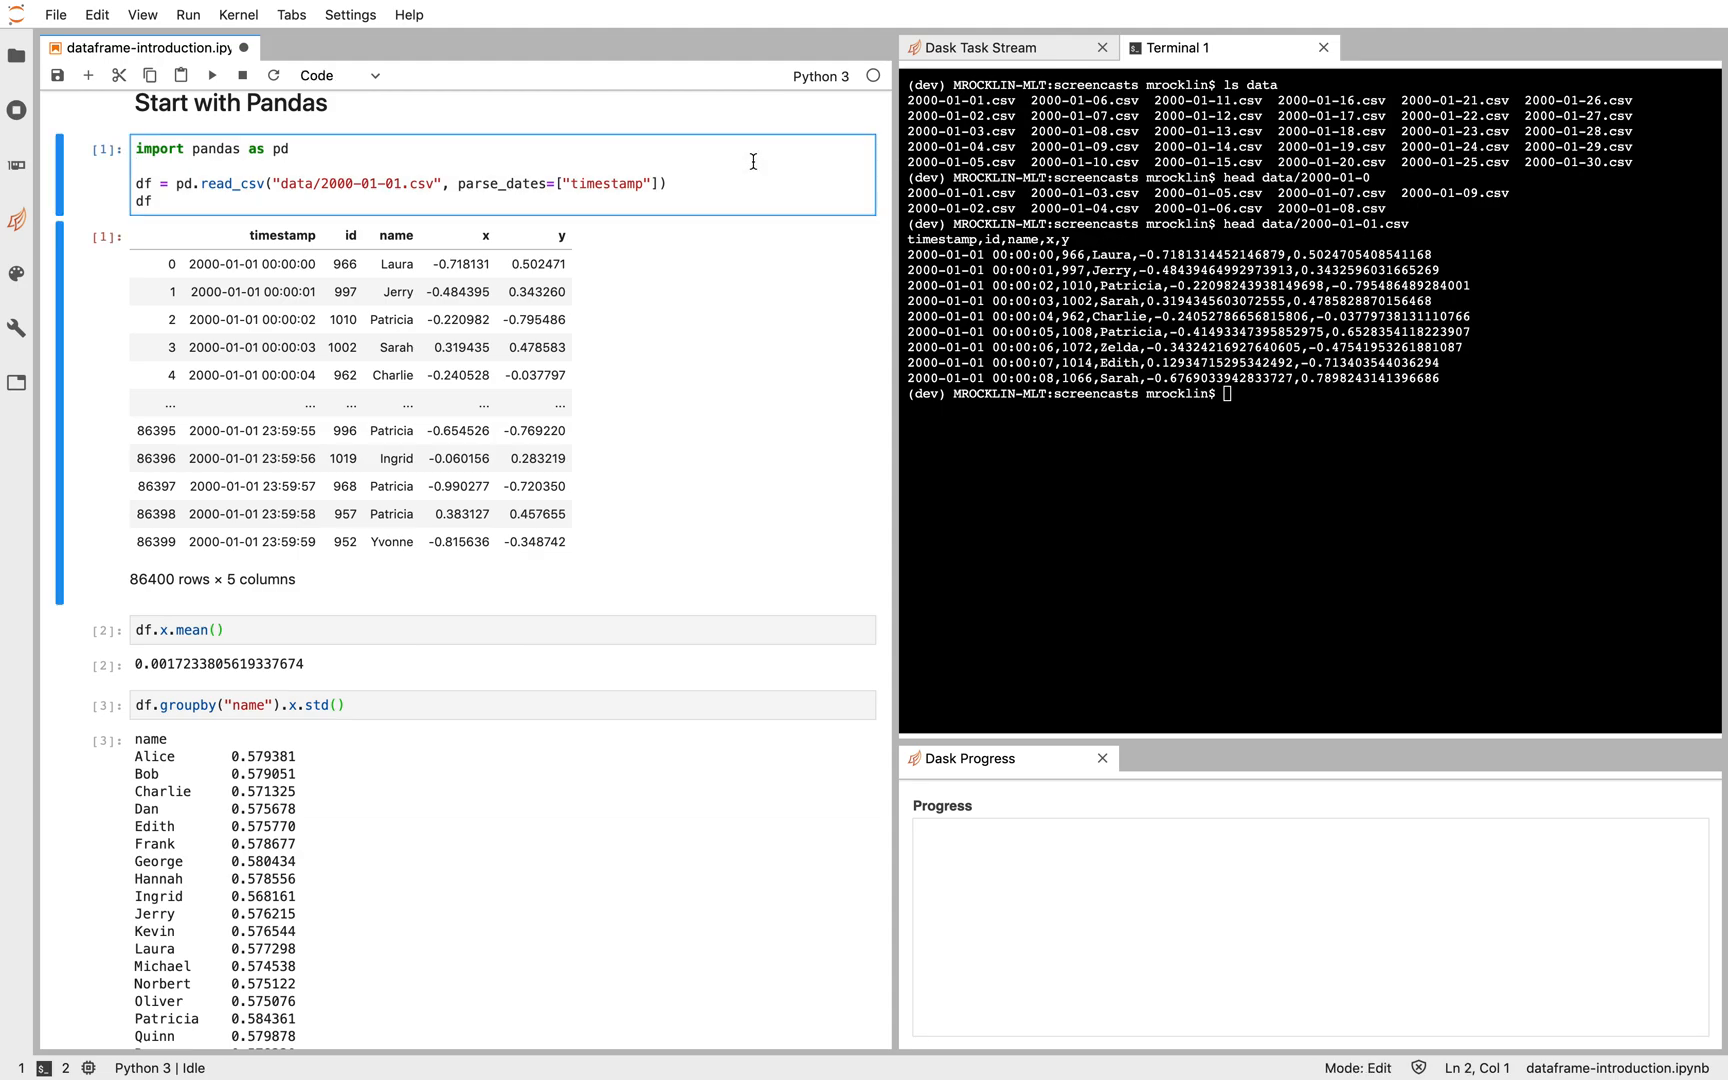
# Step: Change the copied cell to import dask.dataframe as dd and run dd.read_csv on 2000-01-01.csv
pyautogui.scroll(-3)
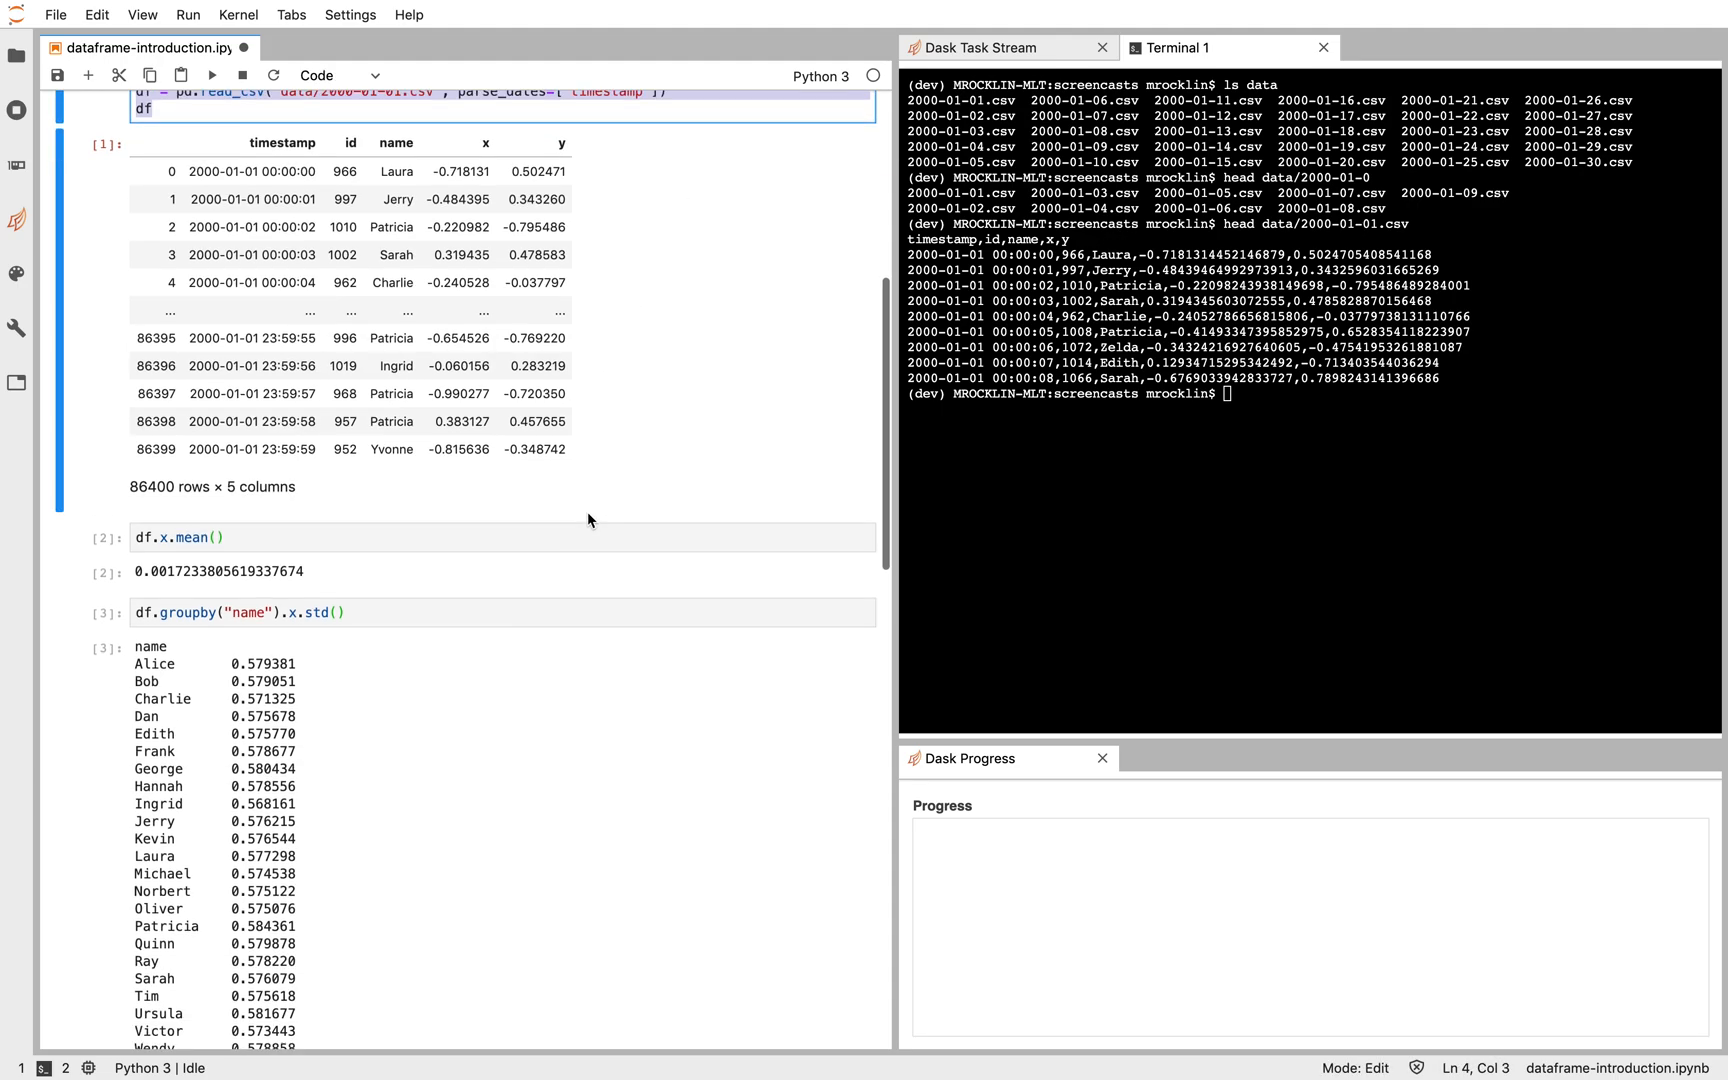
pyautogui.scroll(-3)
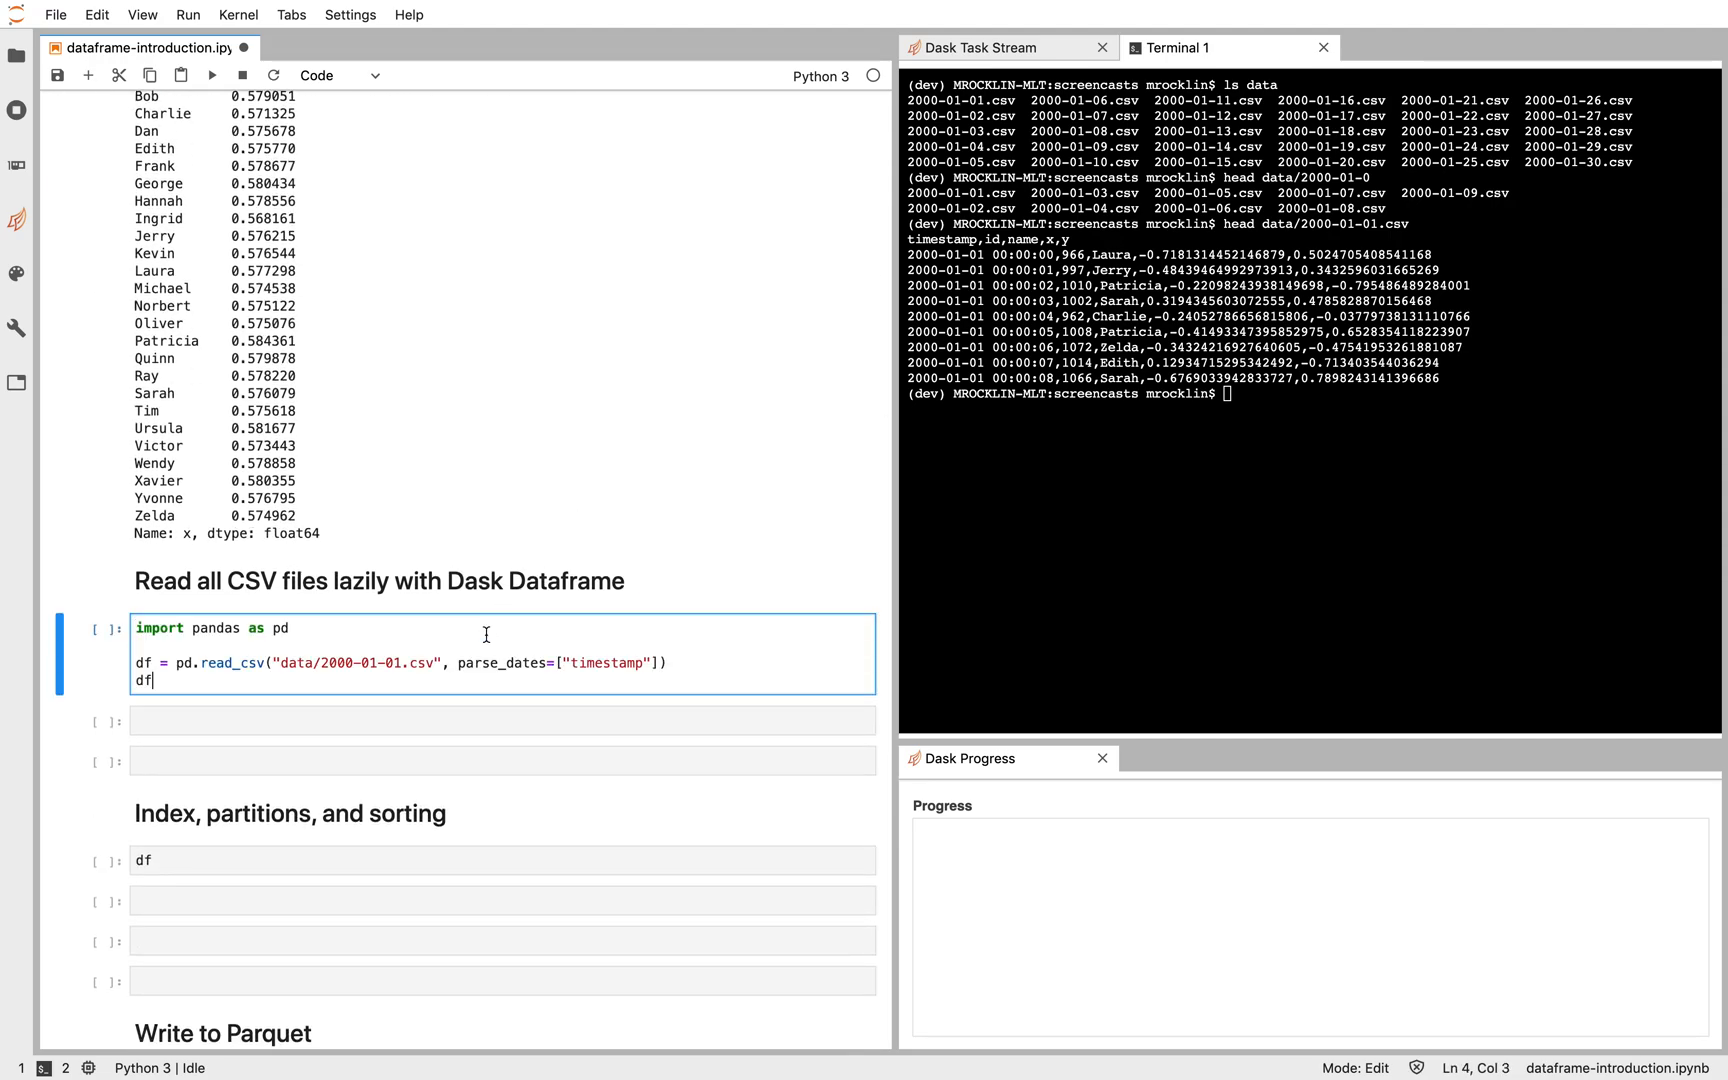
pyautogui.write('dask')
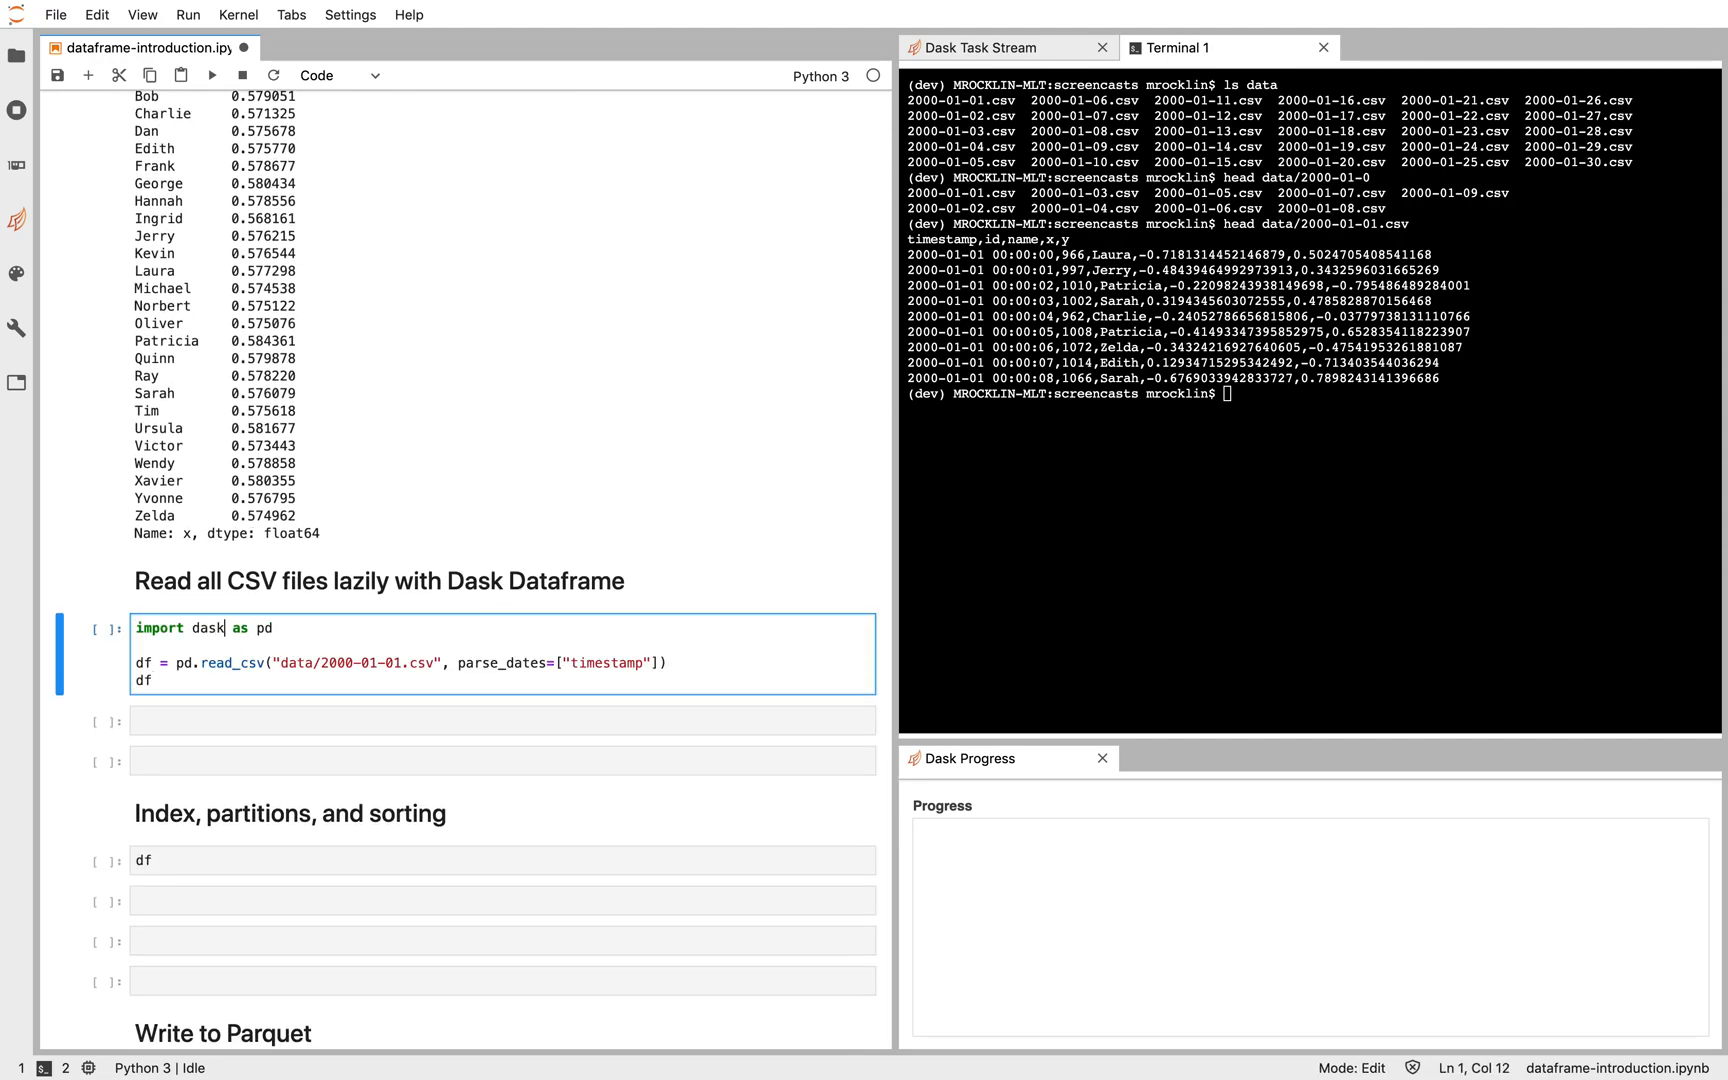
pyautogui.write('.dataframe')
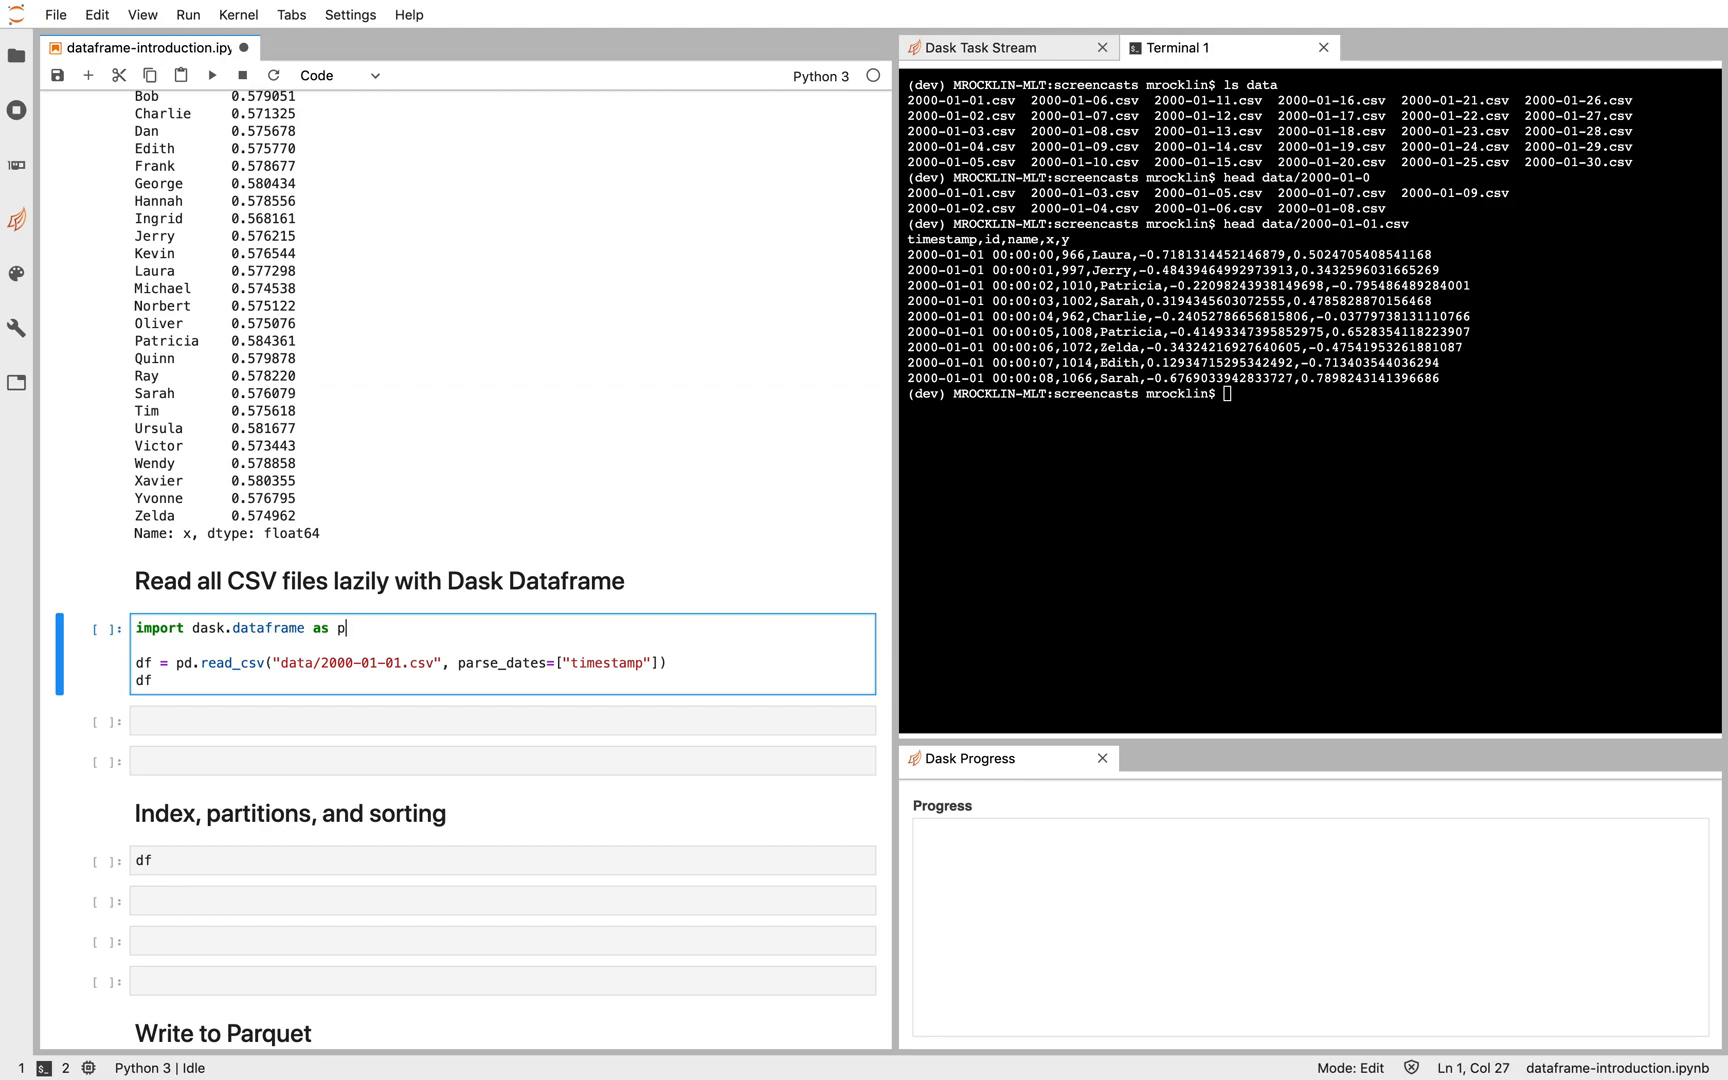
pyautogui.write('dd')
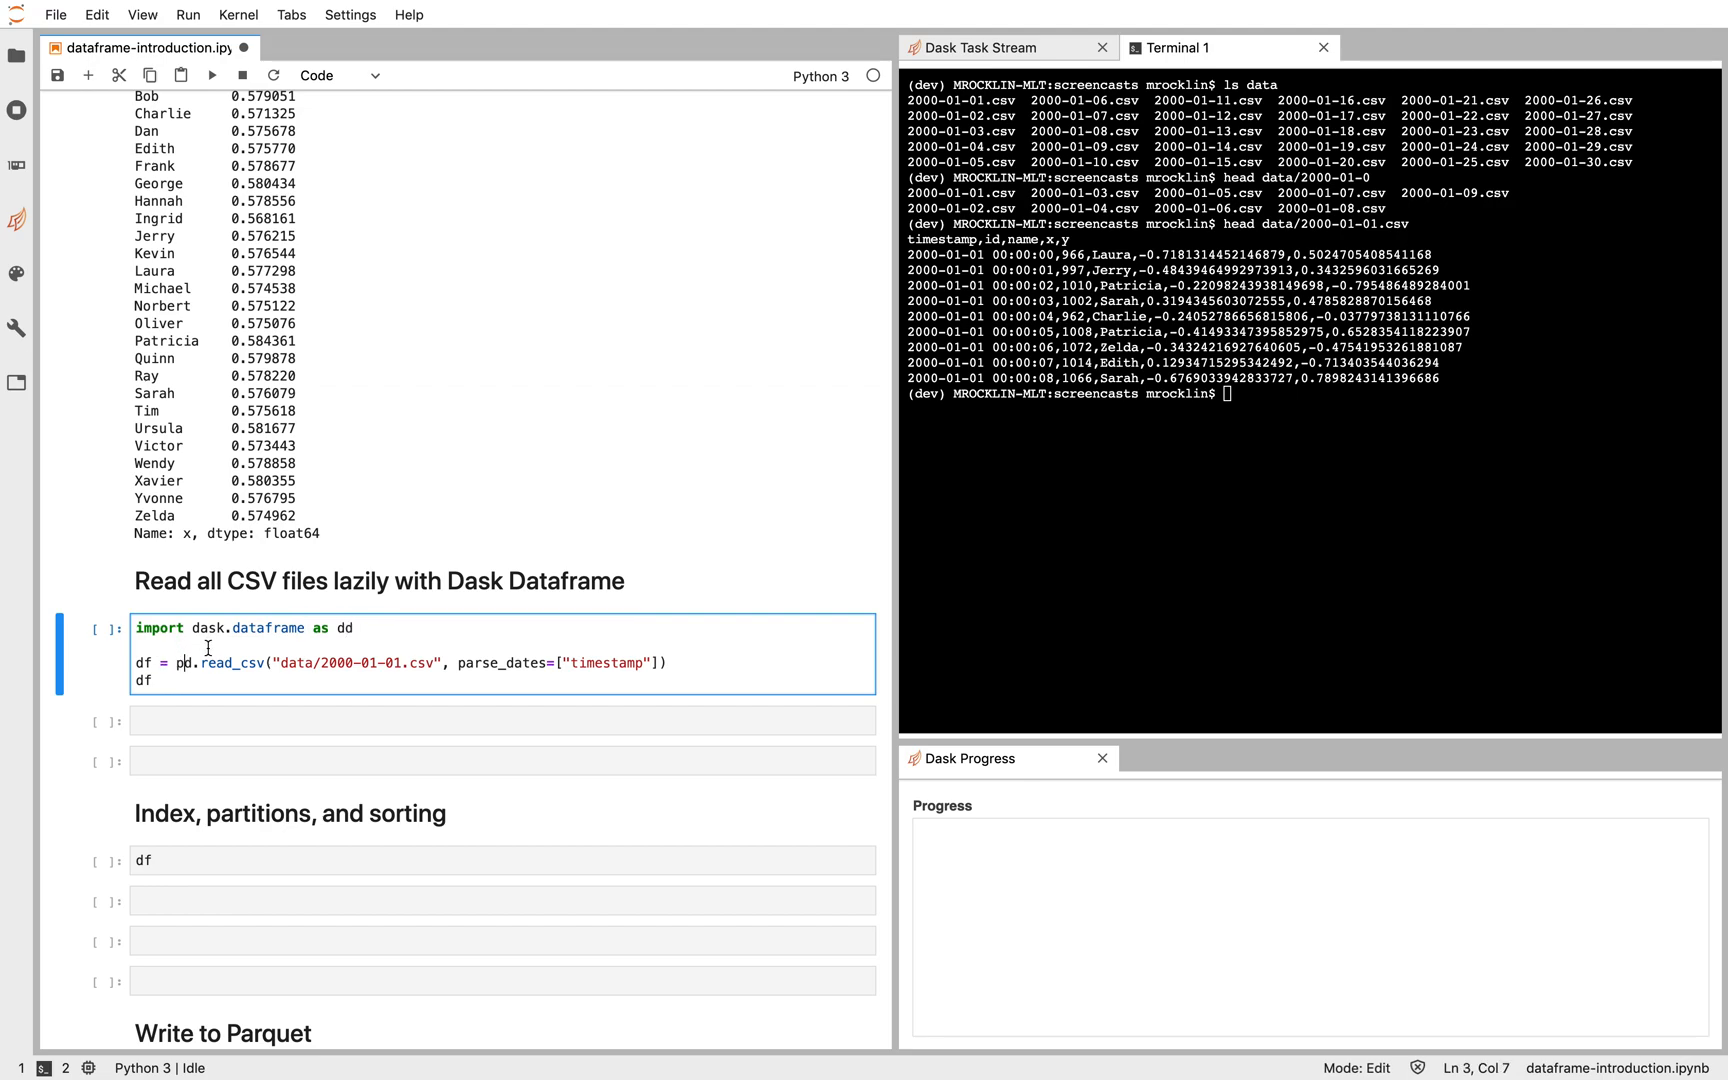
pyautogui.press('Shift+Enter')
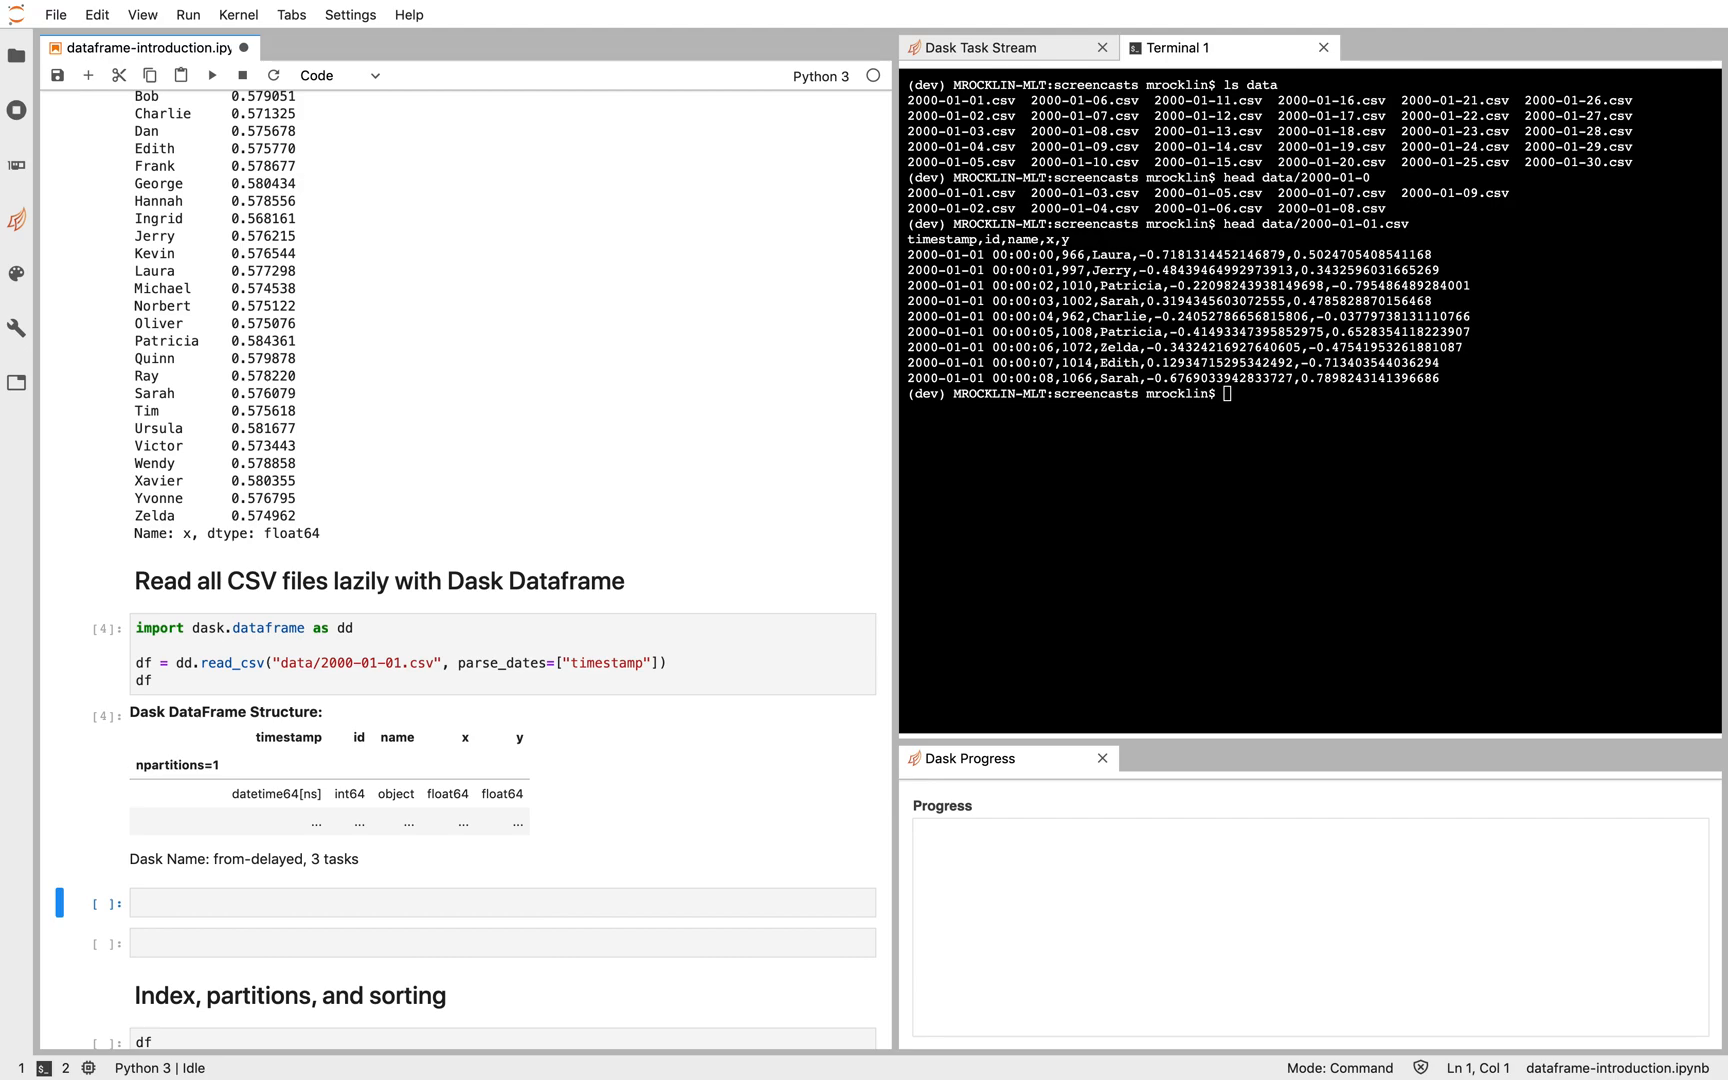
pyautogui.moveTo(241, 866)
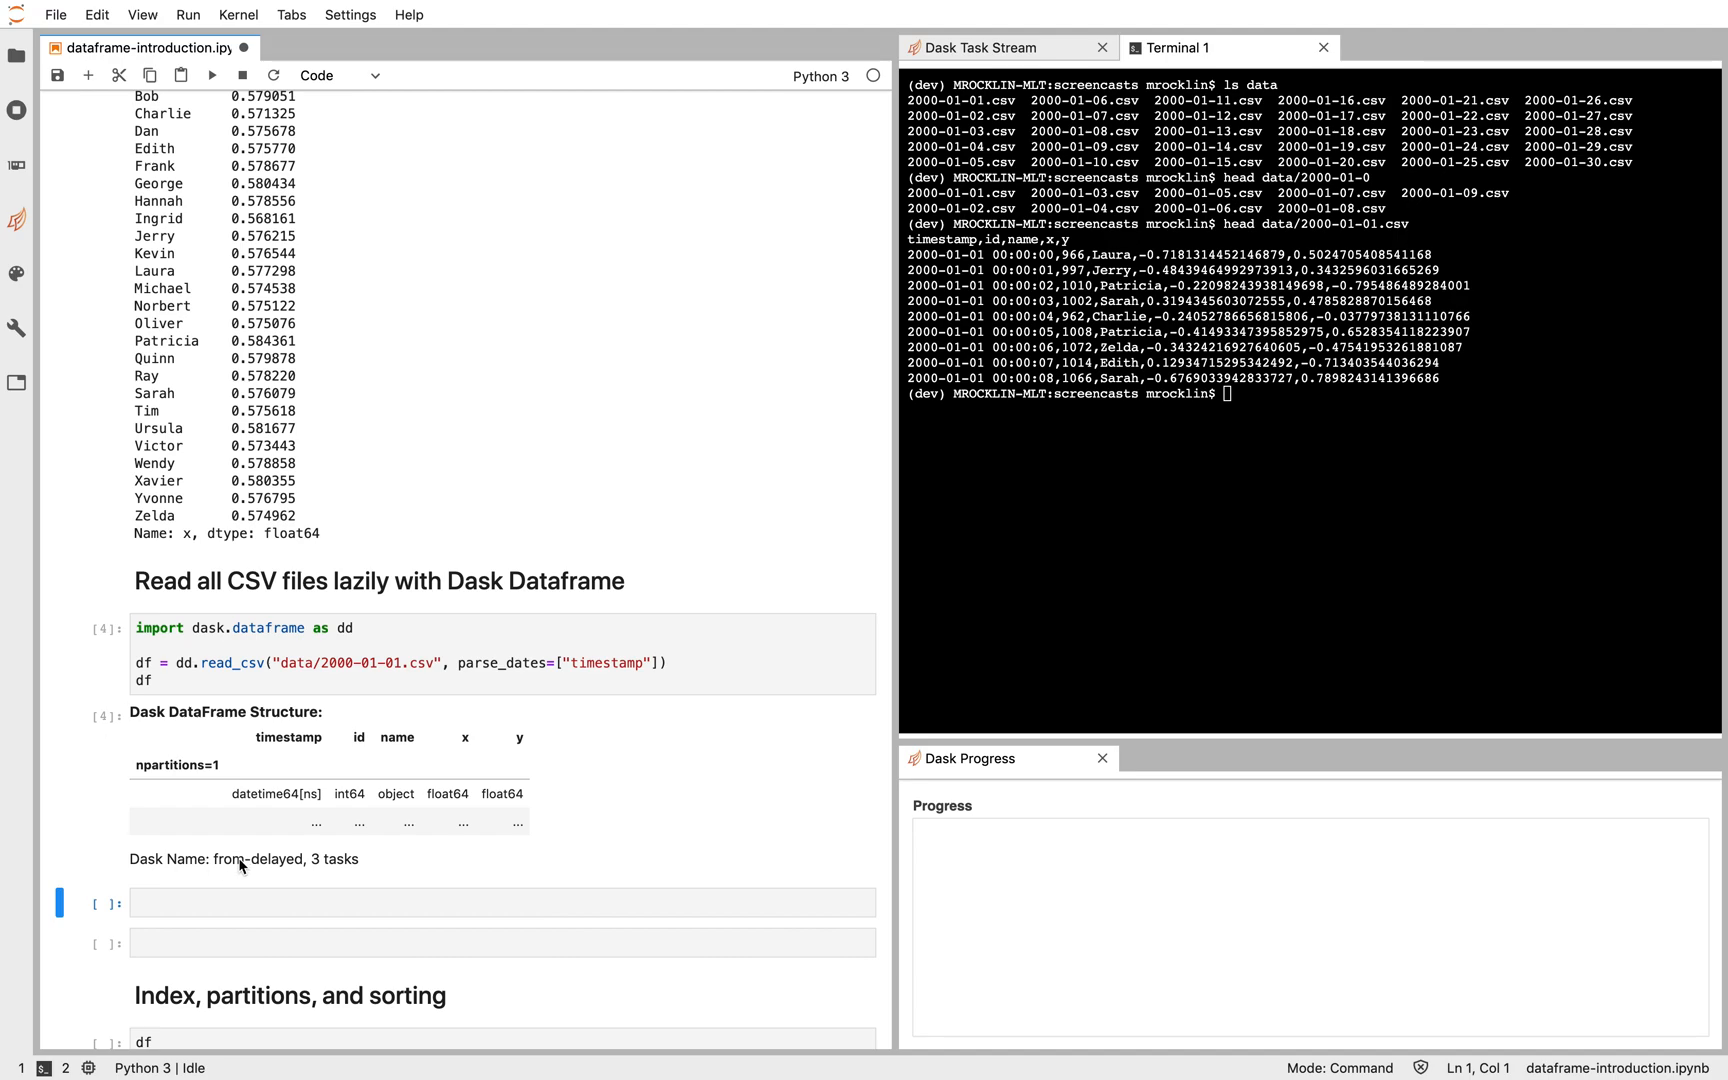
# Step: Run df.head() and df.x.mean() on the Dask DataFrame with the task stream dashboard open
pyautogui.write('df.head(')
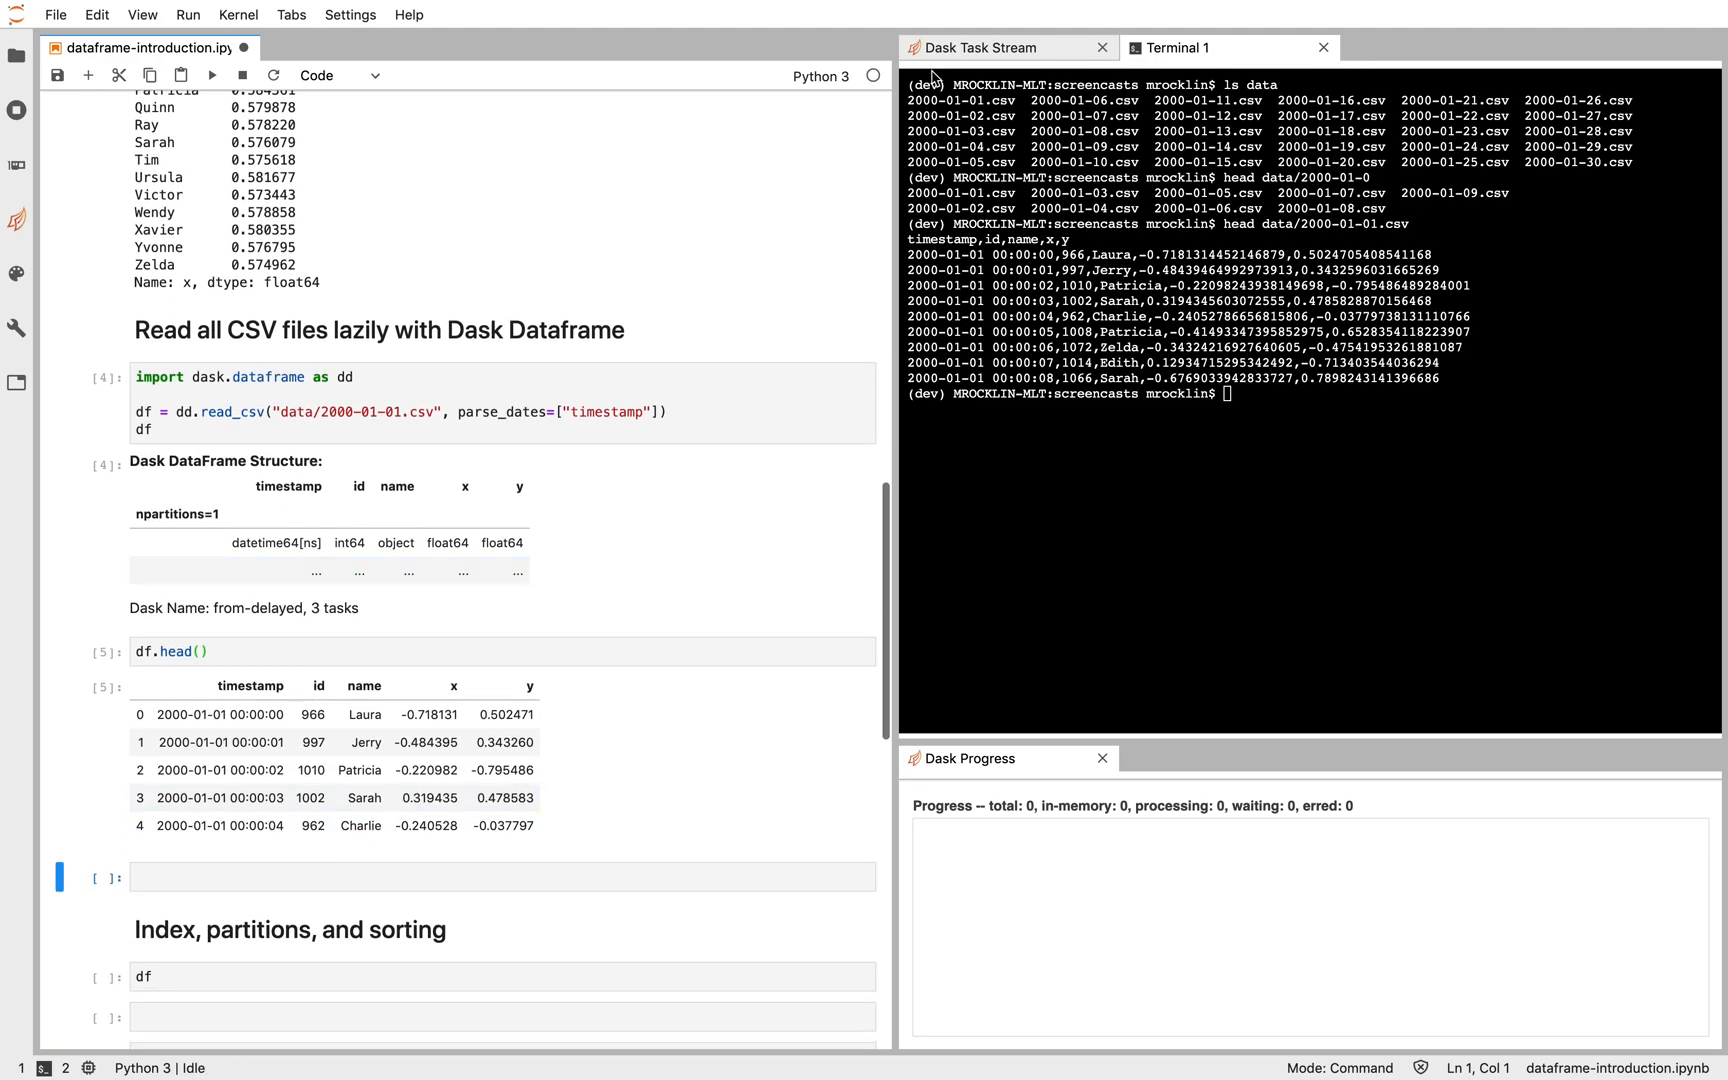
pyautogui.click(980, 48)
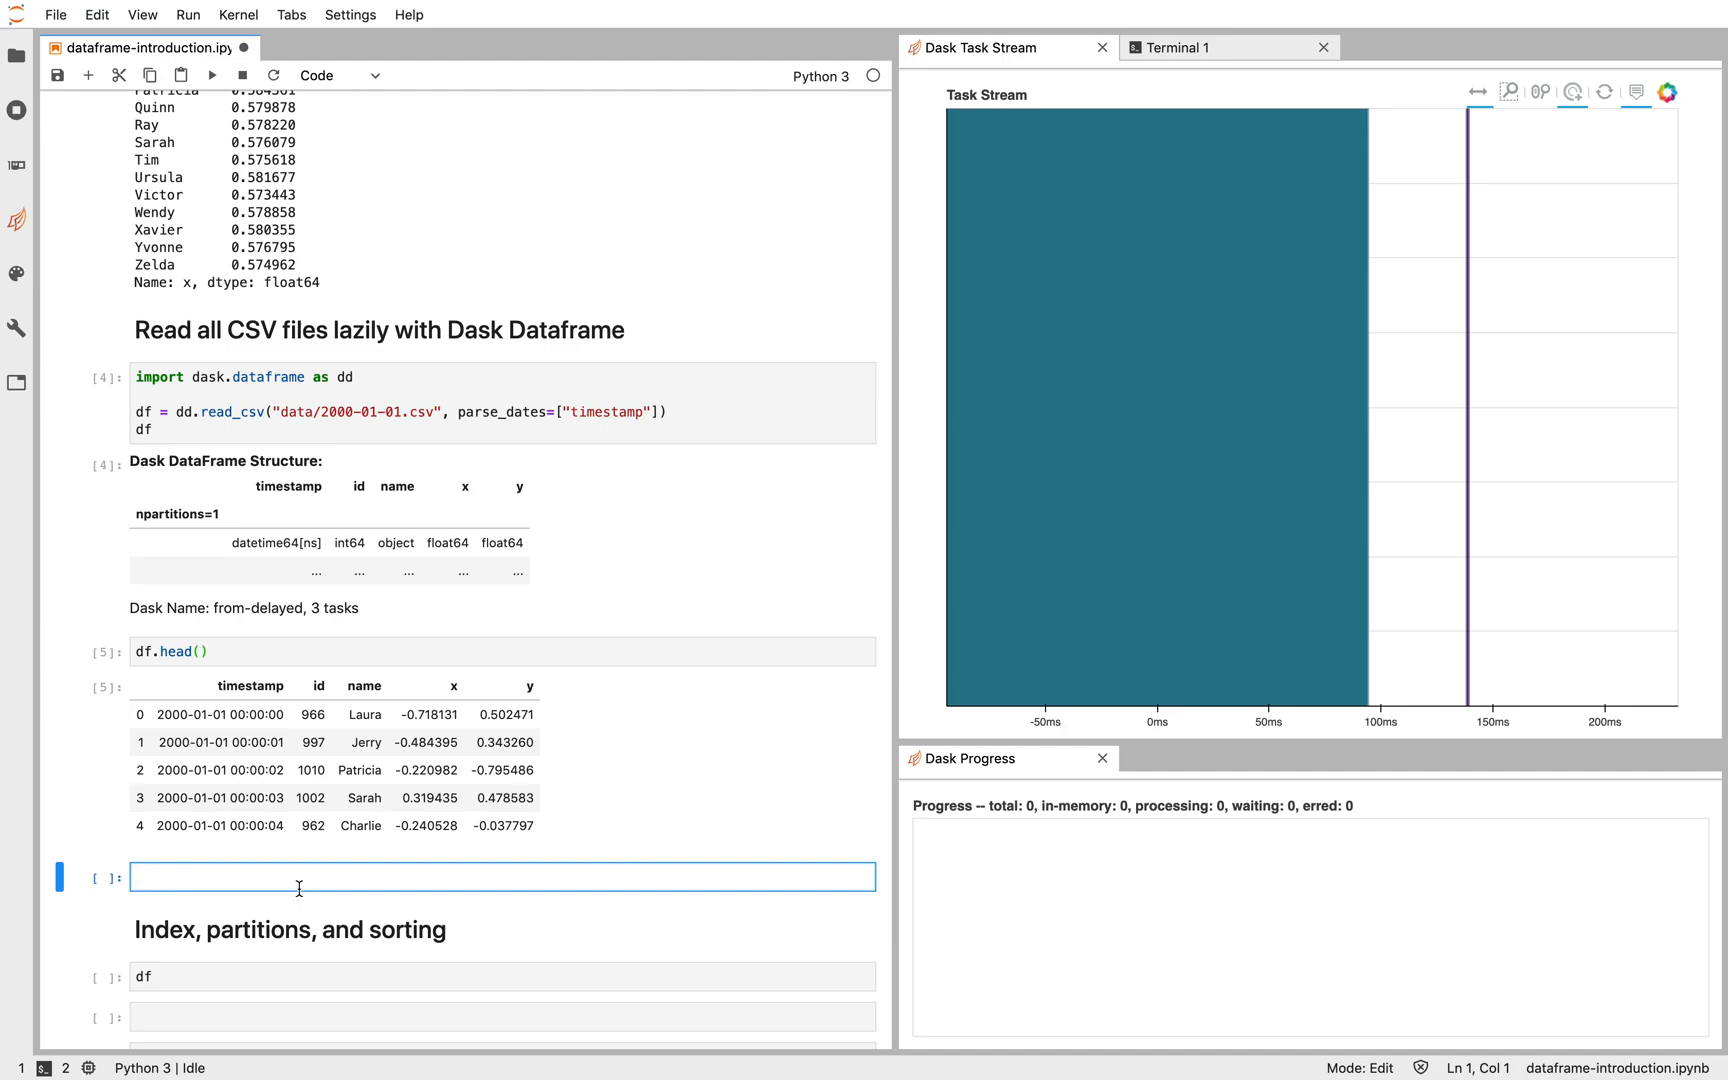
pyautogui.write('df.x.e')
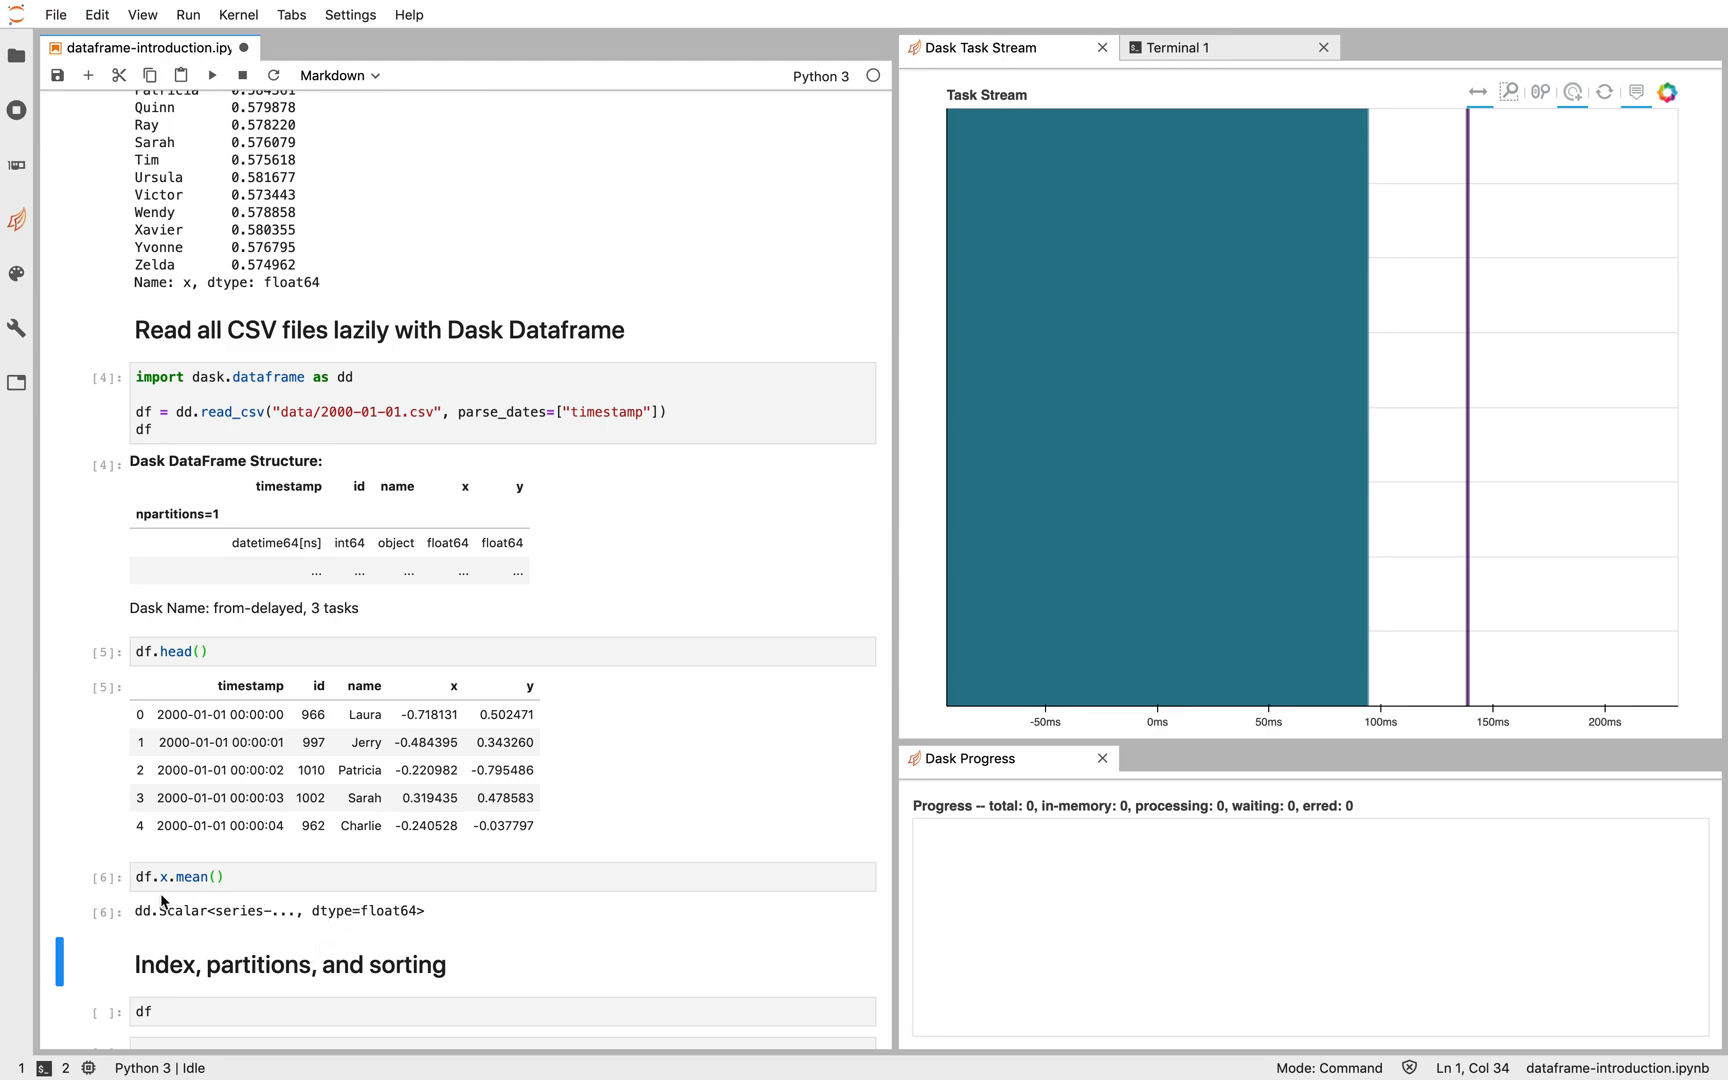
pyautogui.moveTo(157, 916)
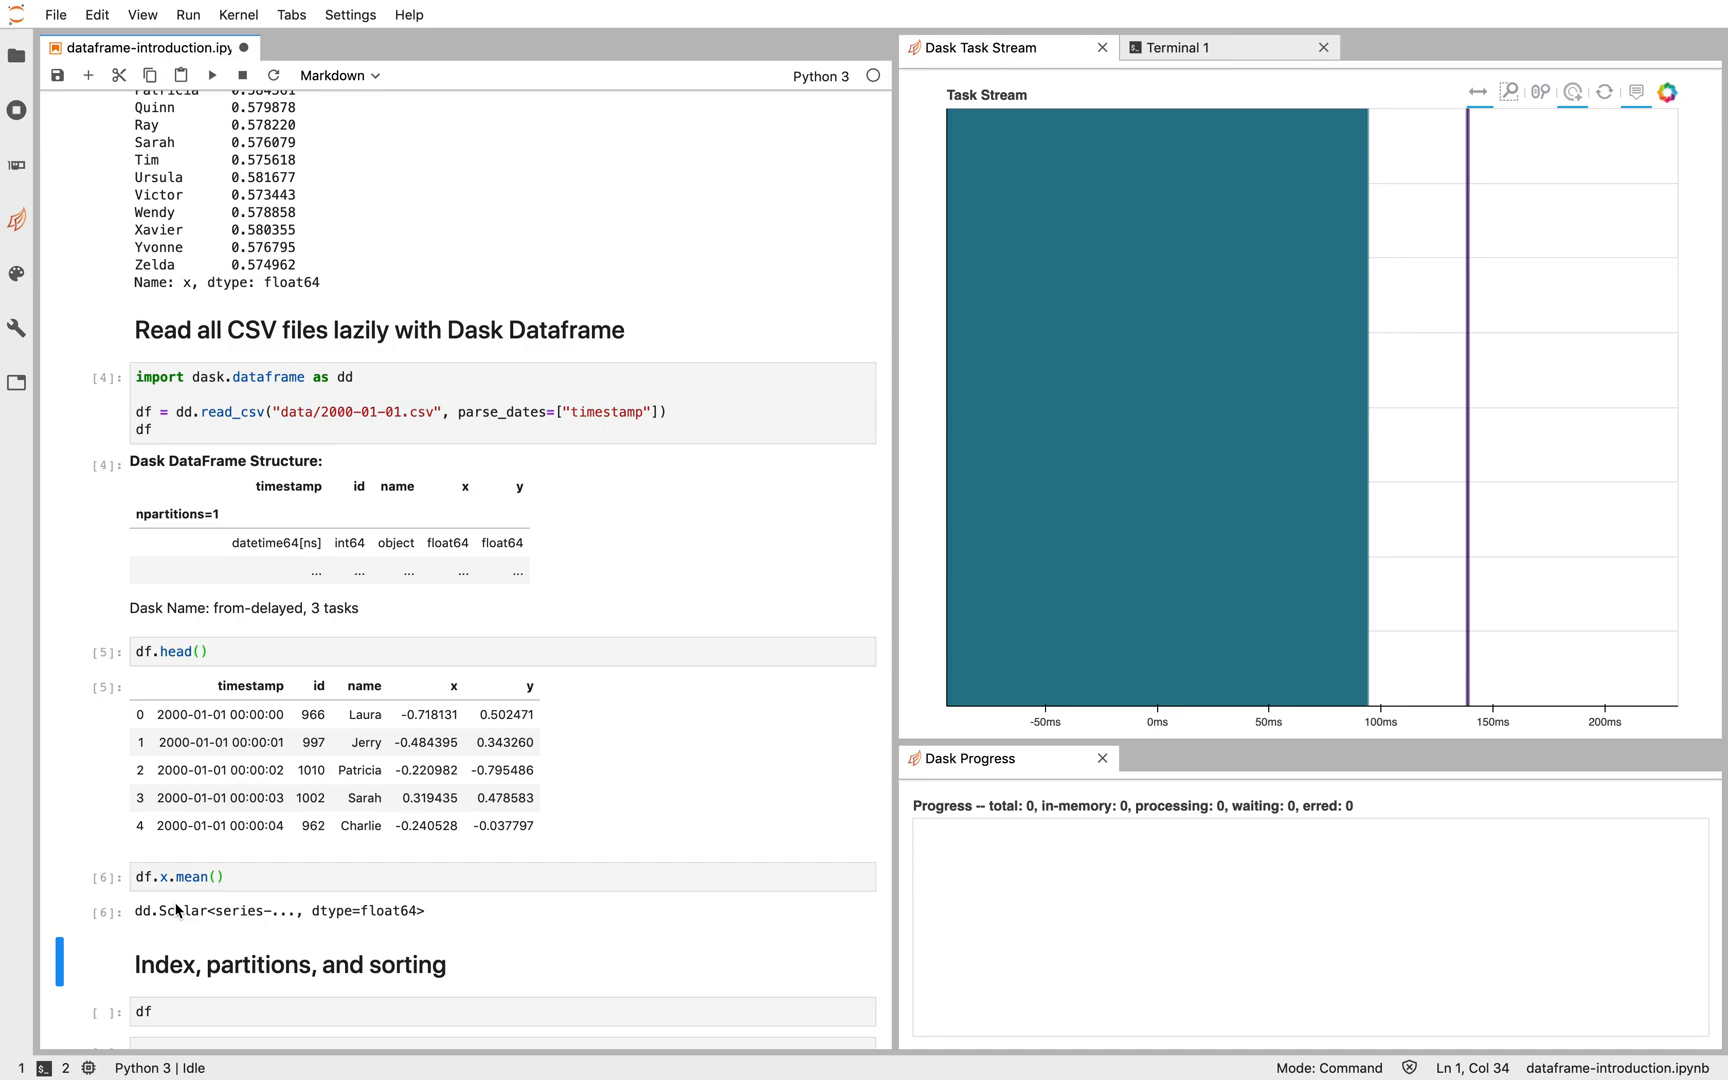
# Step: Append .compute() to df.x.mean() and point read_csv at data/2000-*-*.csv
pyautogui.click(444, 412)
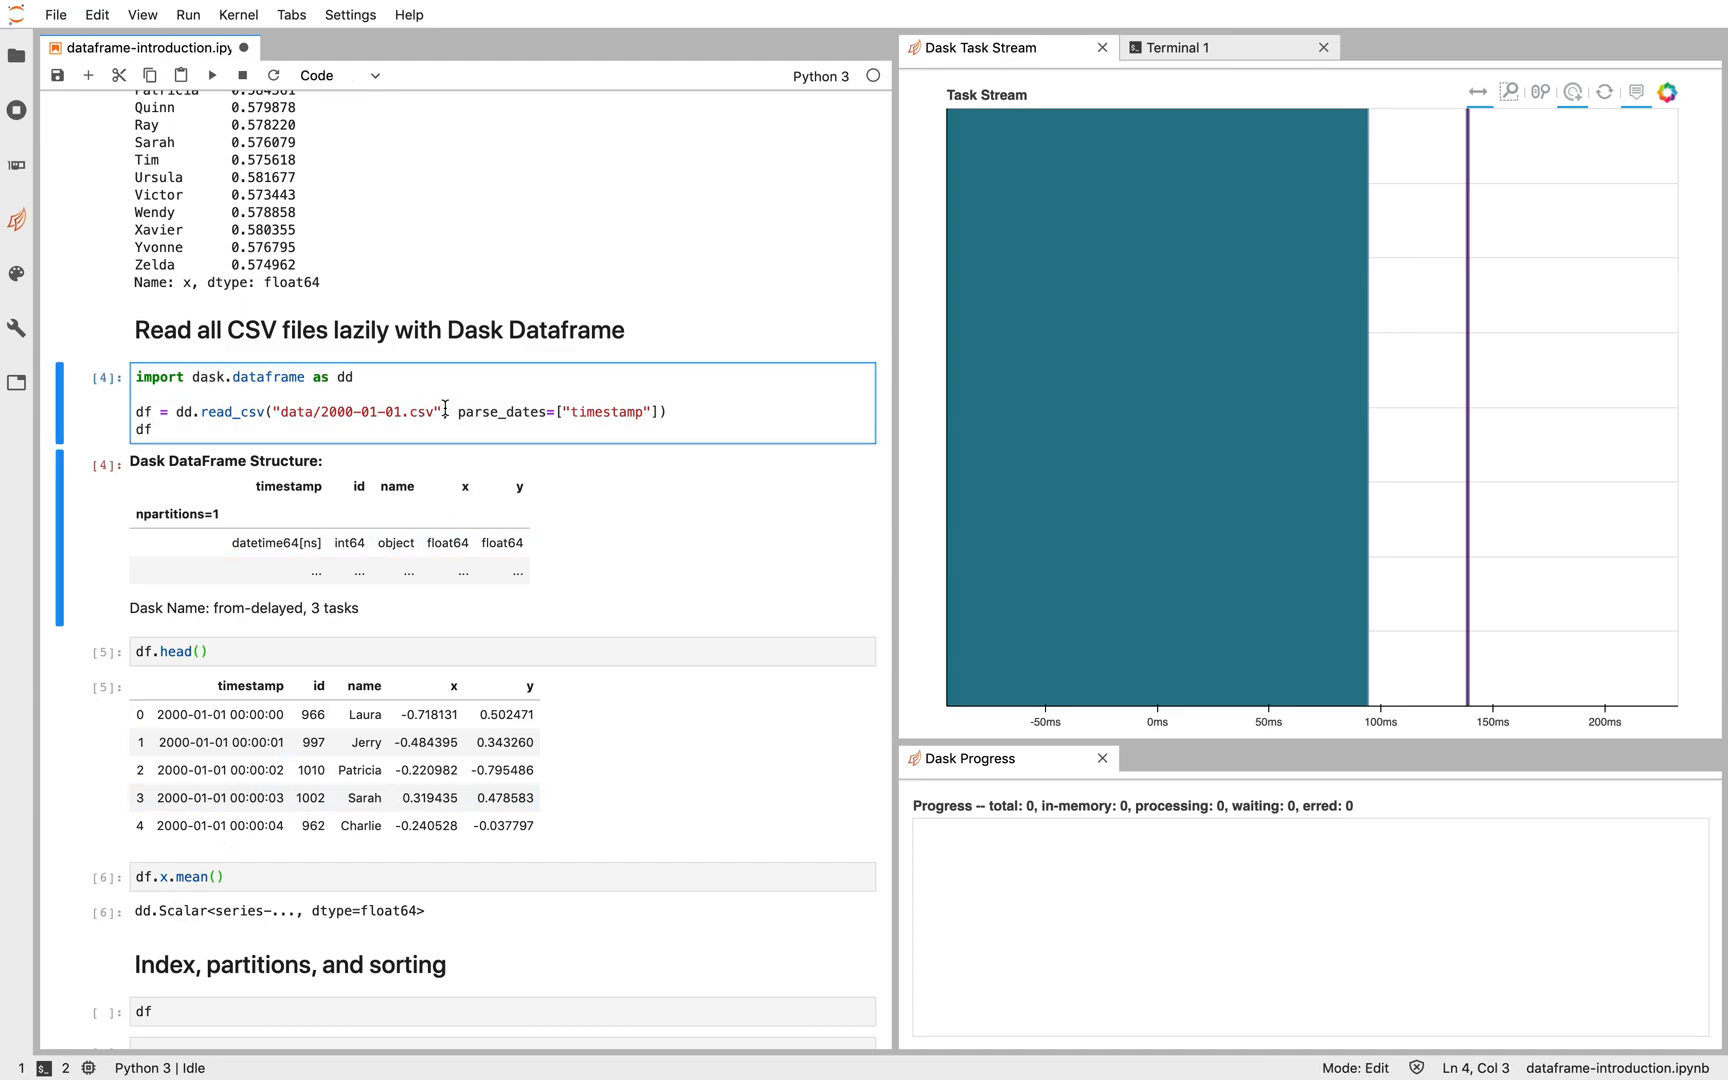
pyautogui.doubleClick(355, 412)
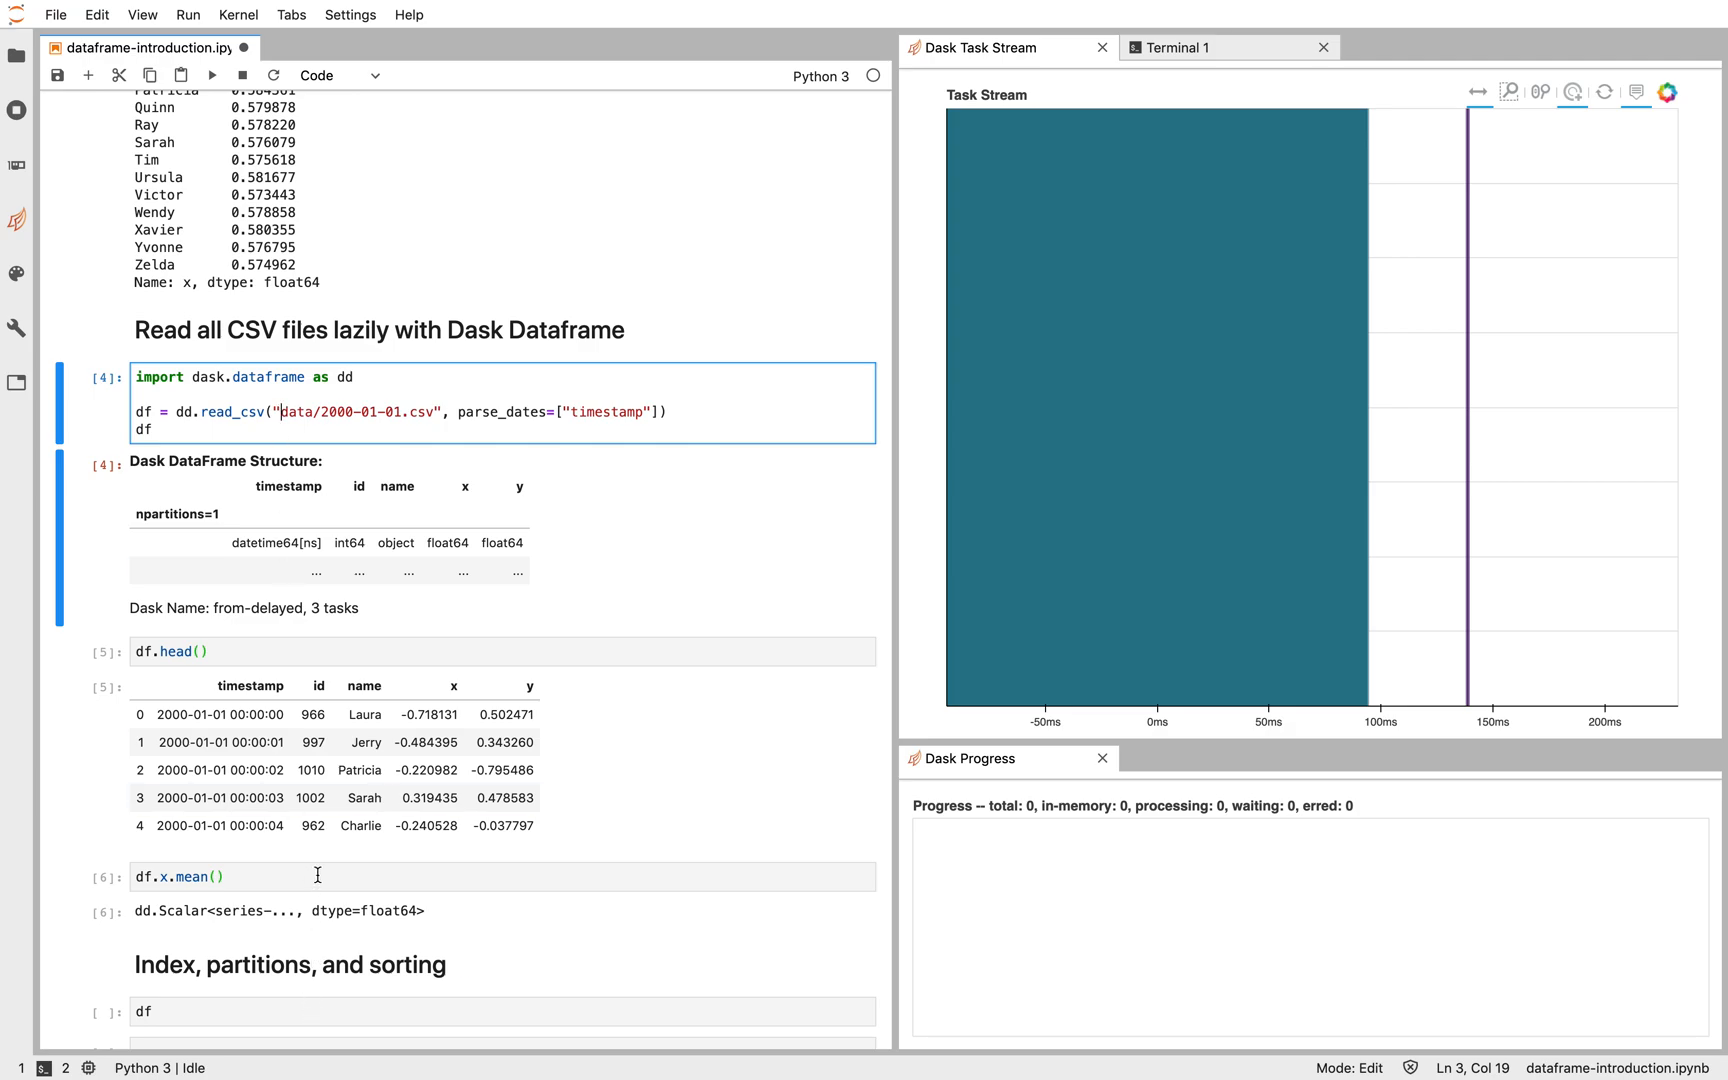
pyautogui.write('.compute(')
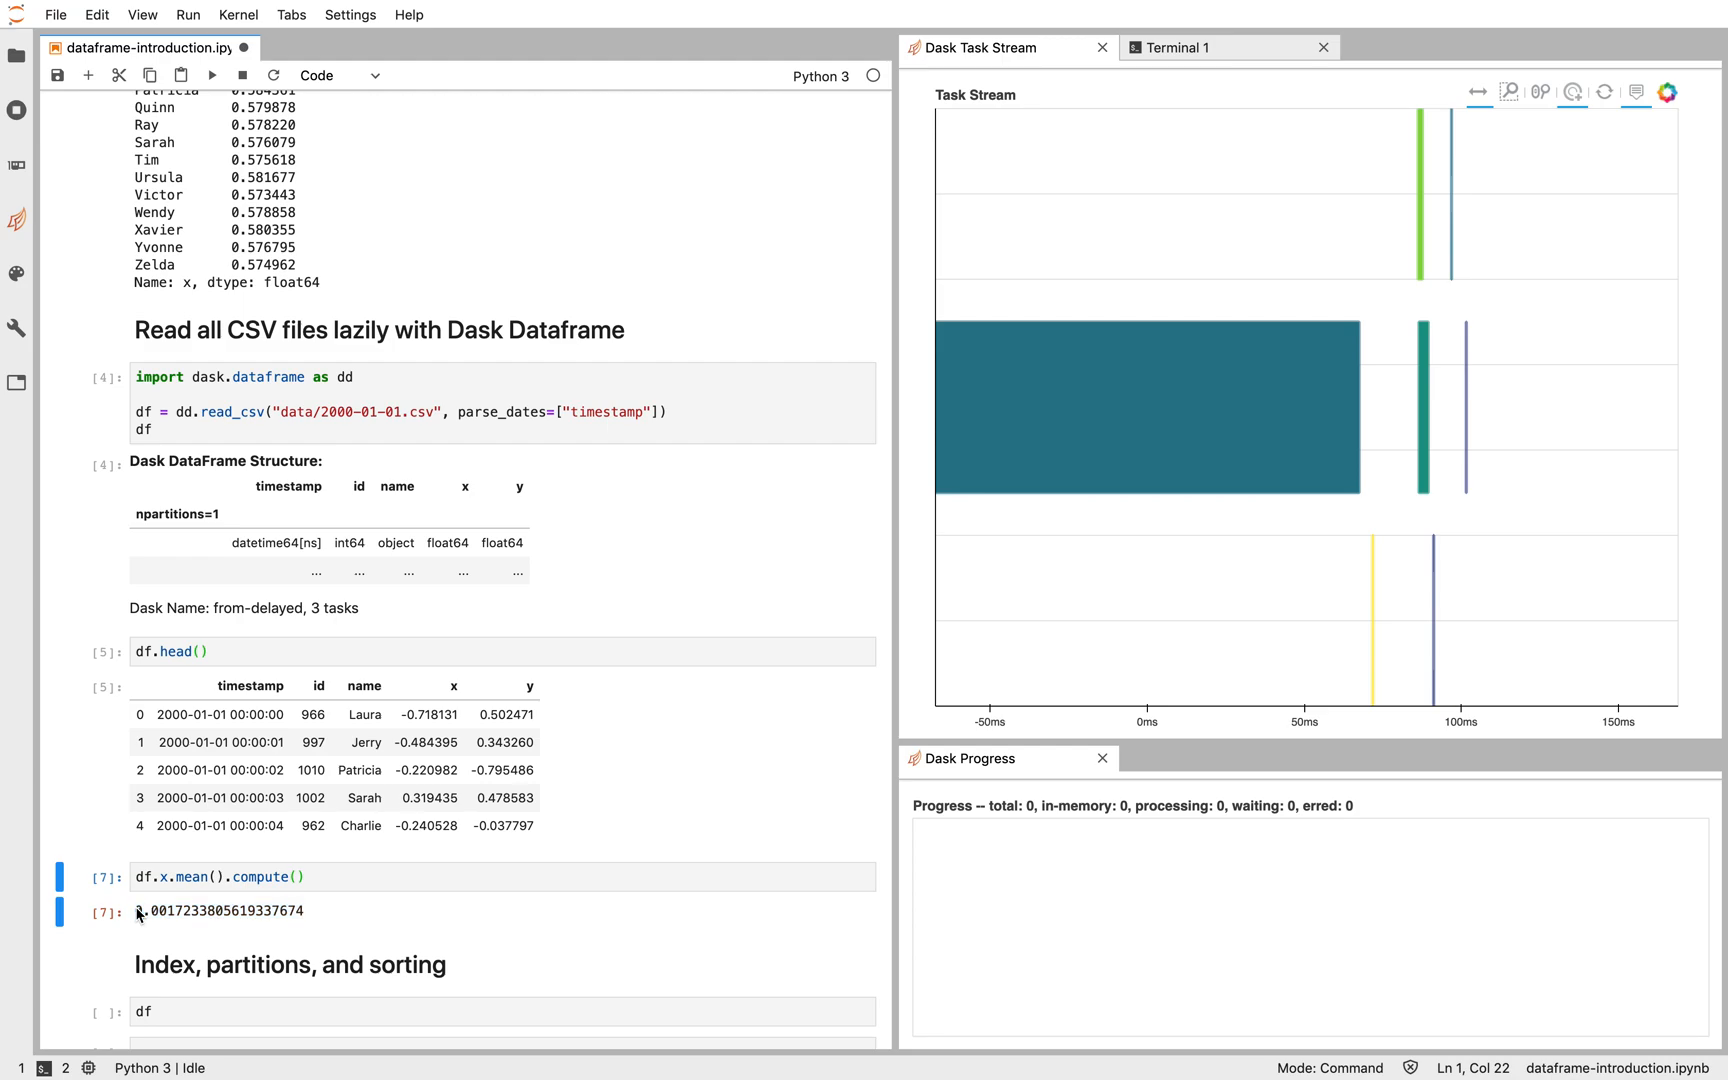
pyautogui.moveTo(393, 429)
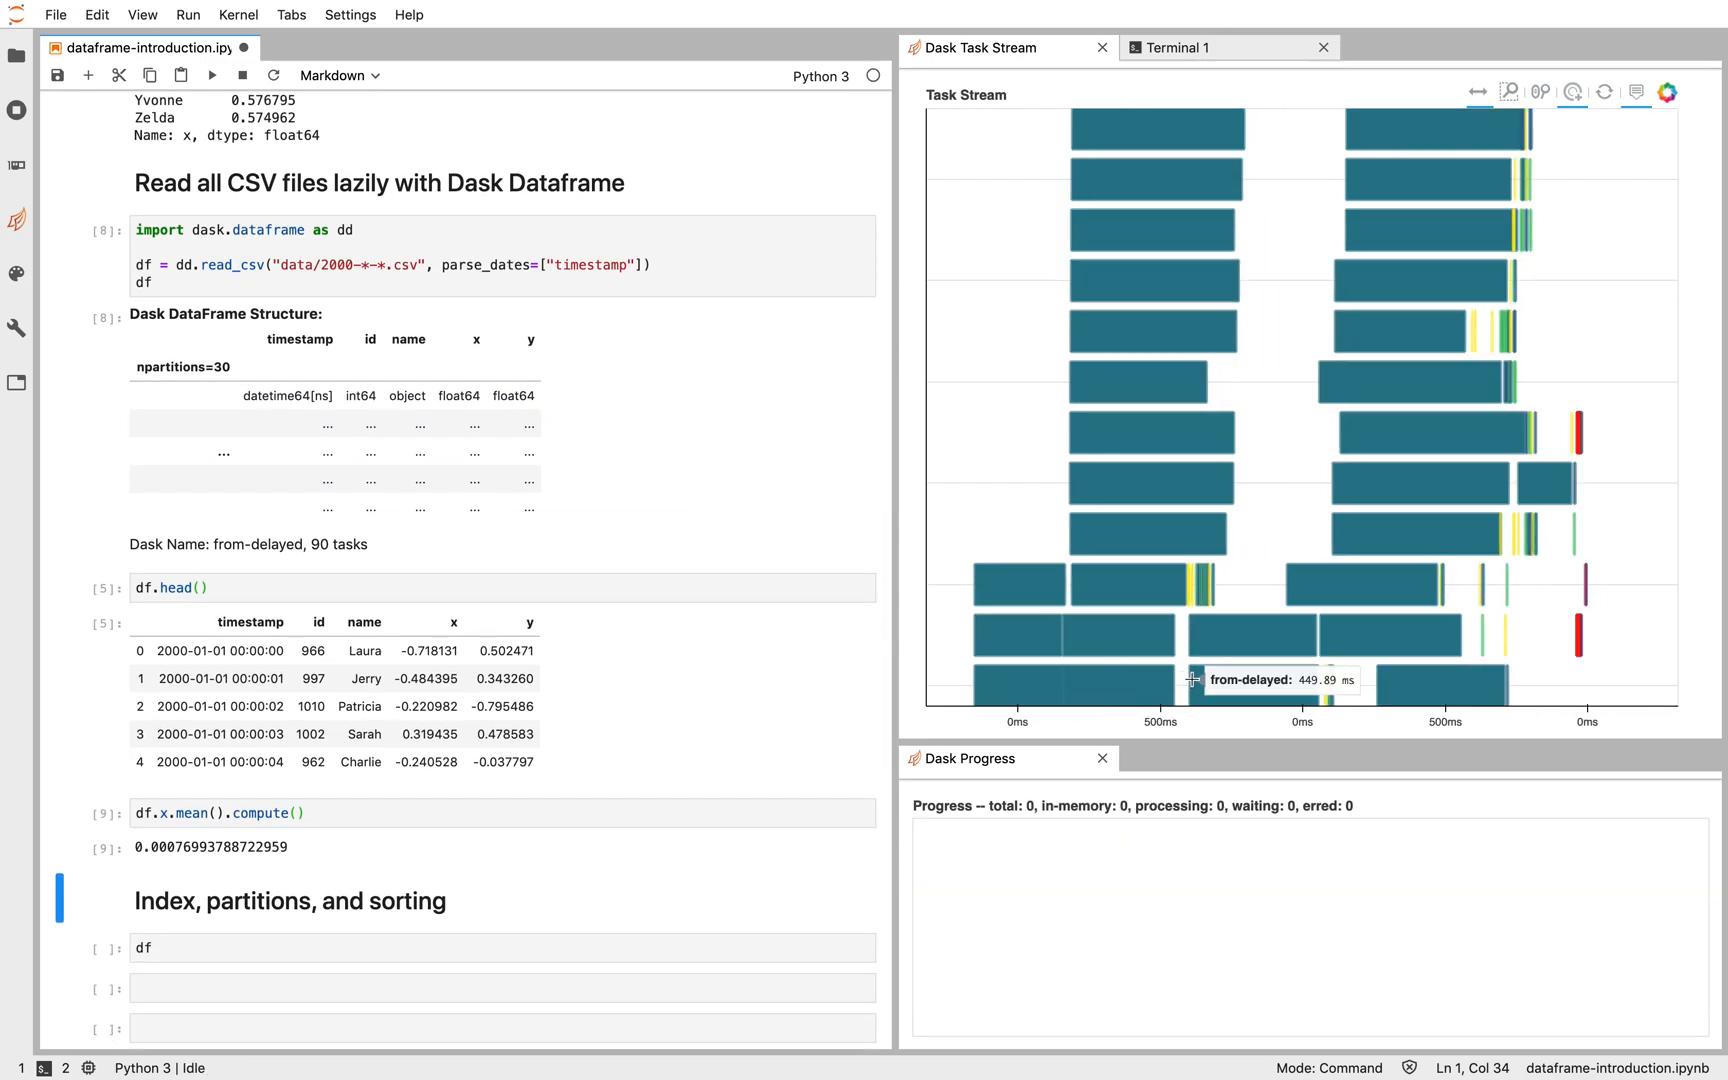
pyautogui.moveTo(1405, 381)
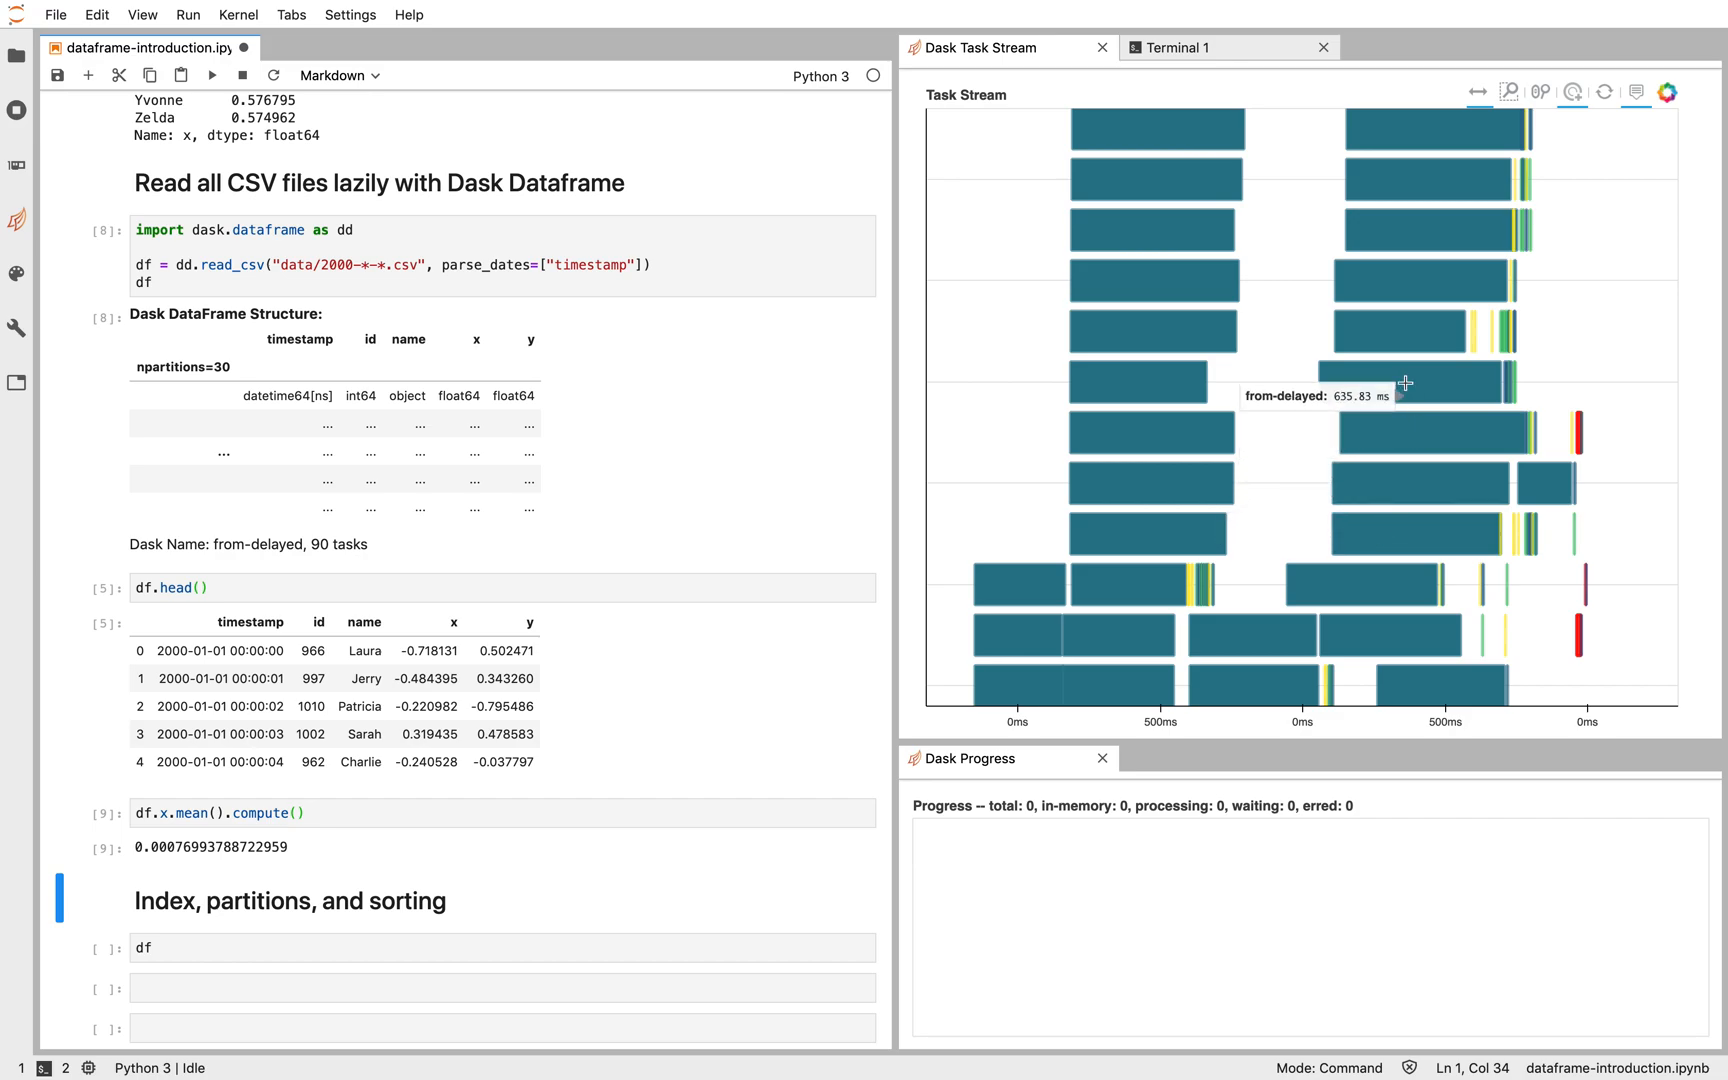
pyautogui.moveTo(1515, 320)
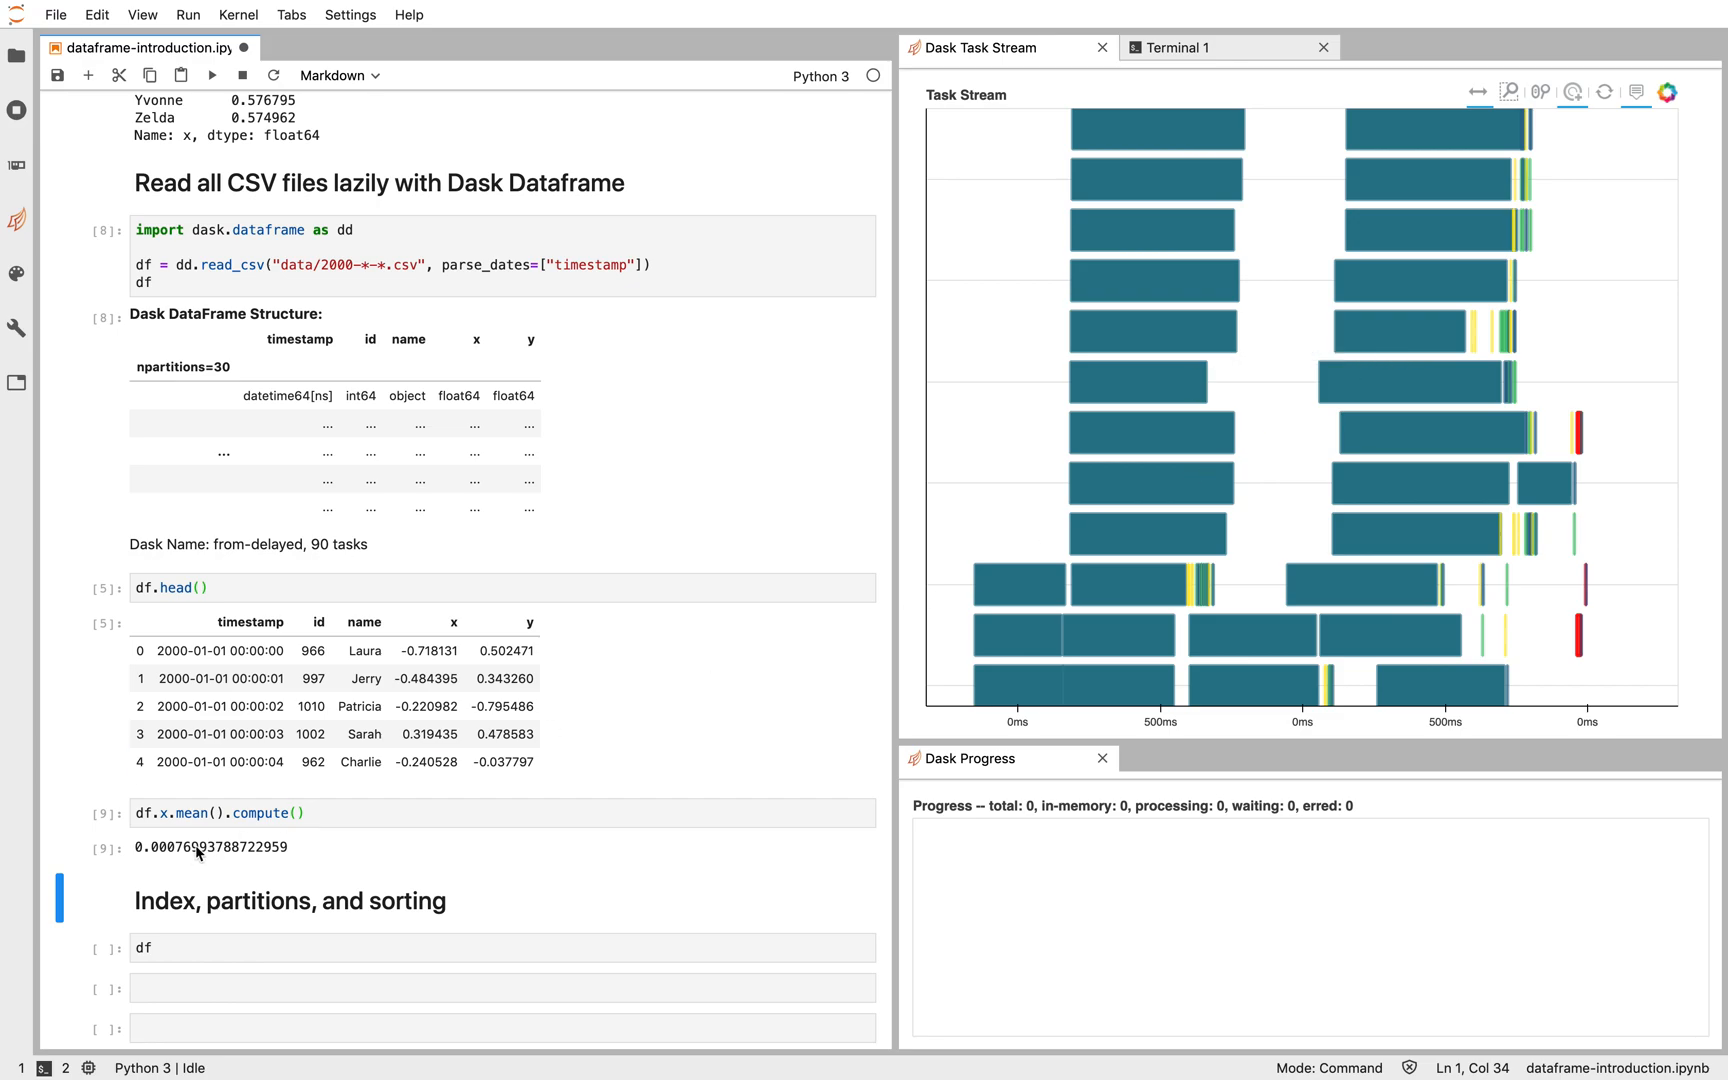
# Step: Compute df.groupby("name").x.std() over all 30 daily partitions
pyautogui.write('df.groupby("name')
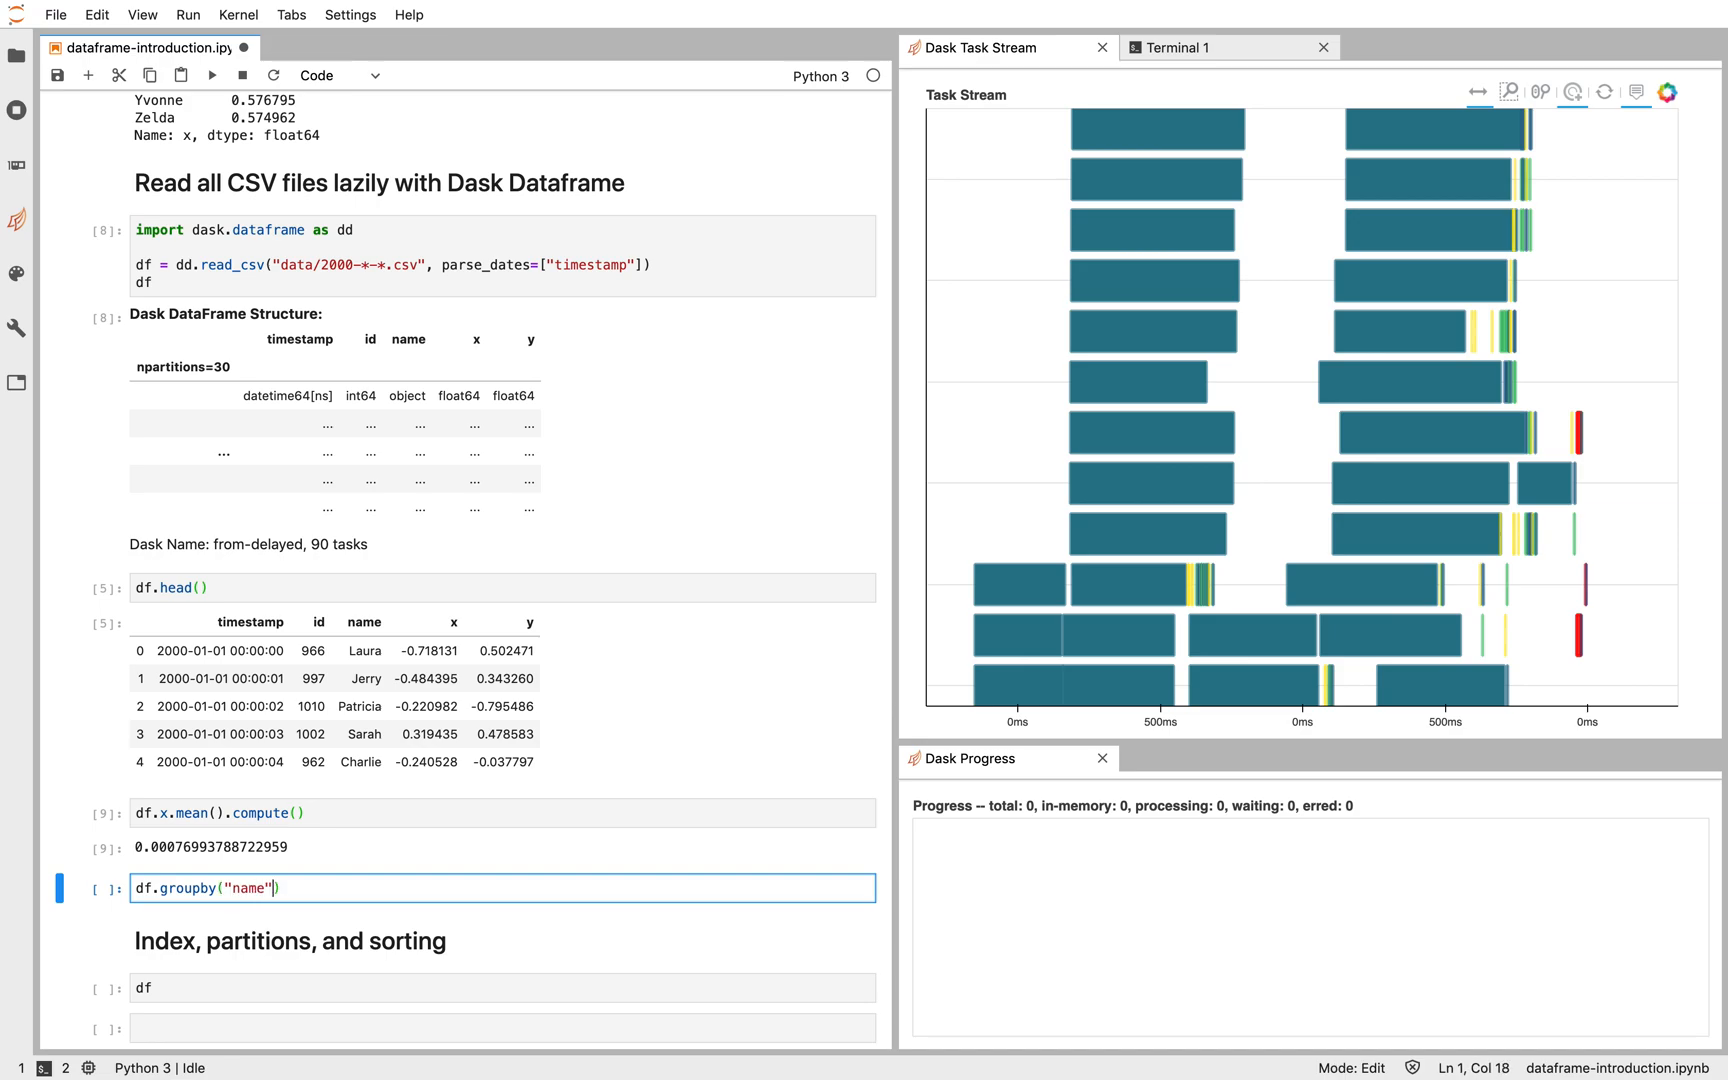
pyautogui.write('.x.std().compute(')
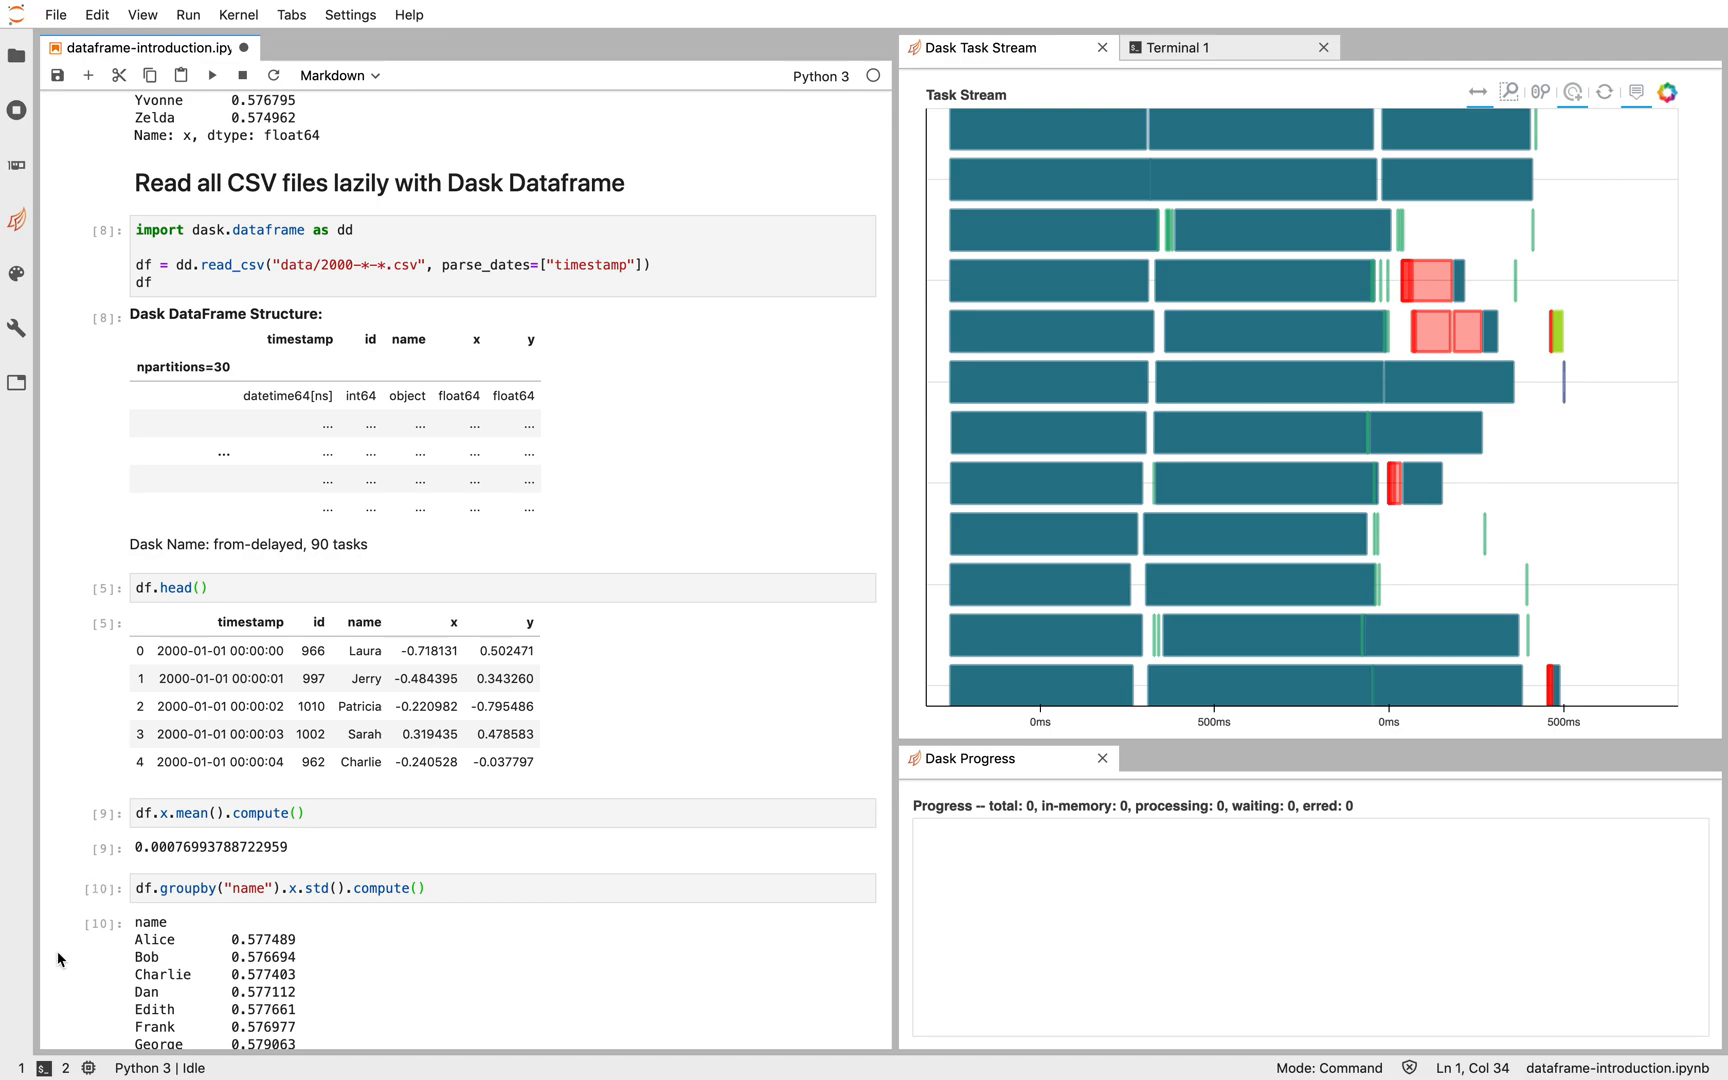
pyautogui.click(260, 888)
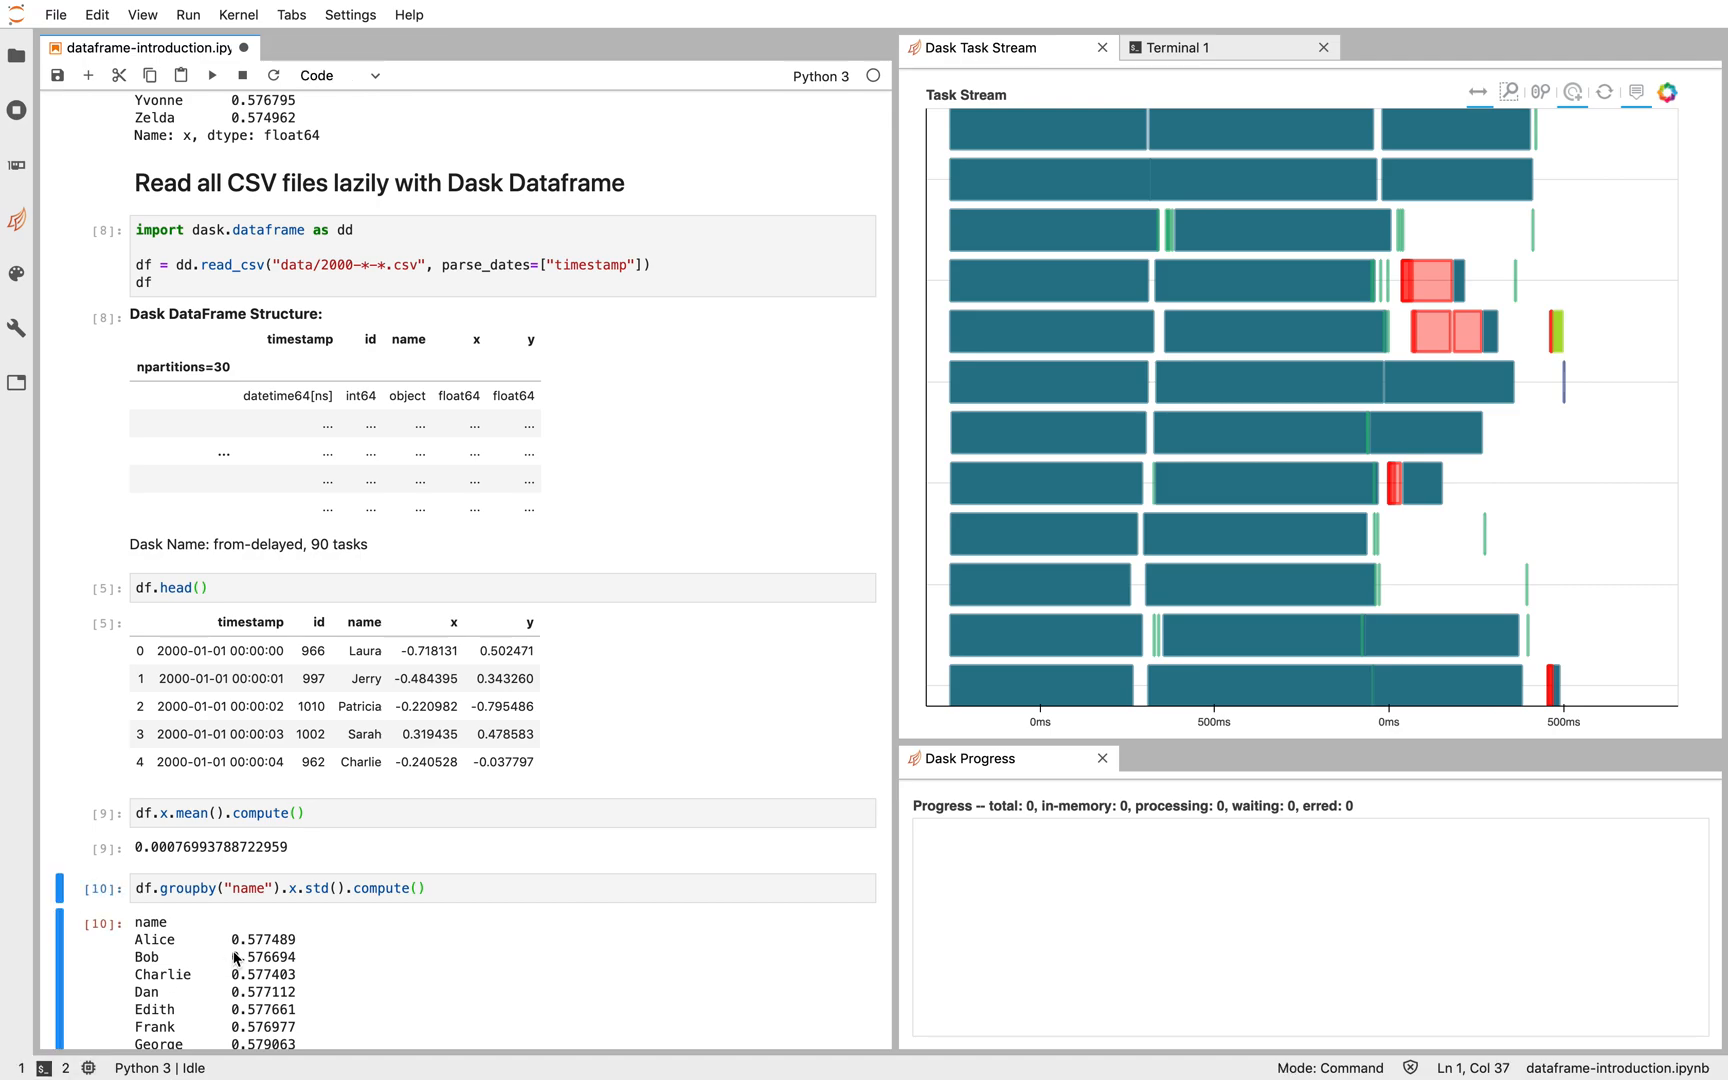
pyautogui.scroll(-3)
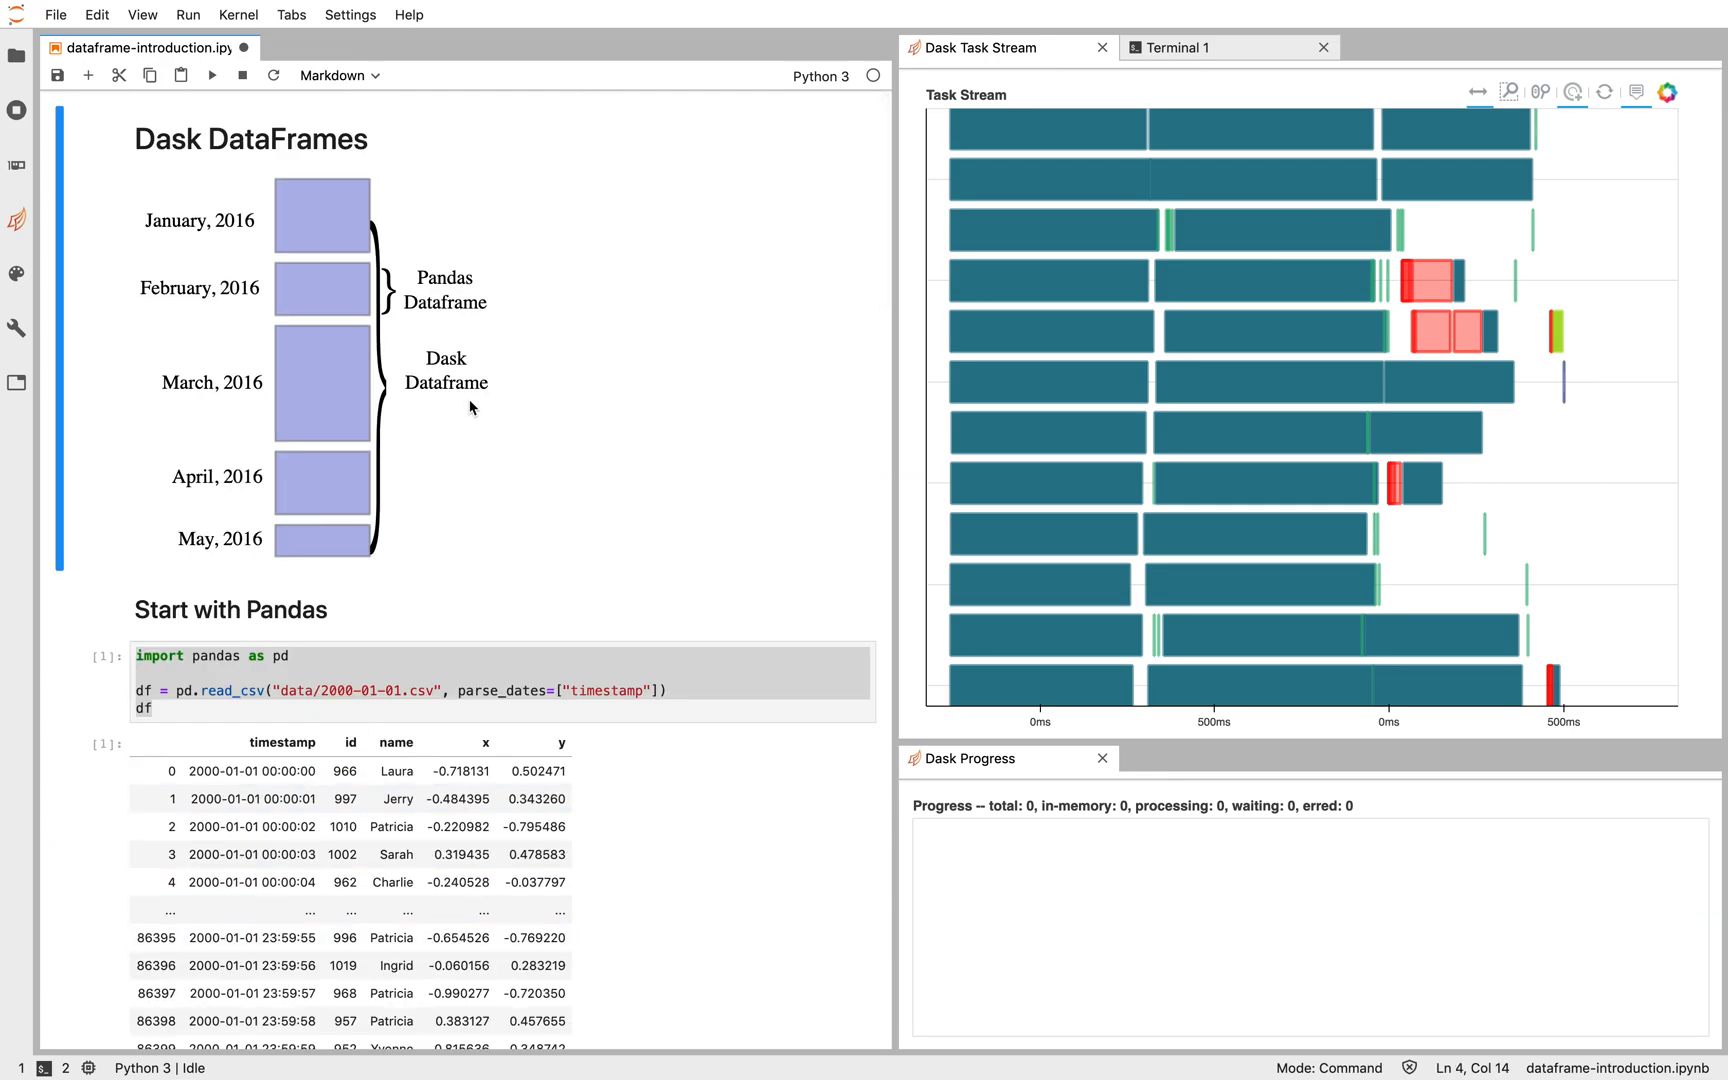
pyautogui.moveTo(355, 284)
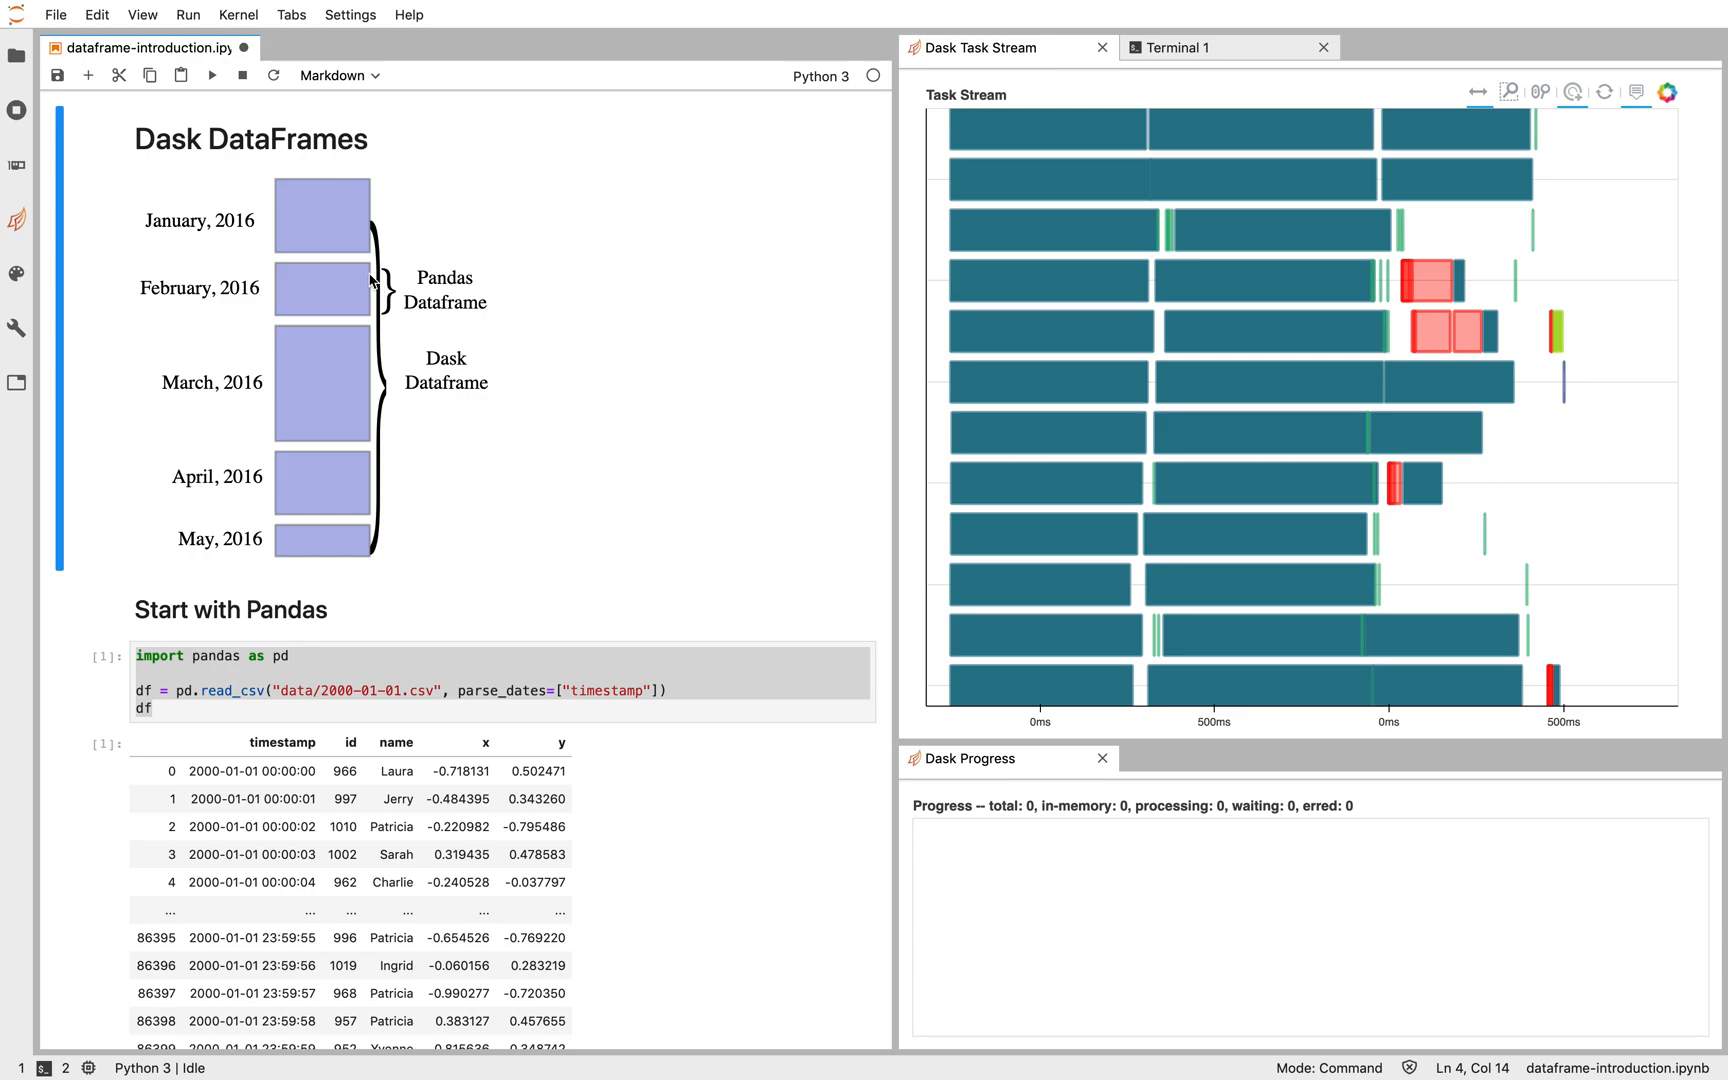
pyautogui.moveTo(368, 315)
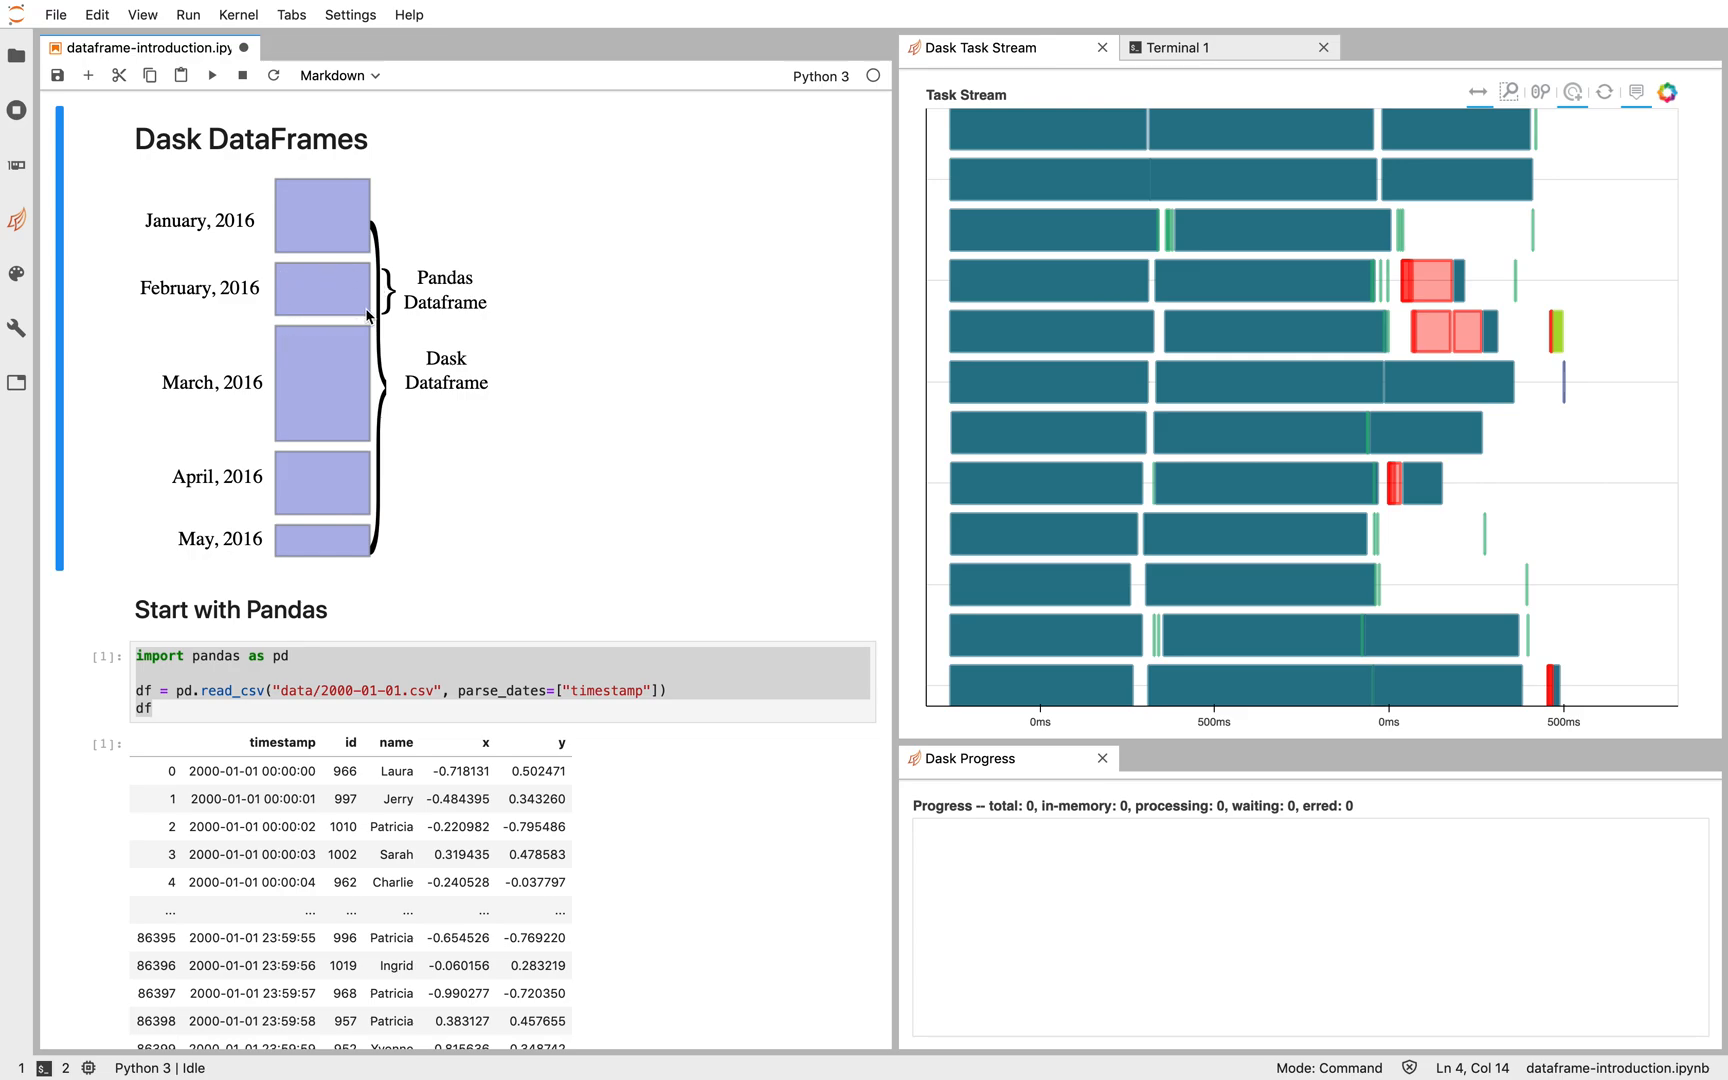
pyautogui.moveTo(402, 151)
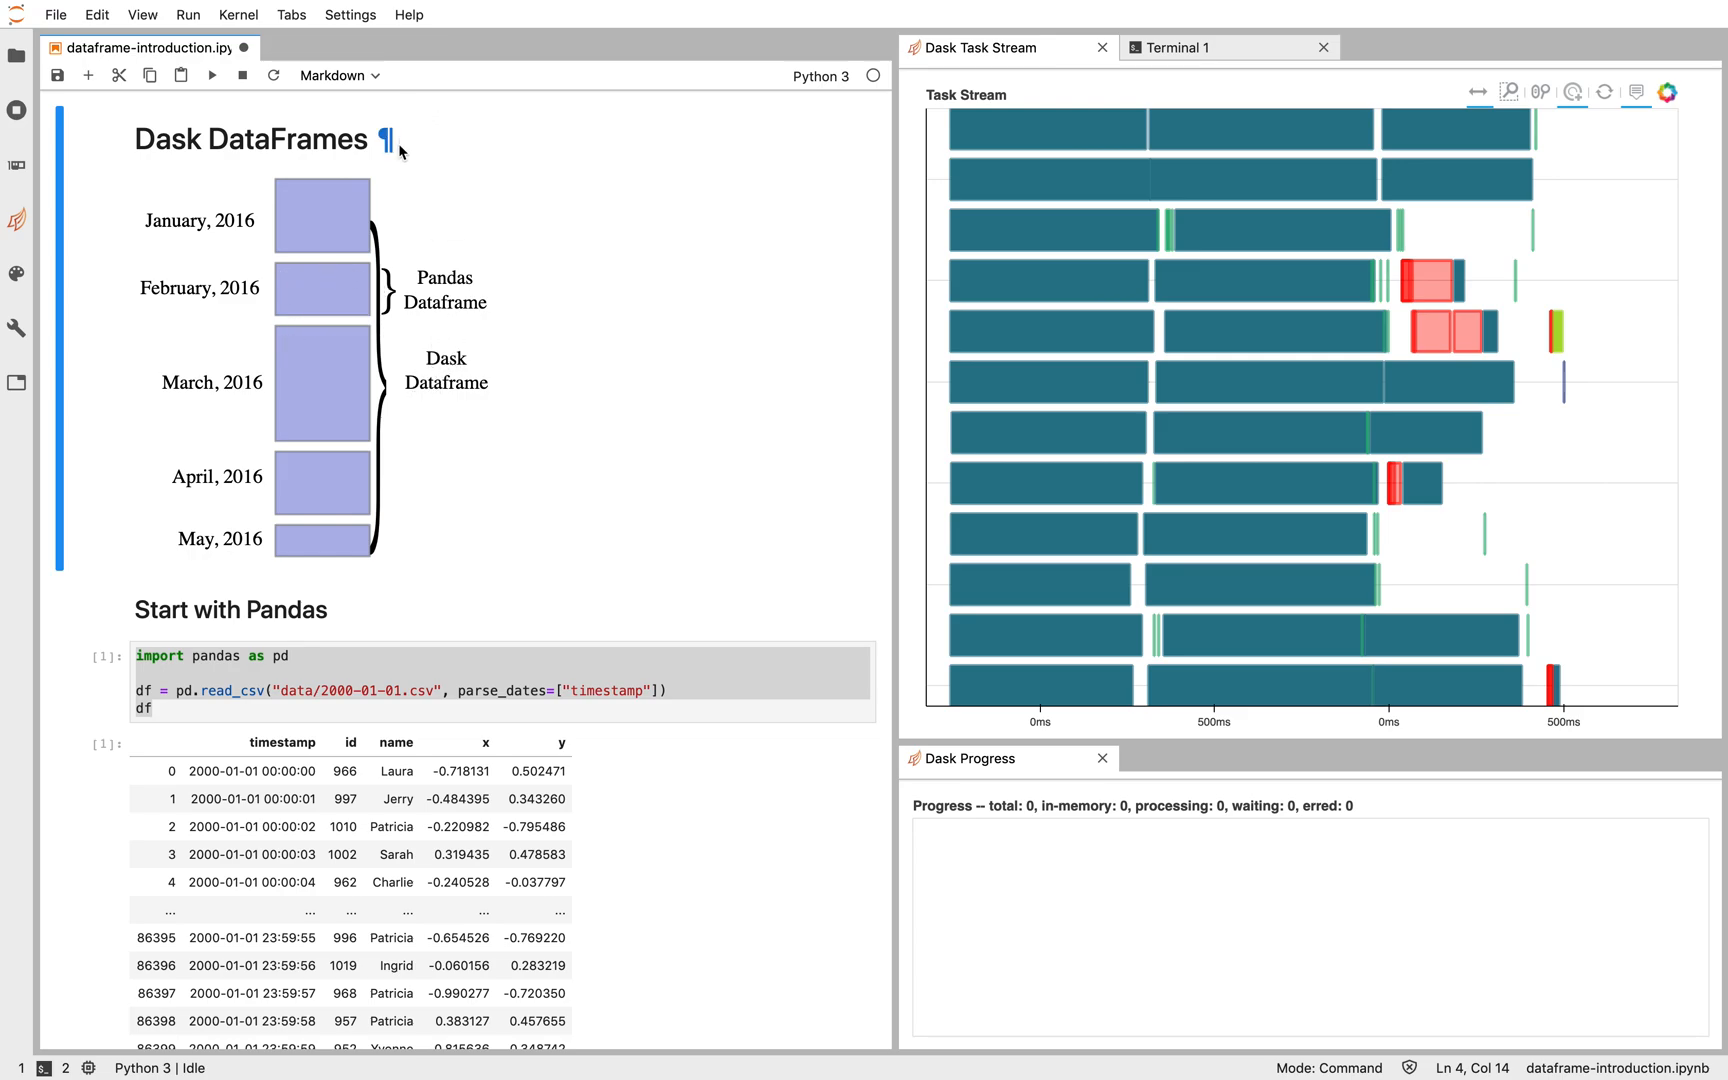
pyautogui.moveTo(345, 538)
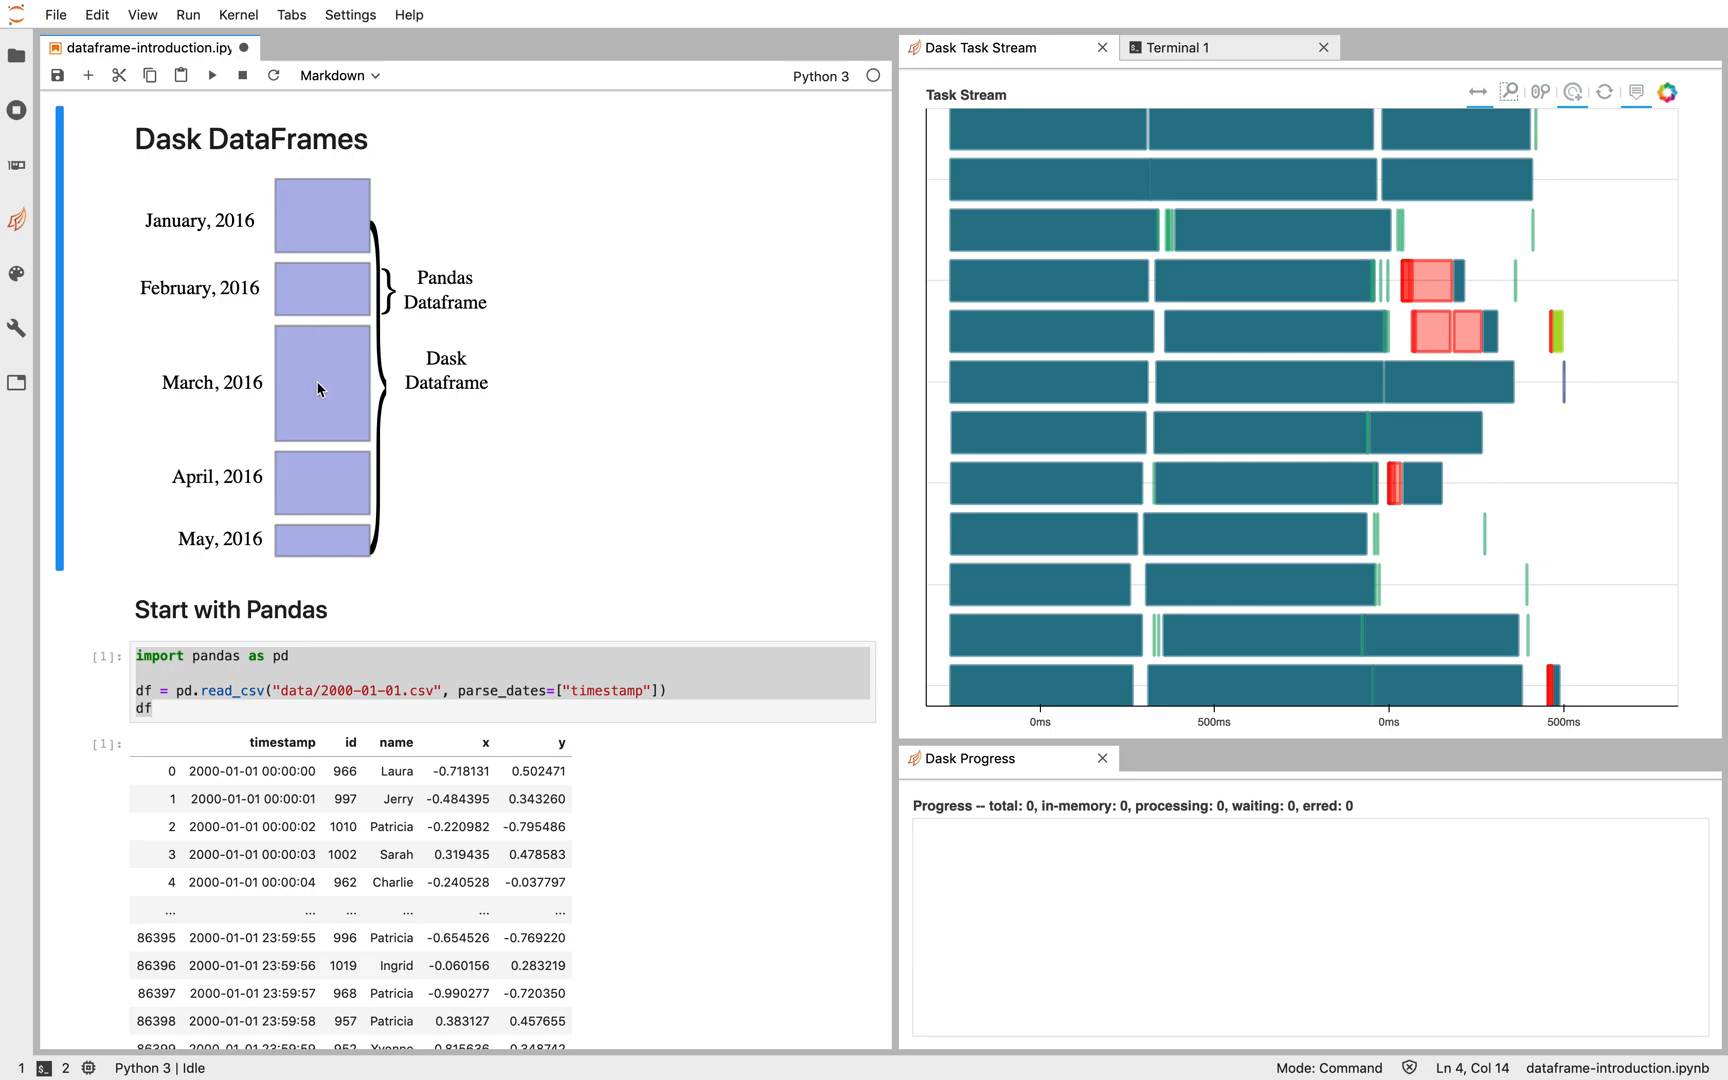
pyautogui.moveTo(339, 379)
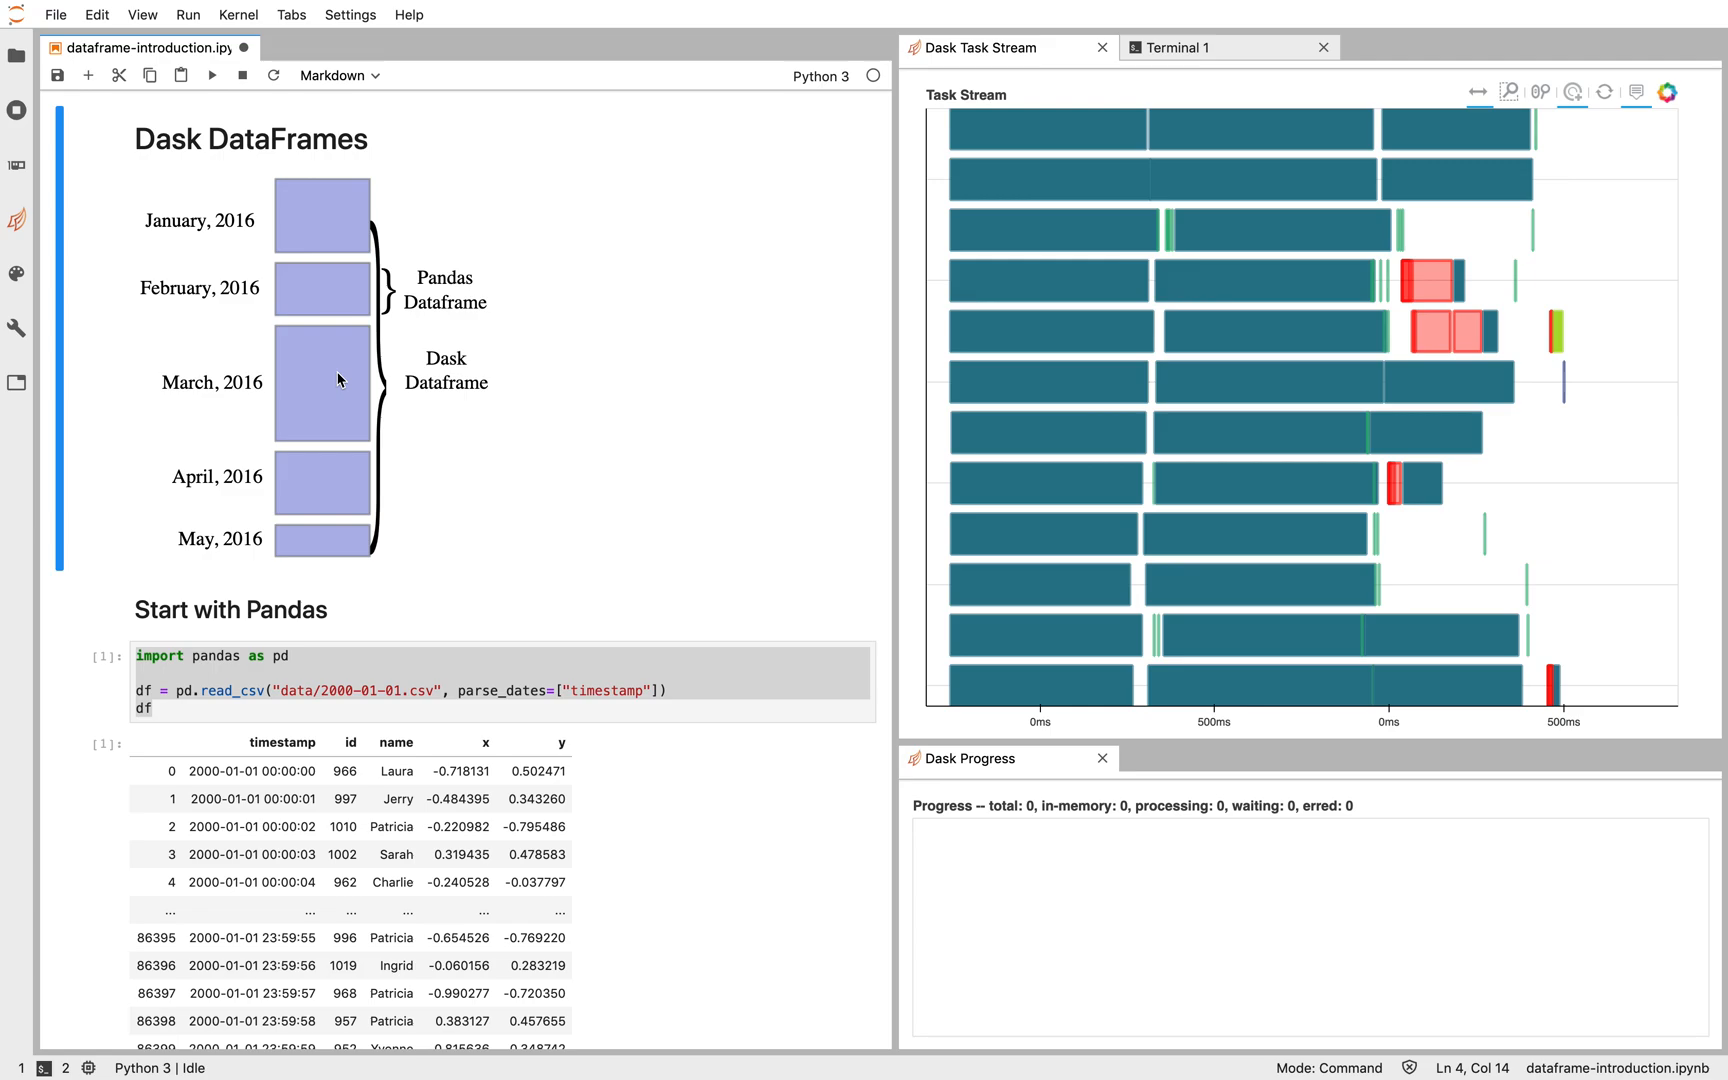
# Step: Display df under Index, partitions, and sorting, showing 30 partitions and 90 tasks
pyautogui.scroll(-3)
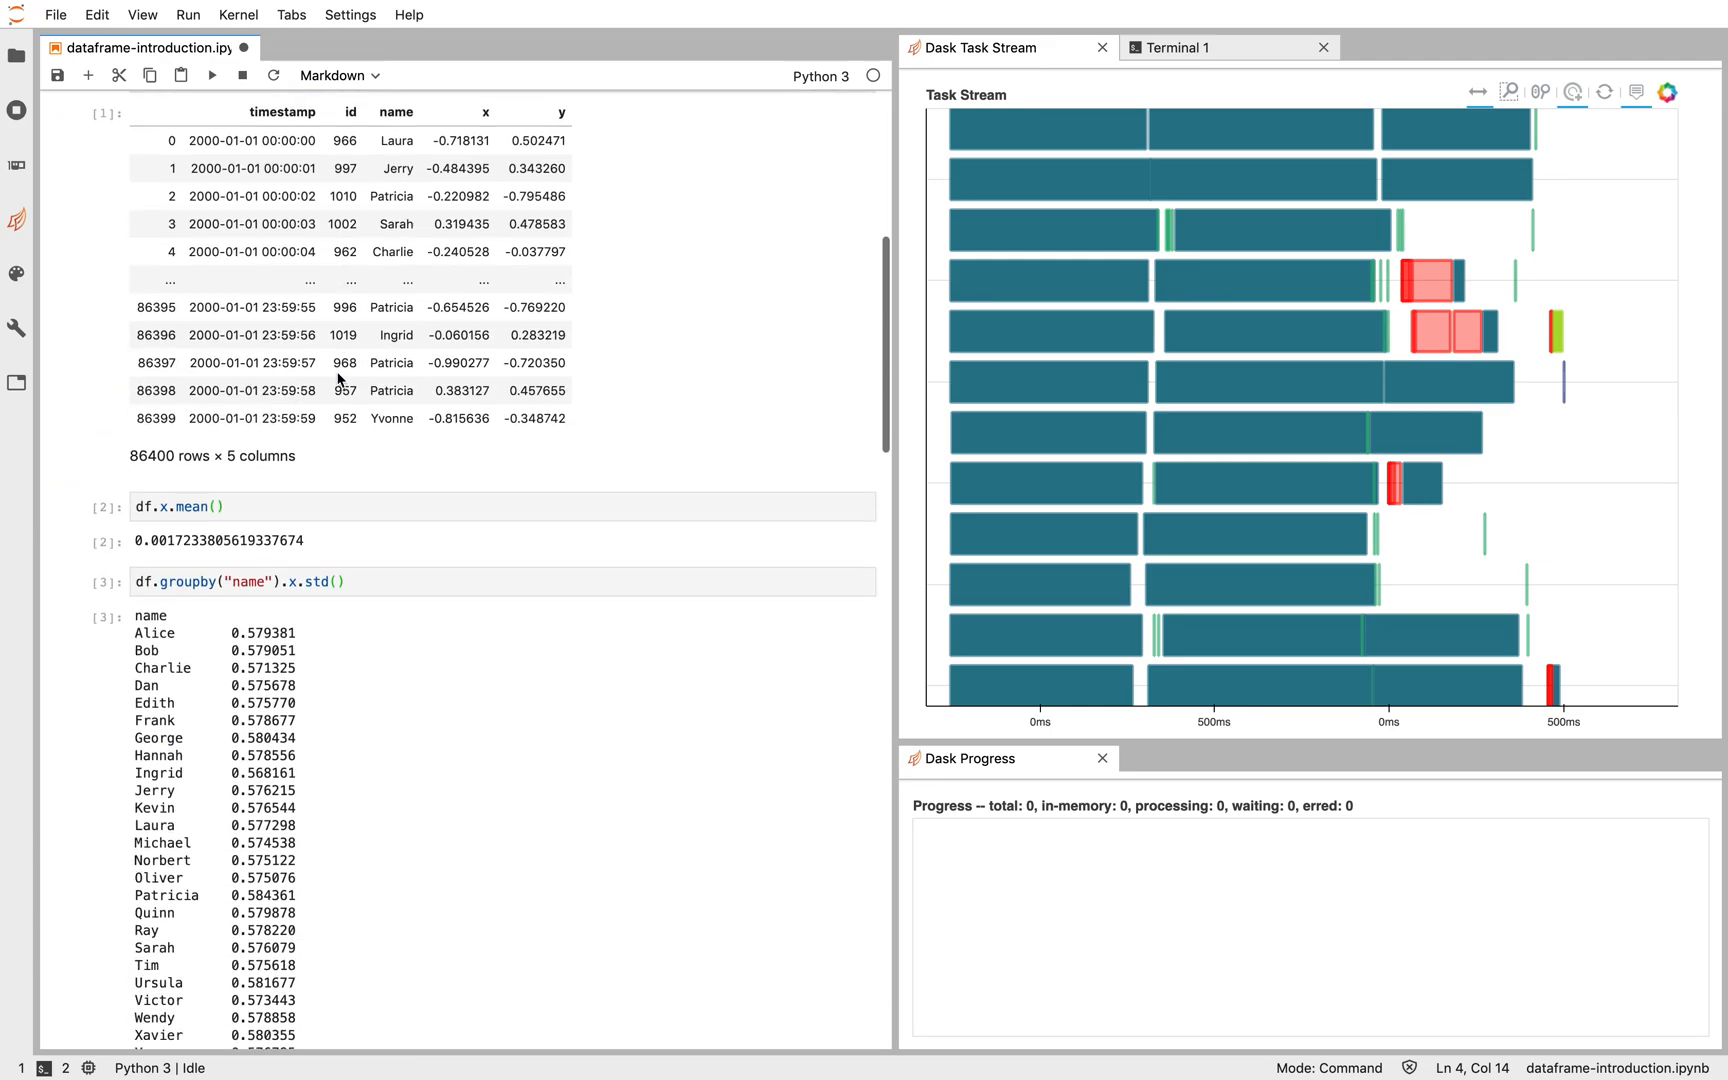
pyautogui.scroll(-3)
pyautogui.write('df')
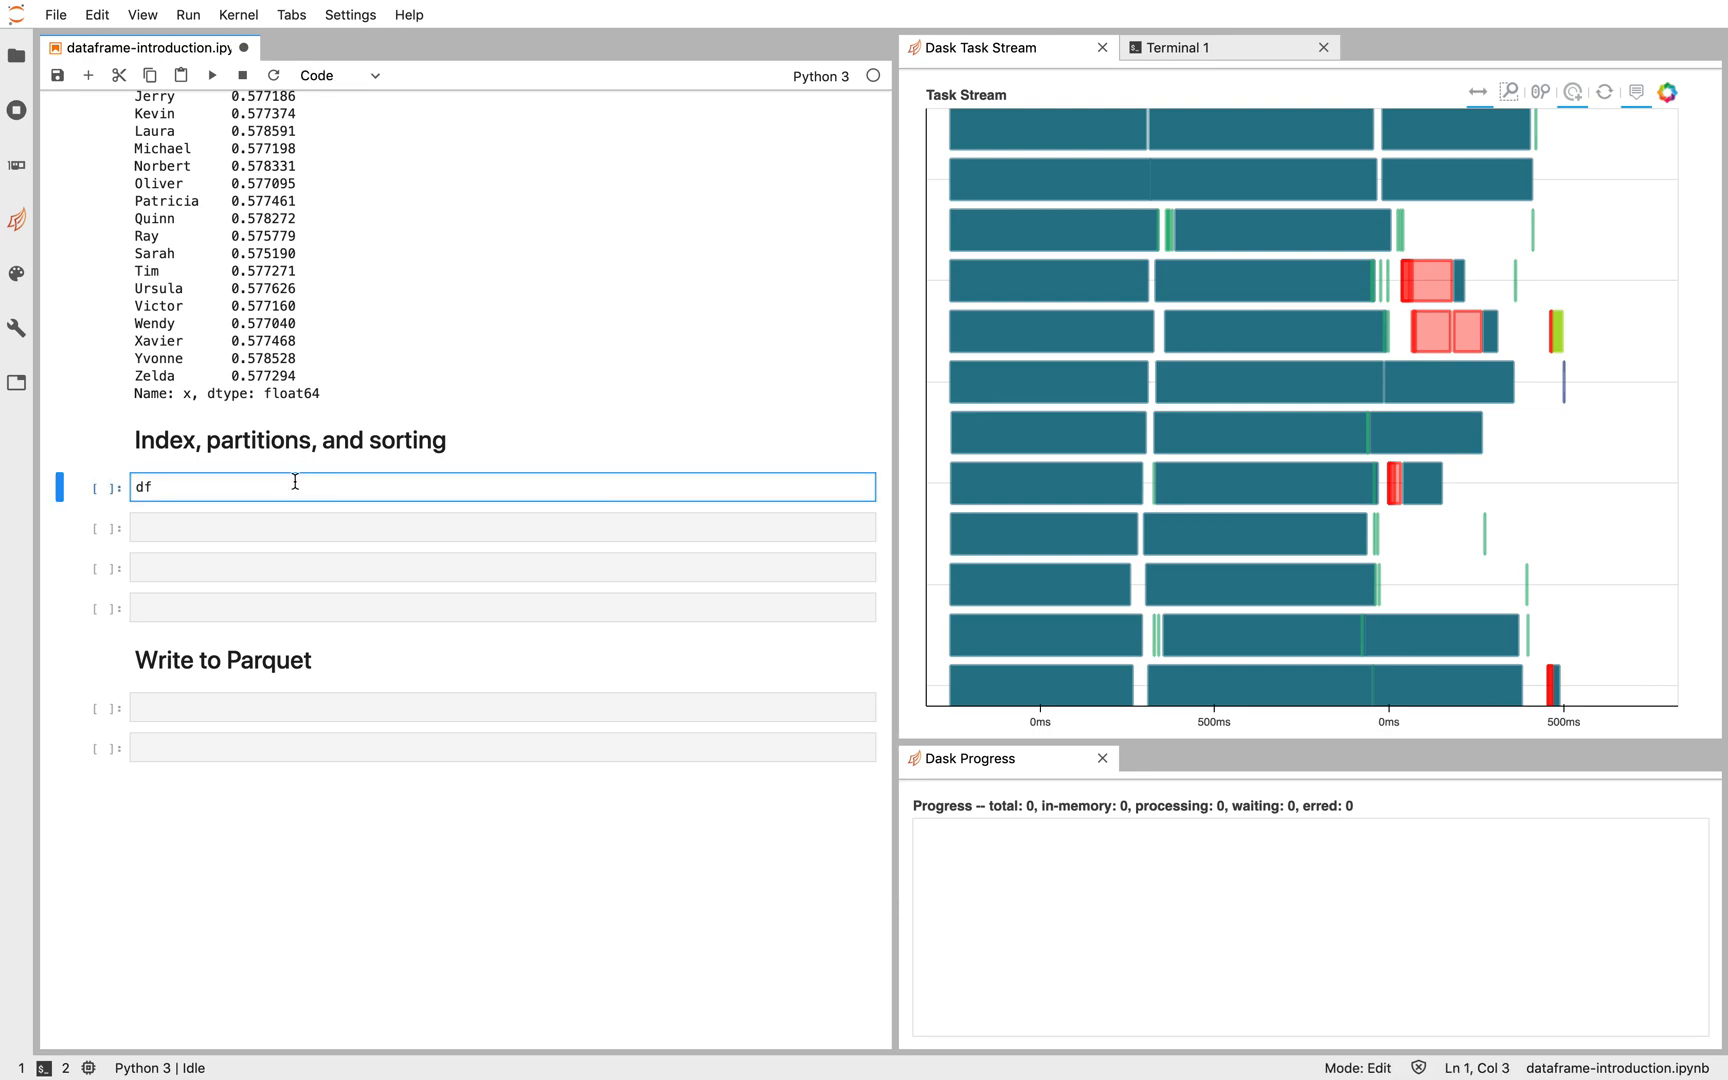
pyautogui.press('Shift+Enter')
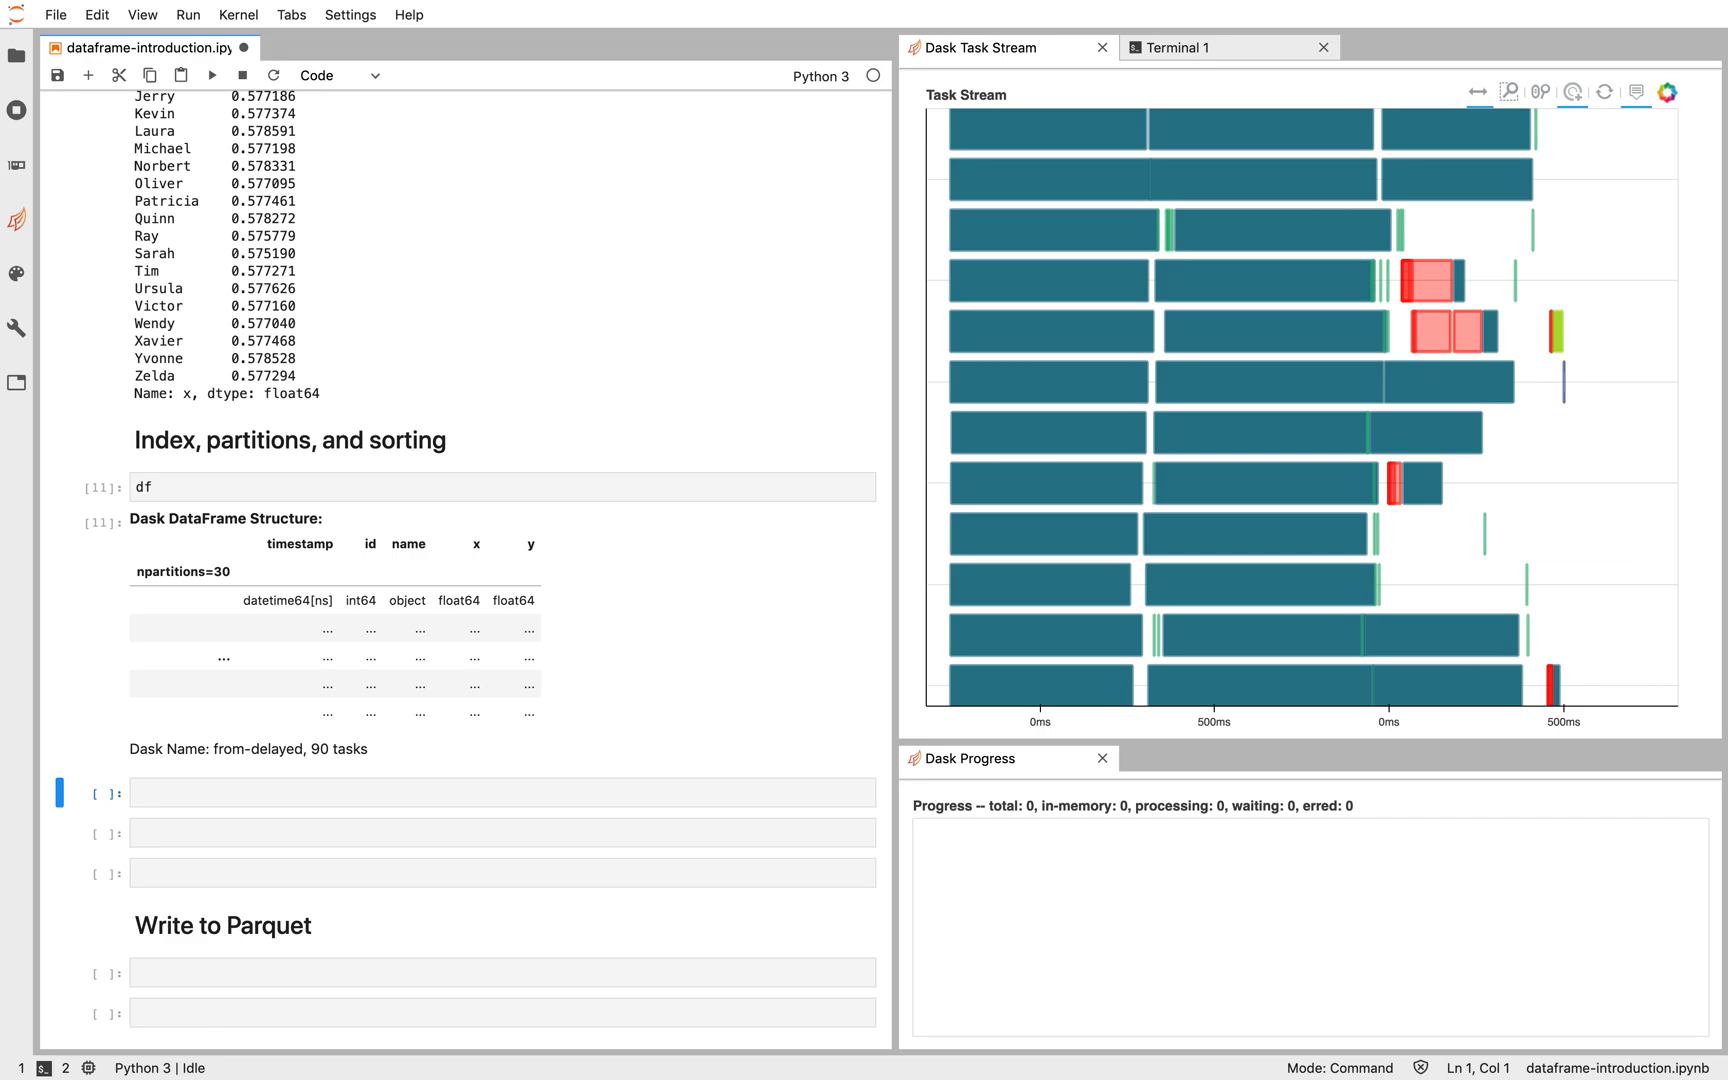
pyautogui.moveTo(477, 536)
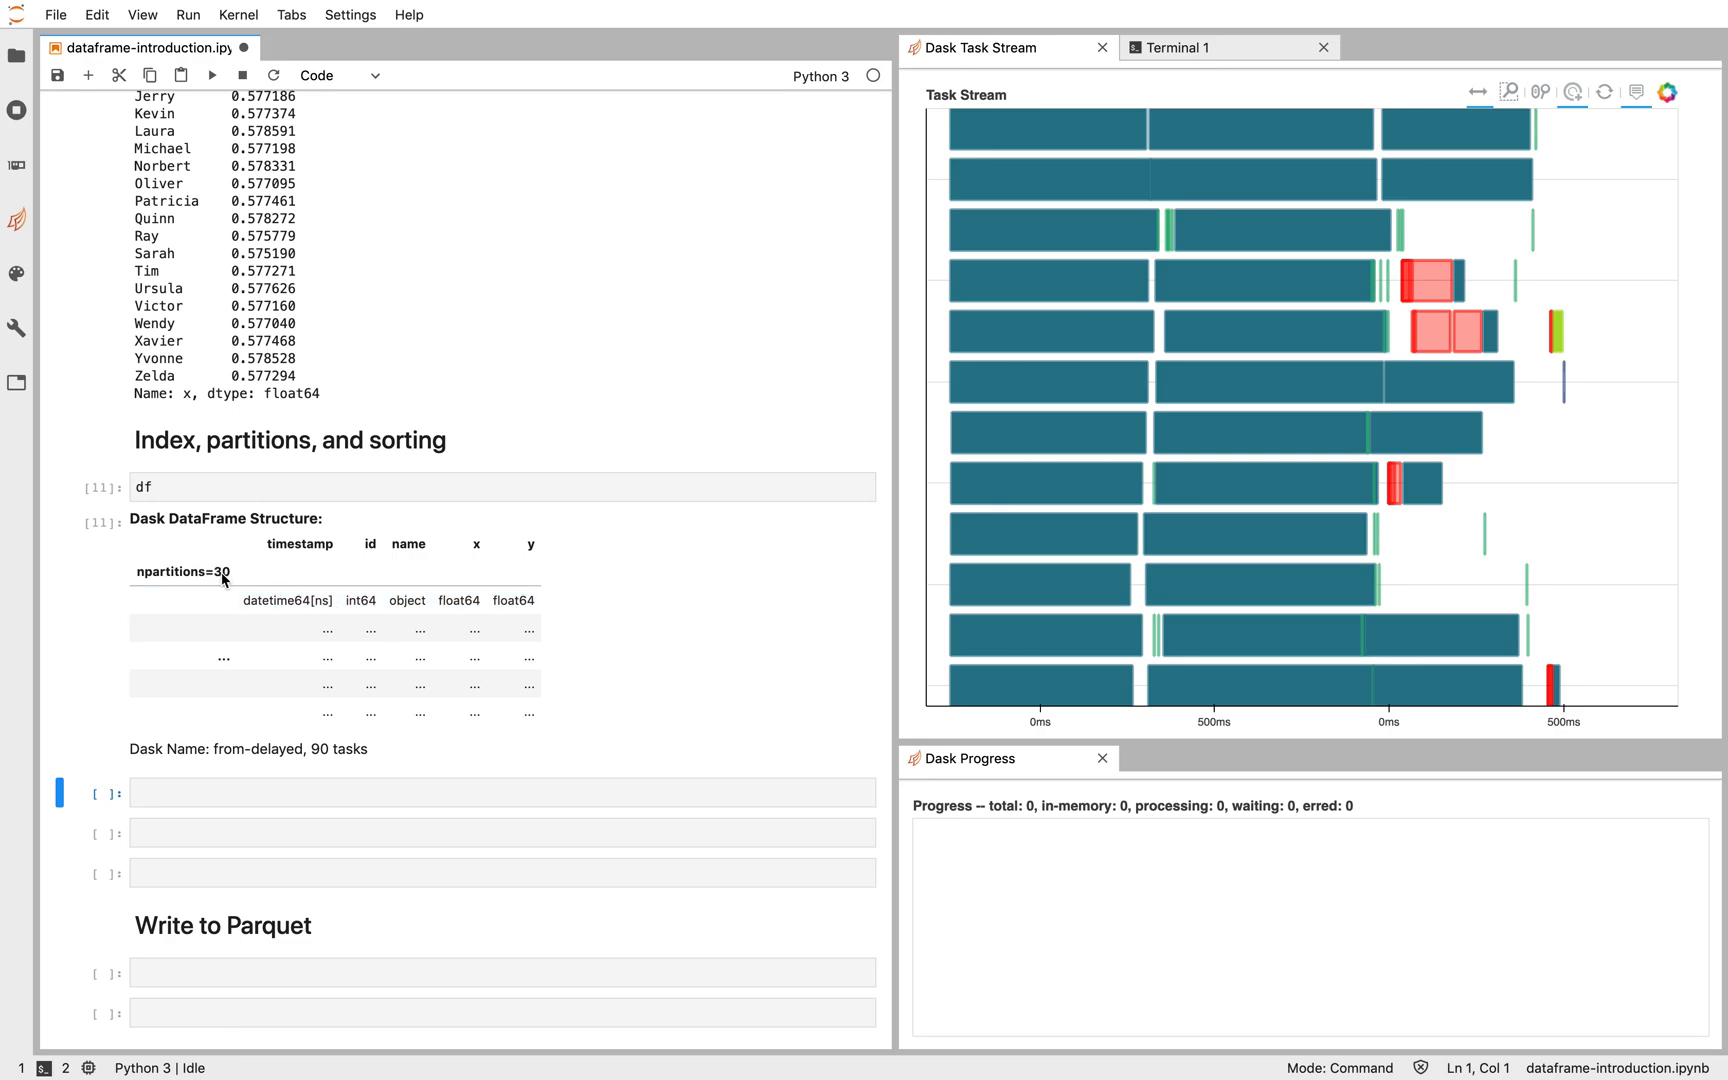
pyautogui.moveTo(349, 760)
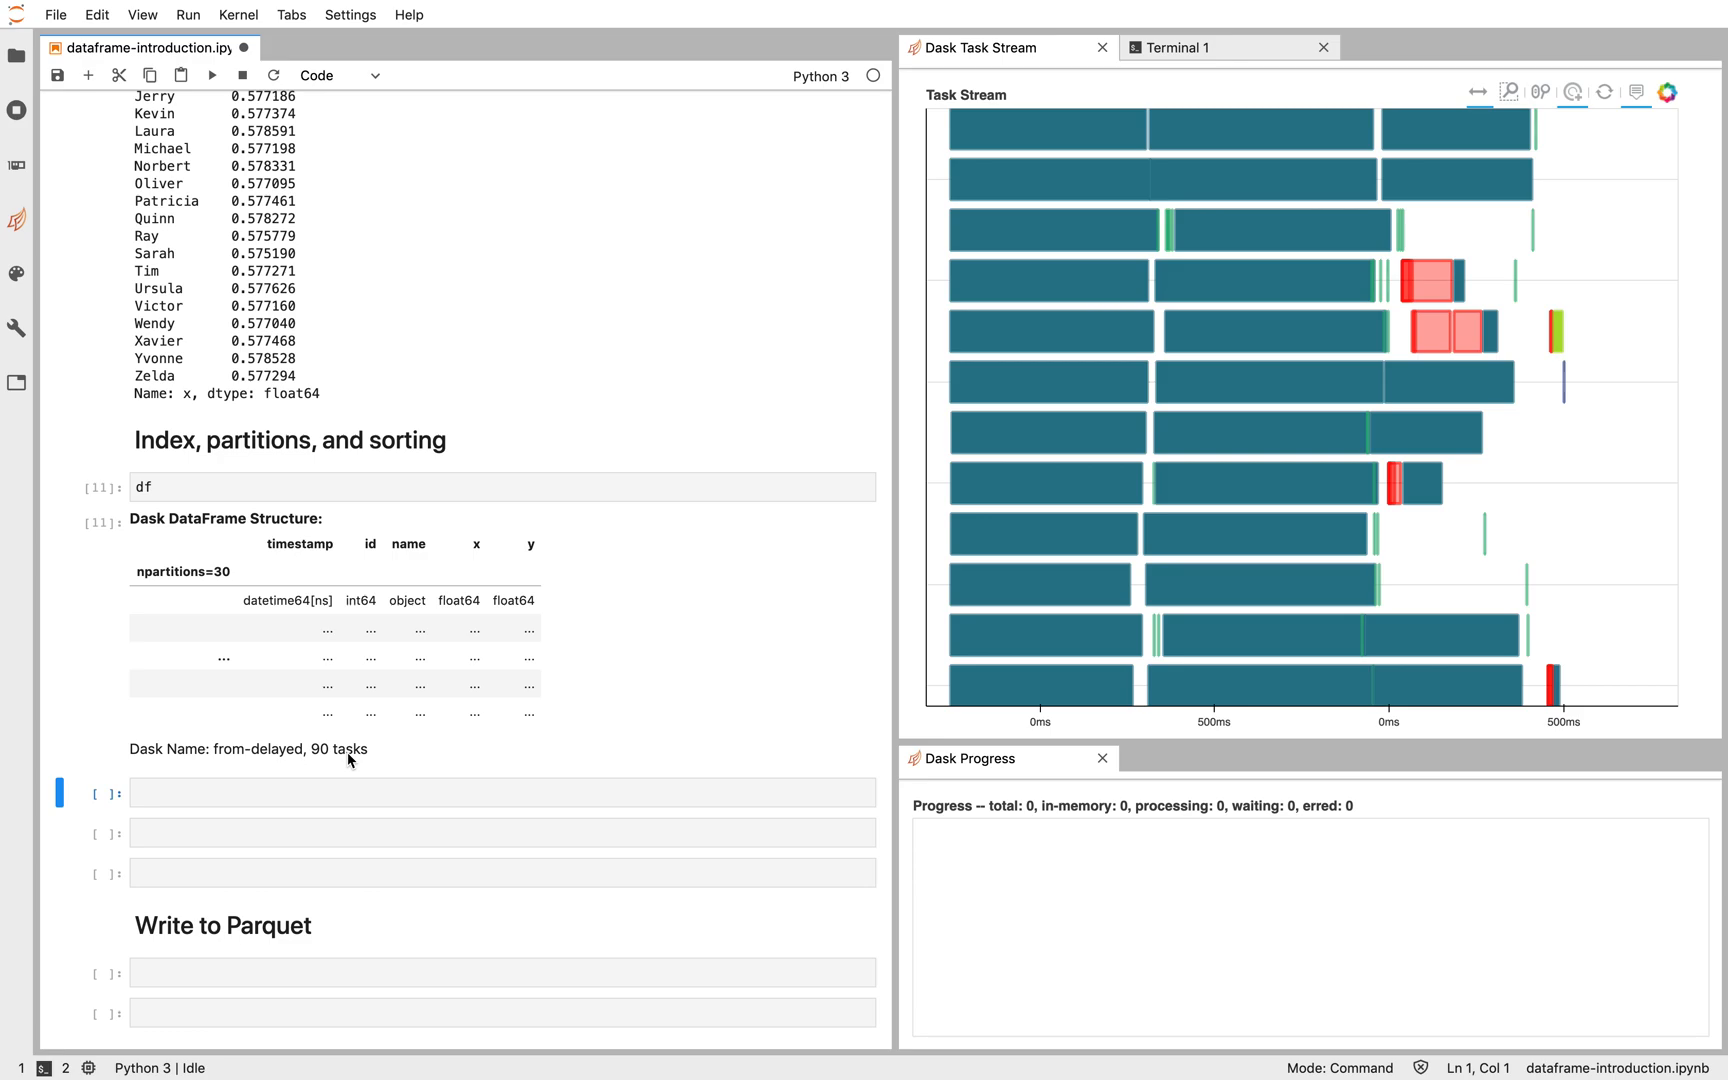
# Step: Run type(df.partitions[5].compute()), which returns pandas.core.frame.DataFrame
pyautogui.write('df.')
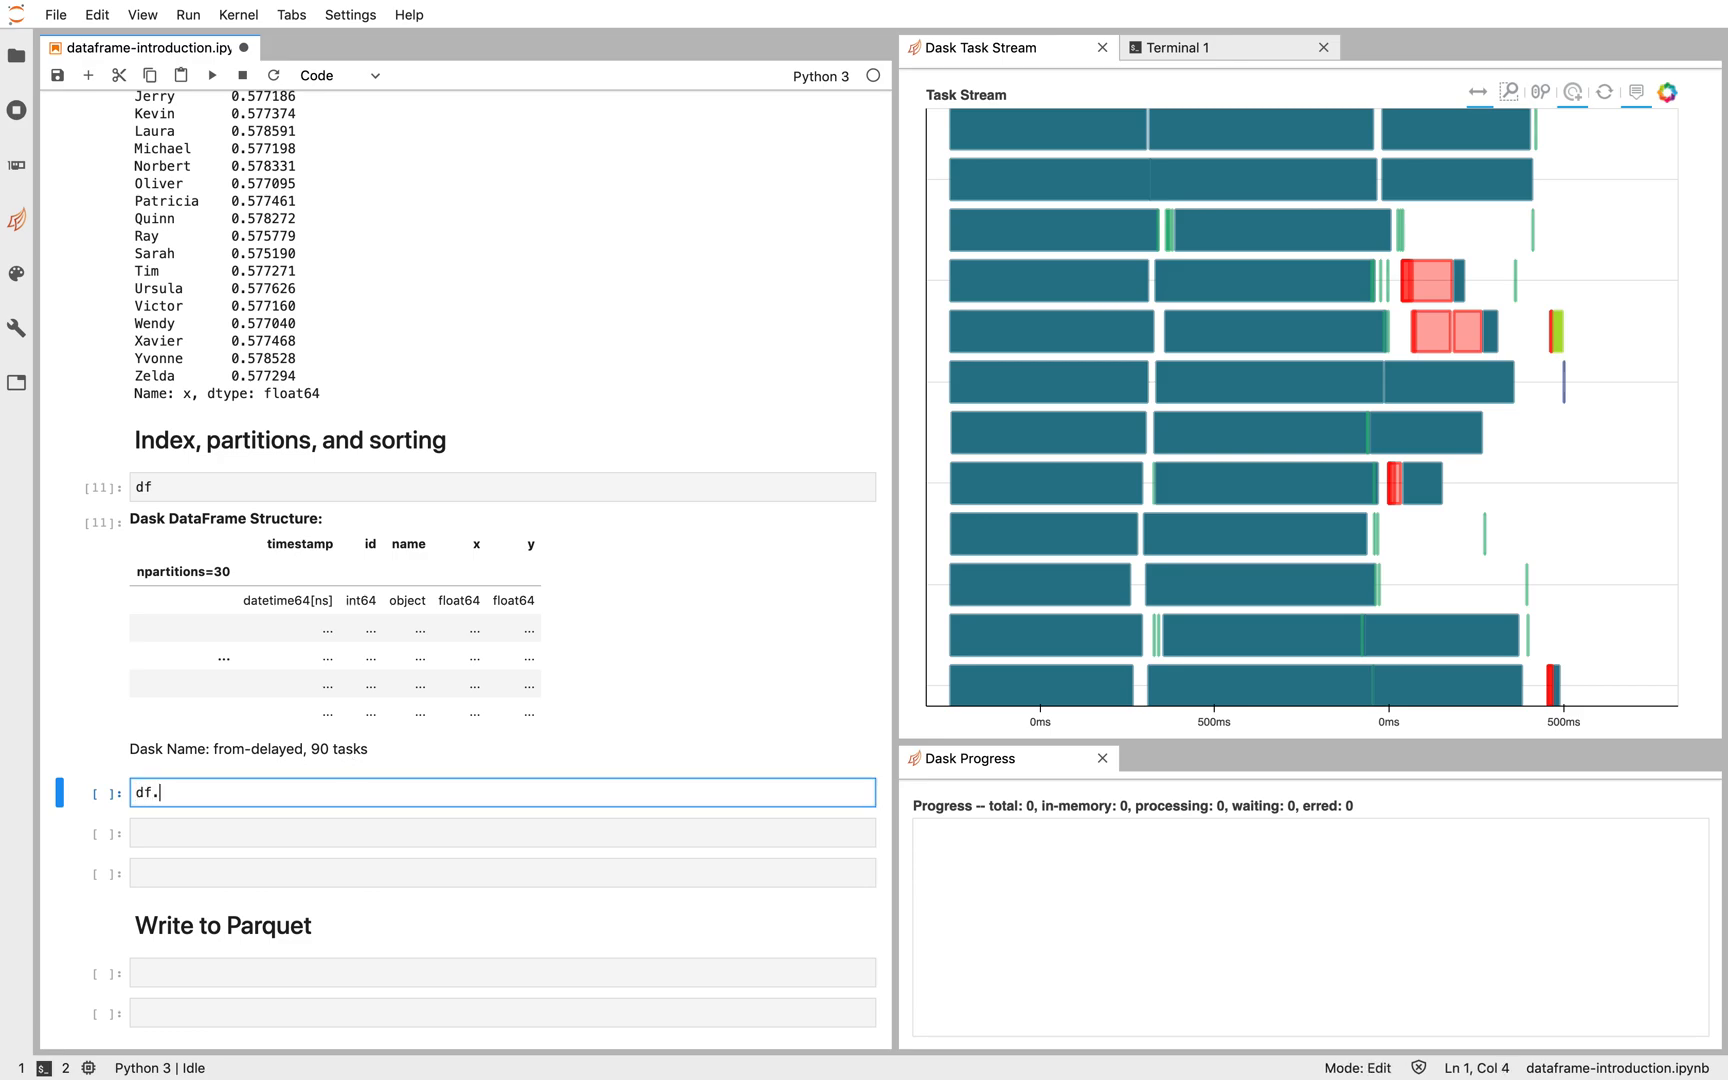
pyautogui.write('partition[5]')
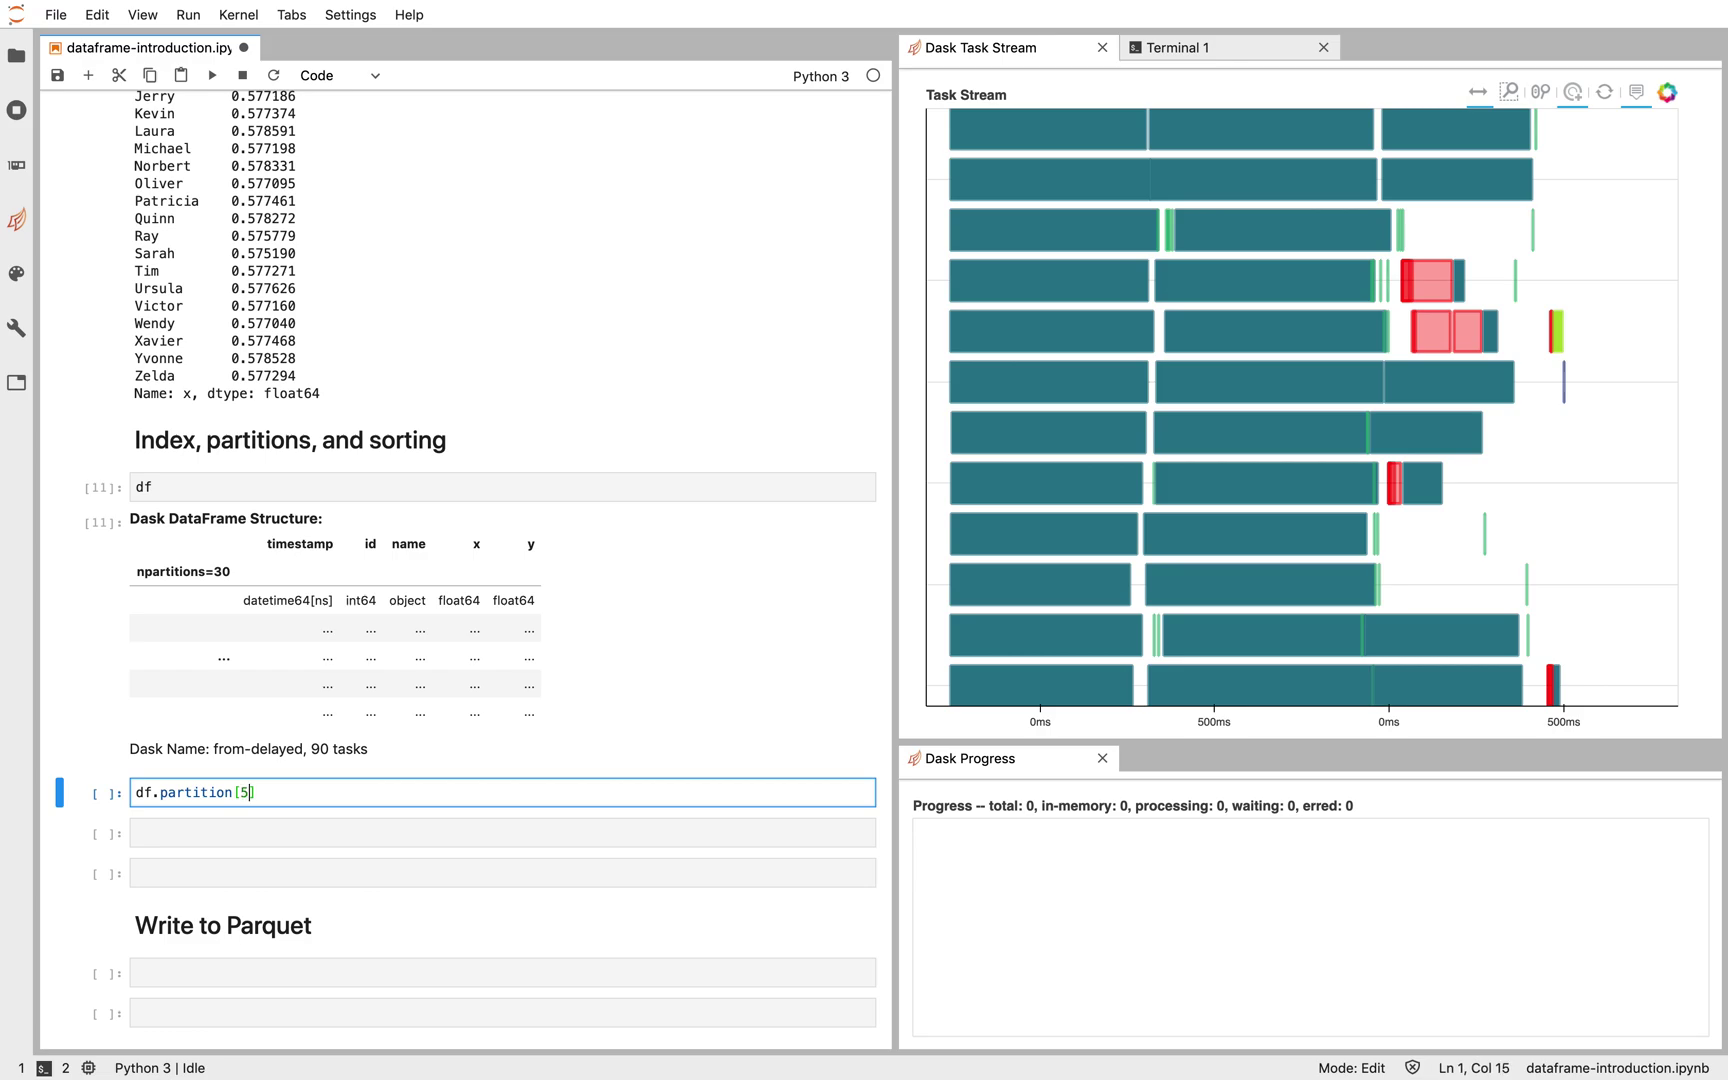
pyautogui.write('.compute())')
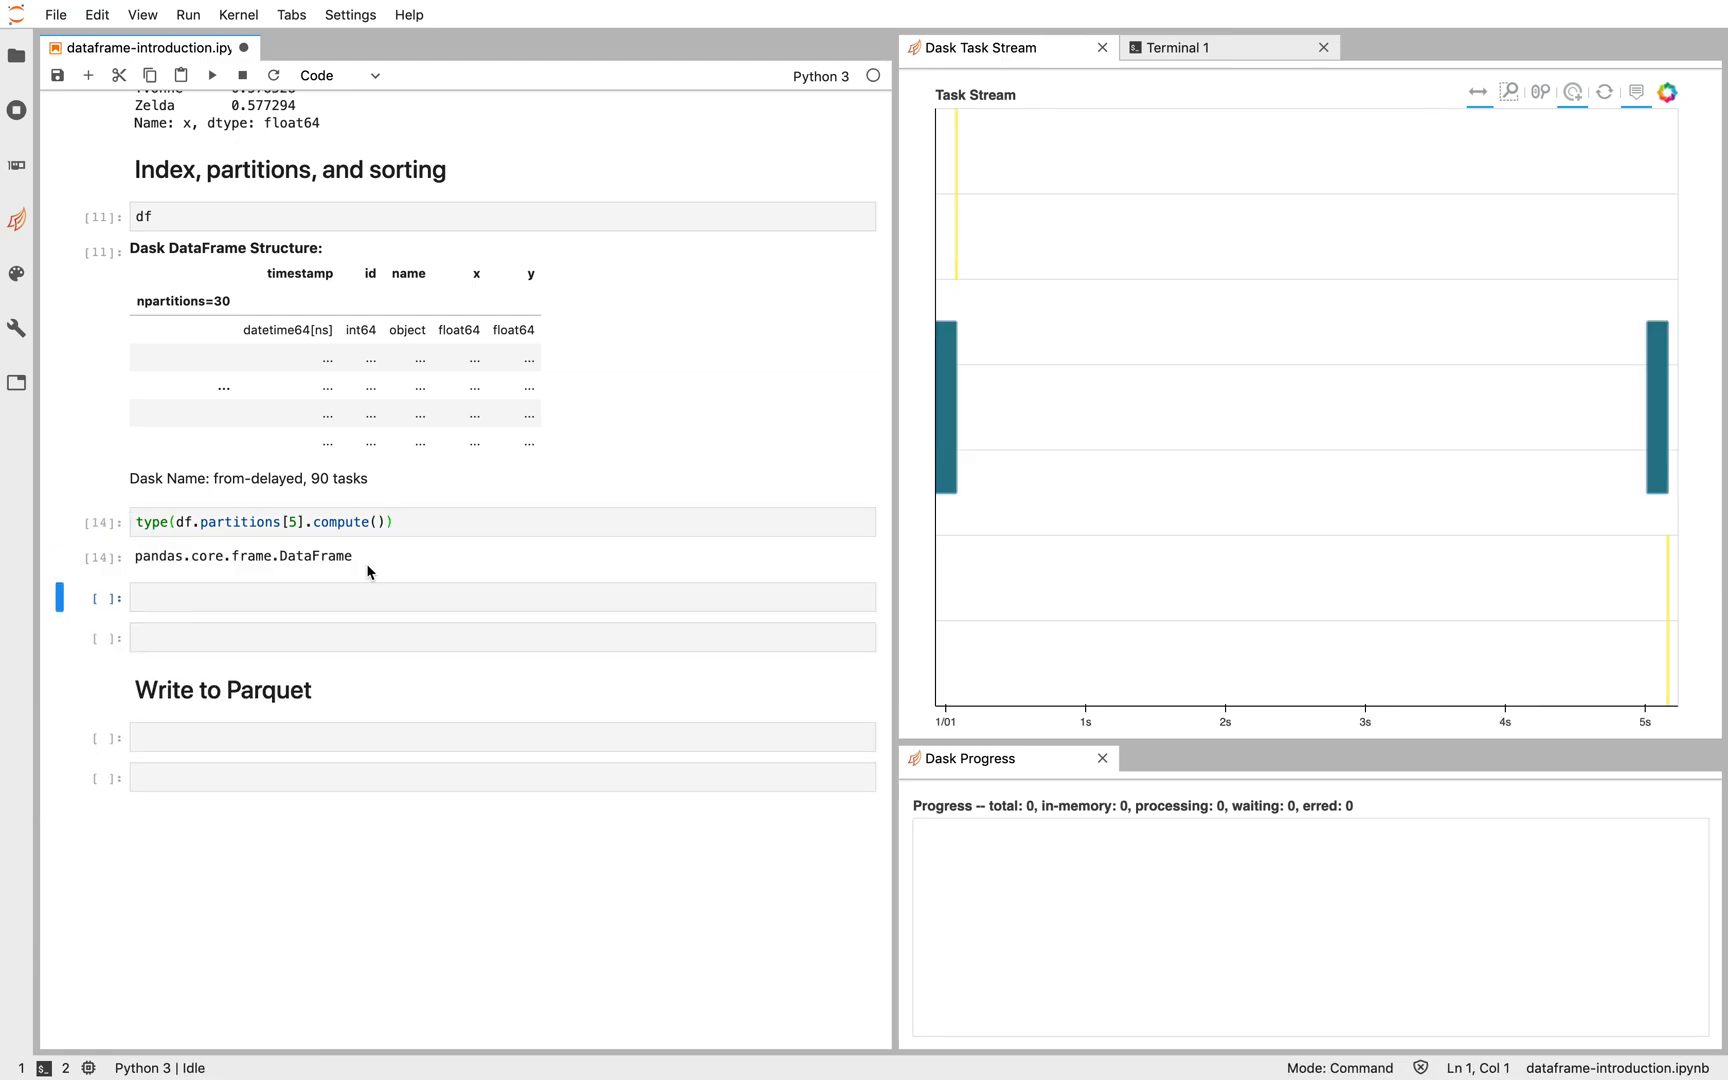
pyautogui.moveTo(374, 559)
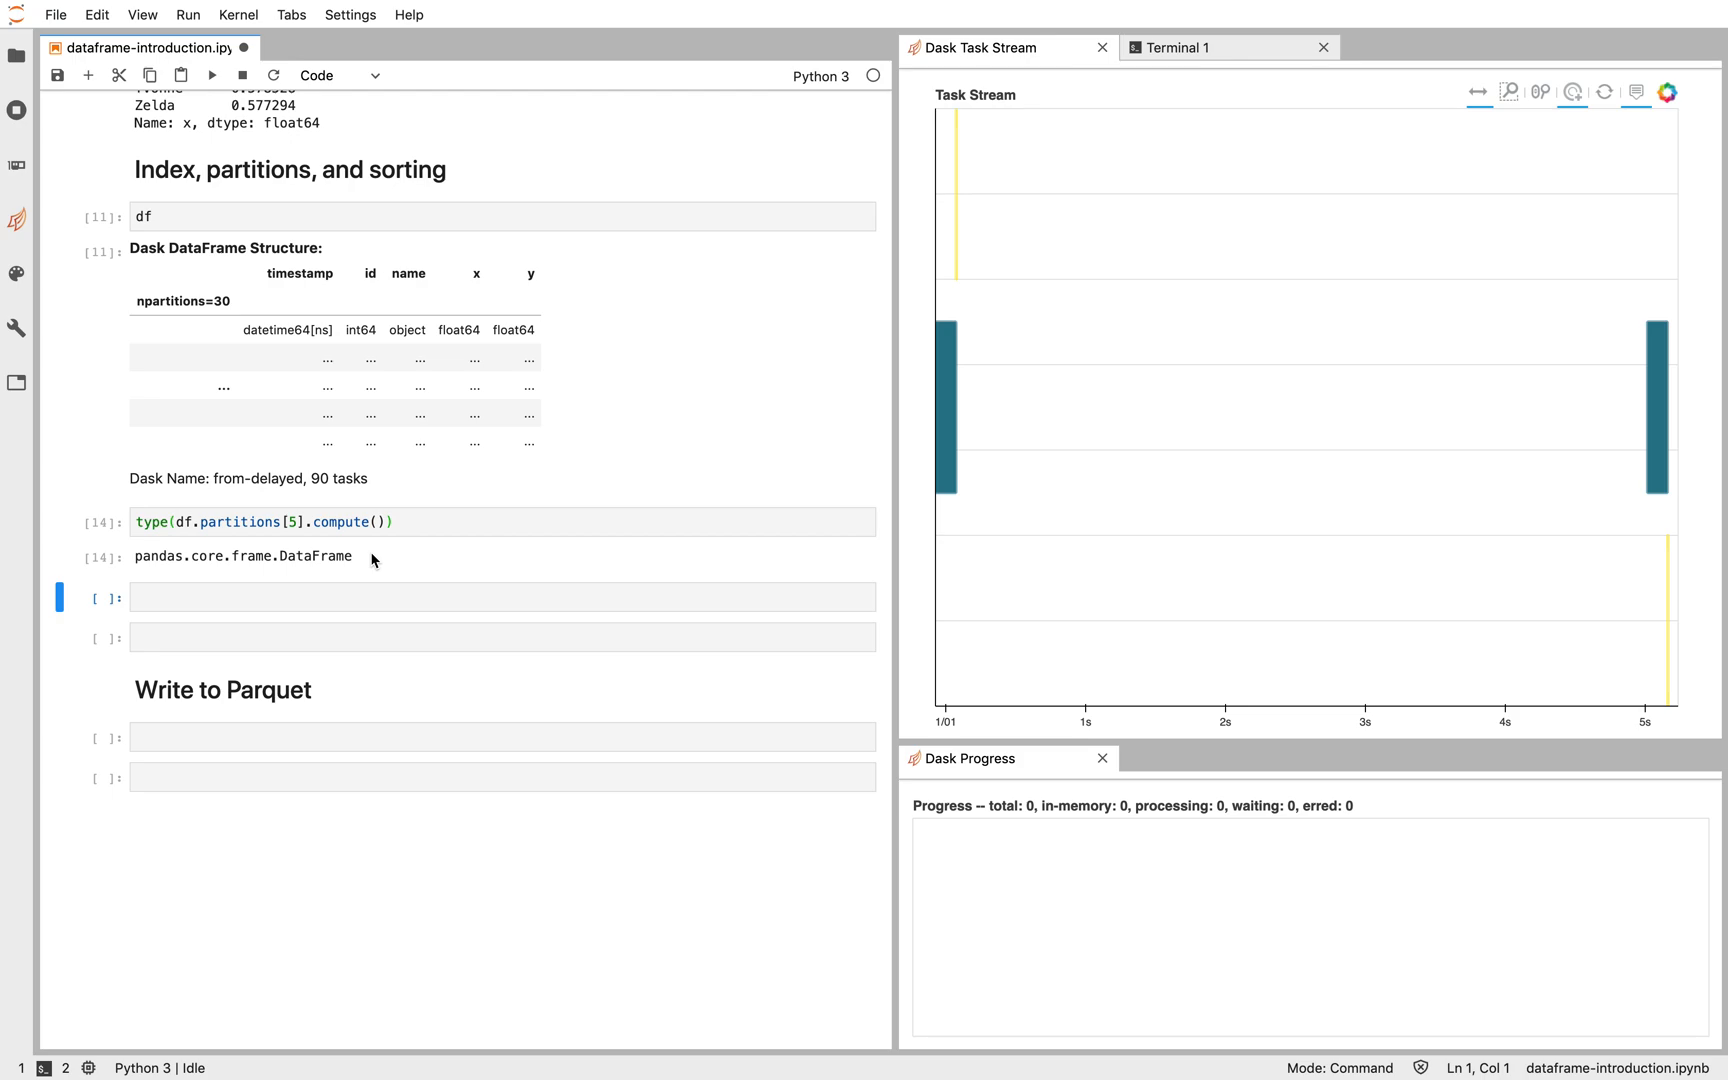
# Step: Run df.map_partitions(type).compute(), then switch to len, showing 86400 rows per partition
pyautogui.write('df.map')
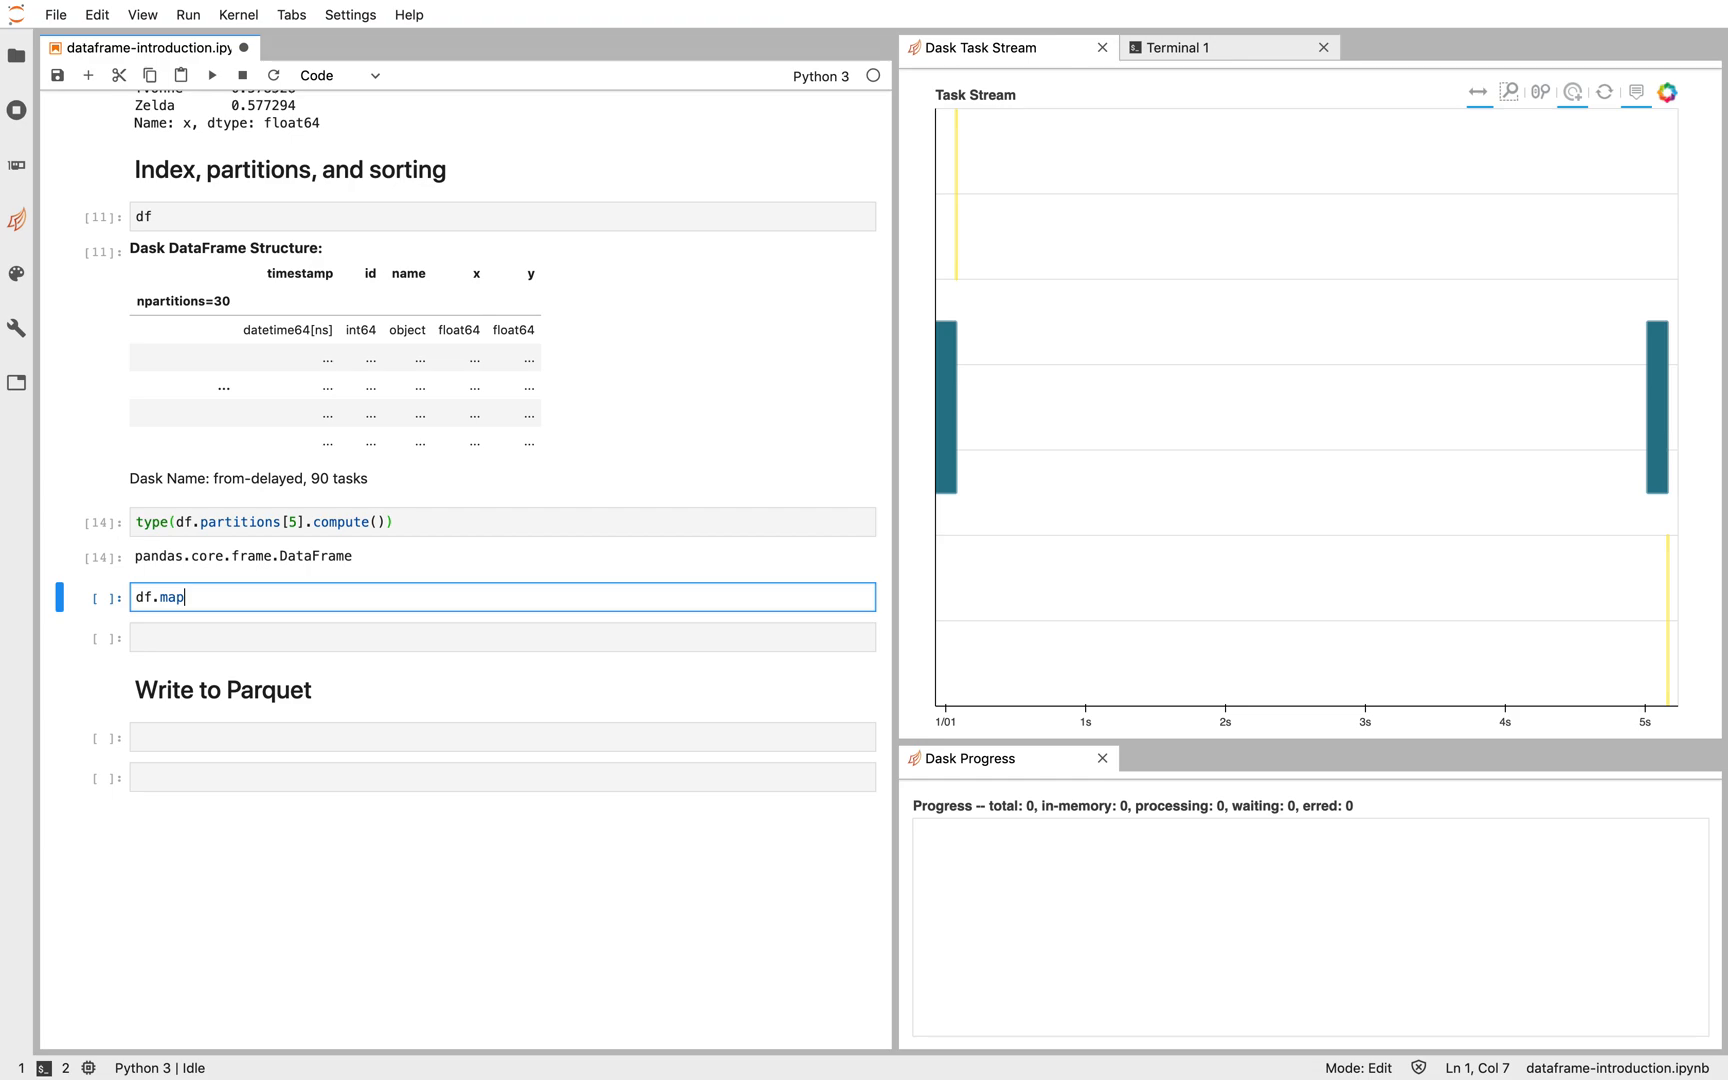
pyautogui.write('_partition()')
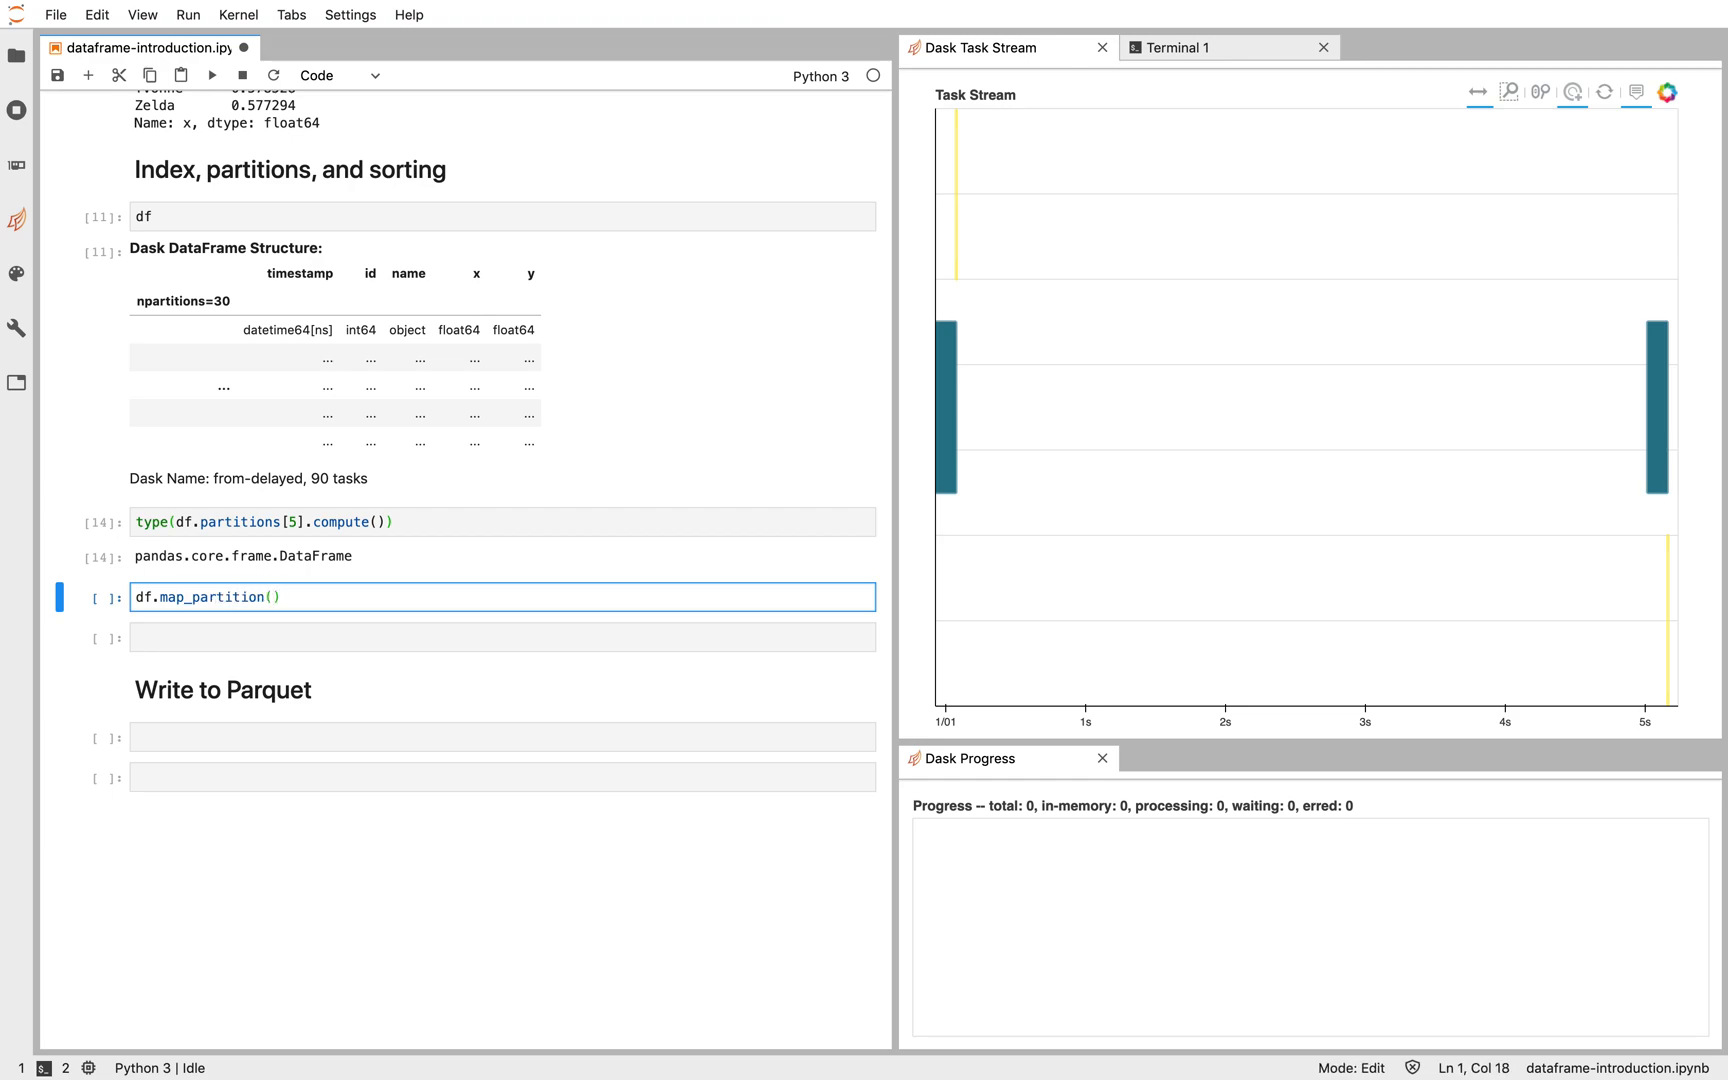
pyautogui.write('ty')
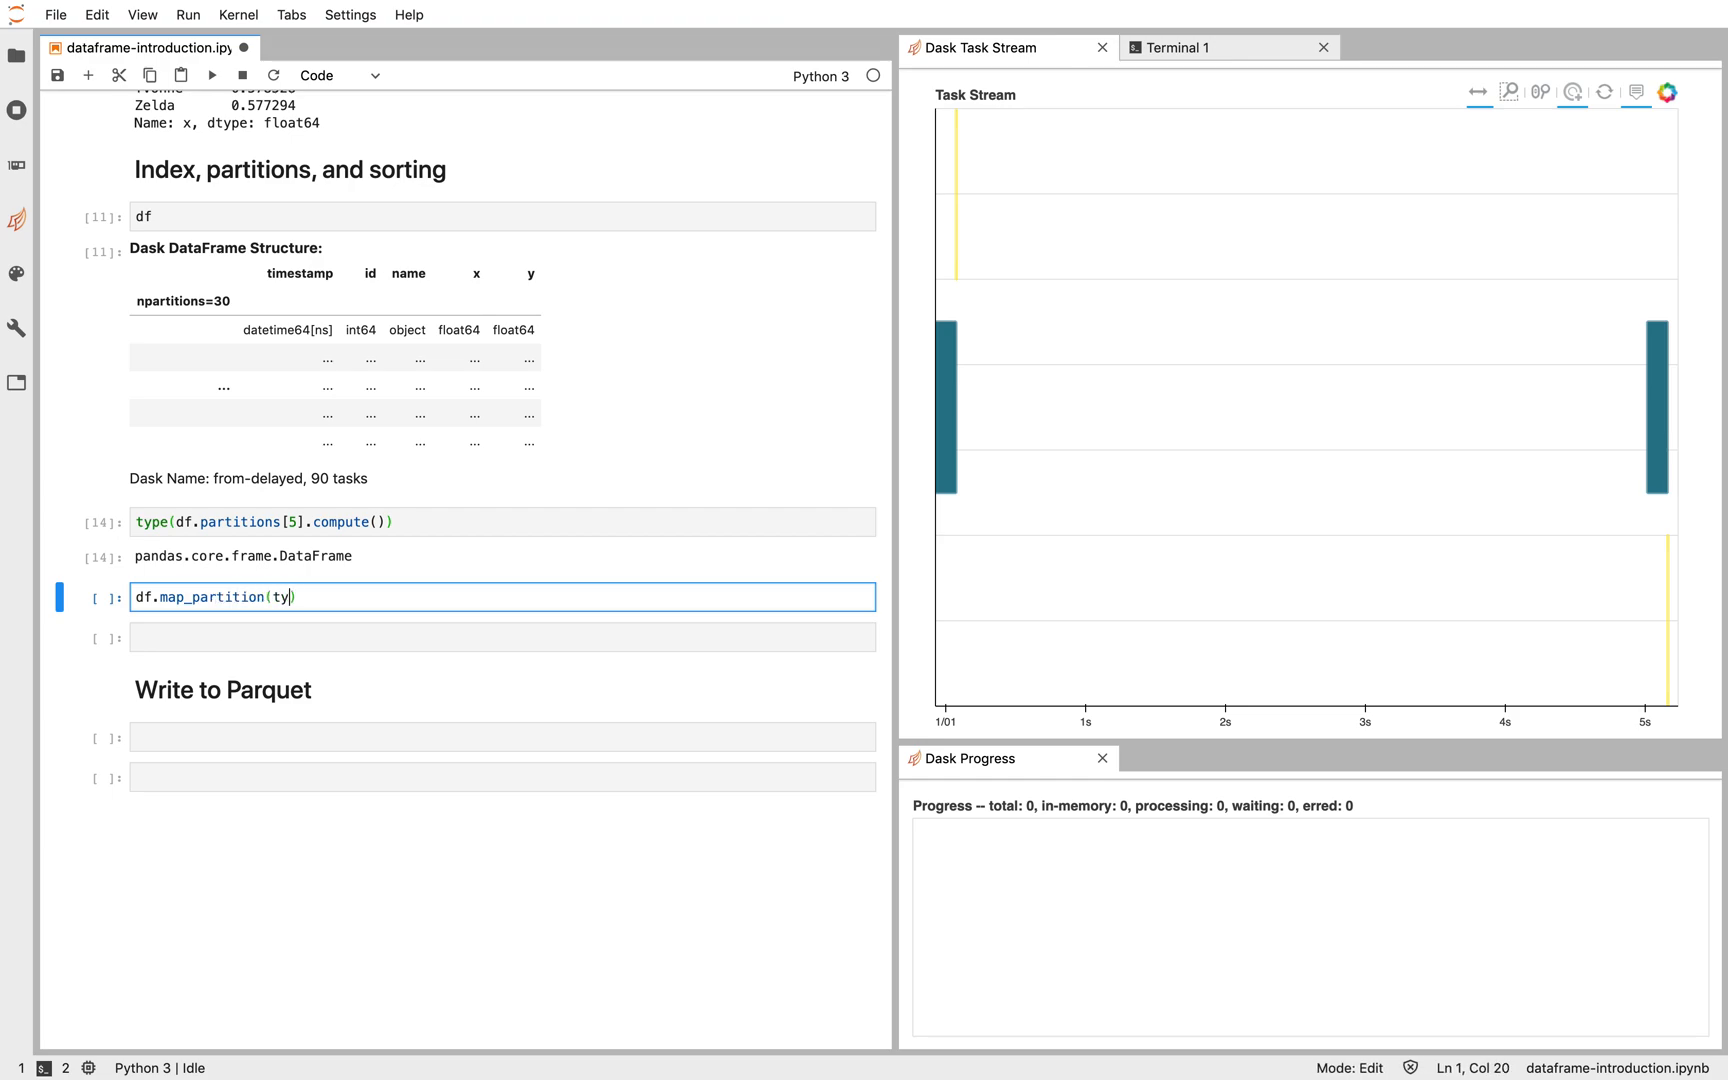
pyautogui.write('pe')
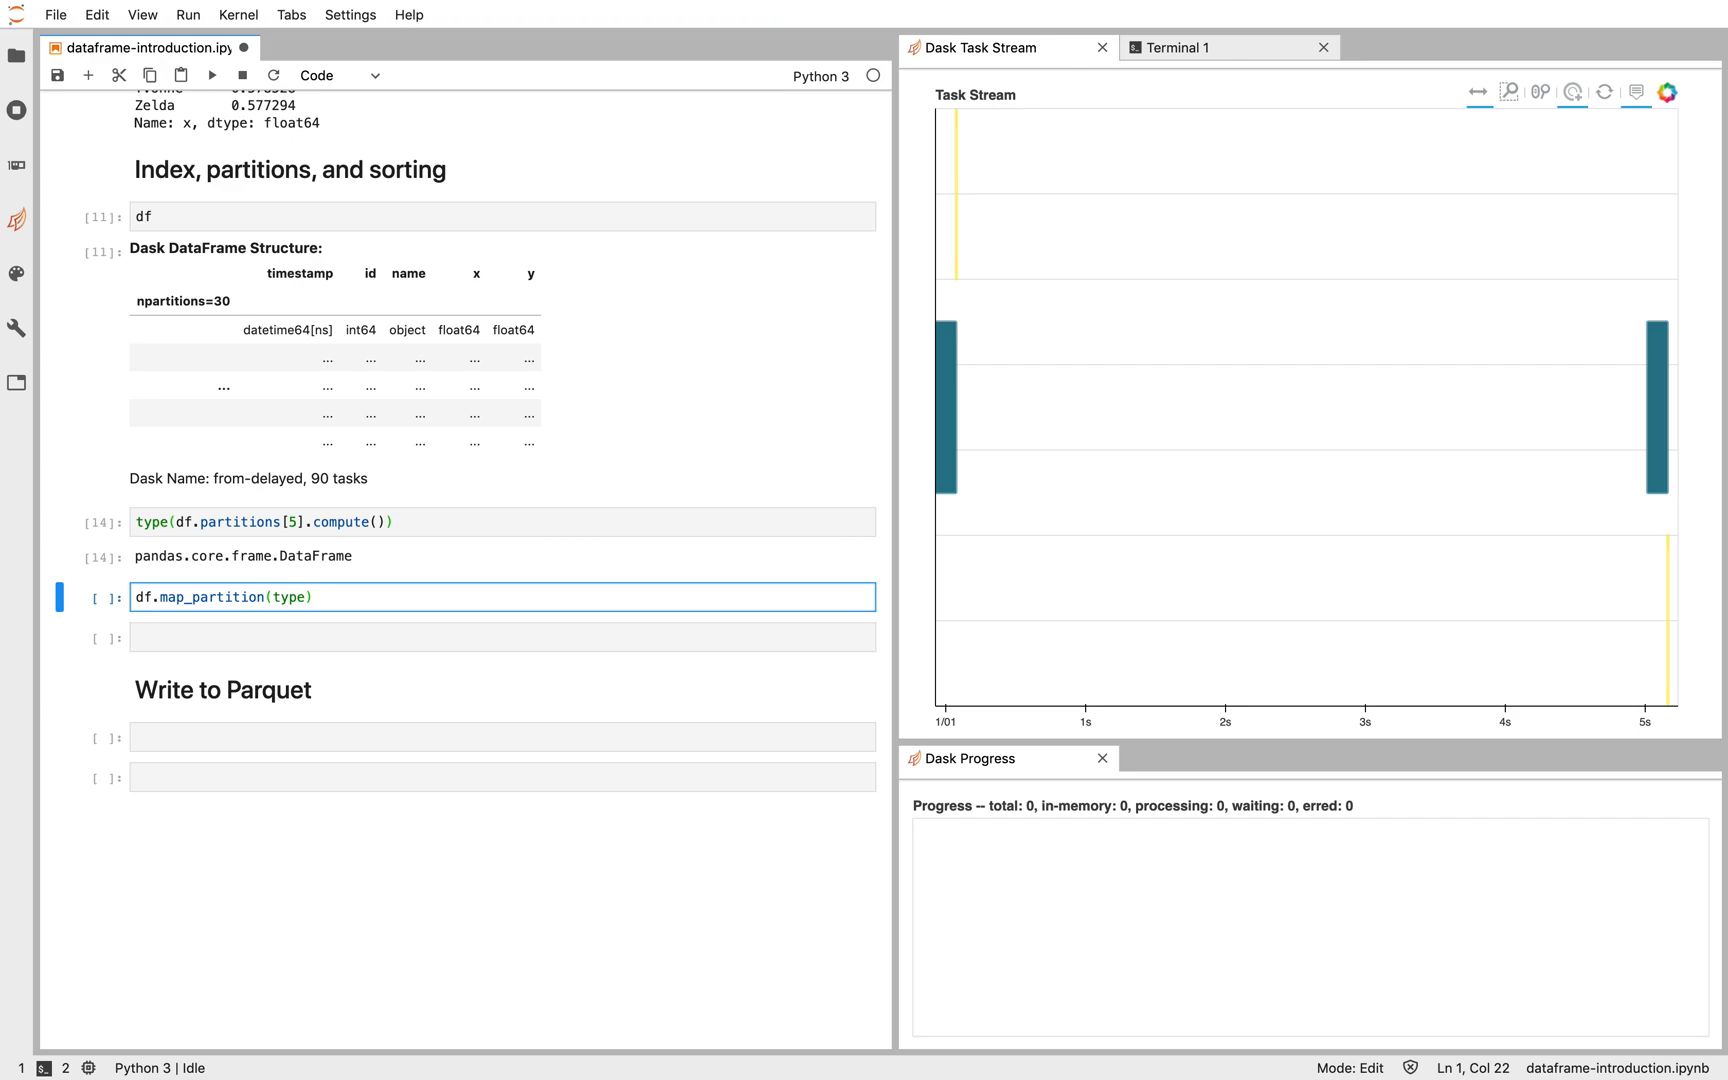
pyautogui.write('.compute(')
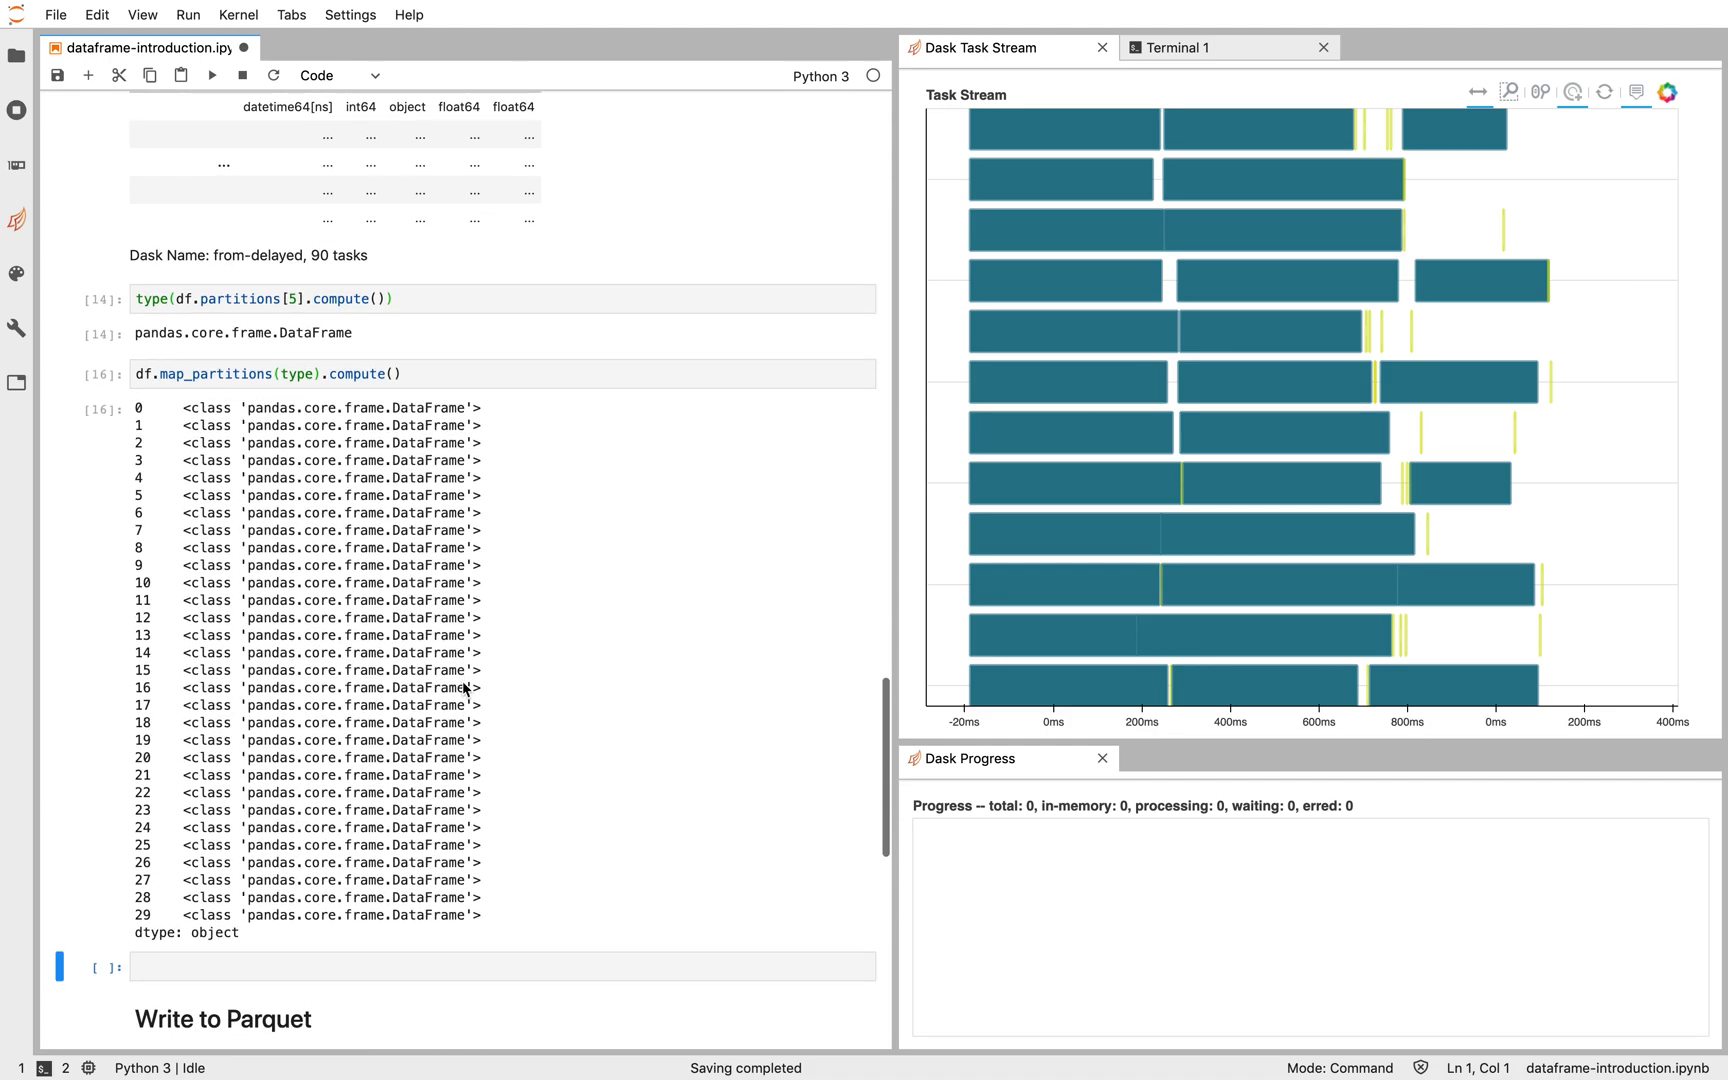
pyautogui.moveTo(182, 829)
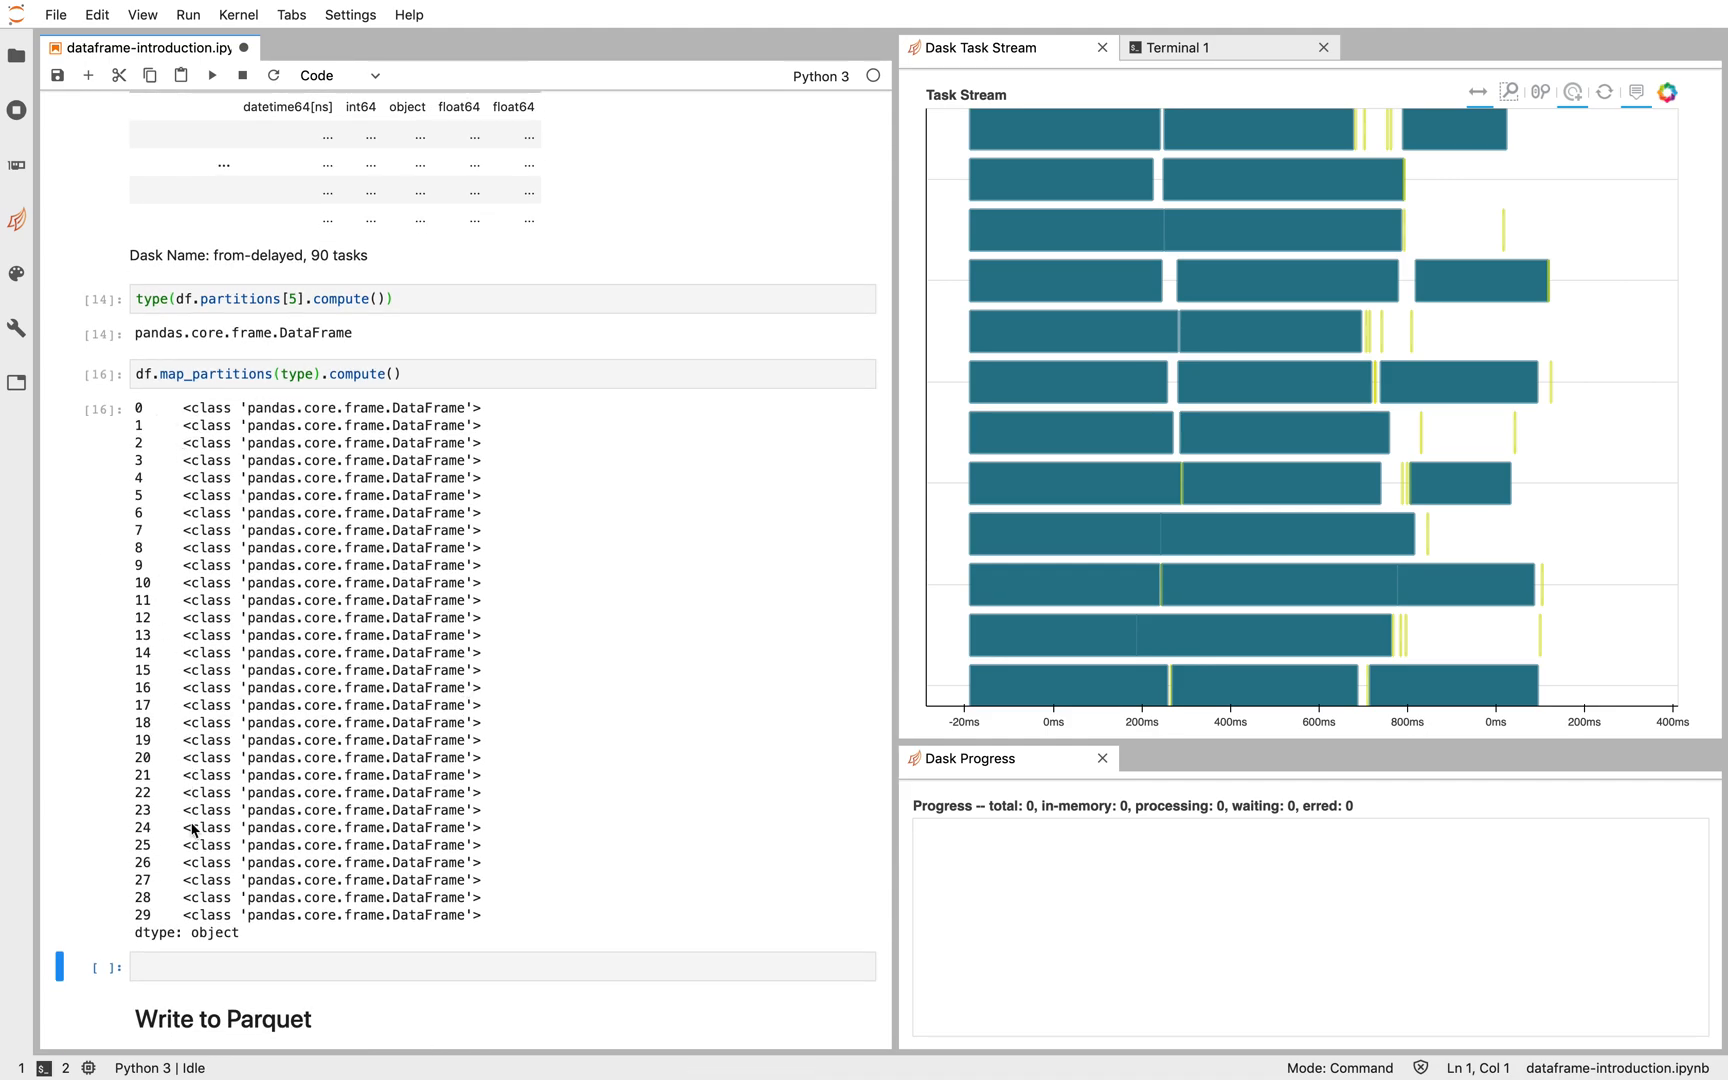
pyautogui.moveTo(382, 783)
pyautogui.write('len')
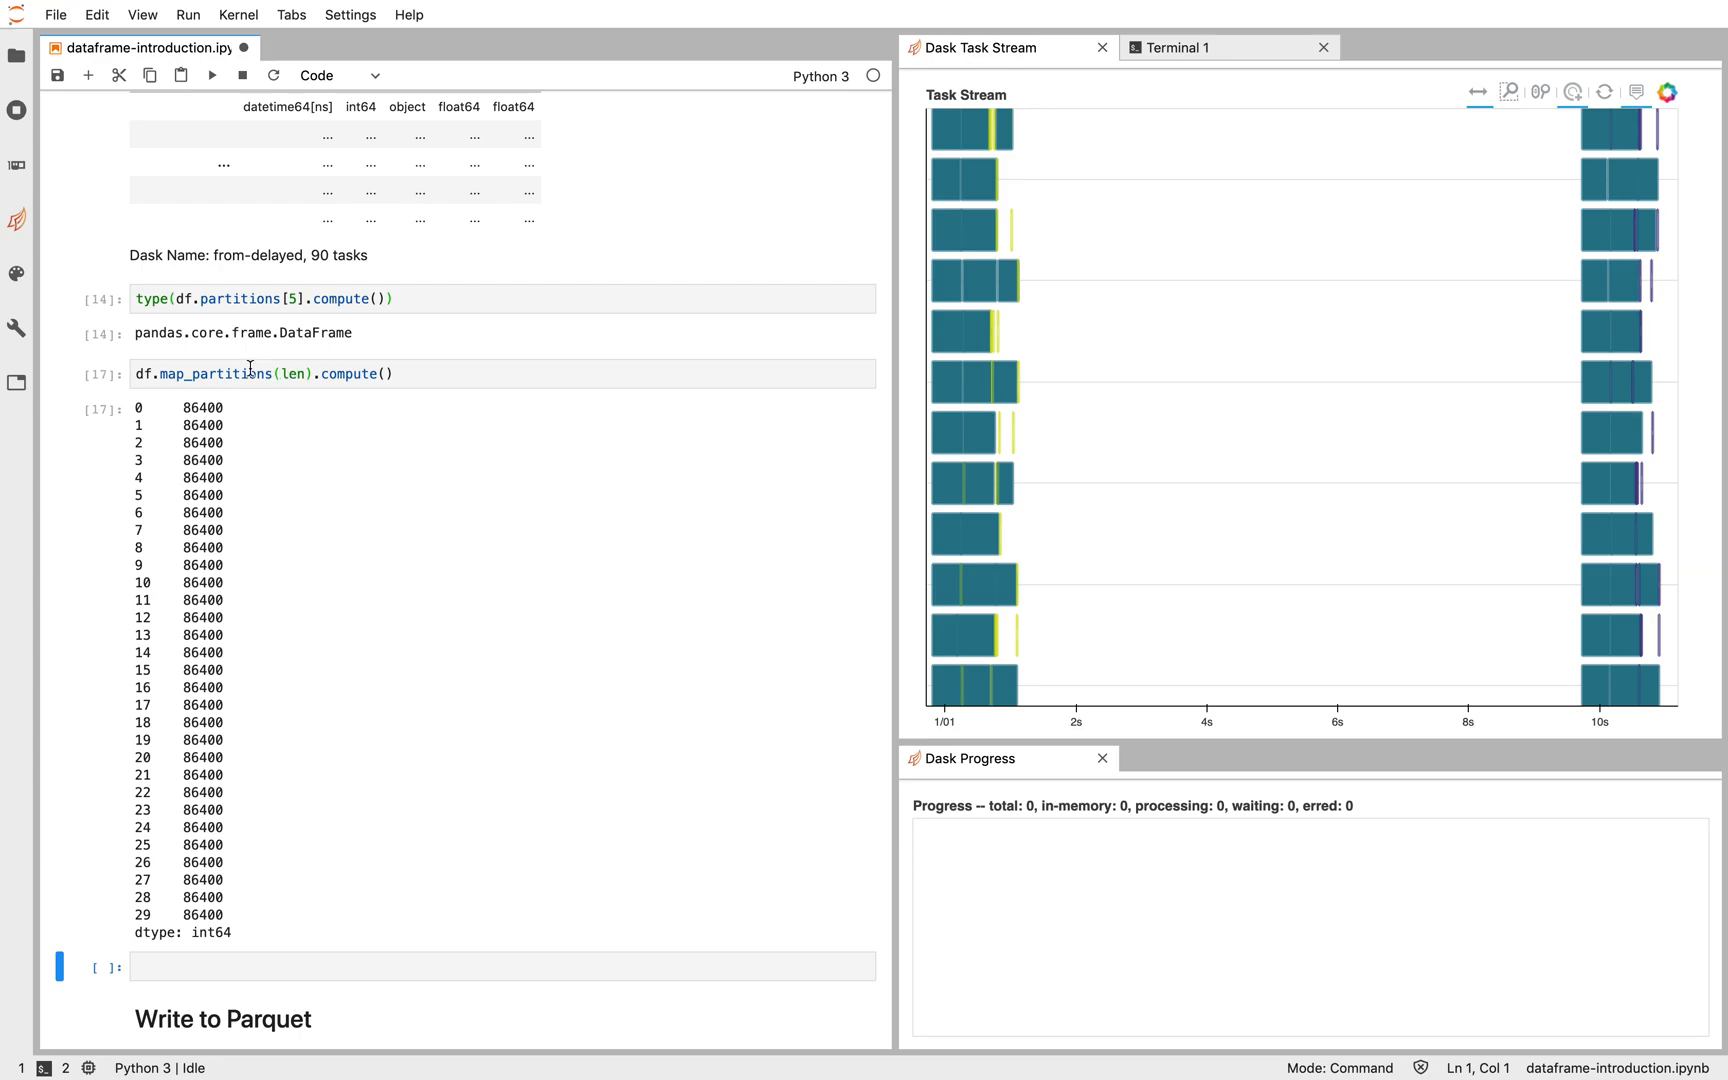
pyautogui.doubleClick(213, 374)
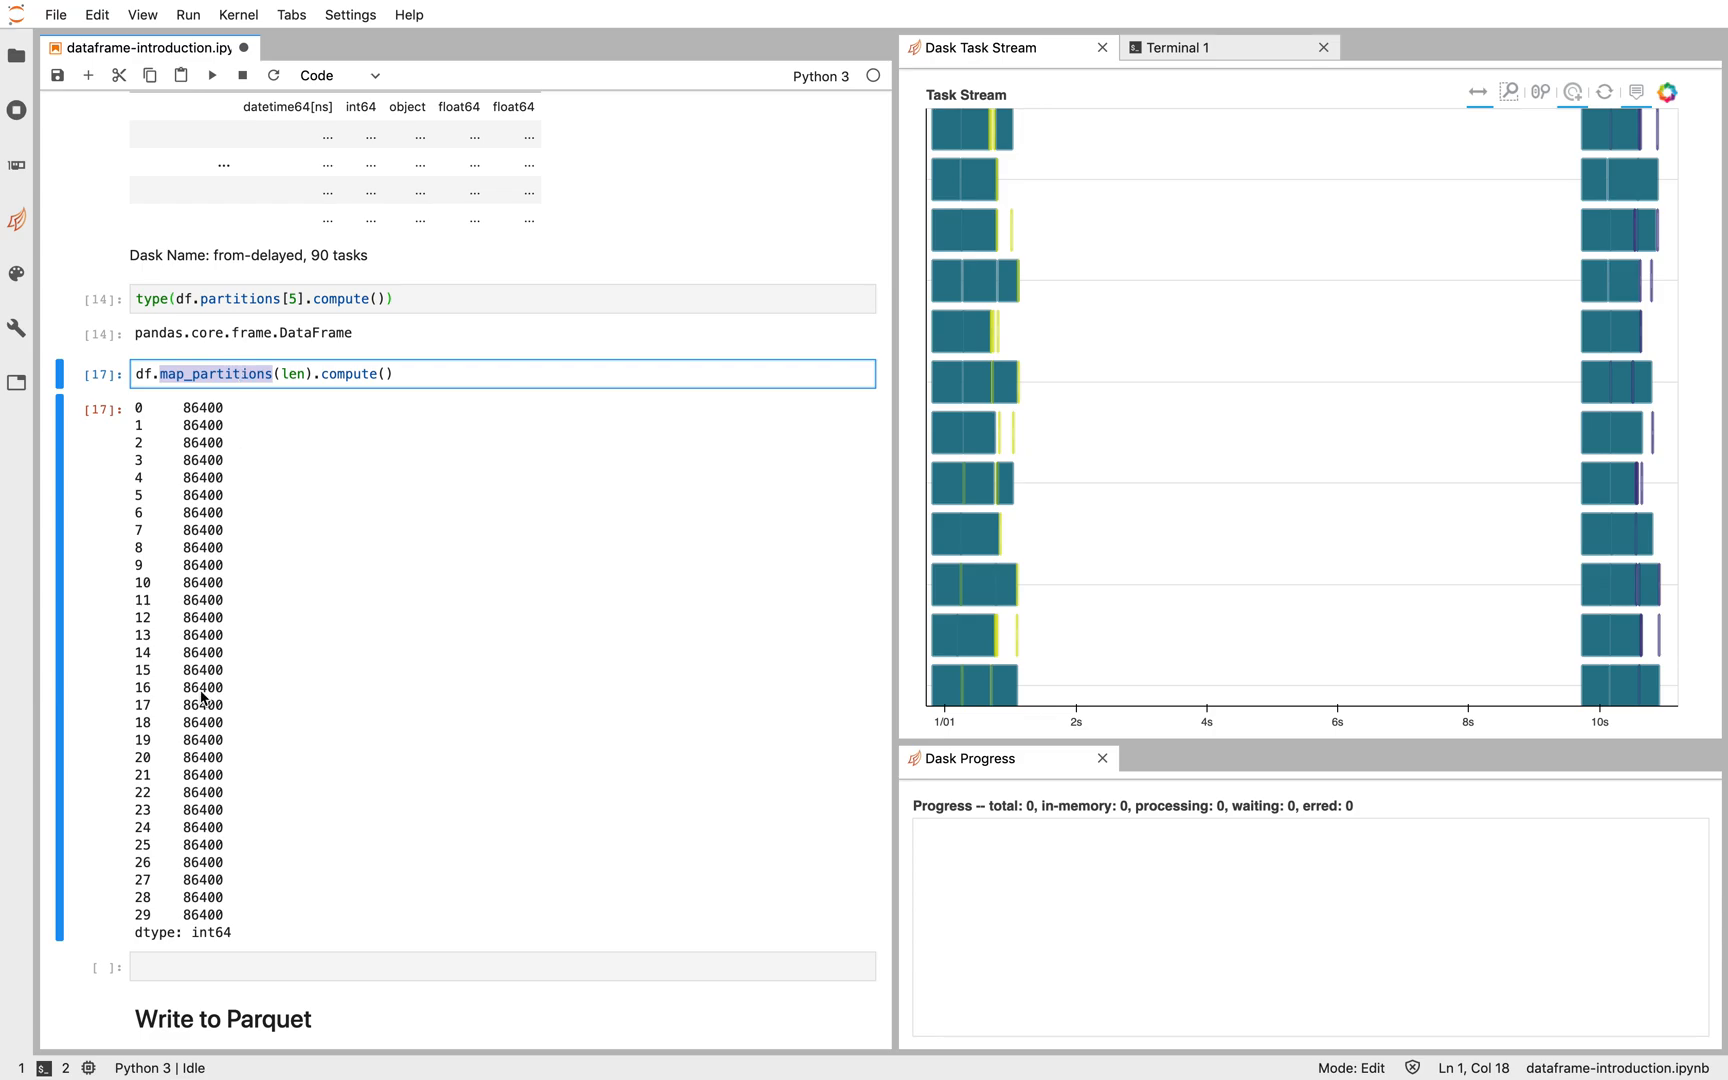
pyautogui.click(220, 968)
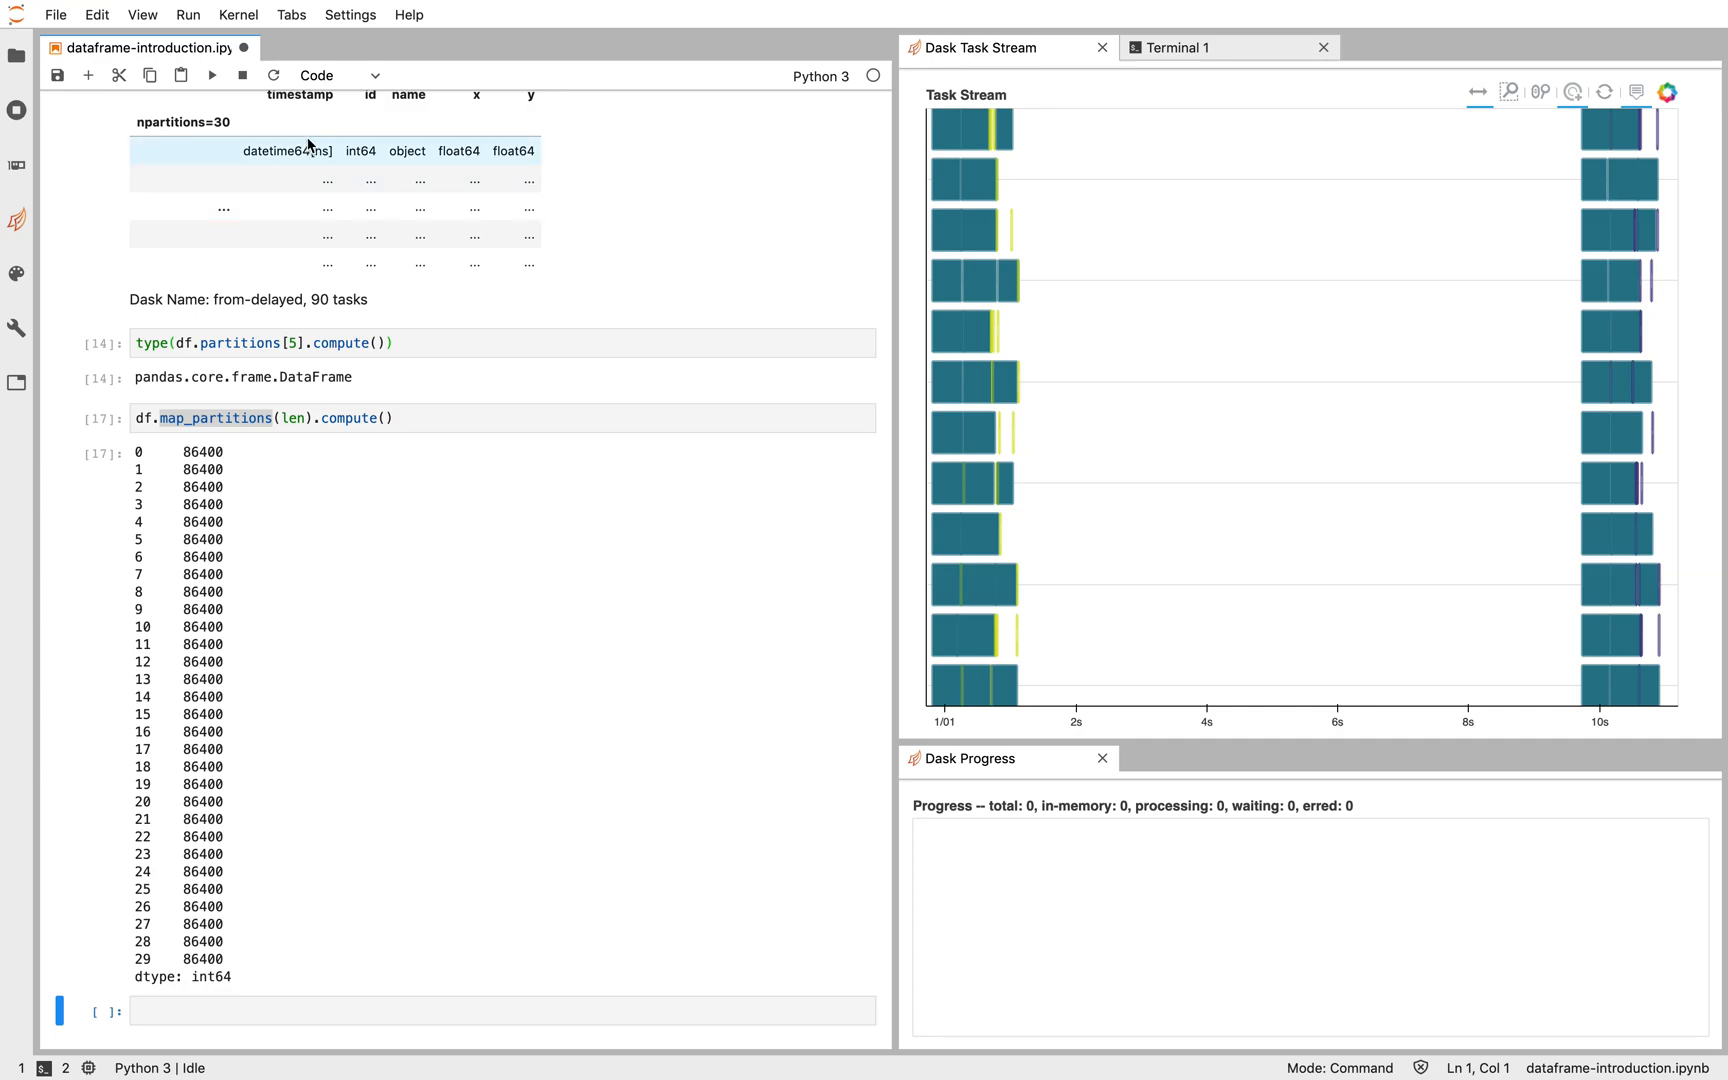
# Step: Run df.head() and df.tail() to view rows from 2000-01-01 through 2000-01-30
pyautogui.scroll(-3)
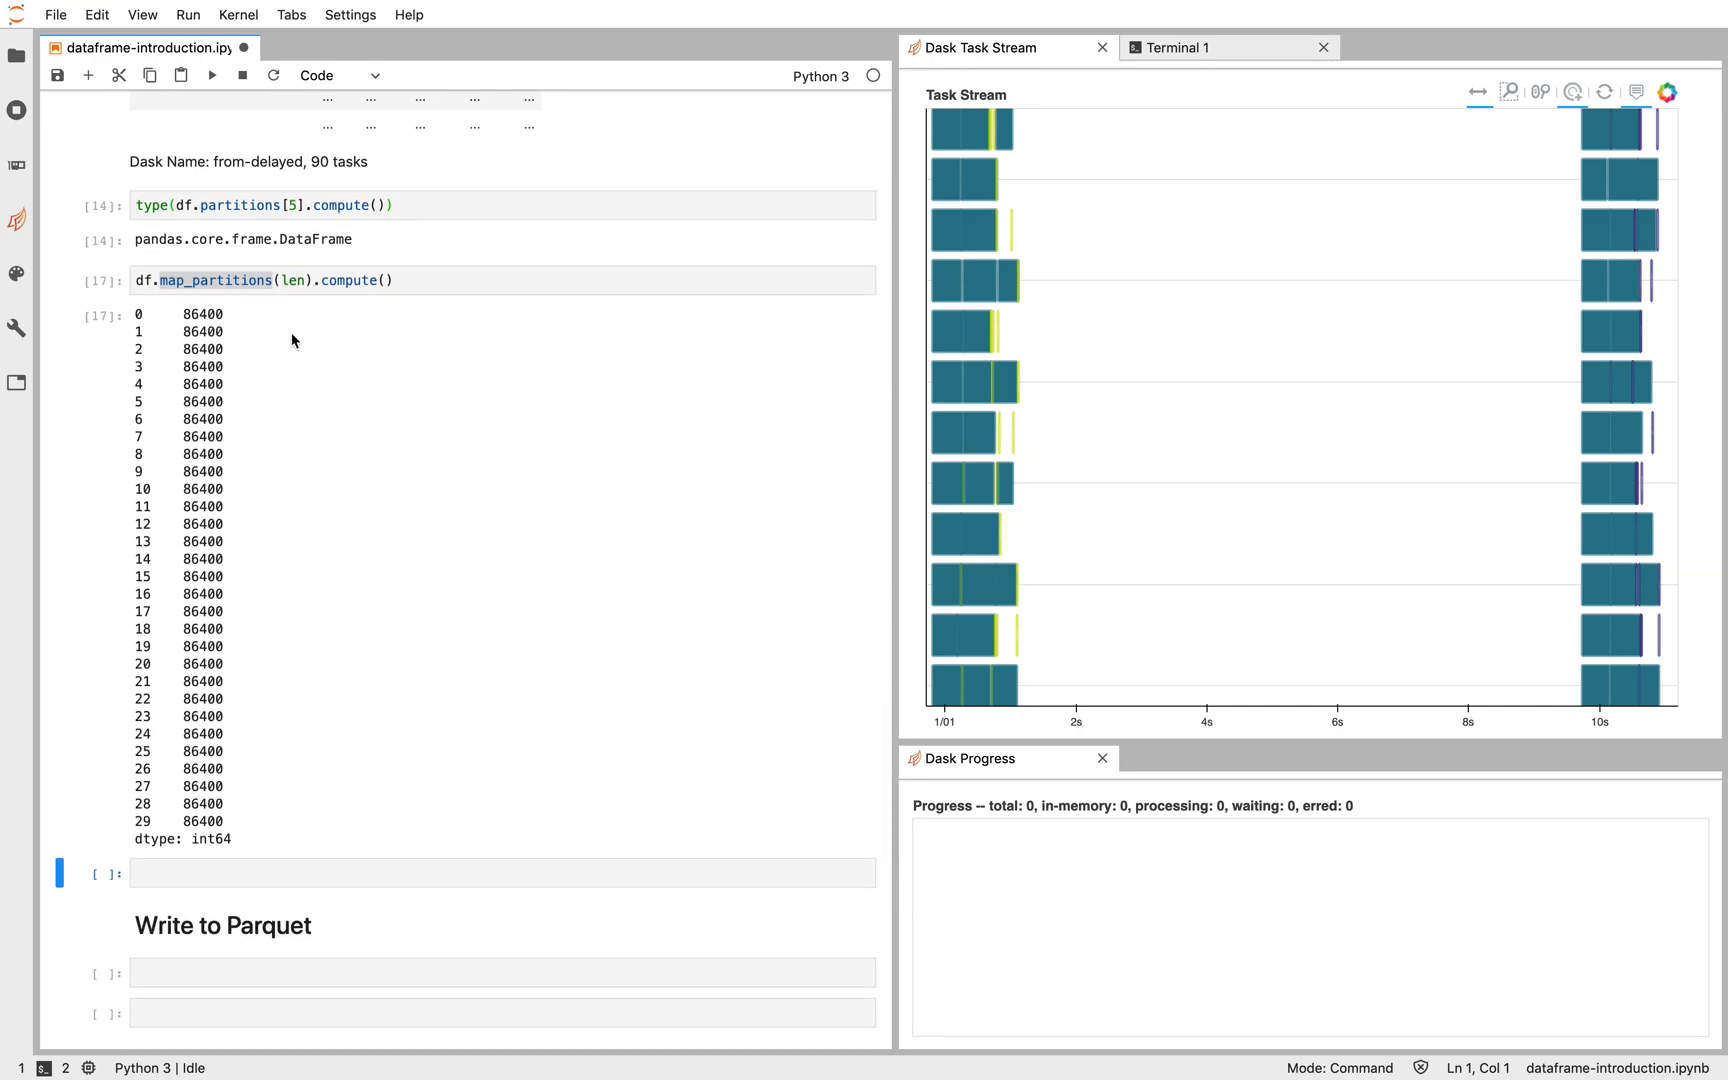
pyautogui.write('df.head(')
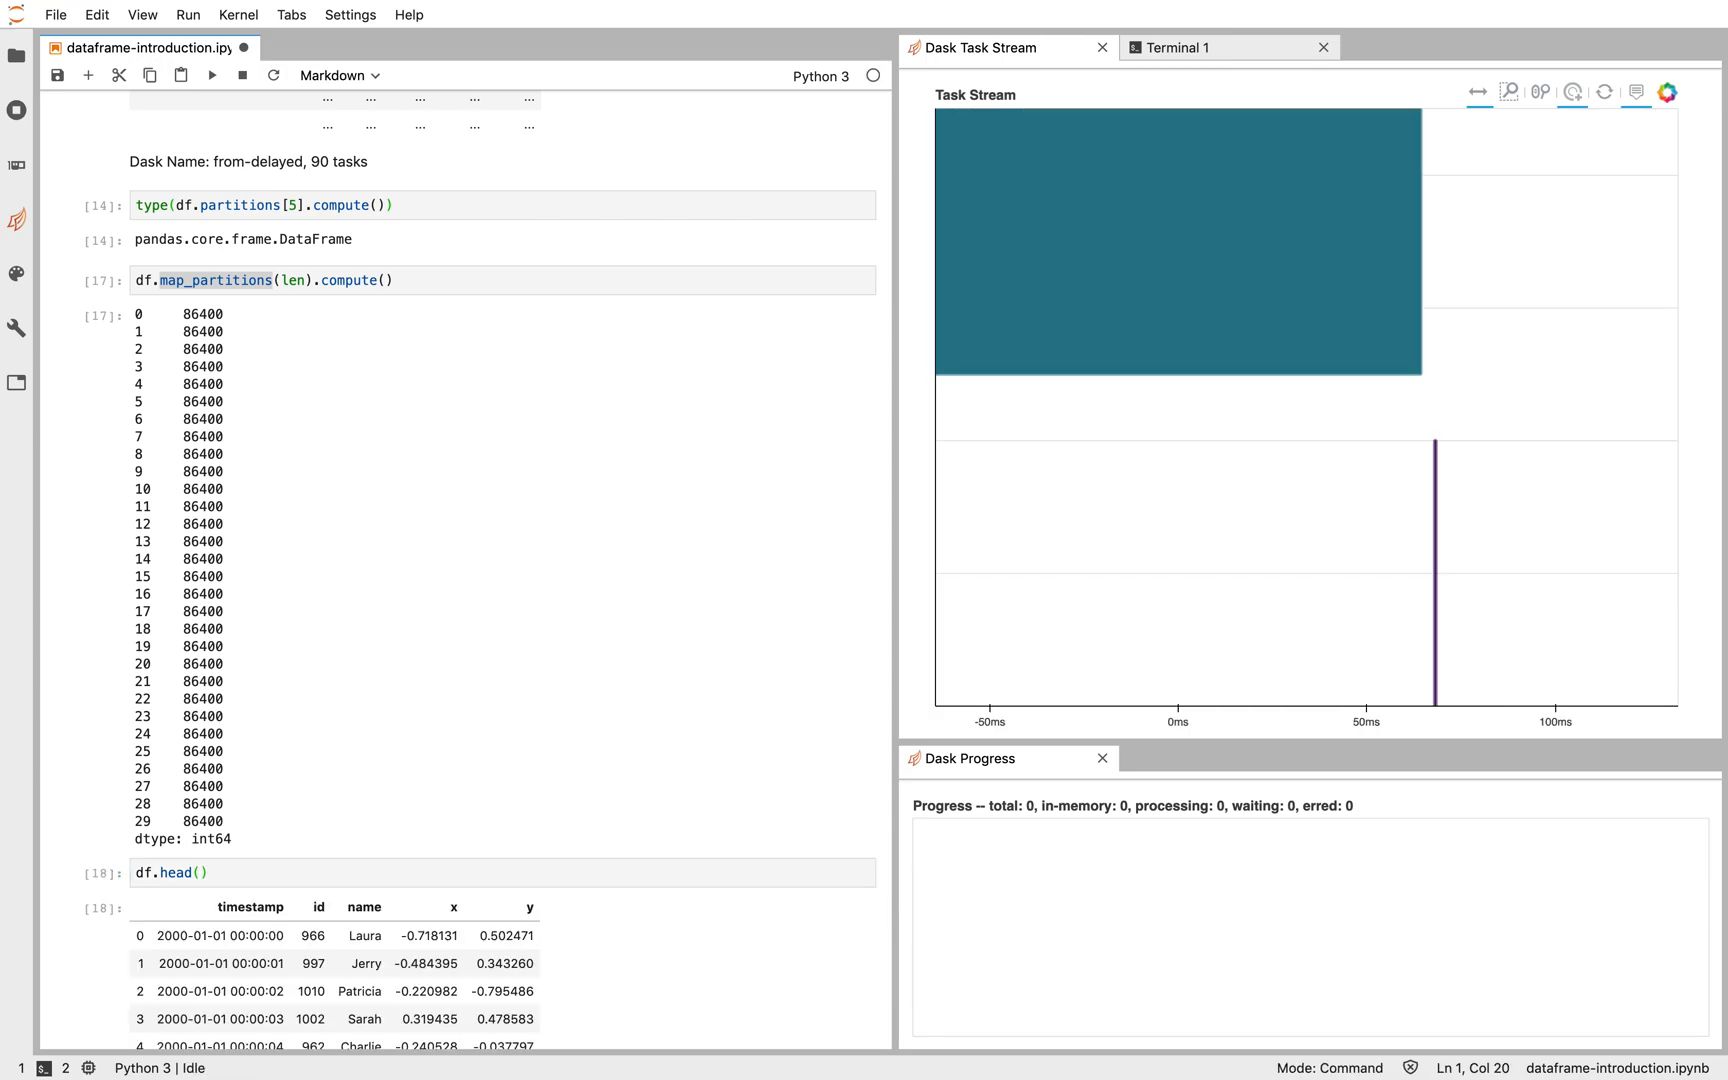
pyautogui.scroll(-3)
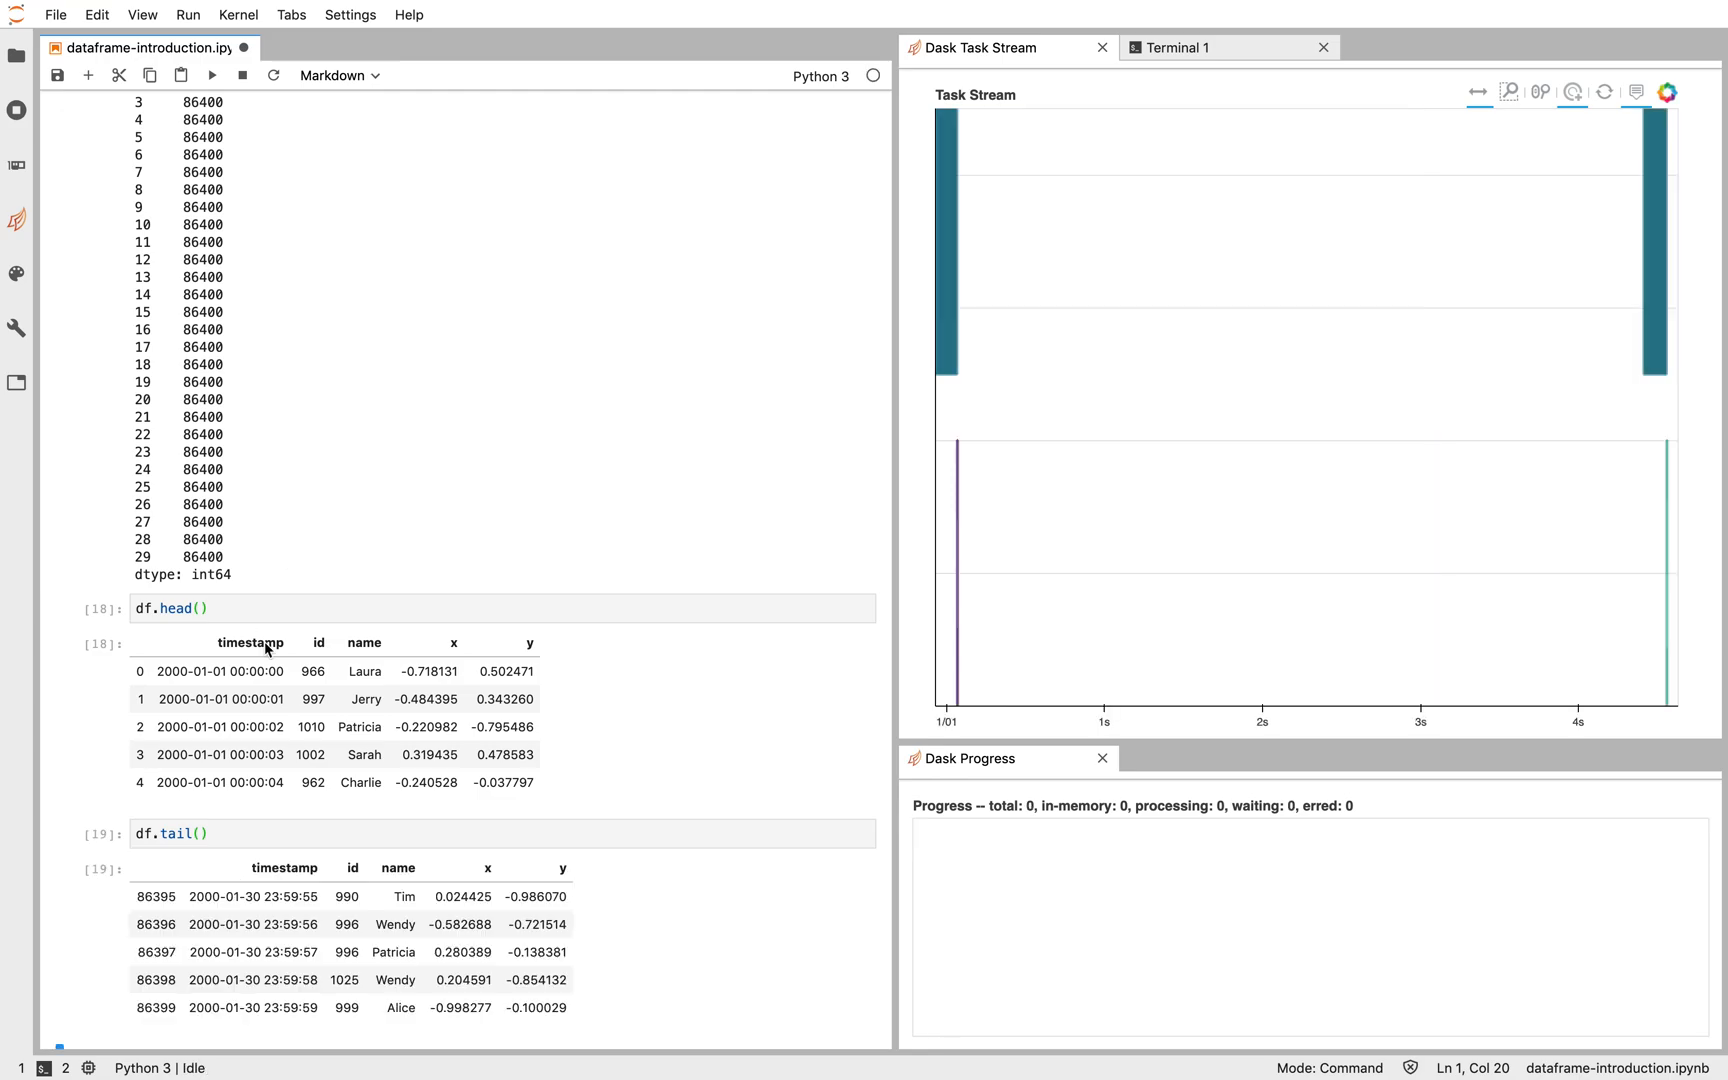
pyautogui.scroll(-3)
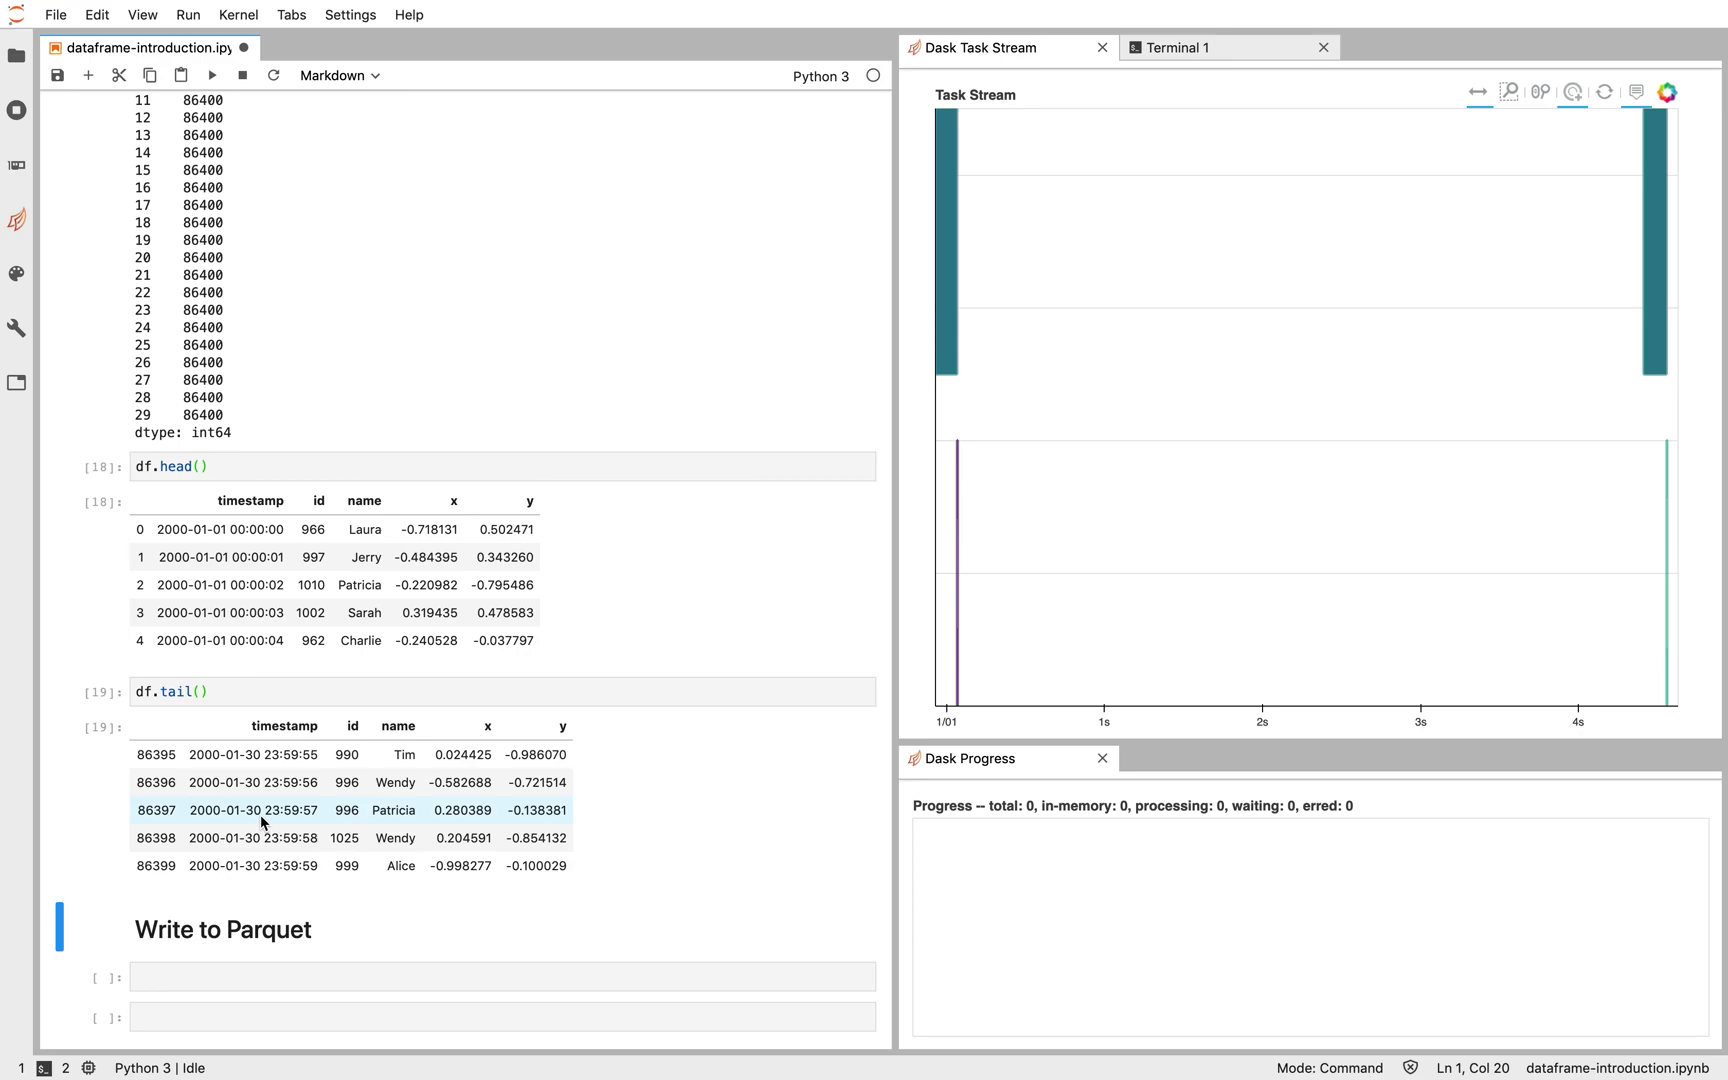
# Step: Run df = df.set_index("timestamp") and display df's 30 date-divided partitions
pyautogui.write('df =')
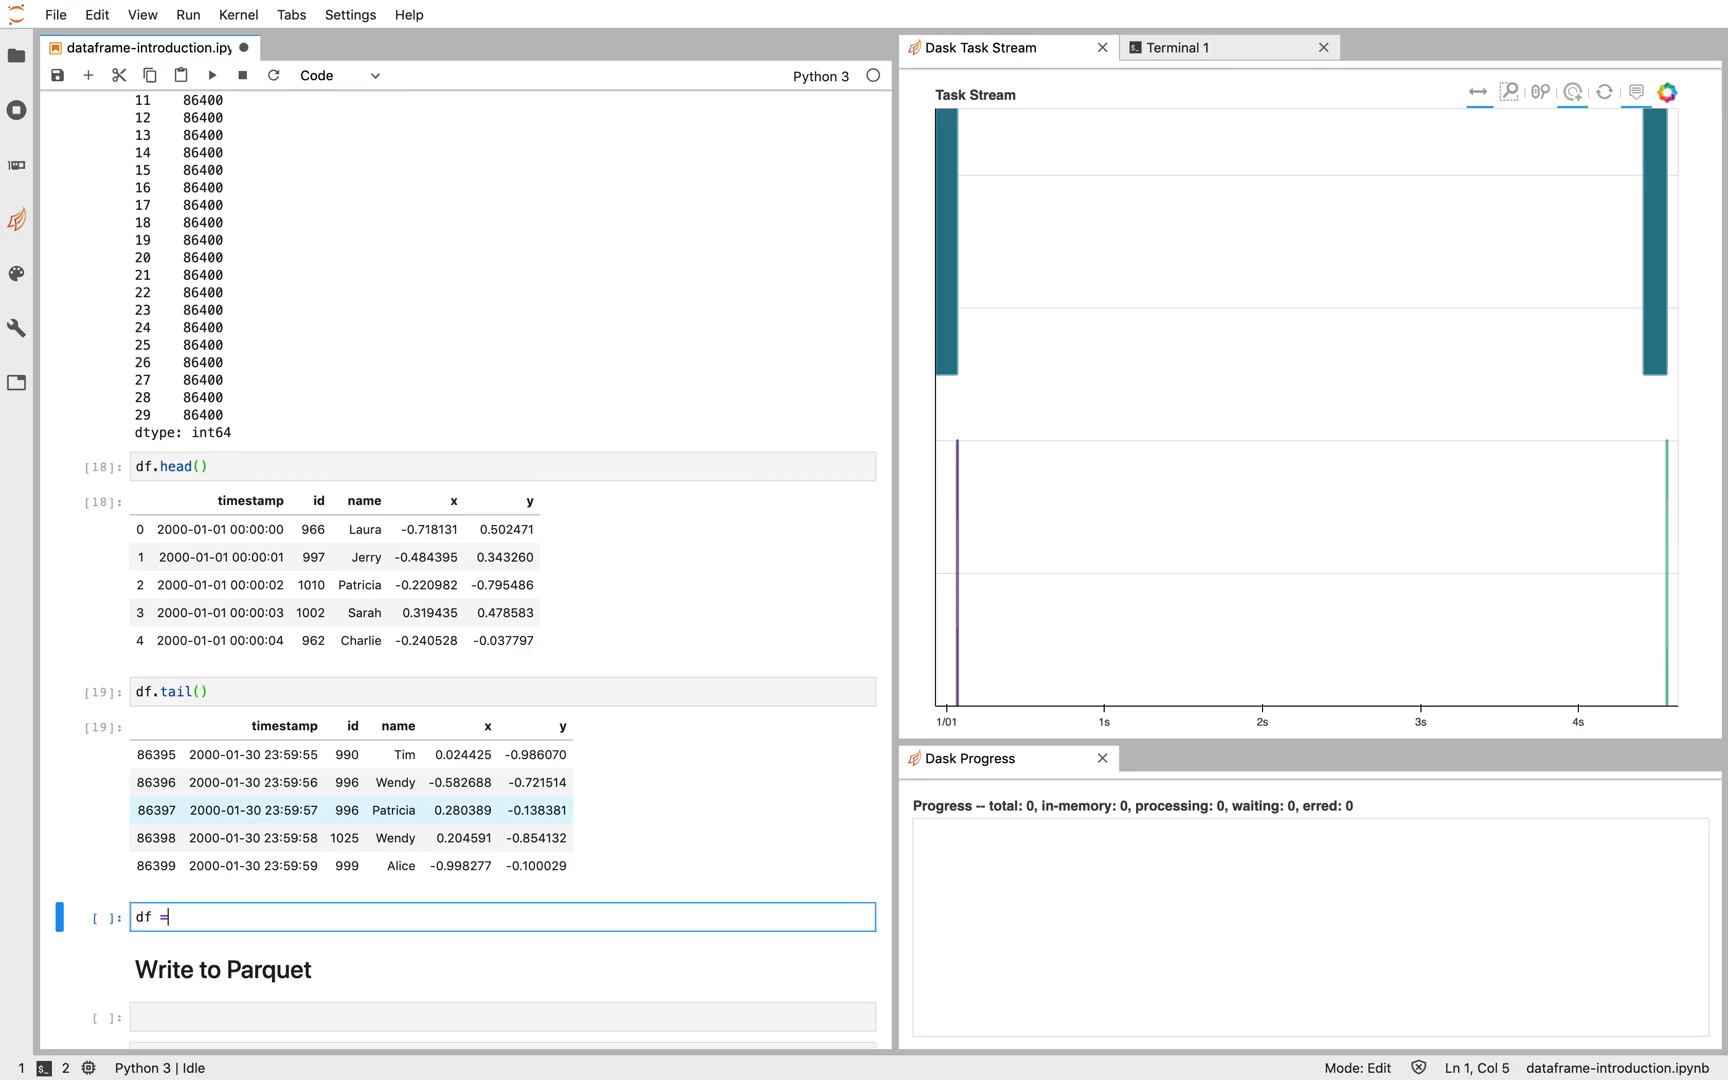
pyautogui.write('df.set_index("")')
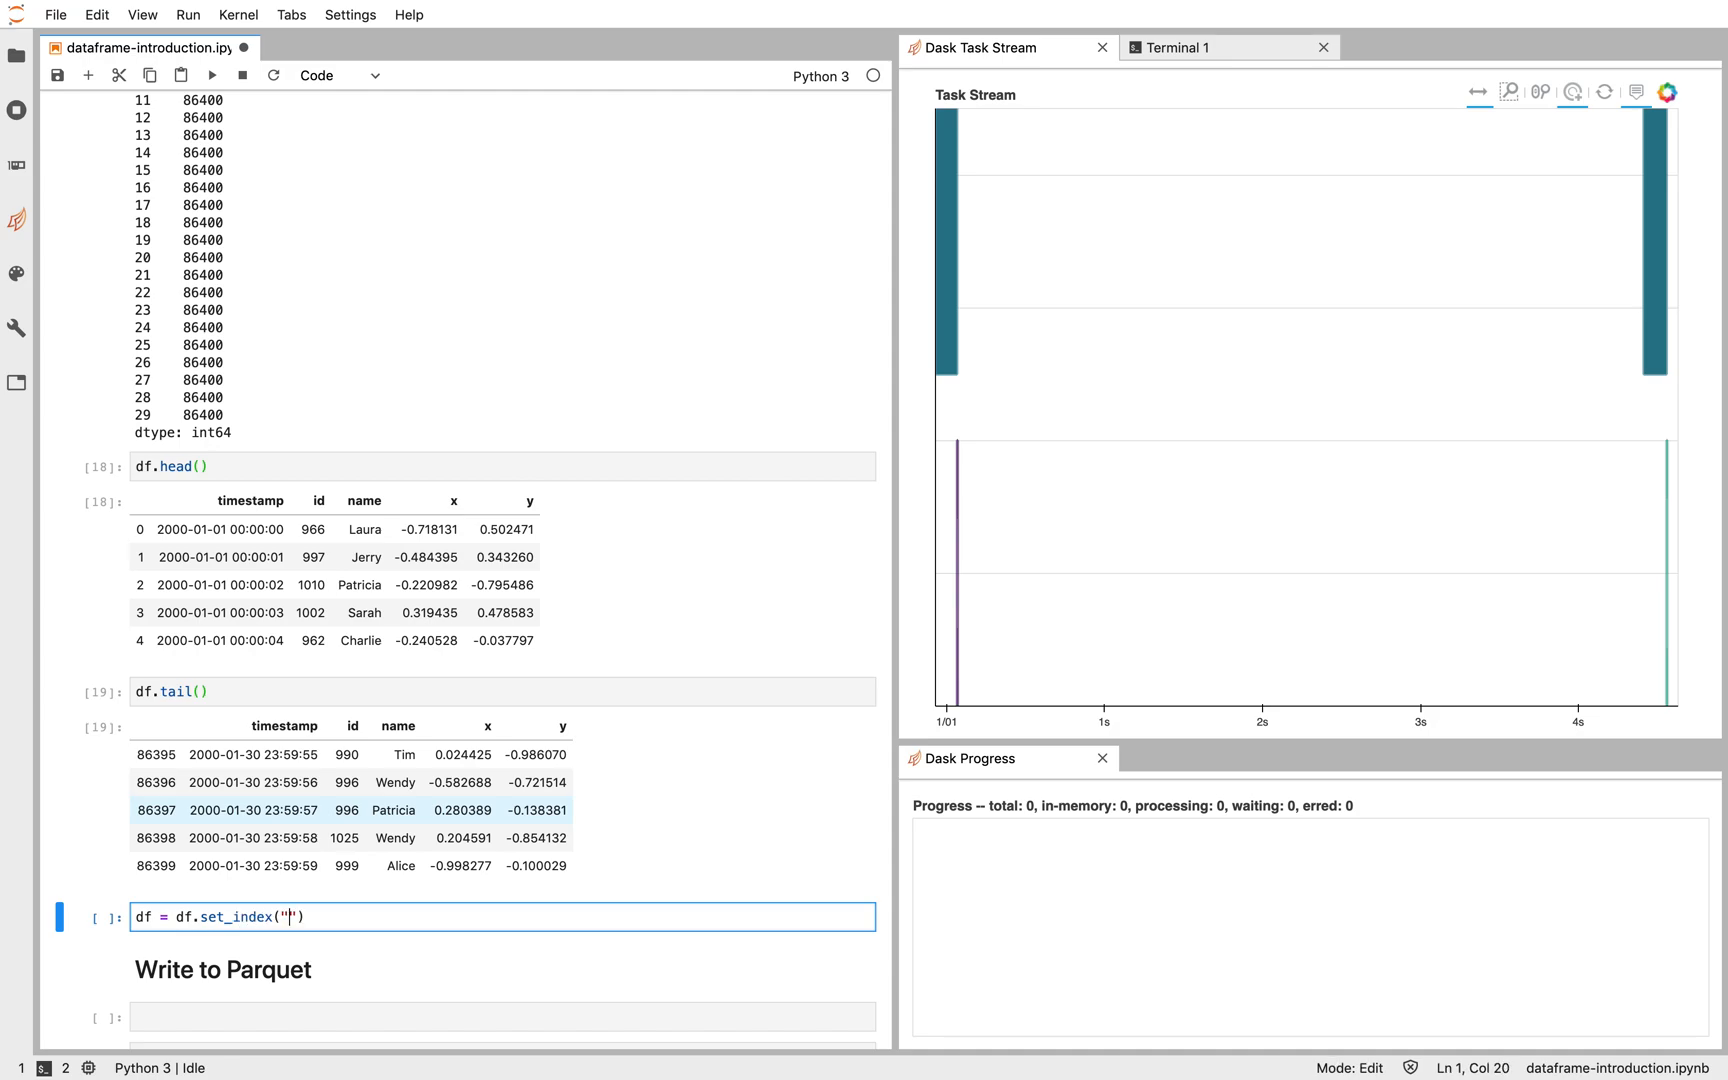
pyautogui.write('timestamp')
pyautogui.write('df')
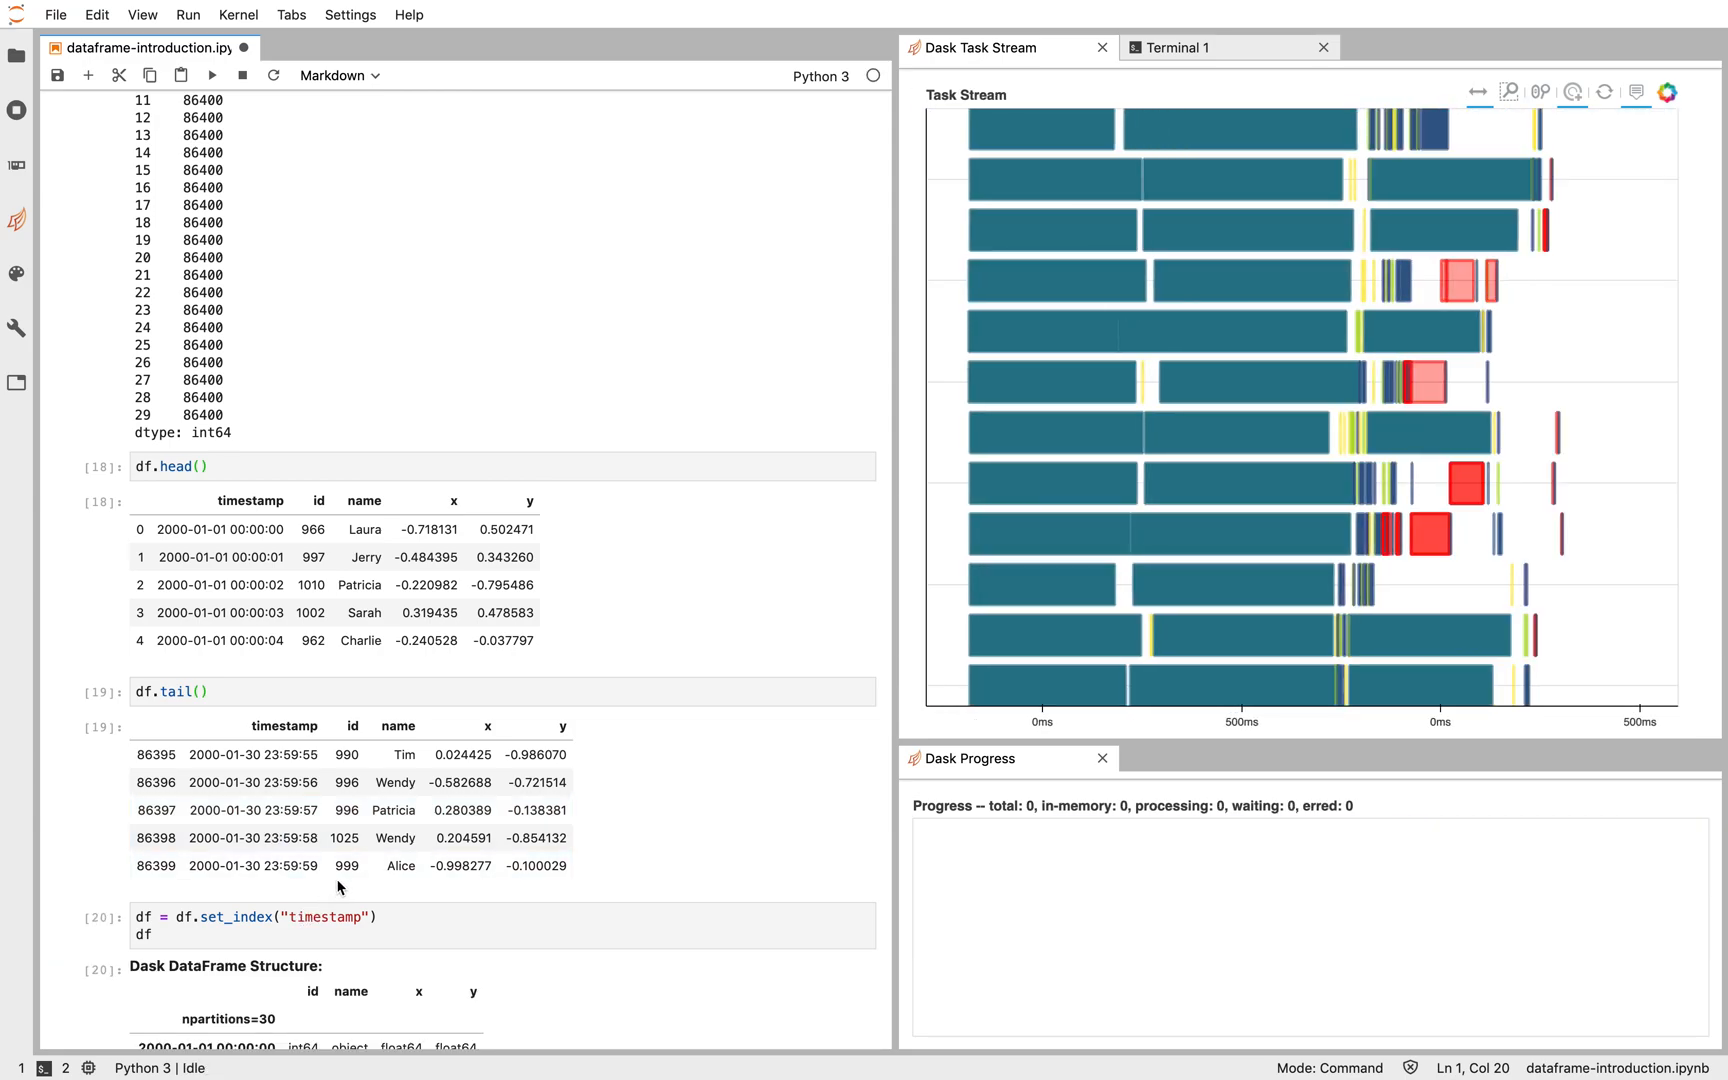
pyautogui.scroll(-3)
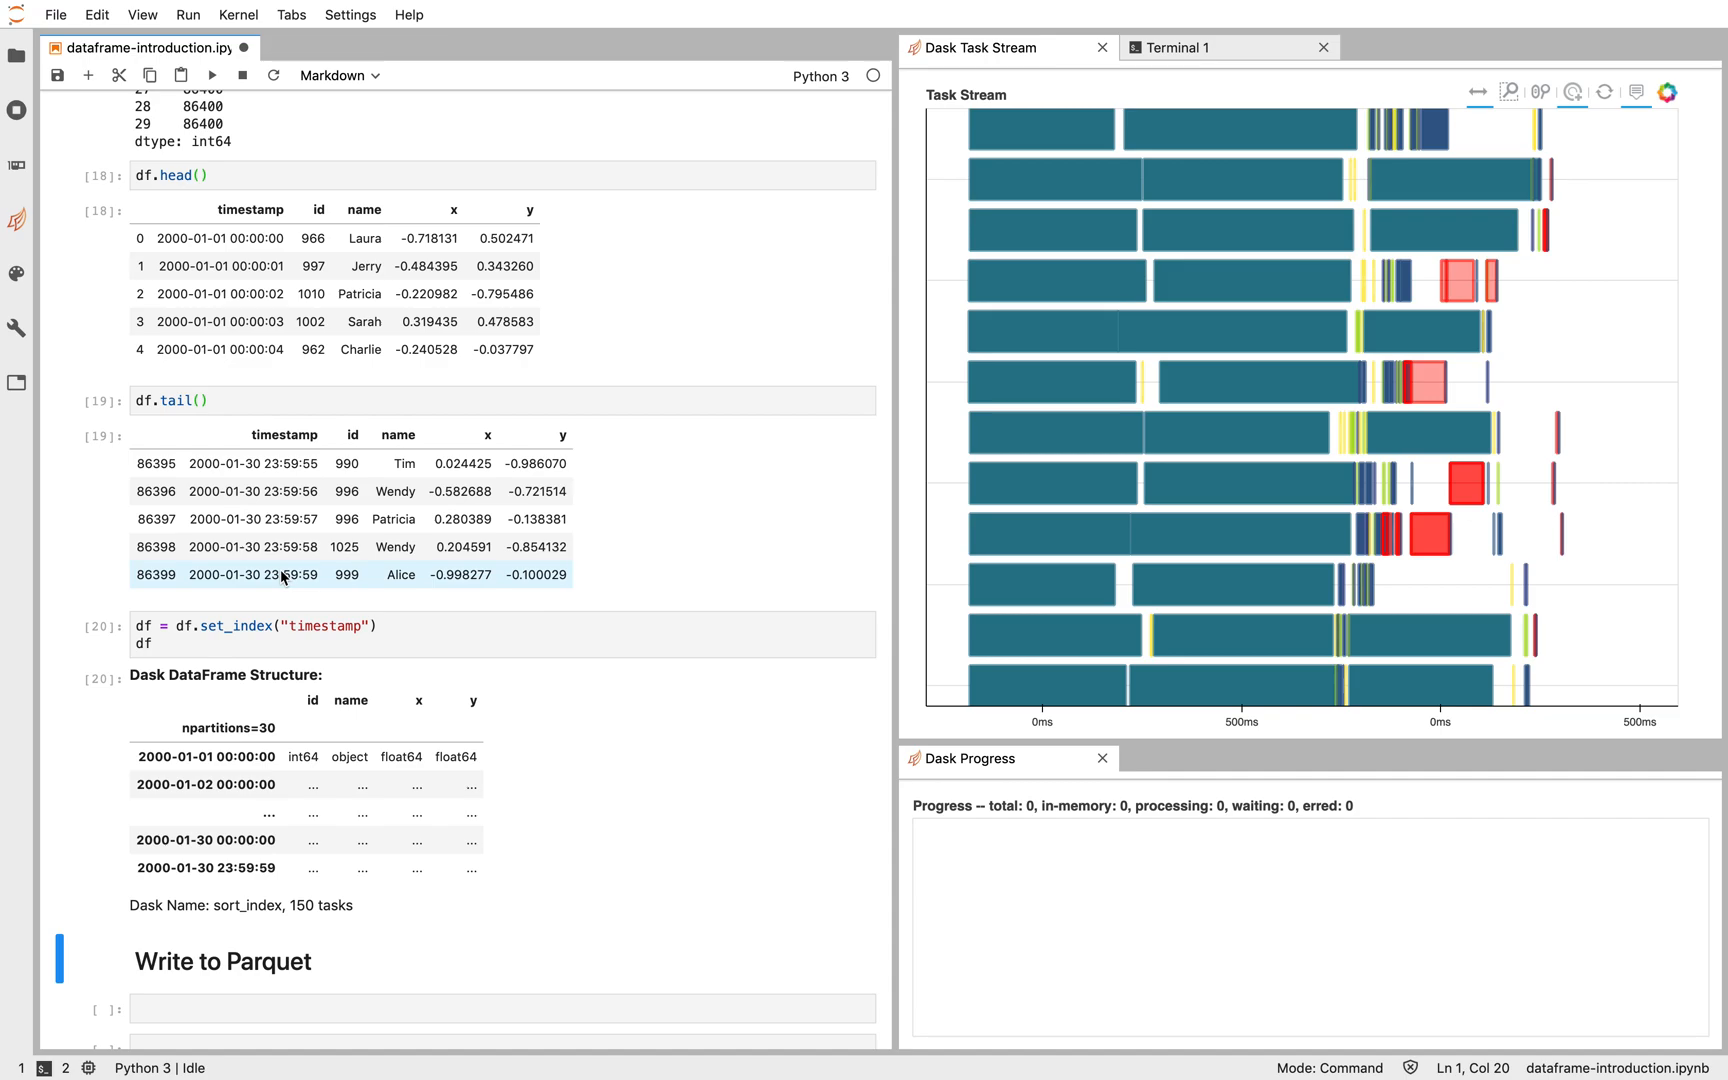
pyautogui.moveTo(240, 765)
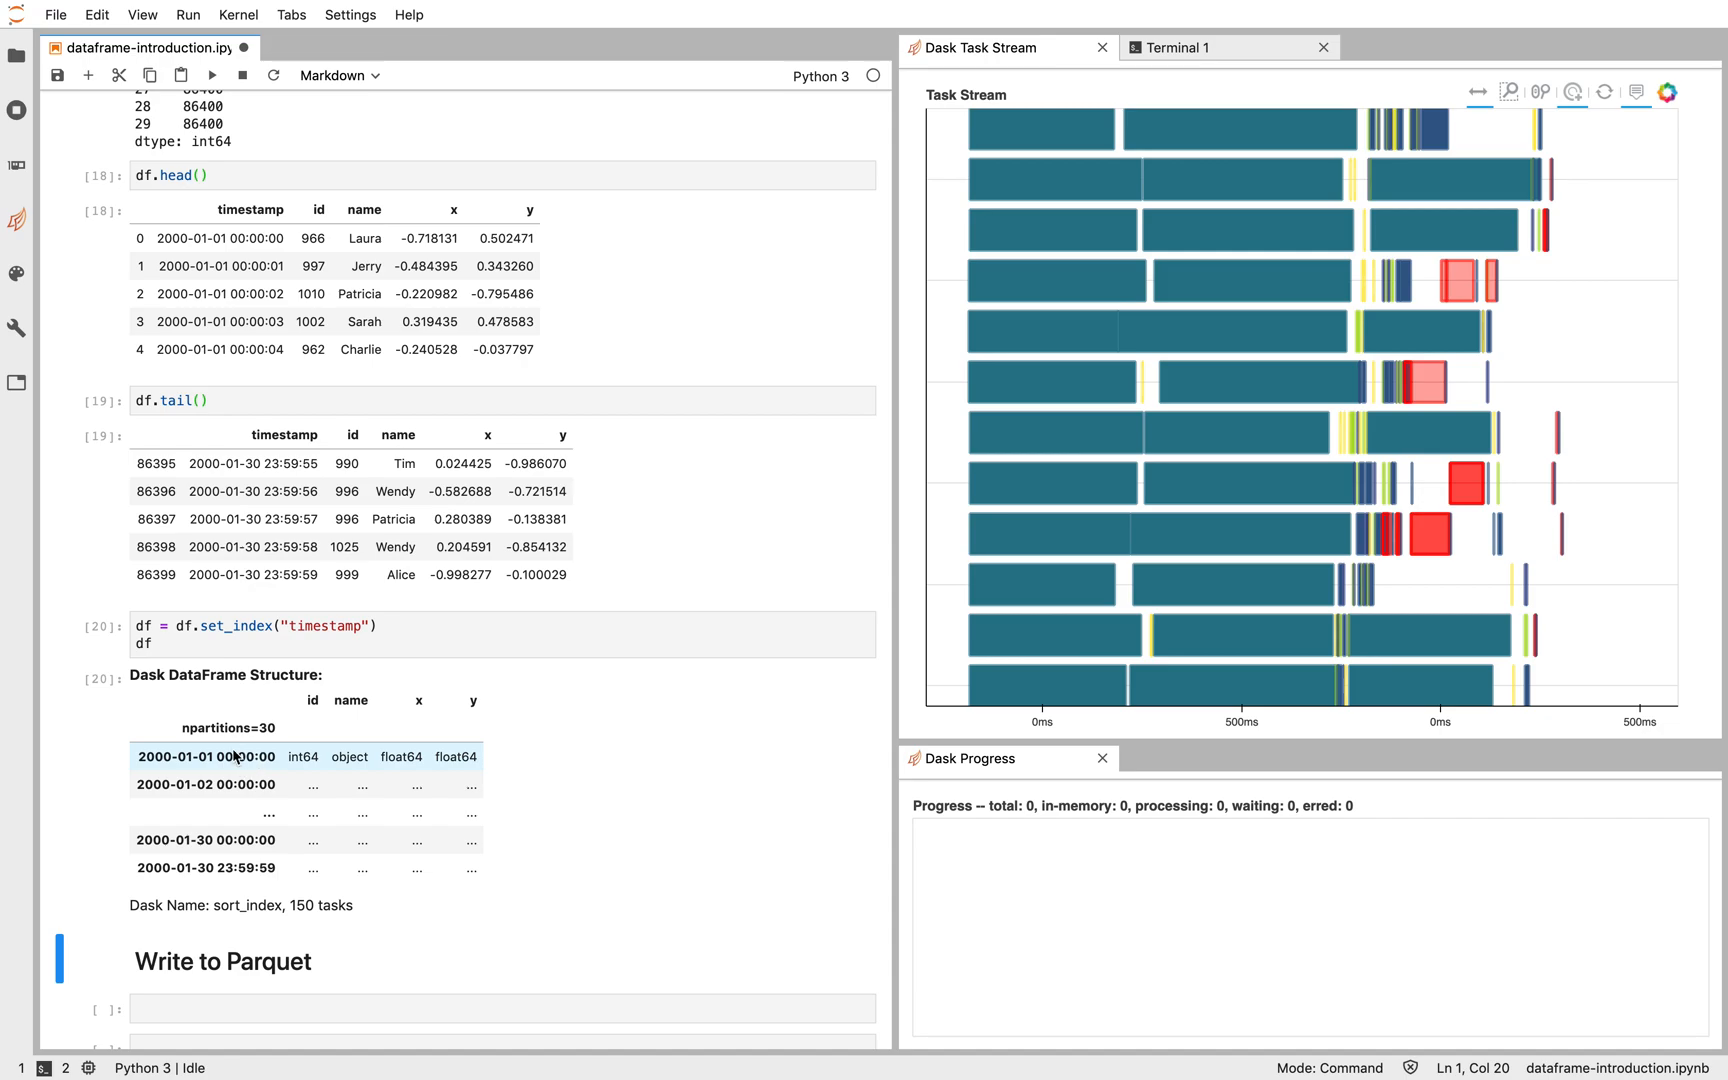
pyautogui.moveTo(183, 819)
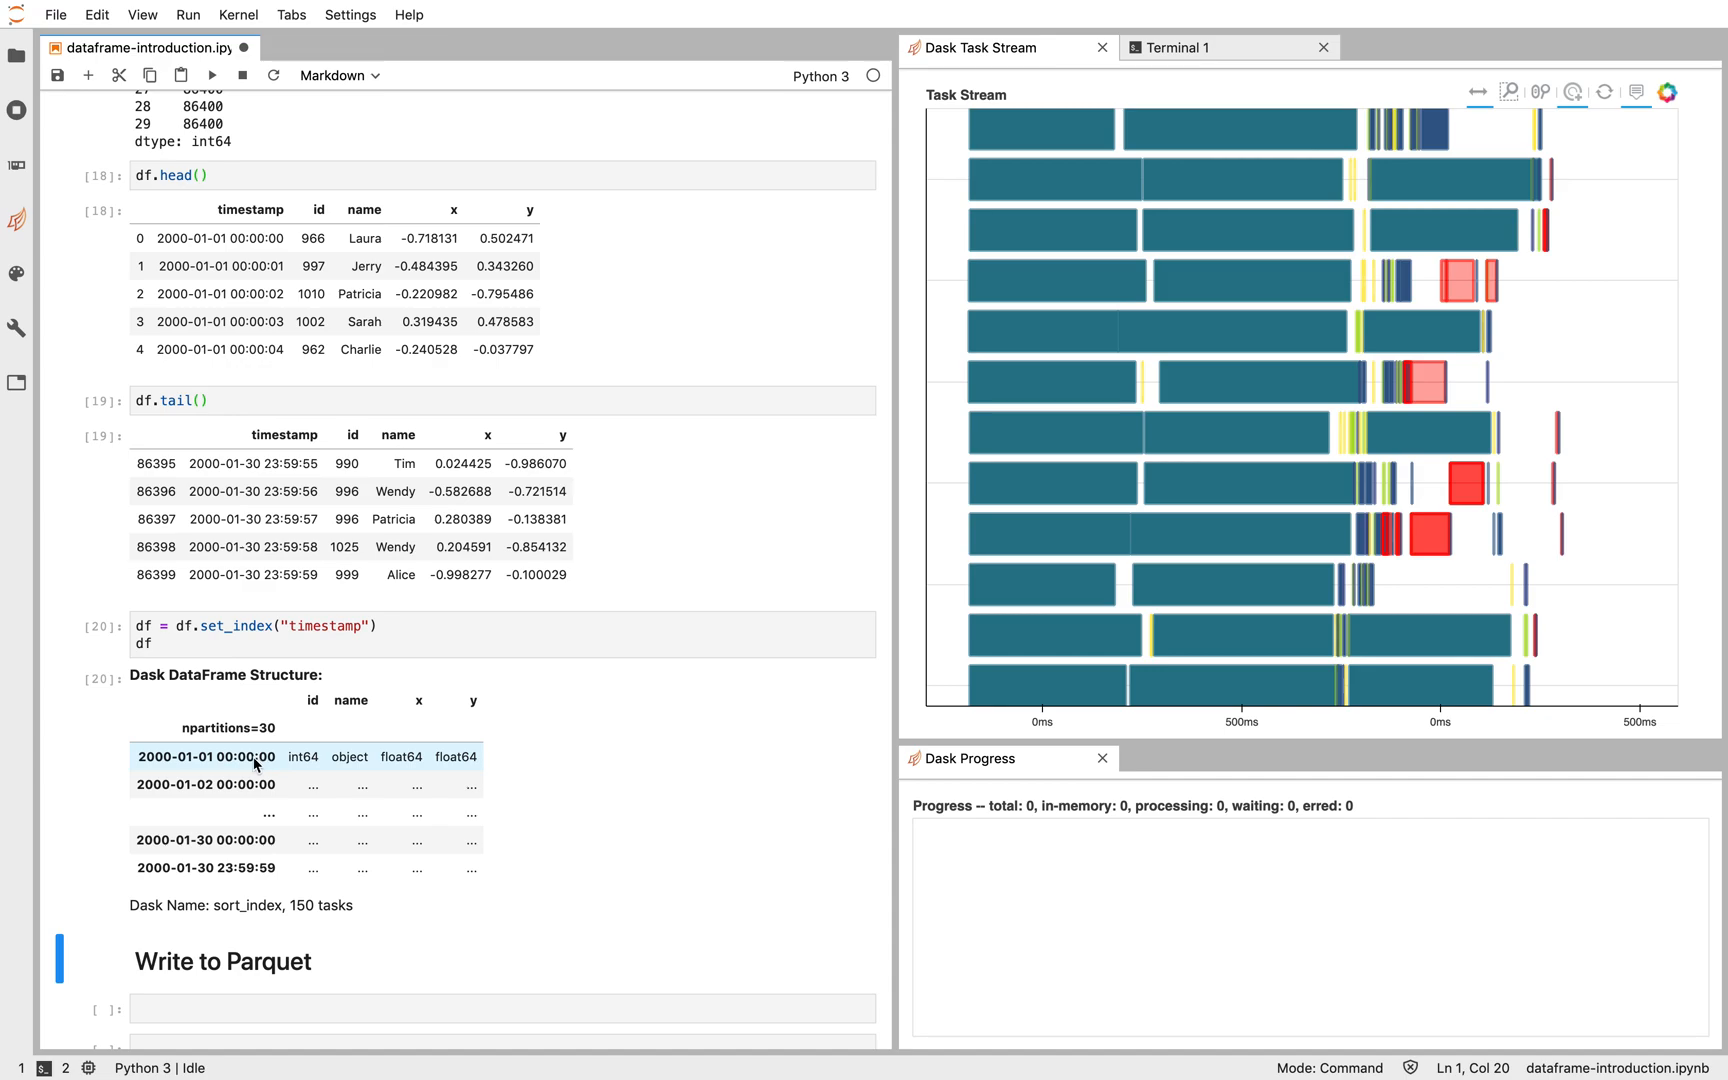
pyautogui.moveTo(210, 765)
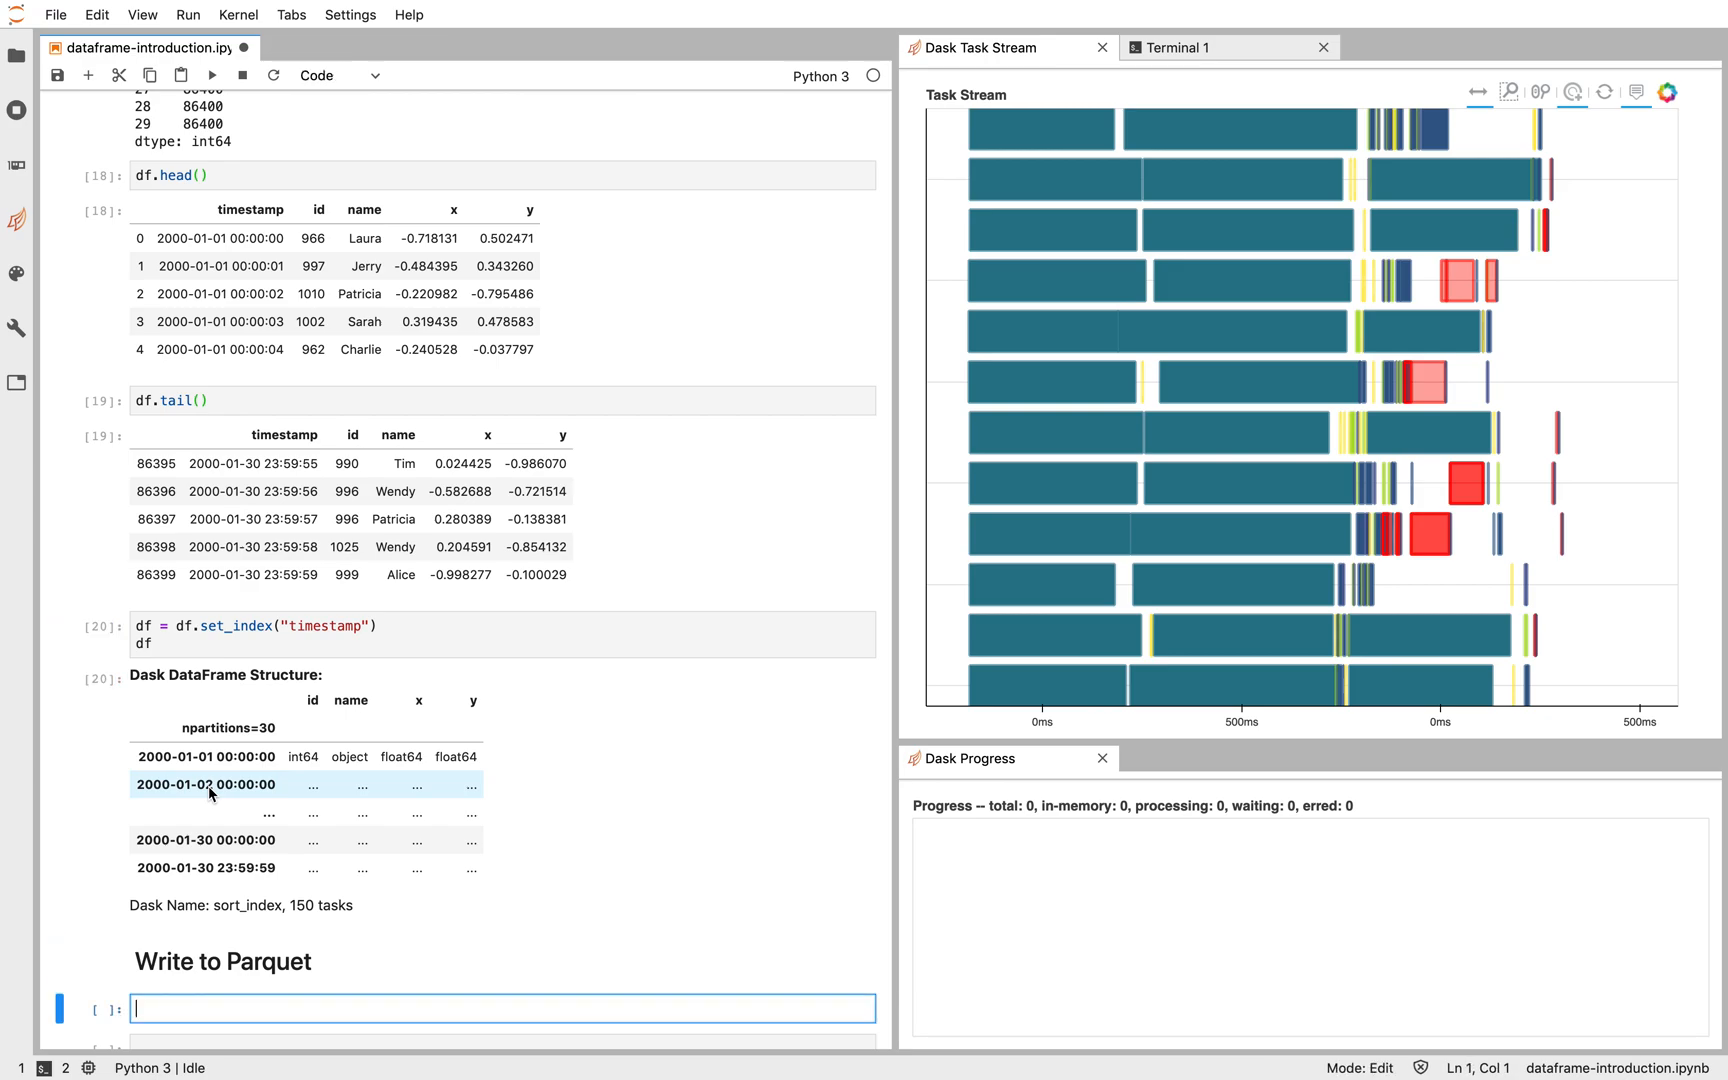
# Step: Run df.to_parquet("data/myfile.parquet") in the Write to Parquet cell
pyautogui.write('df.to_')
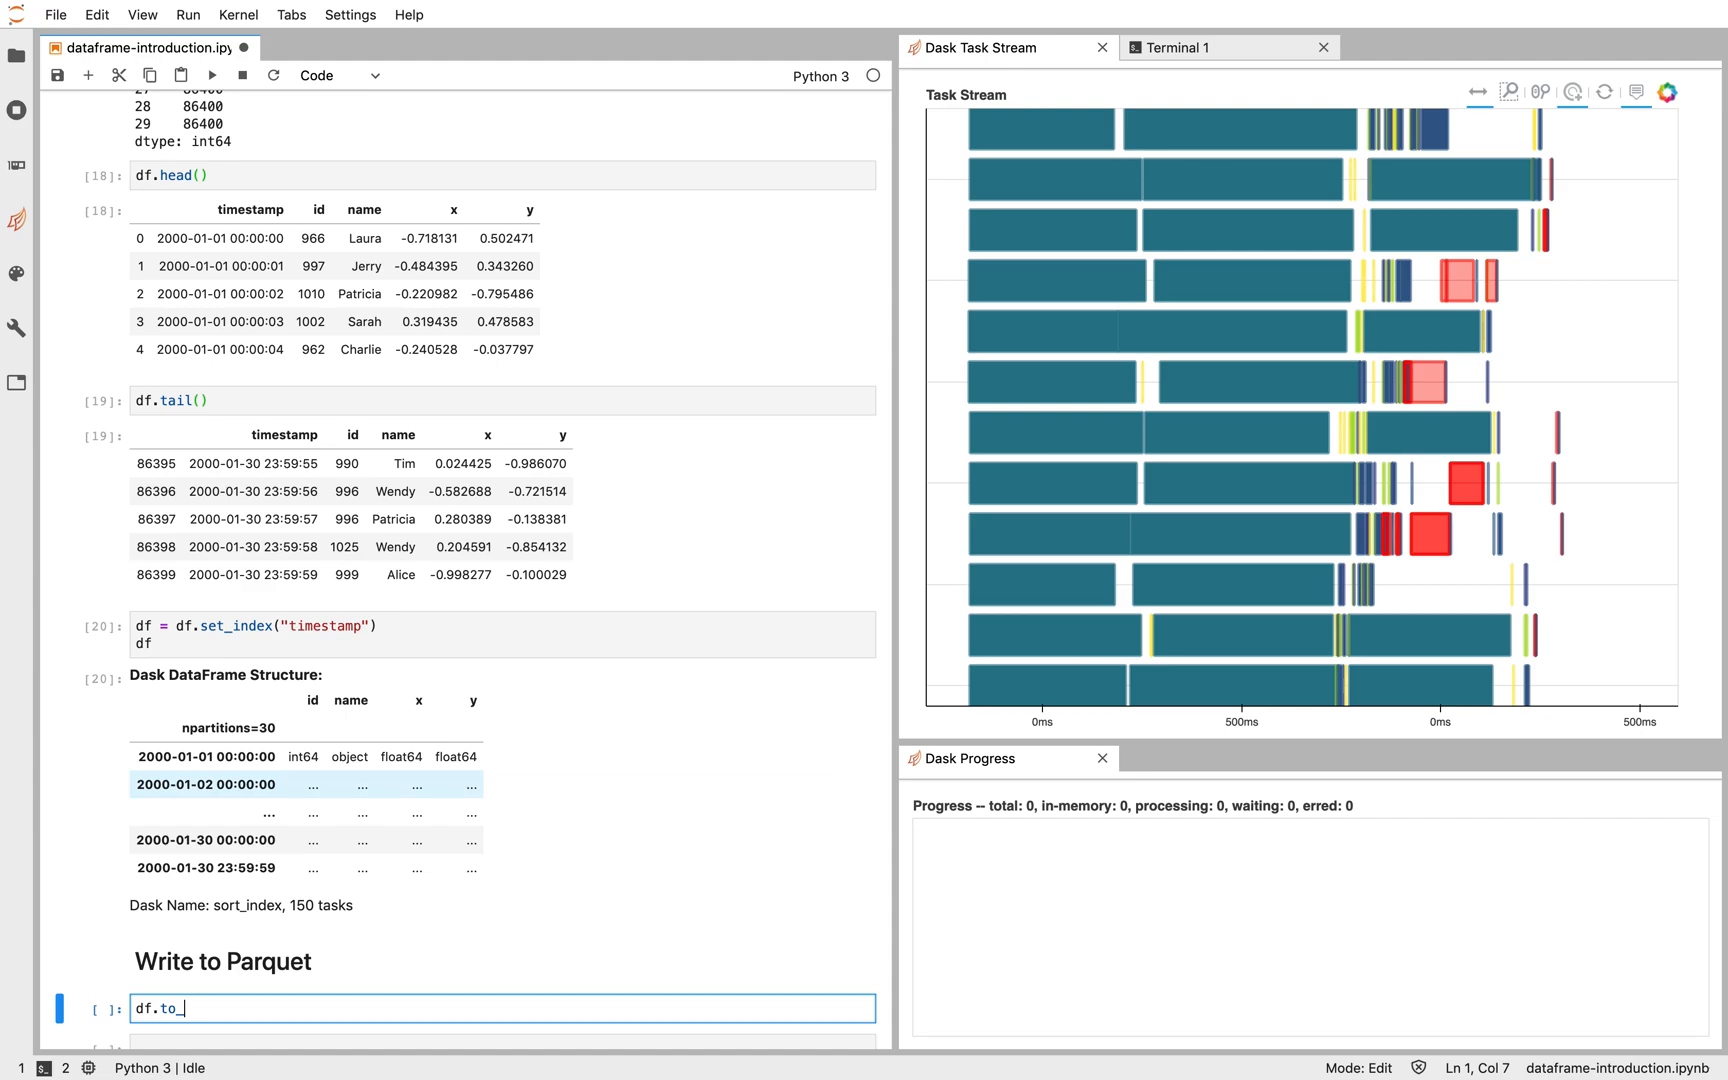
pyautogui.write('parquet("")')
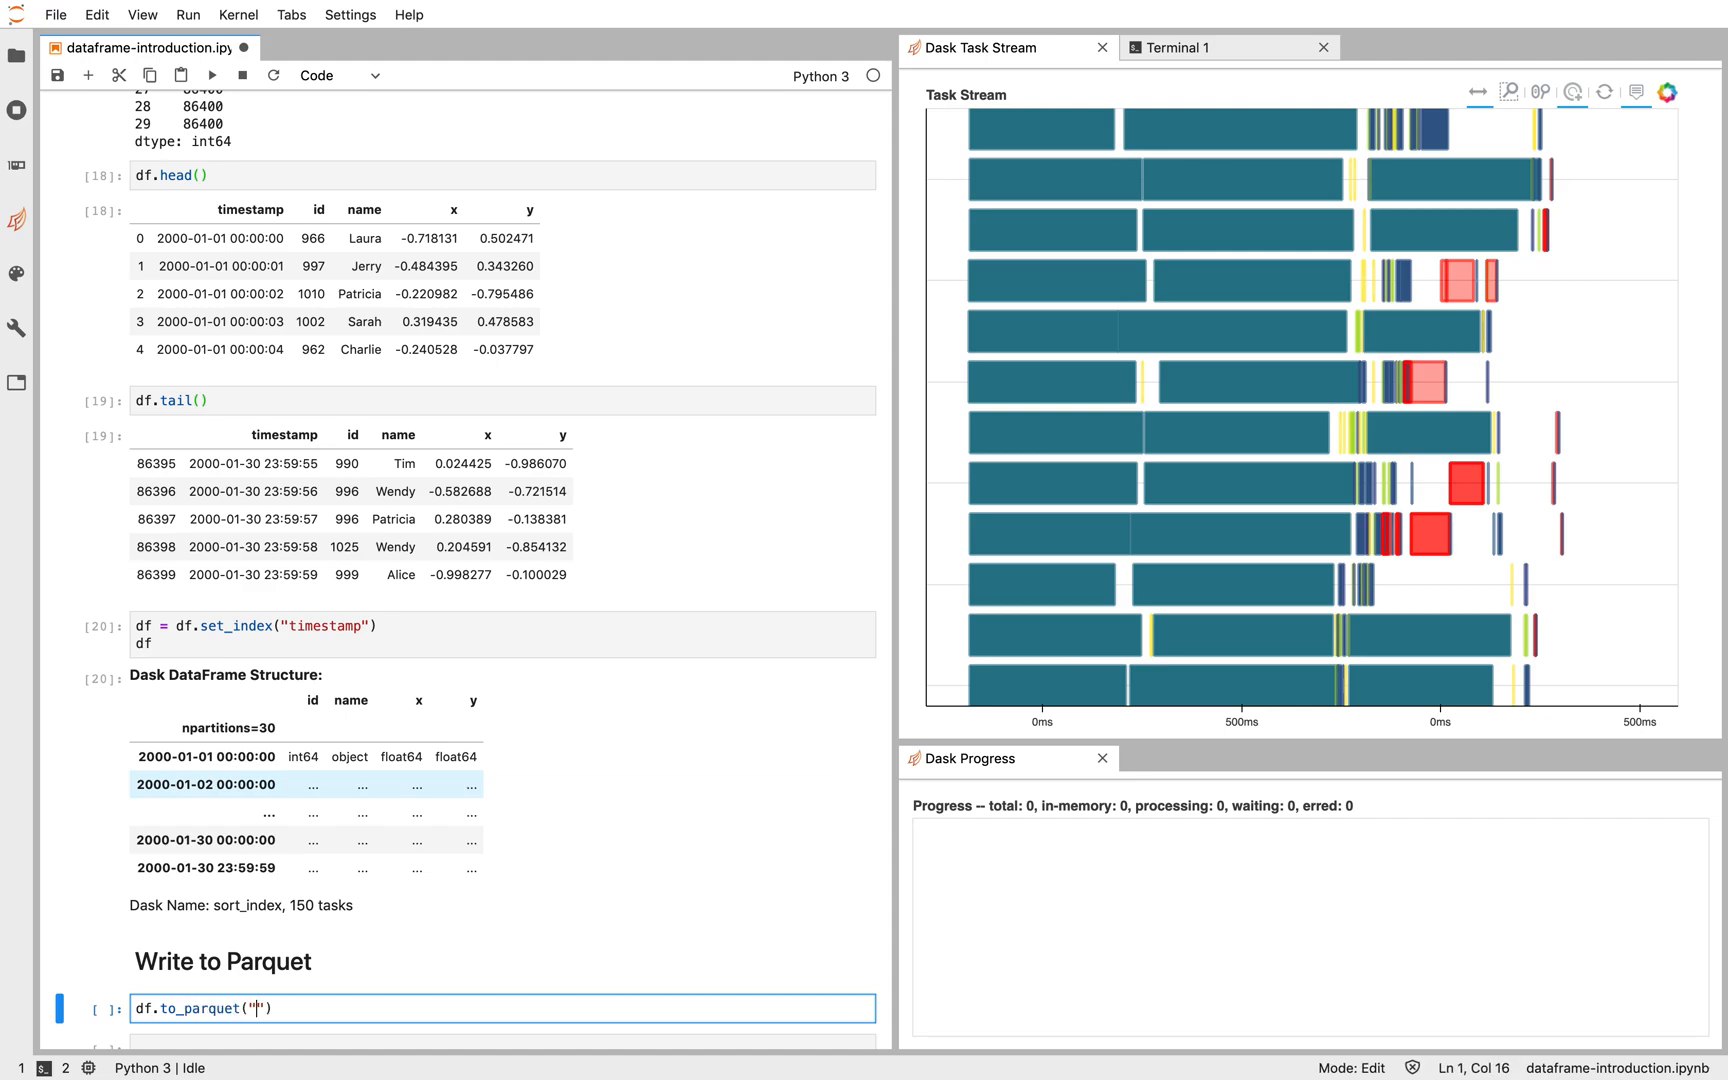
pyautogui.write('data/m')
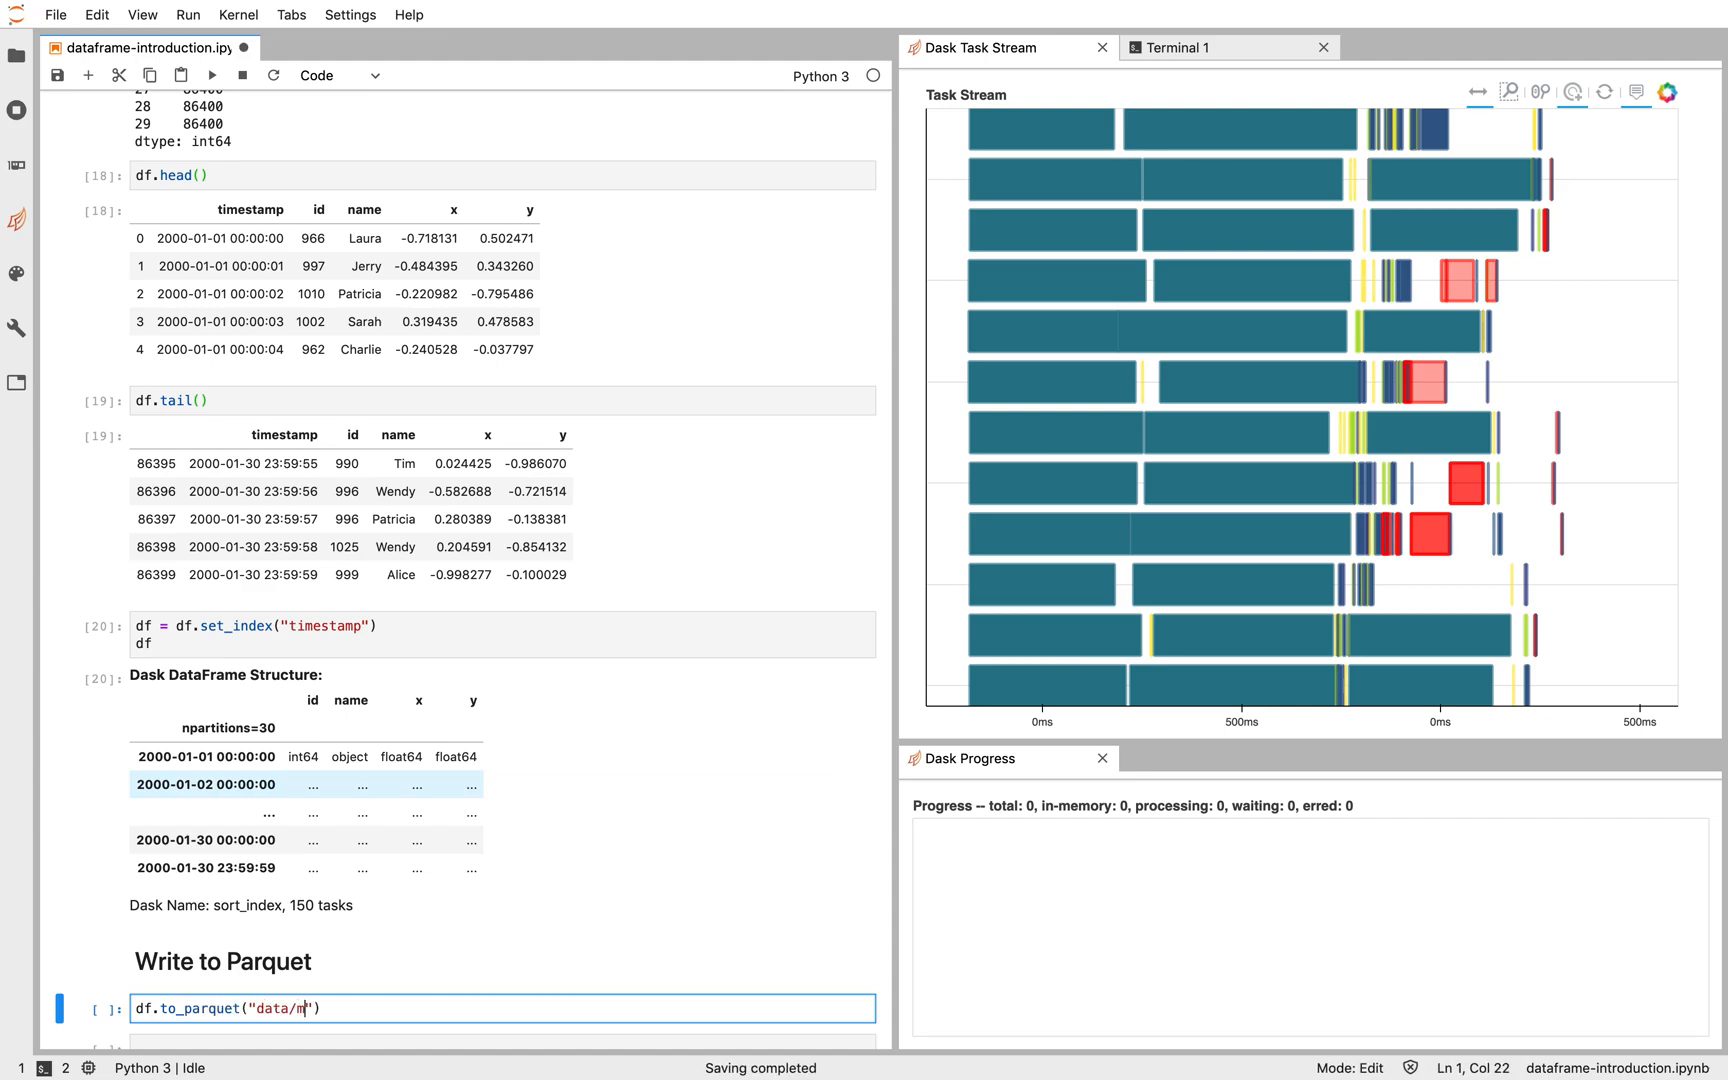
pyautogui.write('yfile.par')
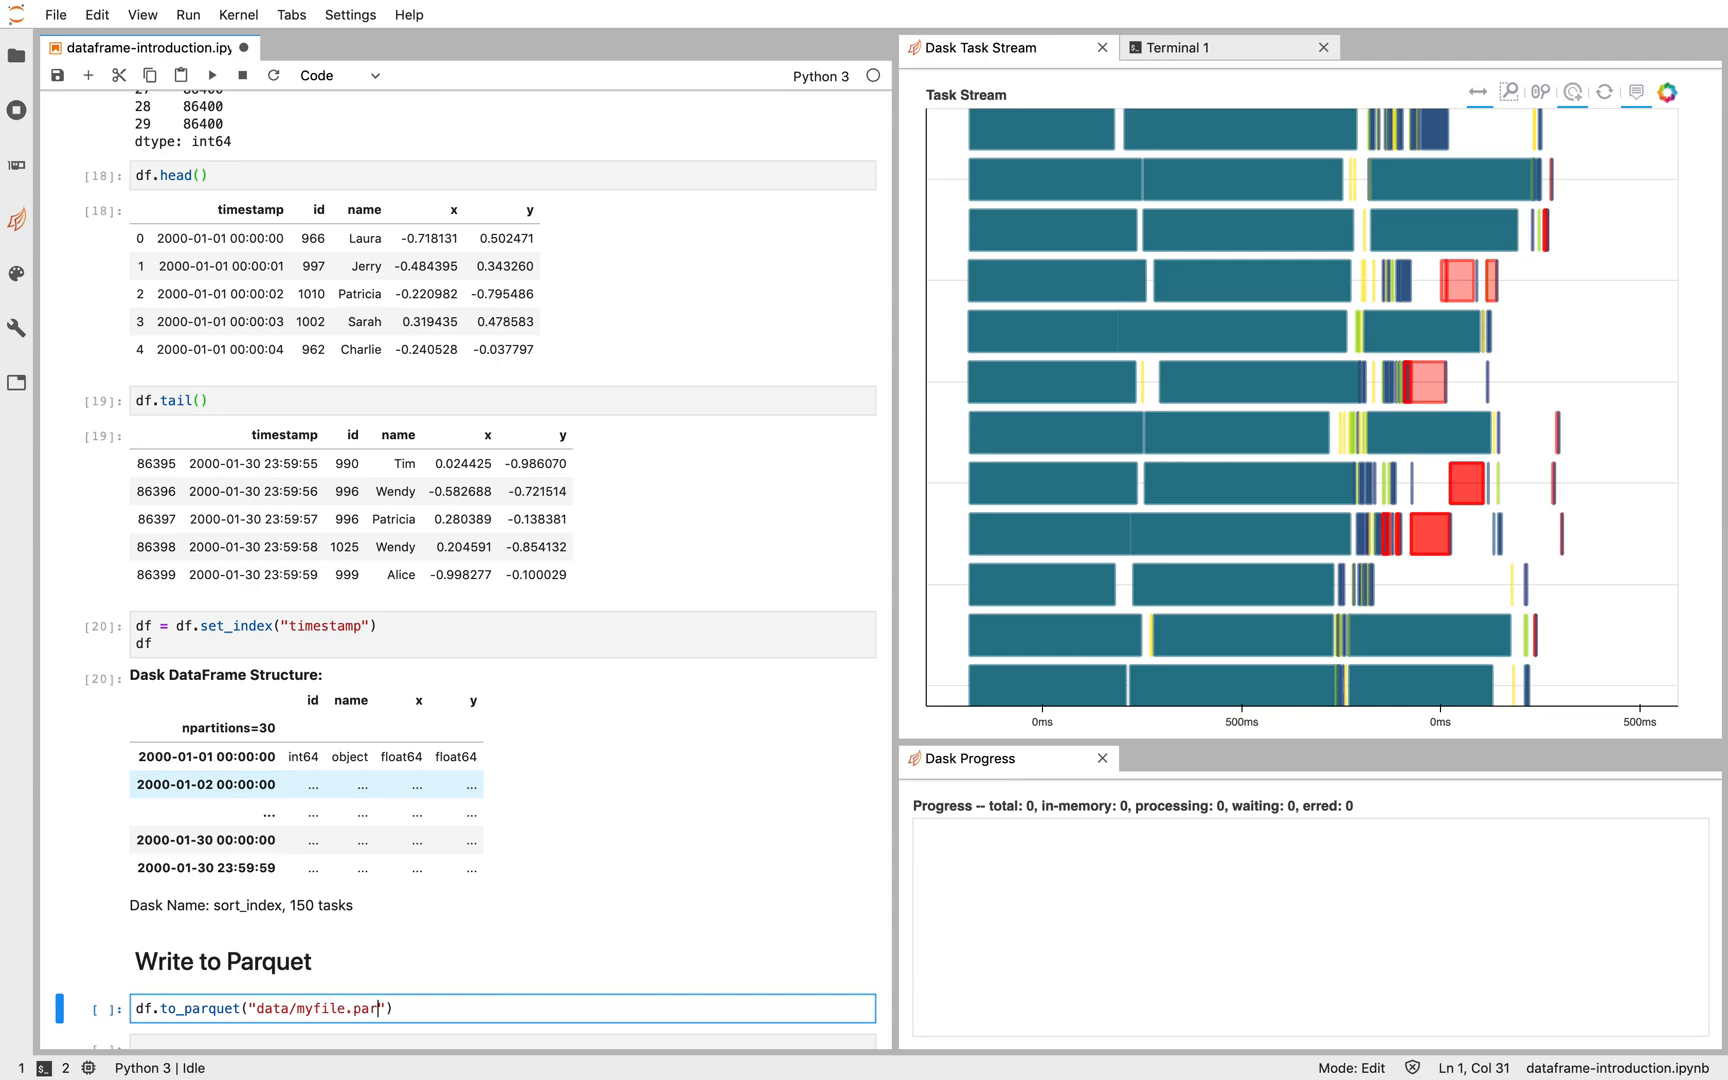
pyautogui.write('quet')
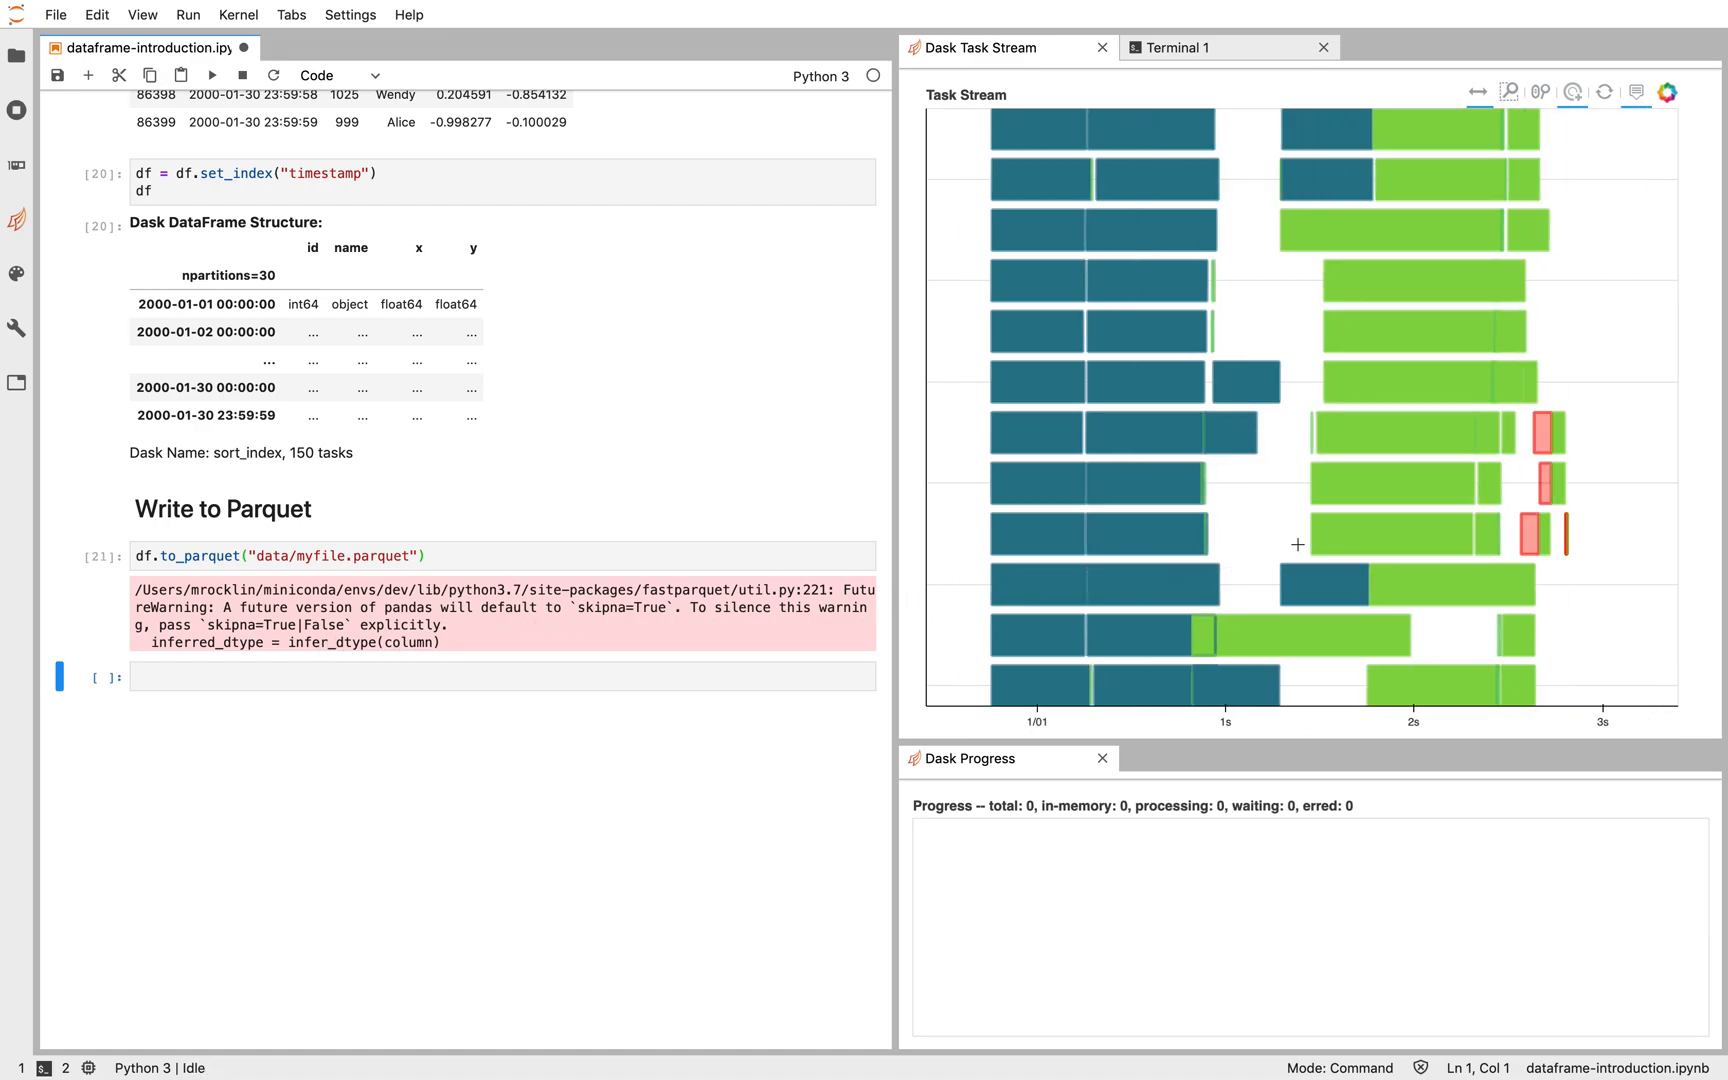
pyautogui.moveTo(1346, 542)
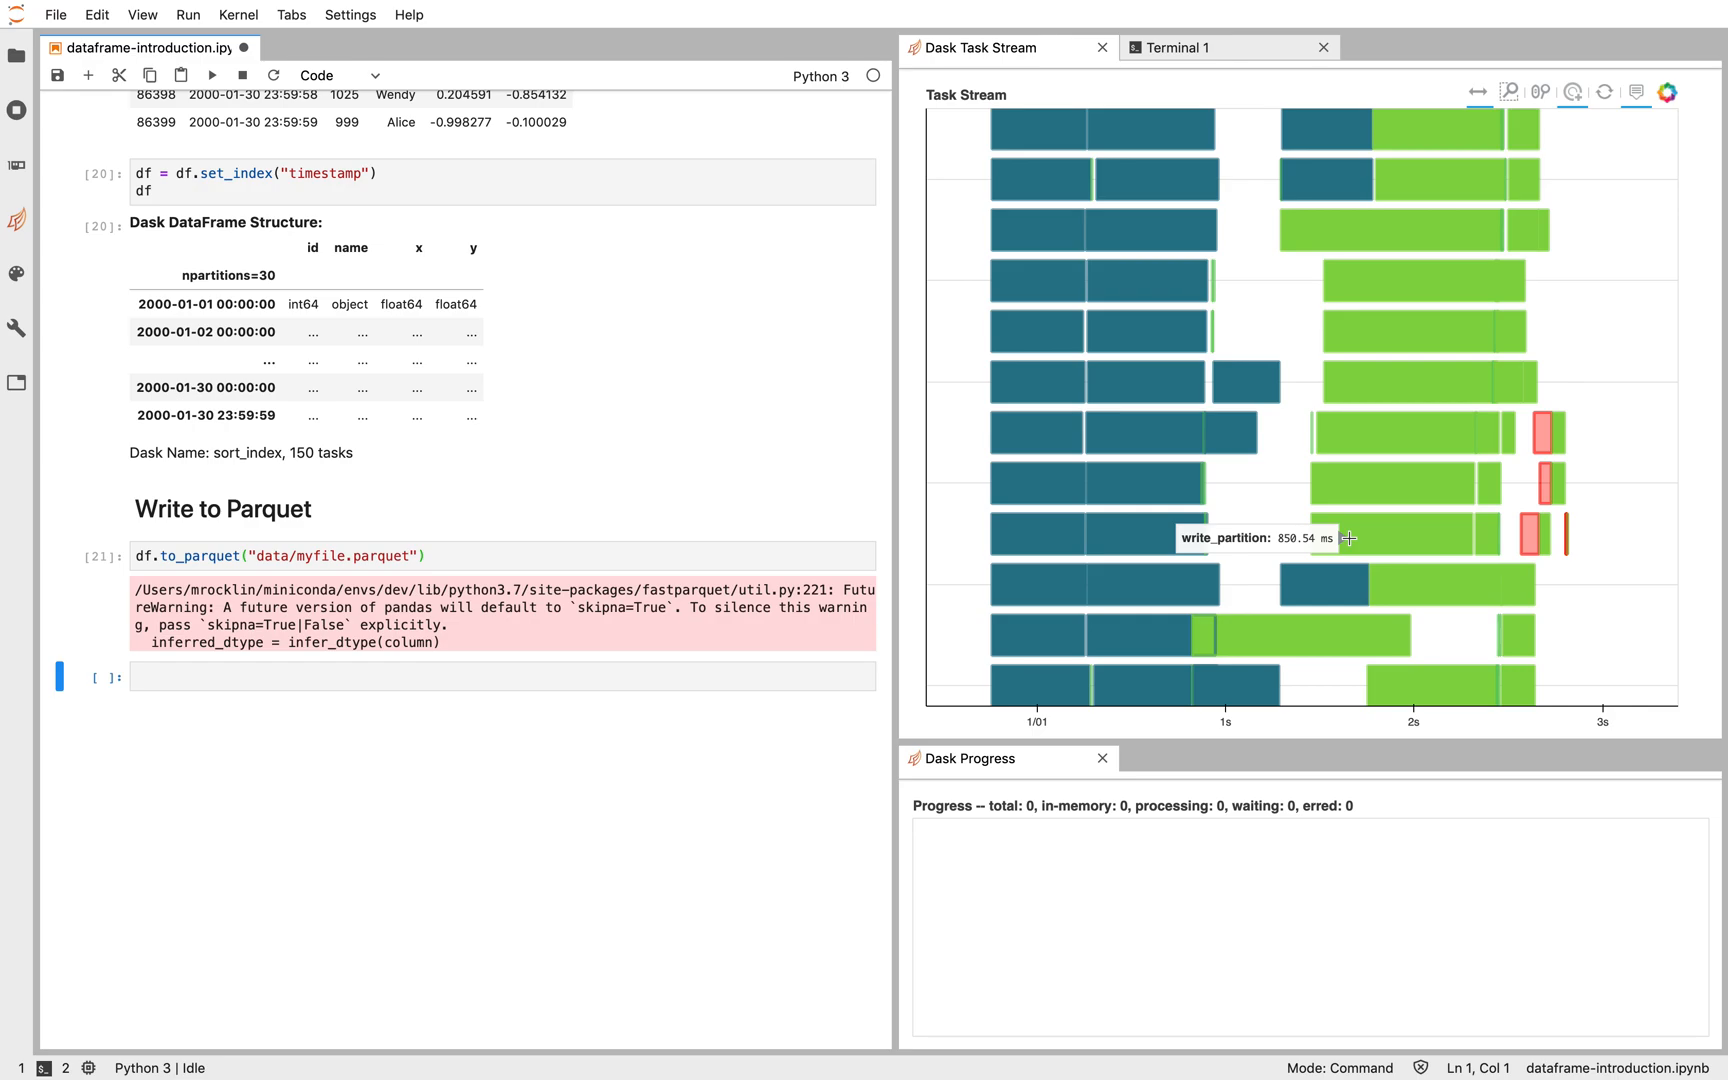
pyautogui.moveTo(609, 487)
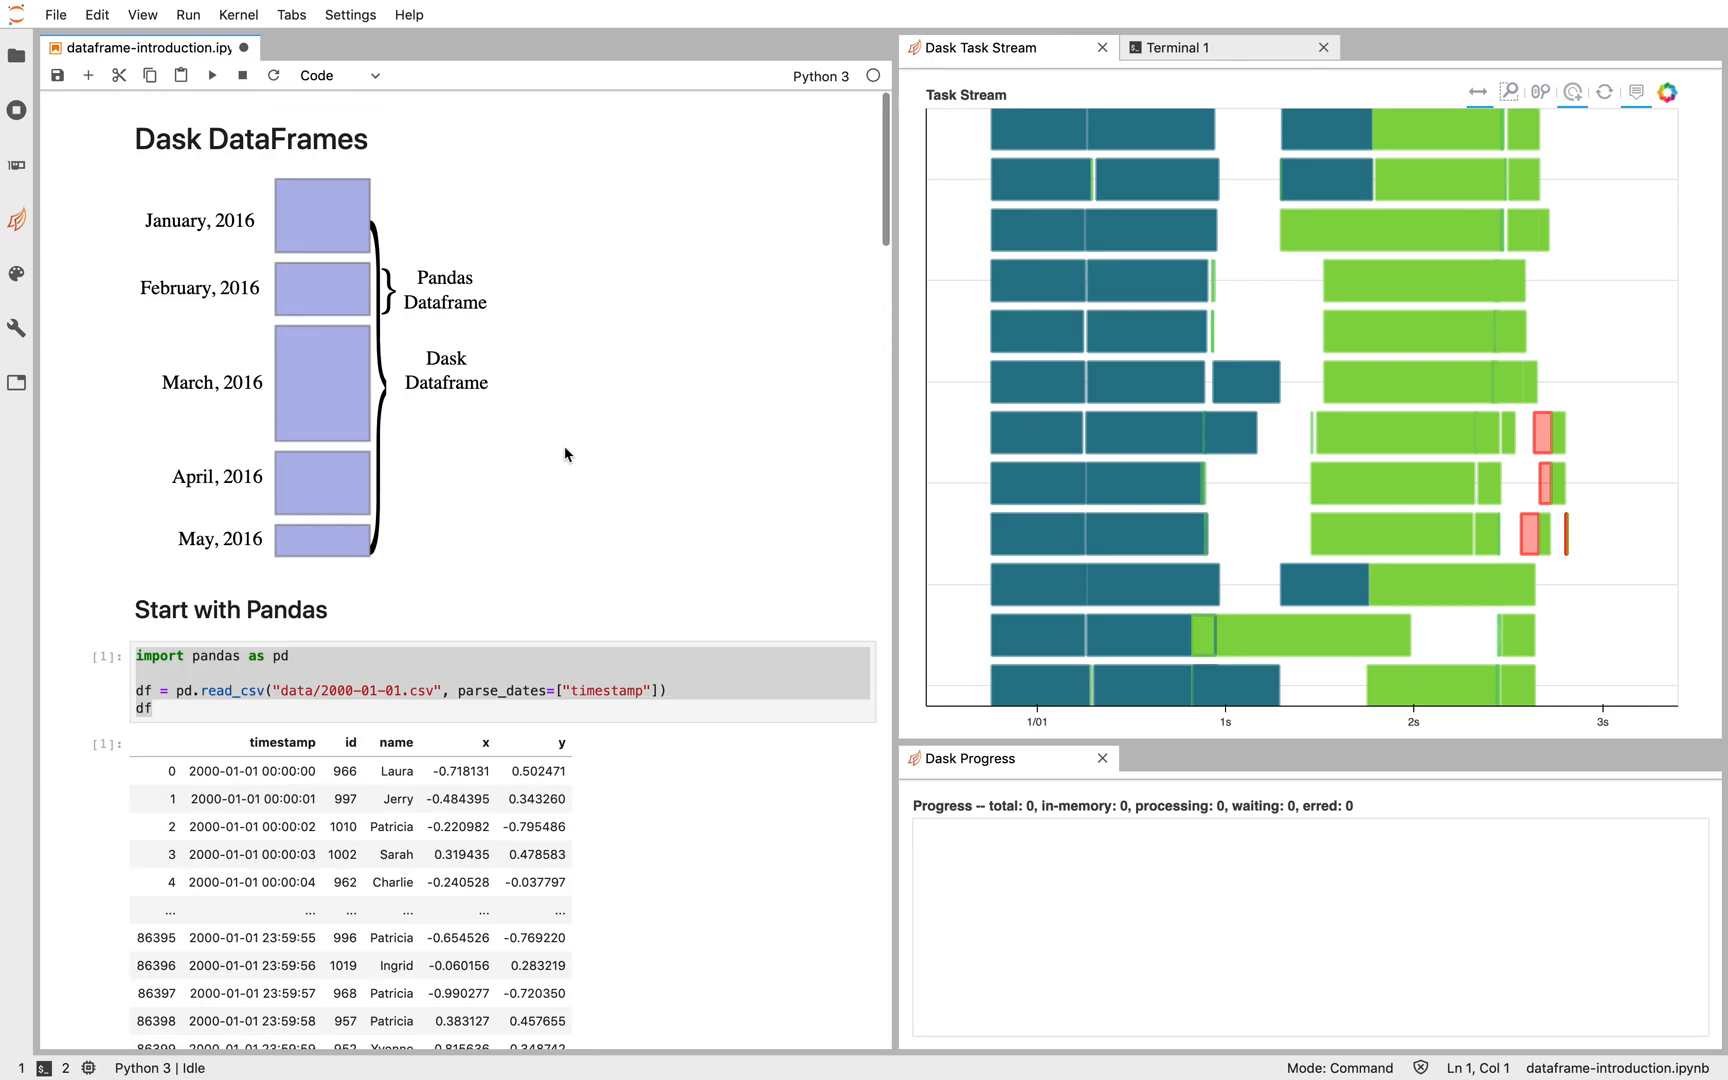
pyautogui.moveTo(498, 400)
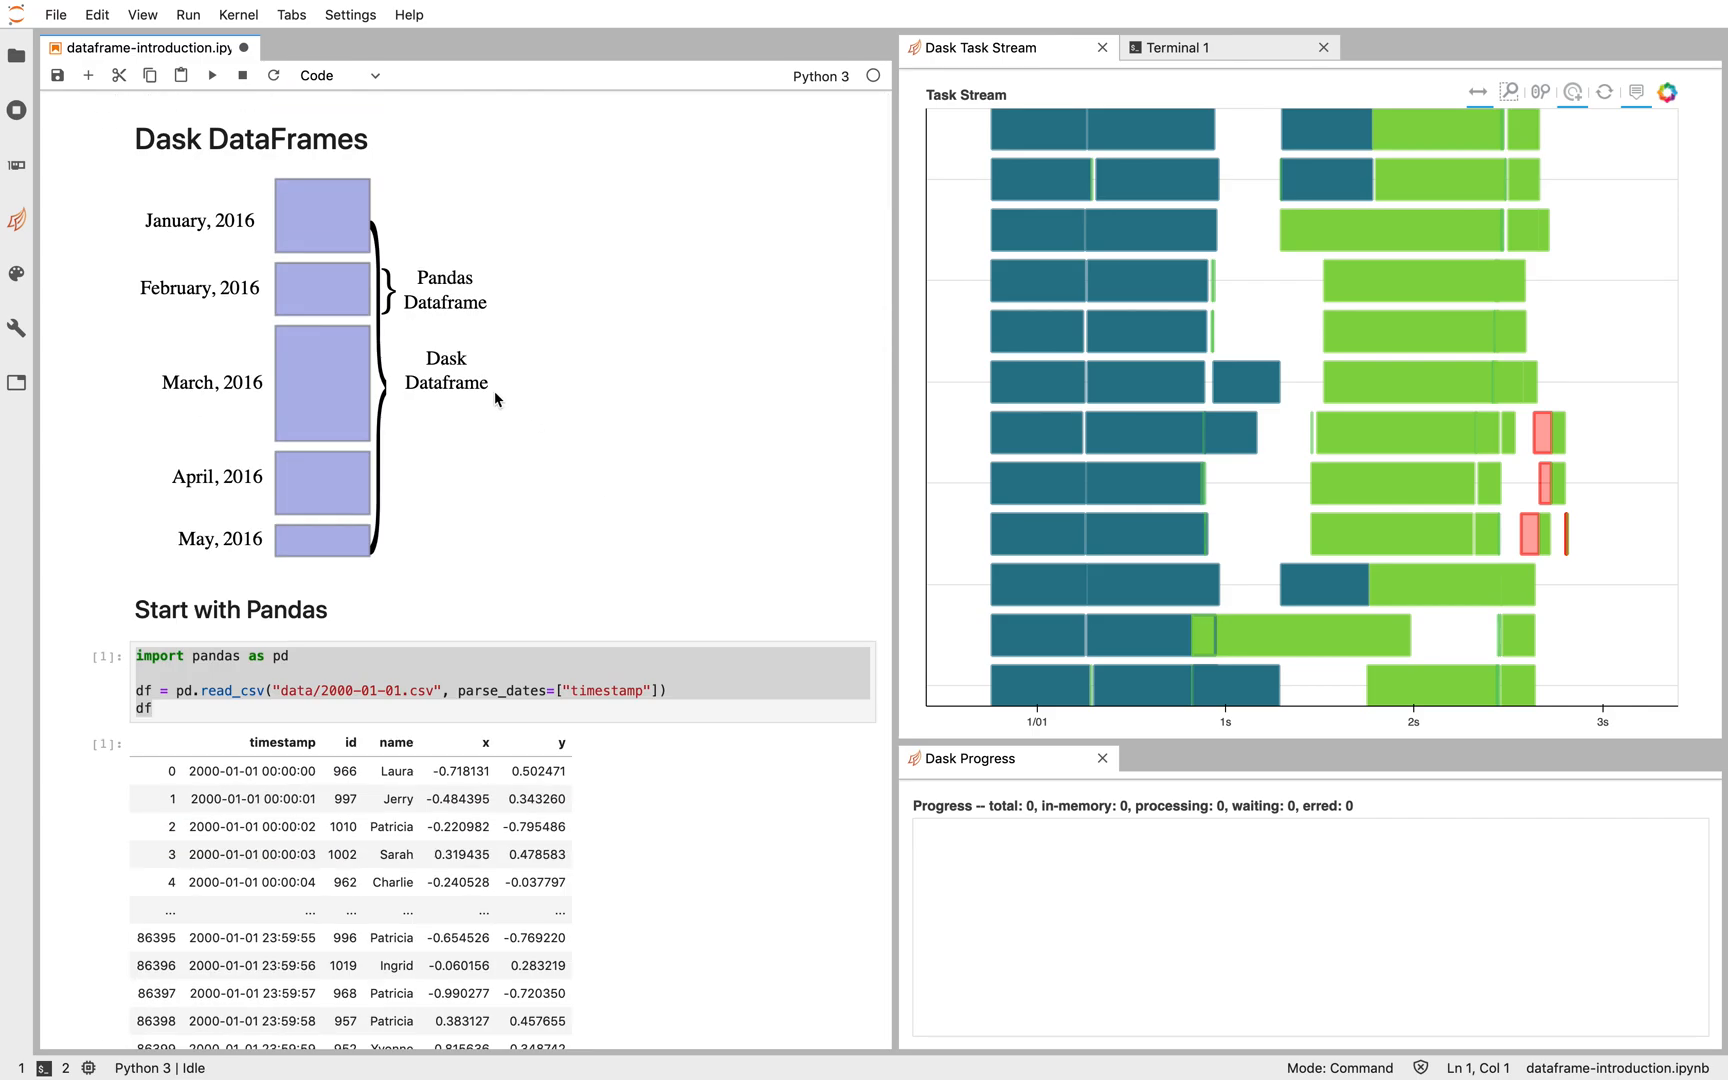